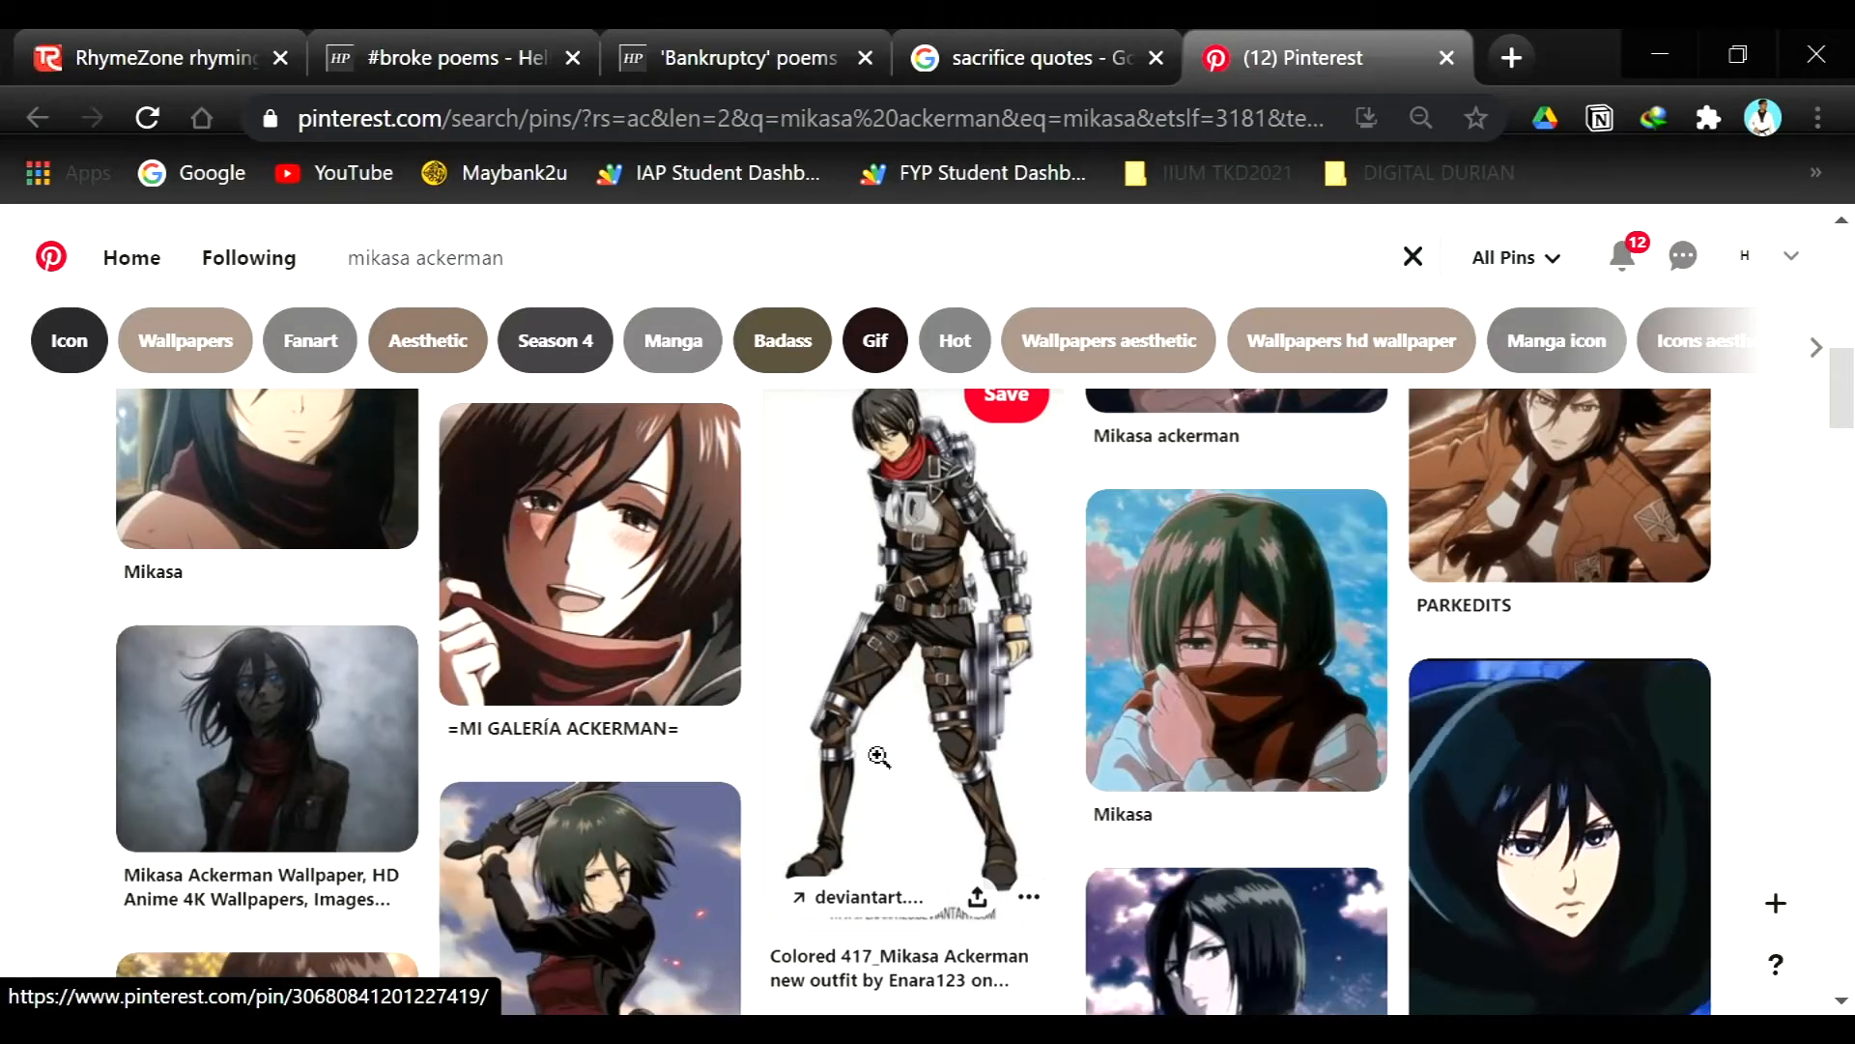
- Look over the illustration and undo the earlier manual selection attempts
scroll("down", 3)
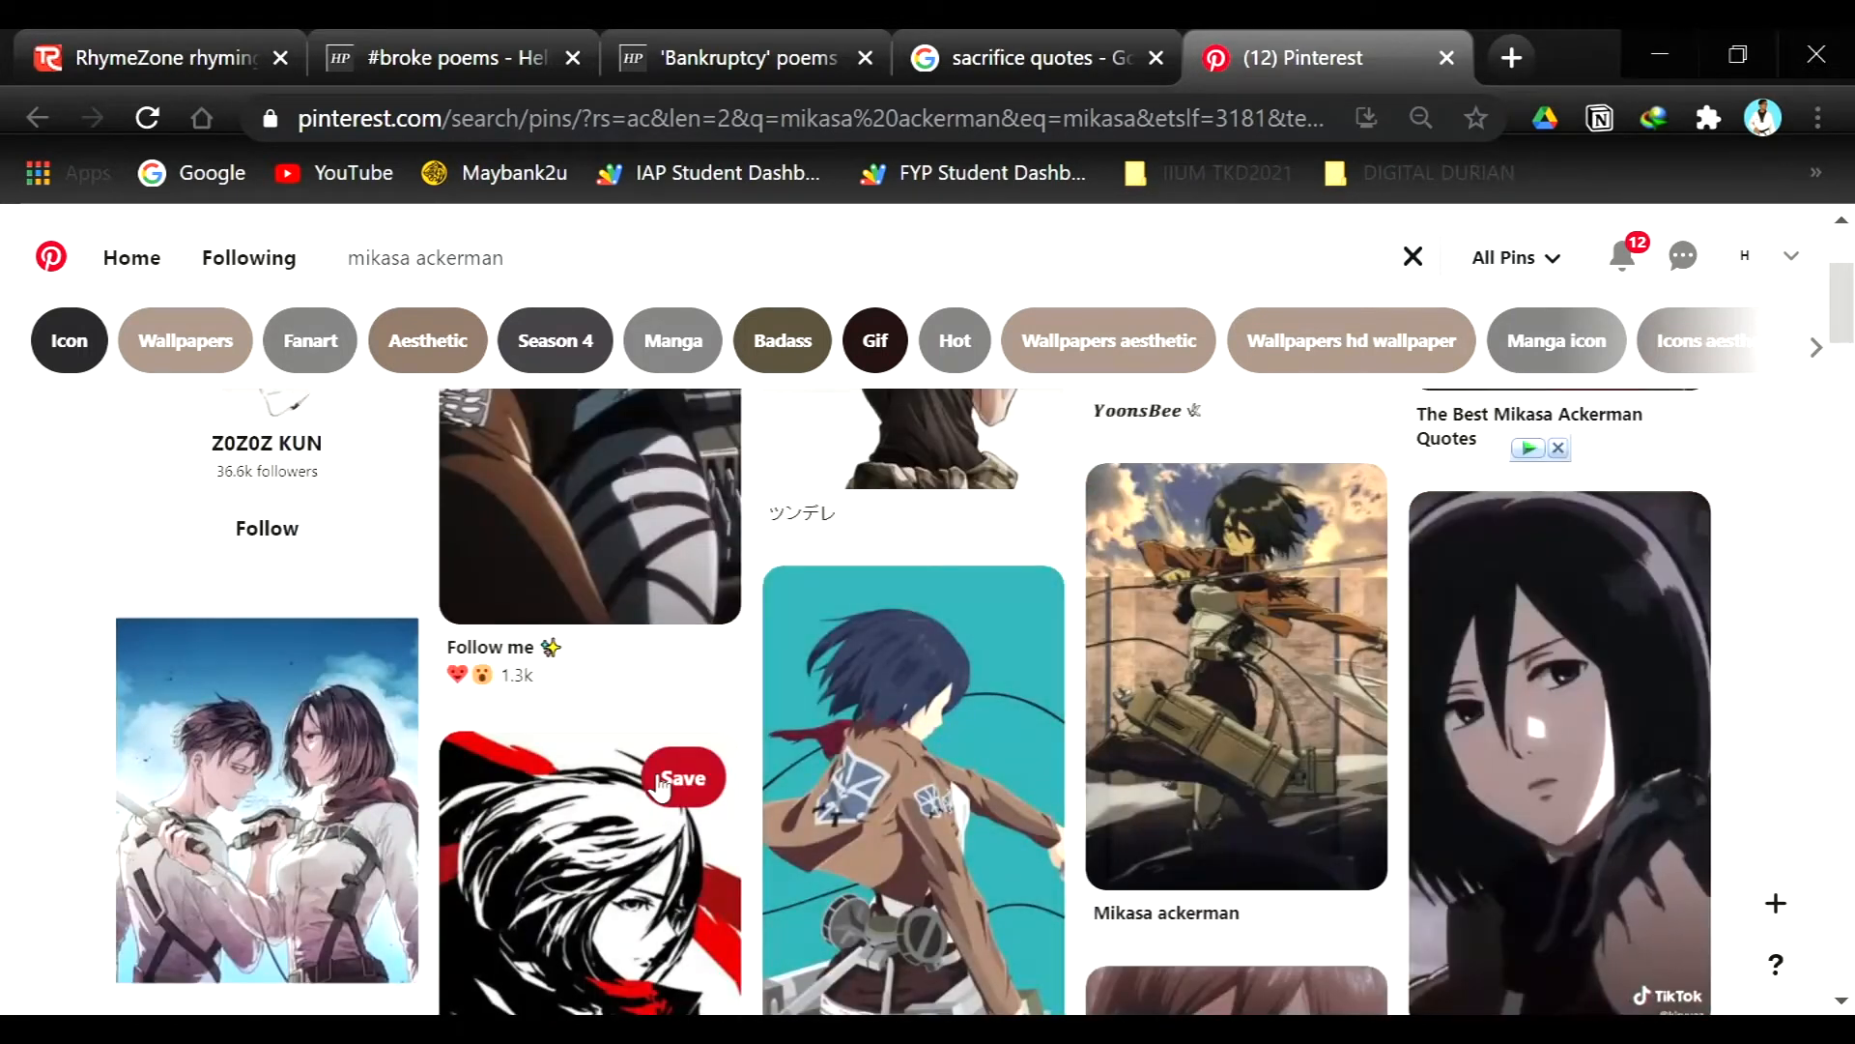
scroll("down", 3)
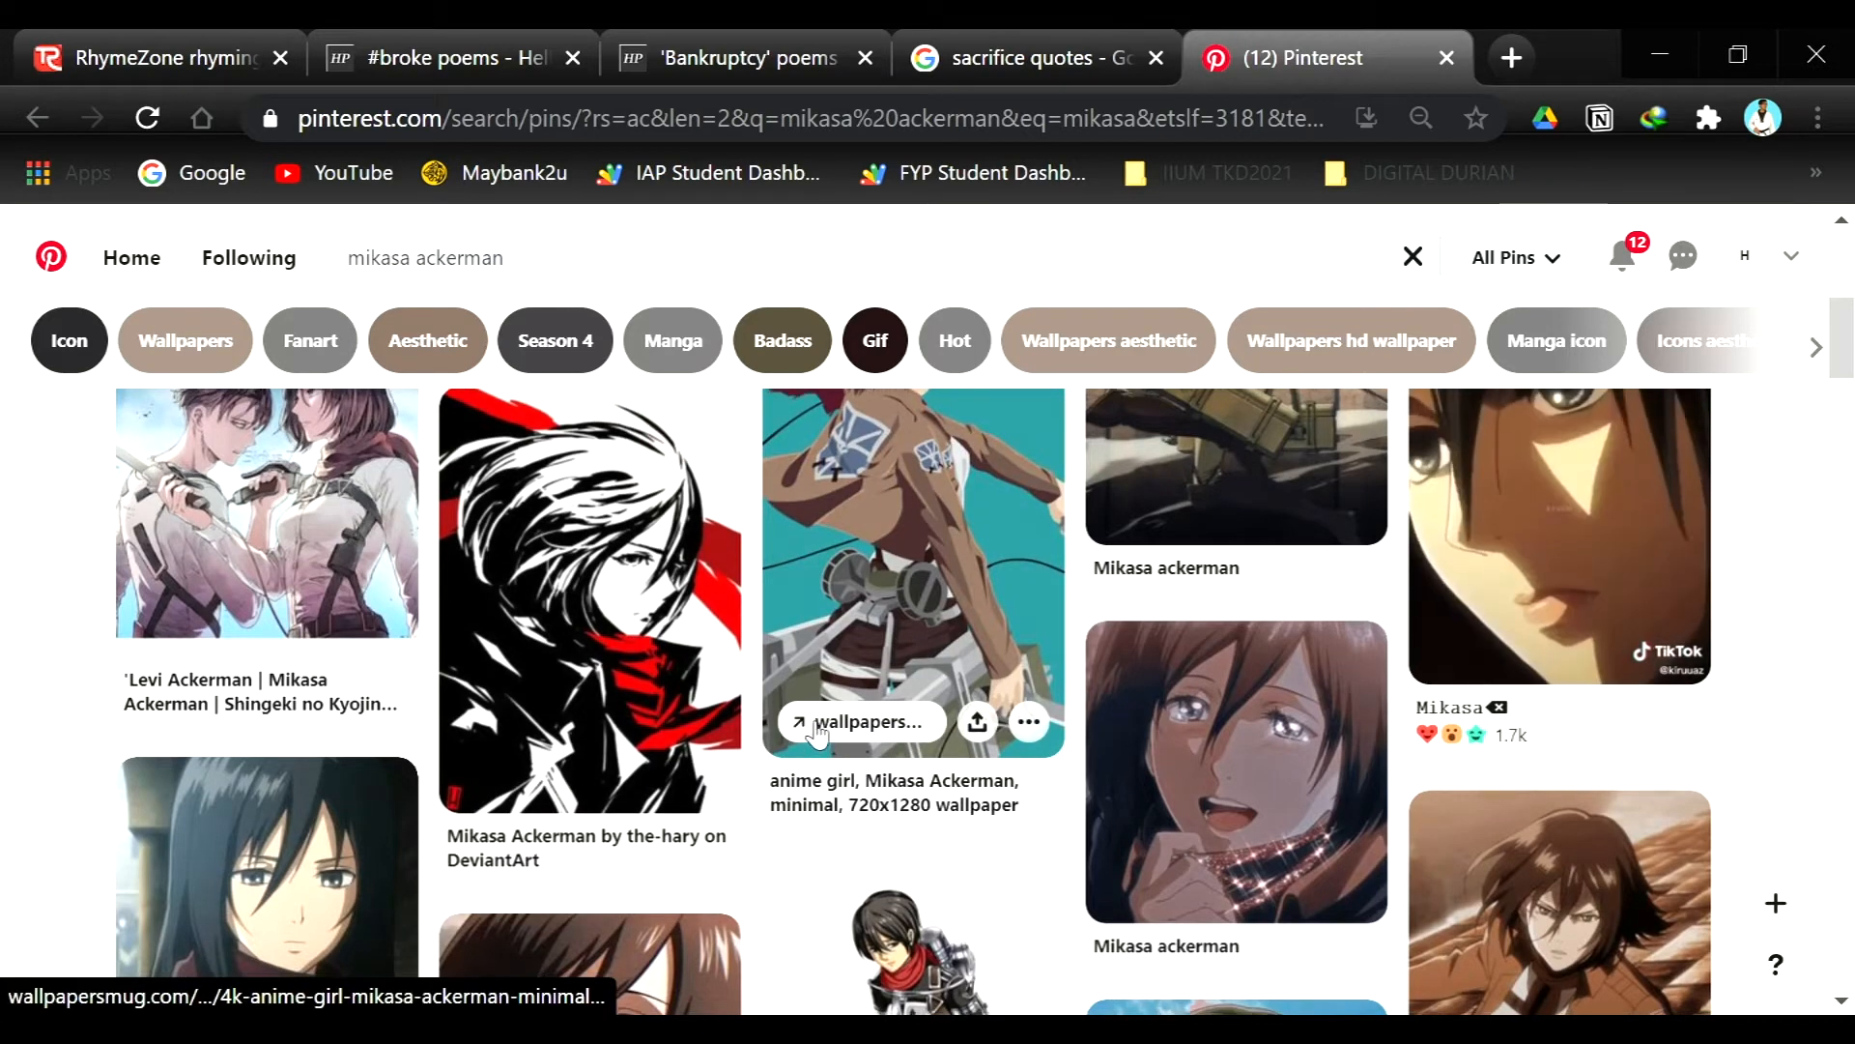
scroll("down", 3)
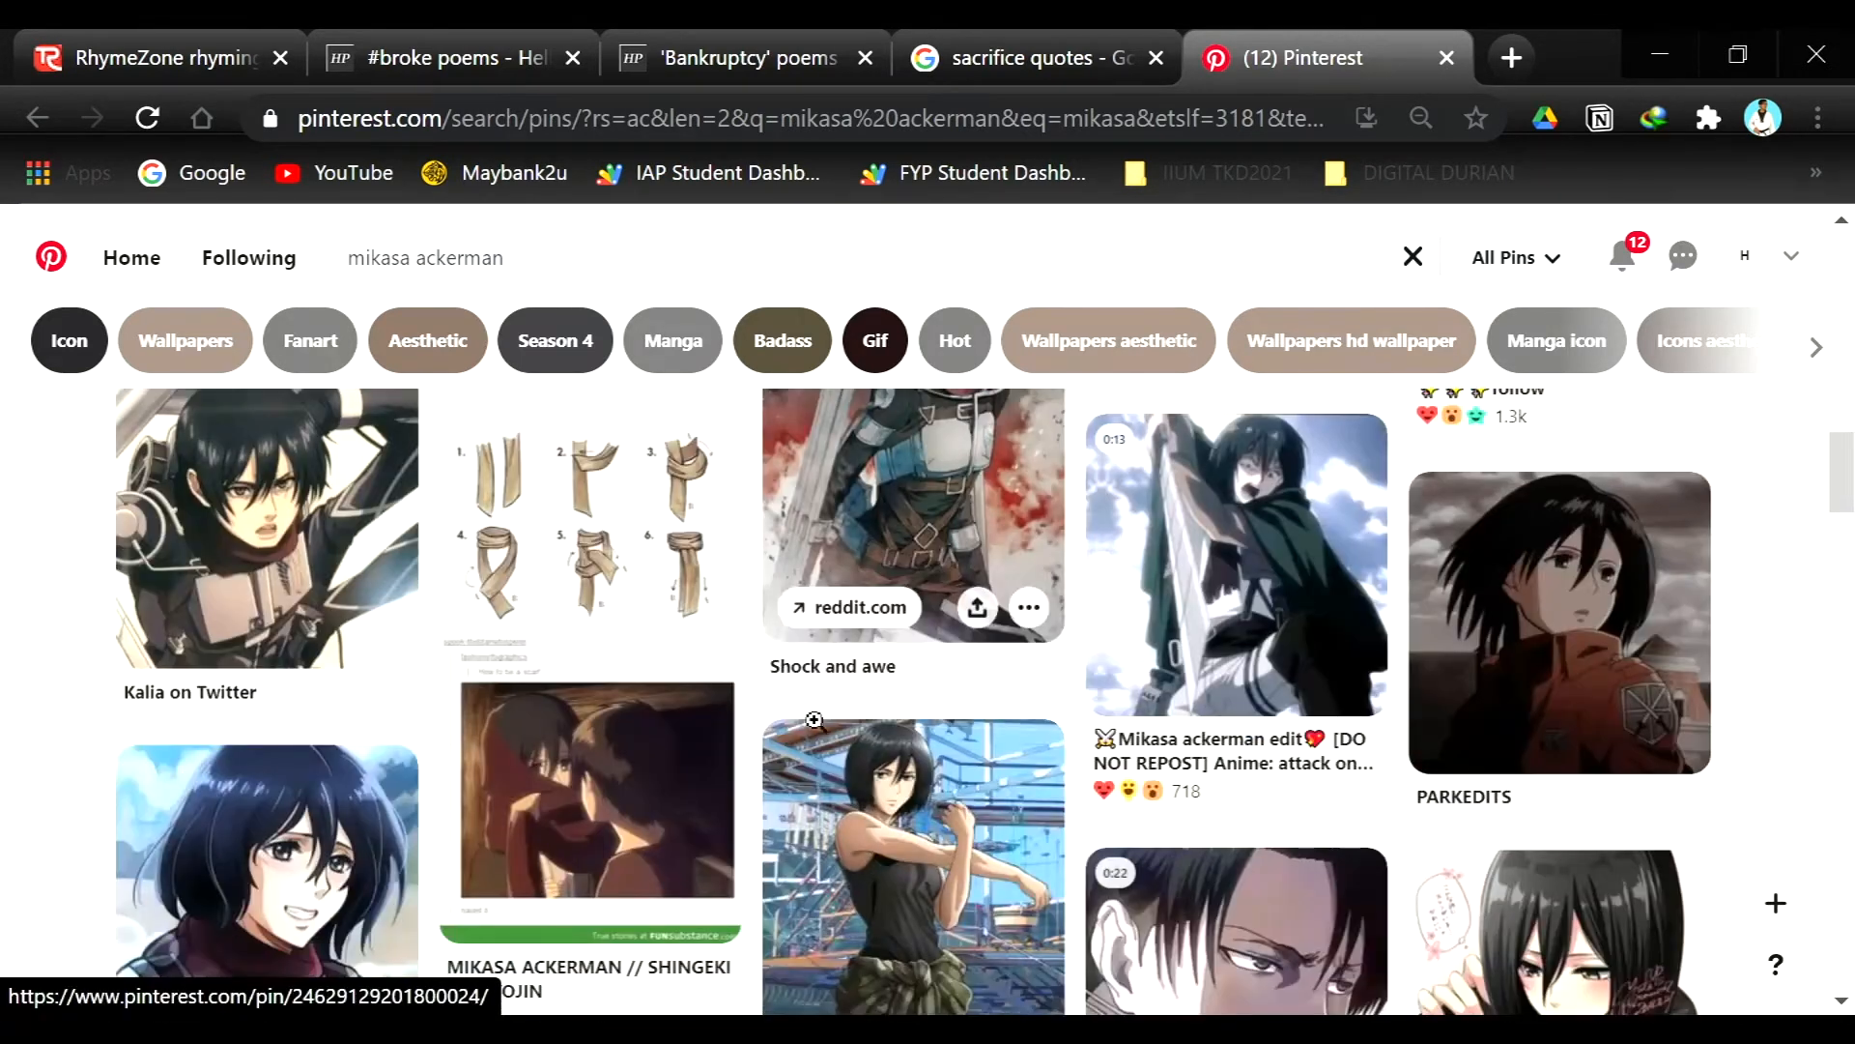
mouse_move(901, 869)
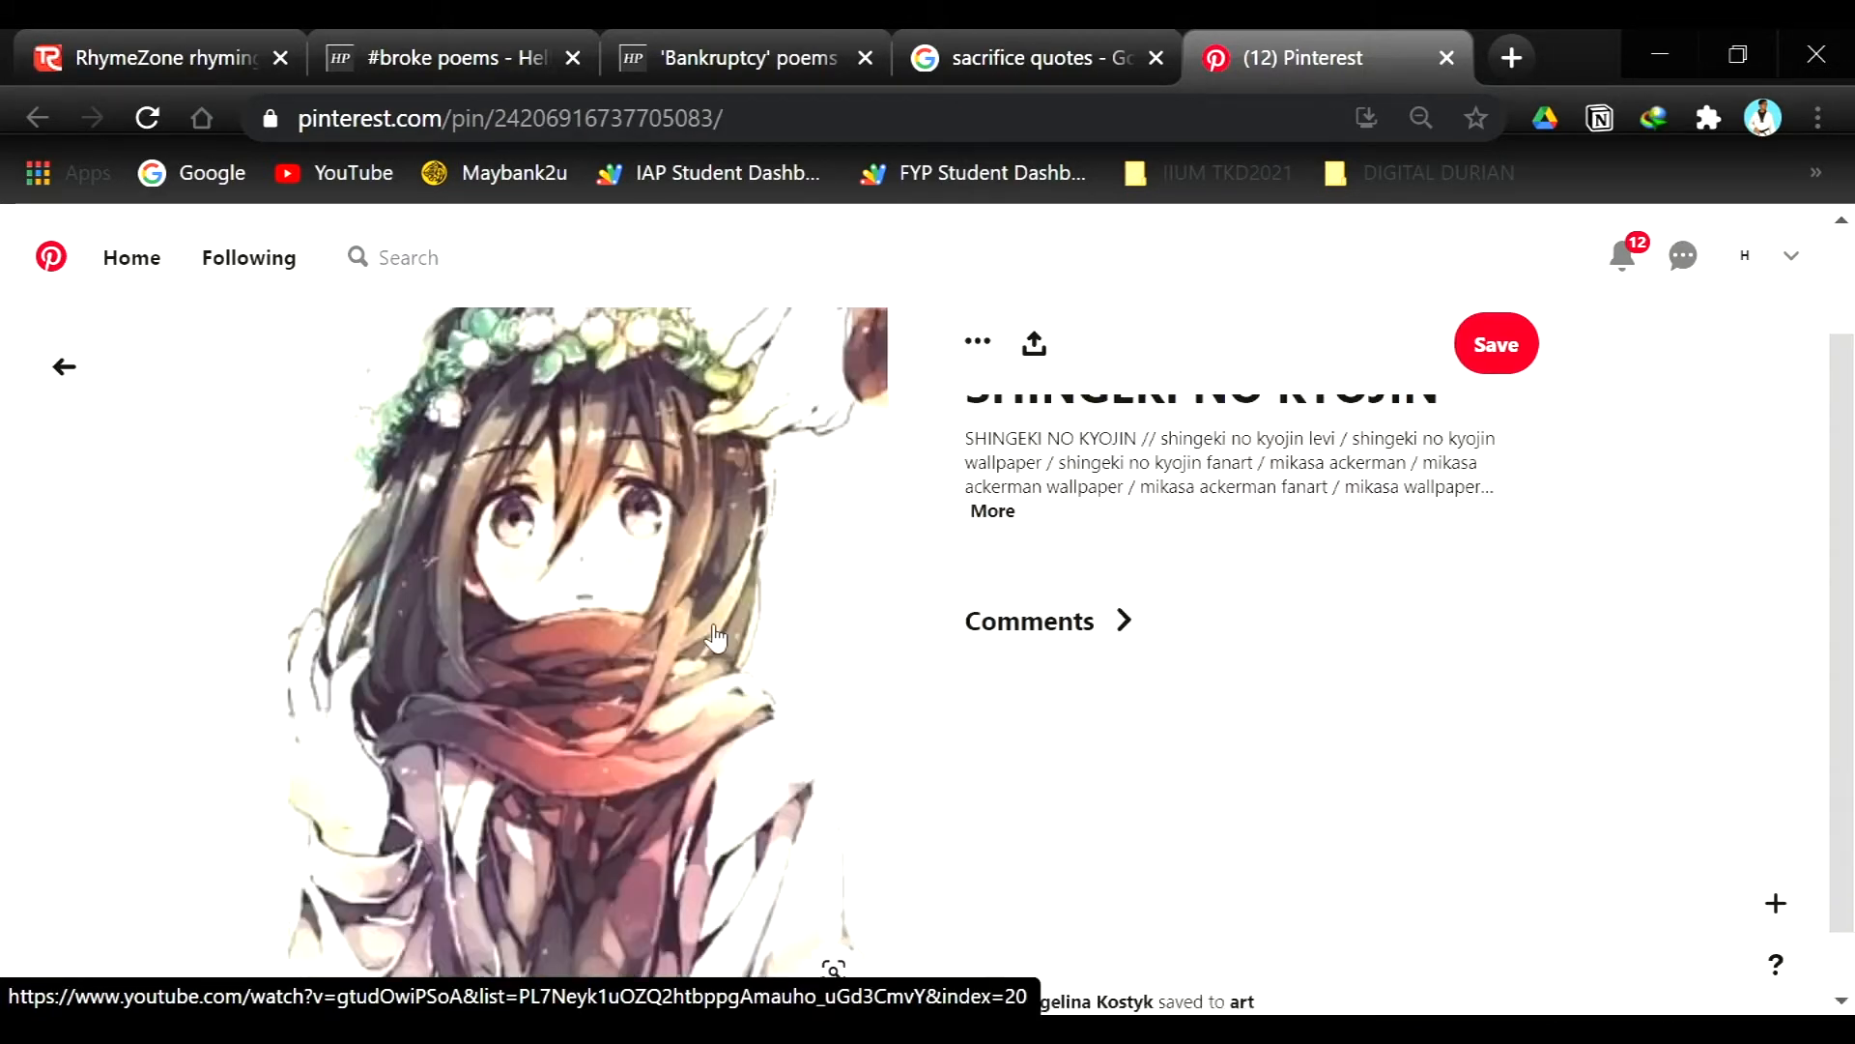
scroll("down", 3)
type("mikasa ackerman")
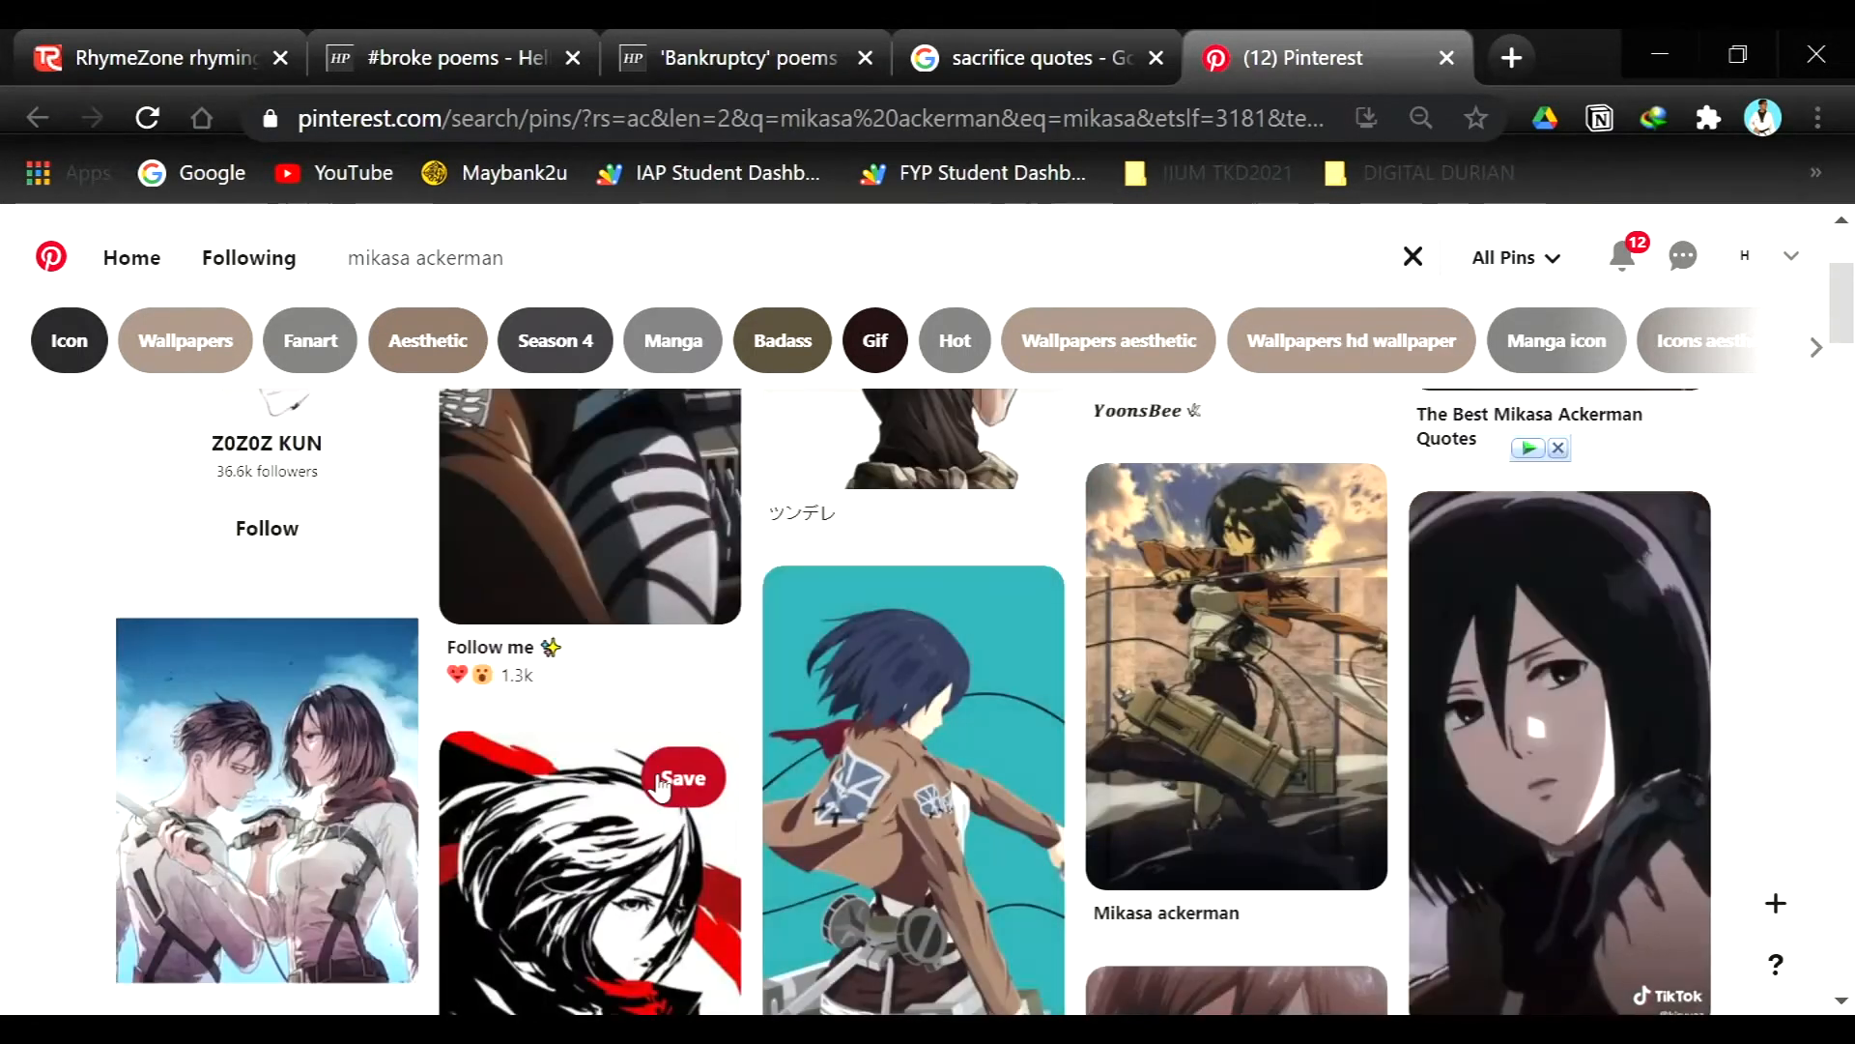
scroll("down", 3)
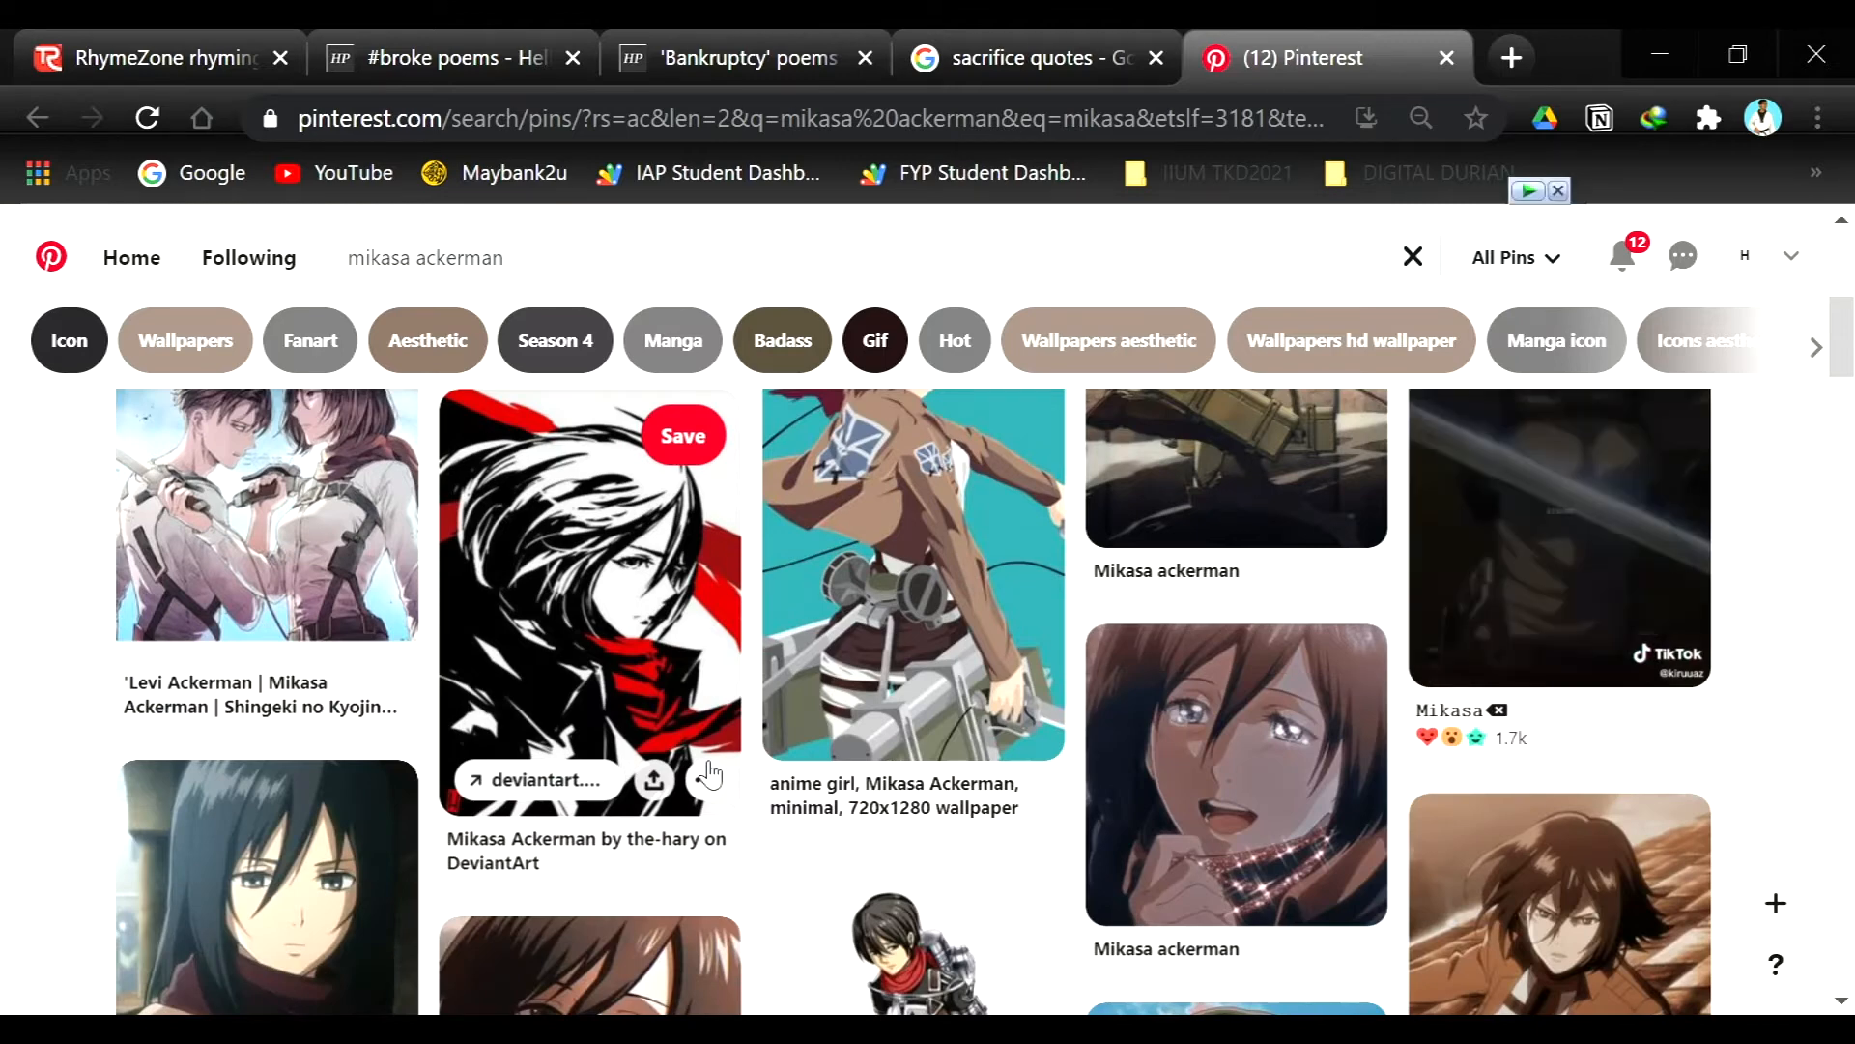
mouse_move(820, 731)
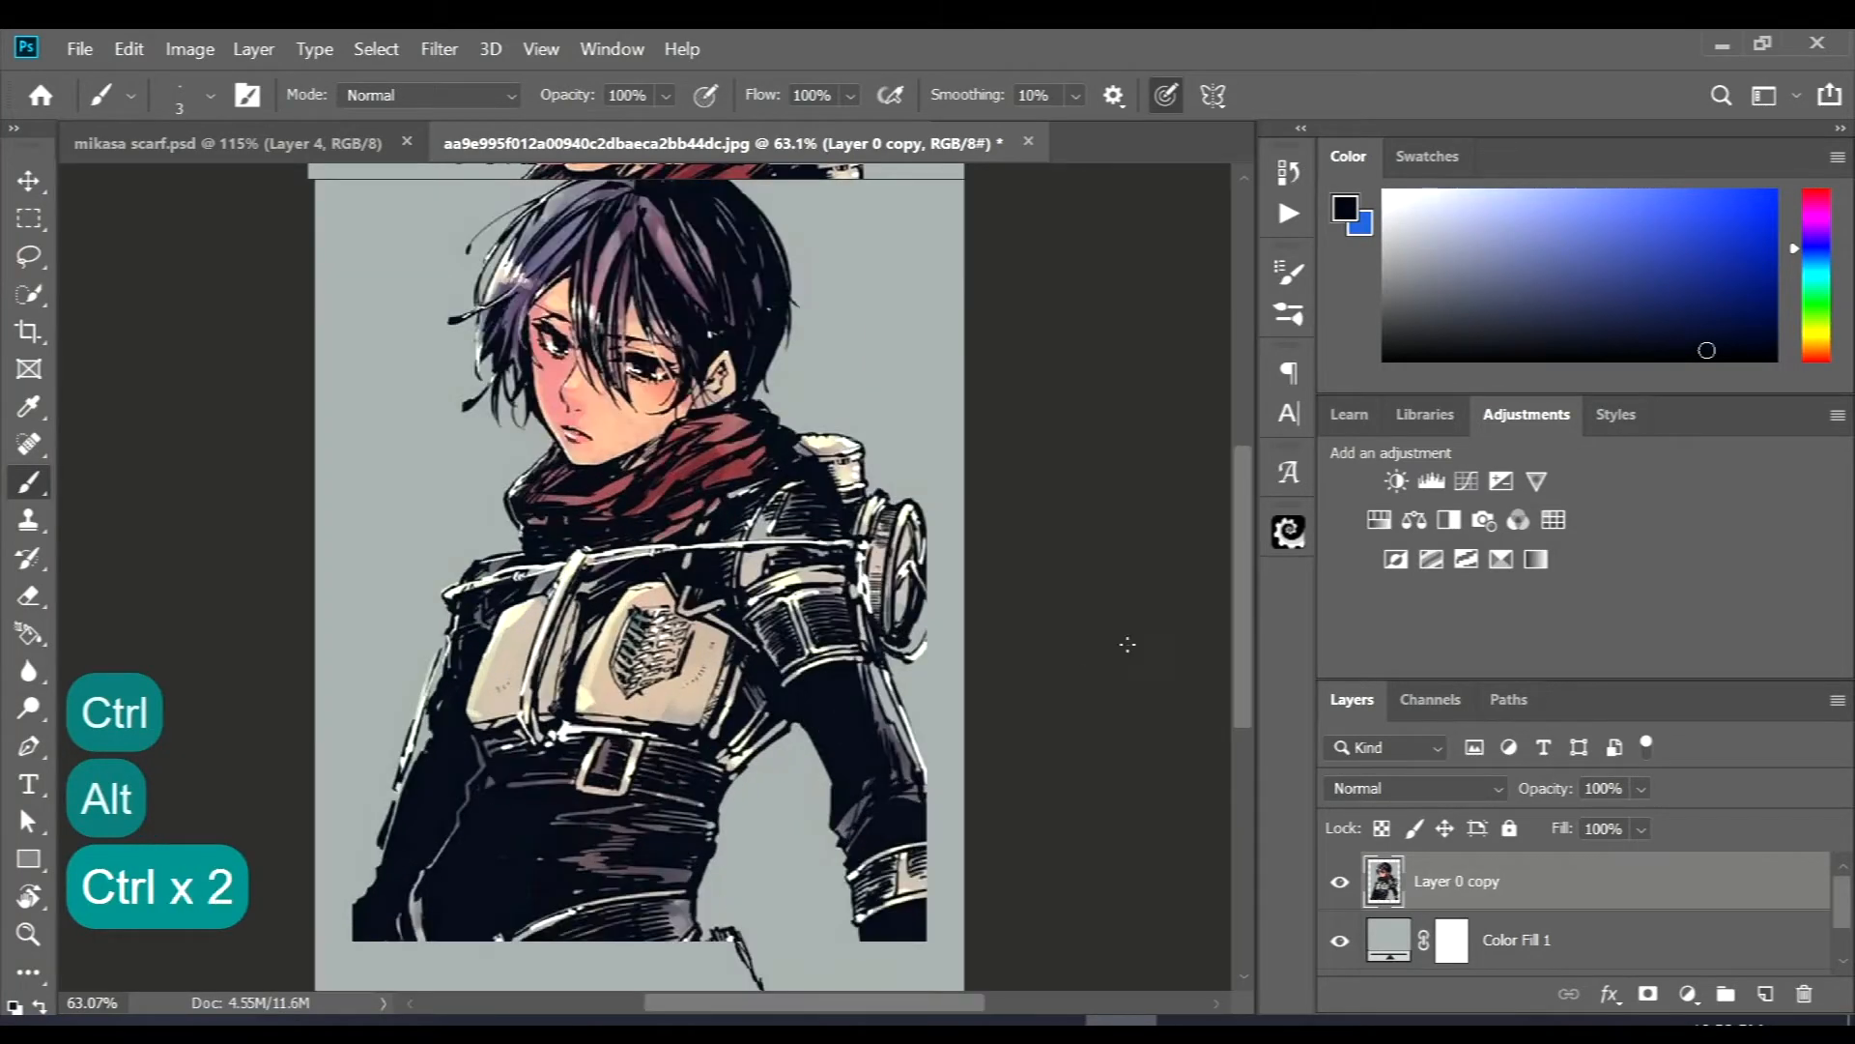
scroll("down", 3)
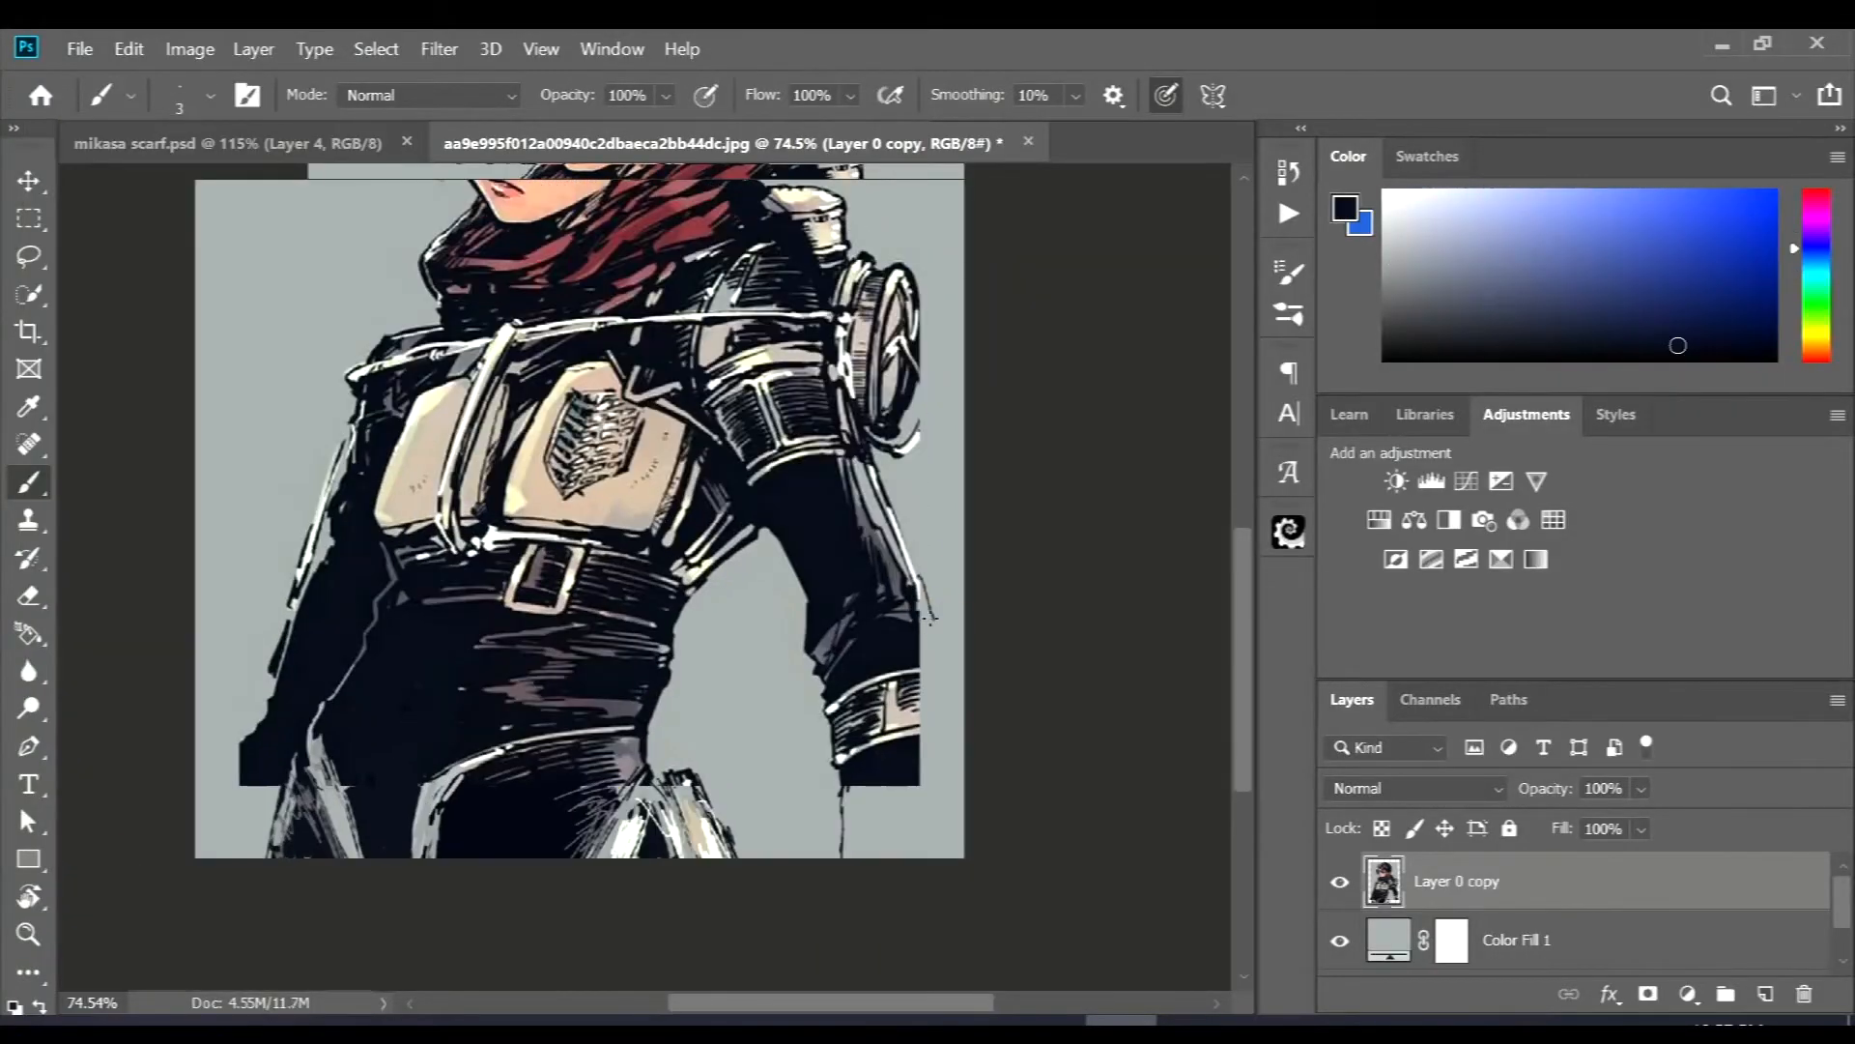
key("Ctrl+Z")
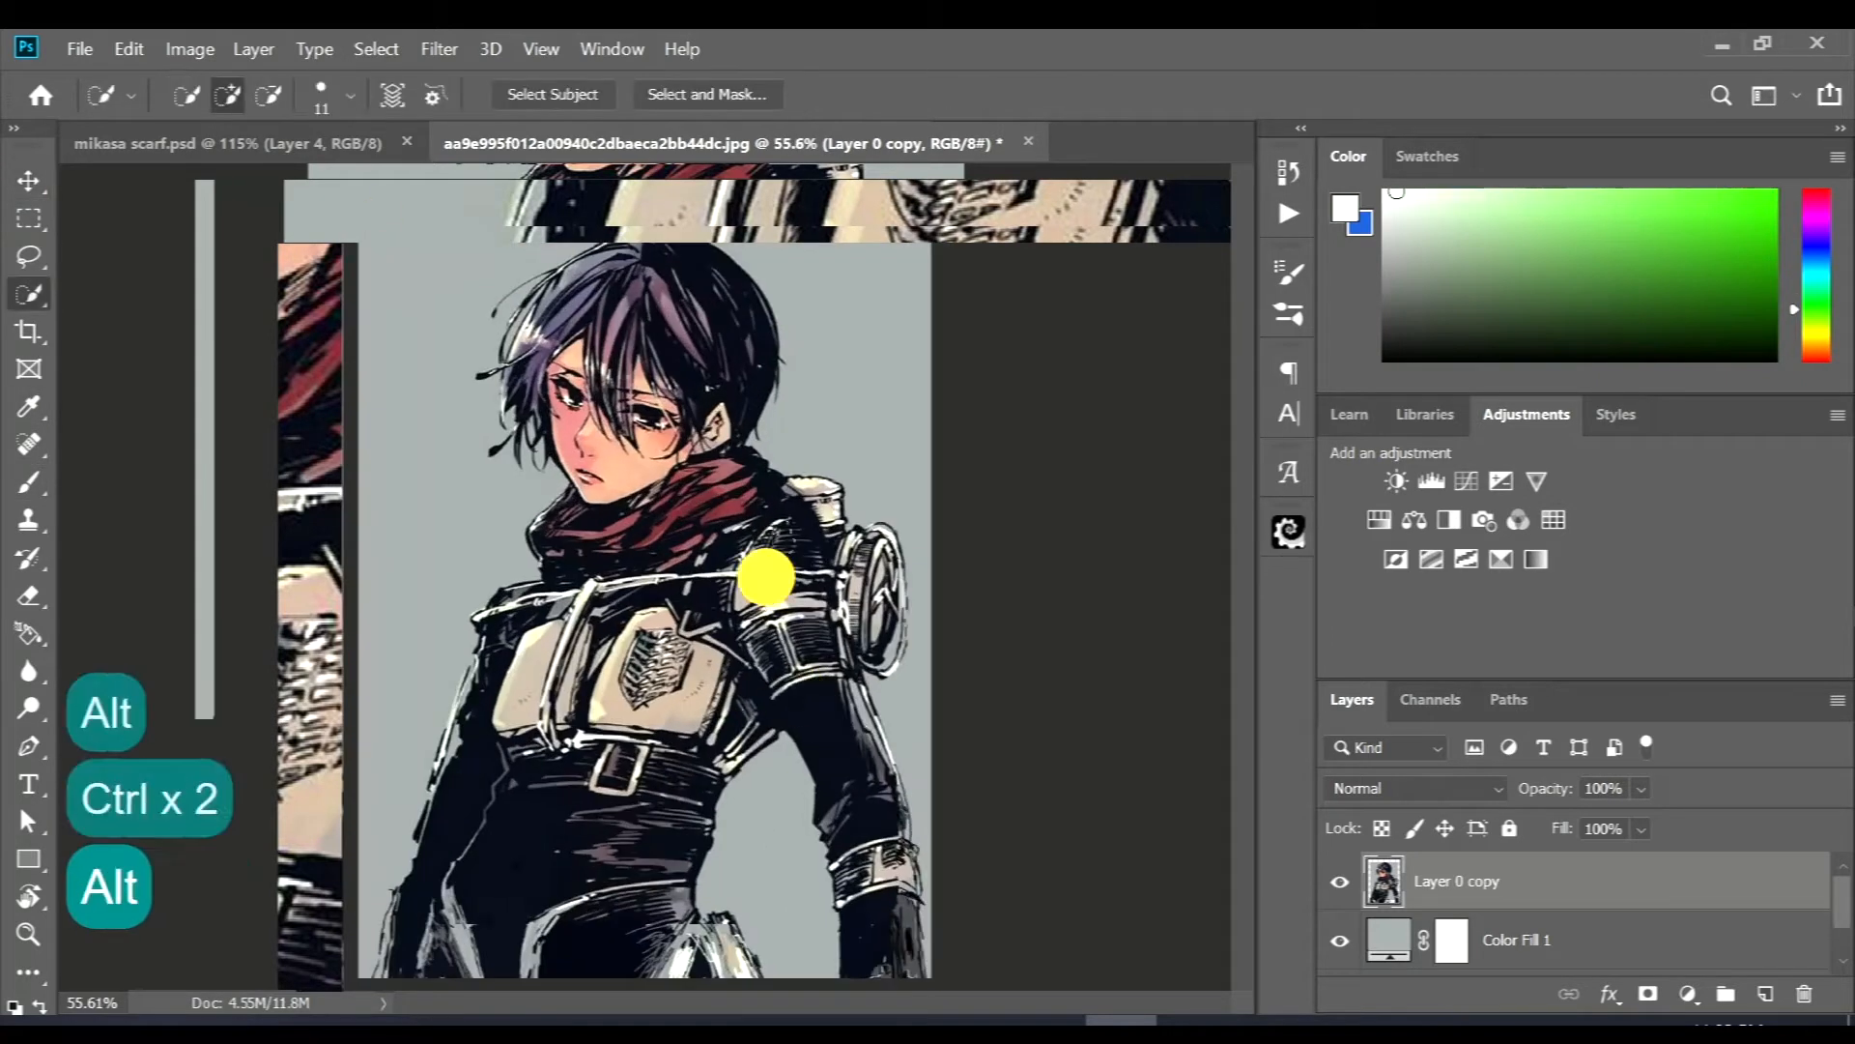
key("Ctrl+Z")
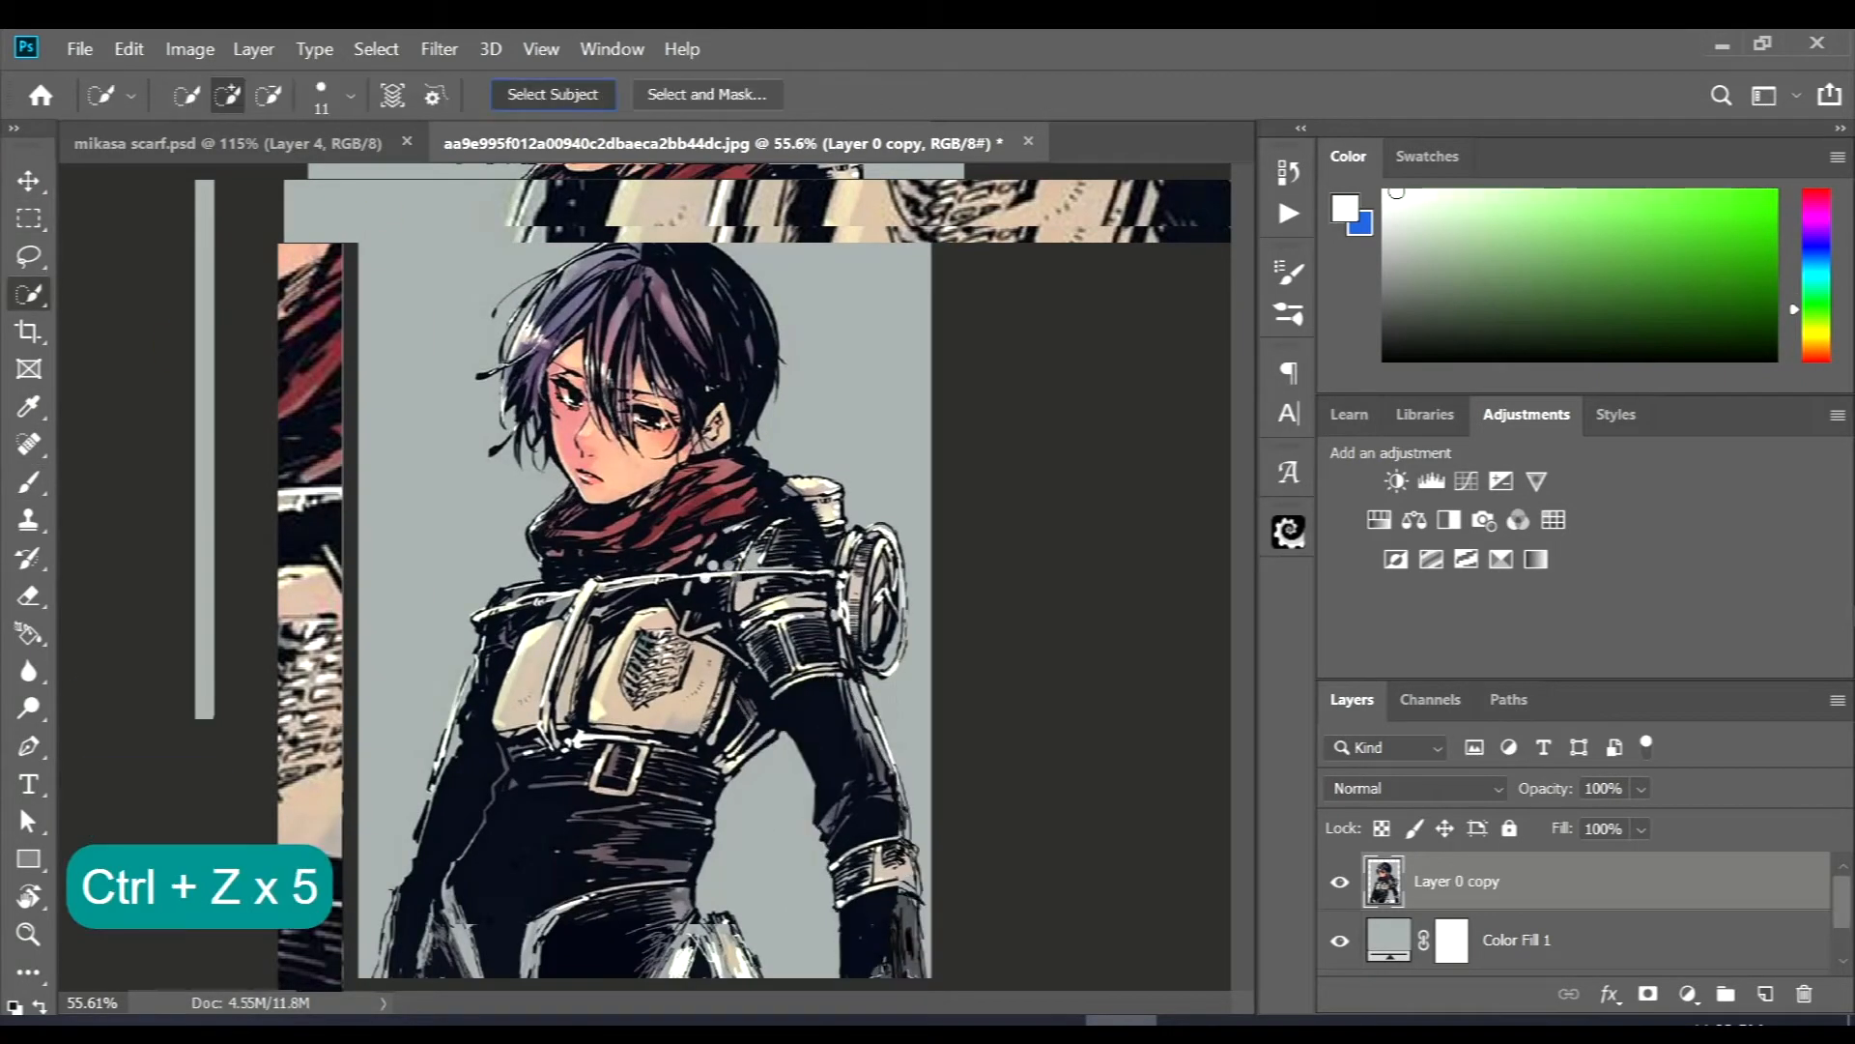
- Auto-select Mikasa as the subject and refine the mask edge around her hair
left_click(707, 95)
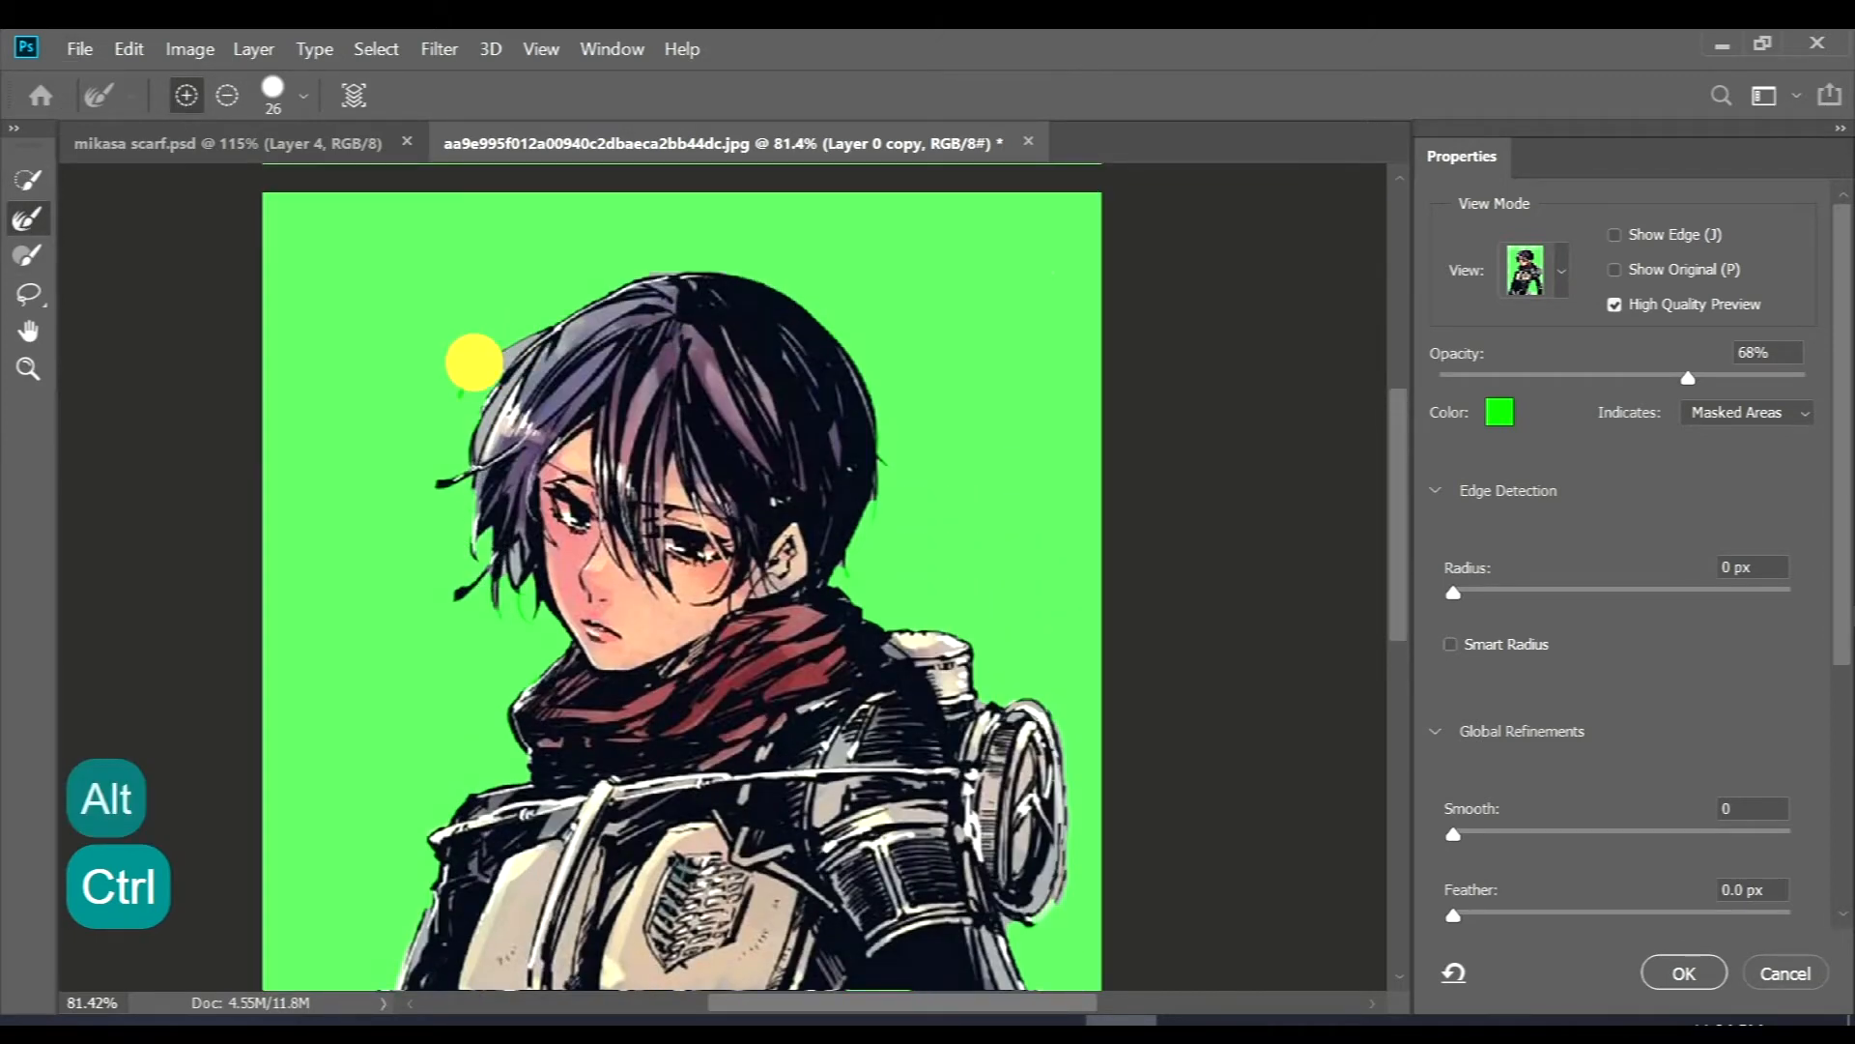
left_click_drag(474, 362, 495, 355)
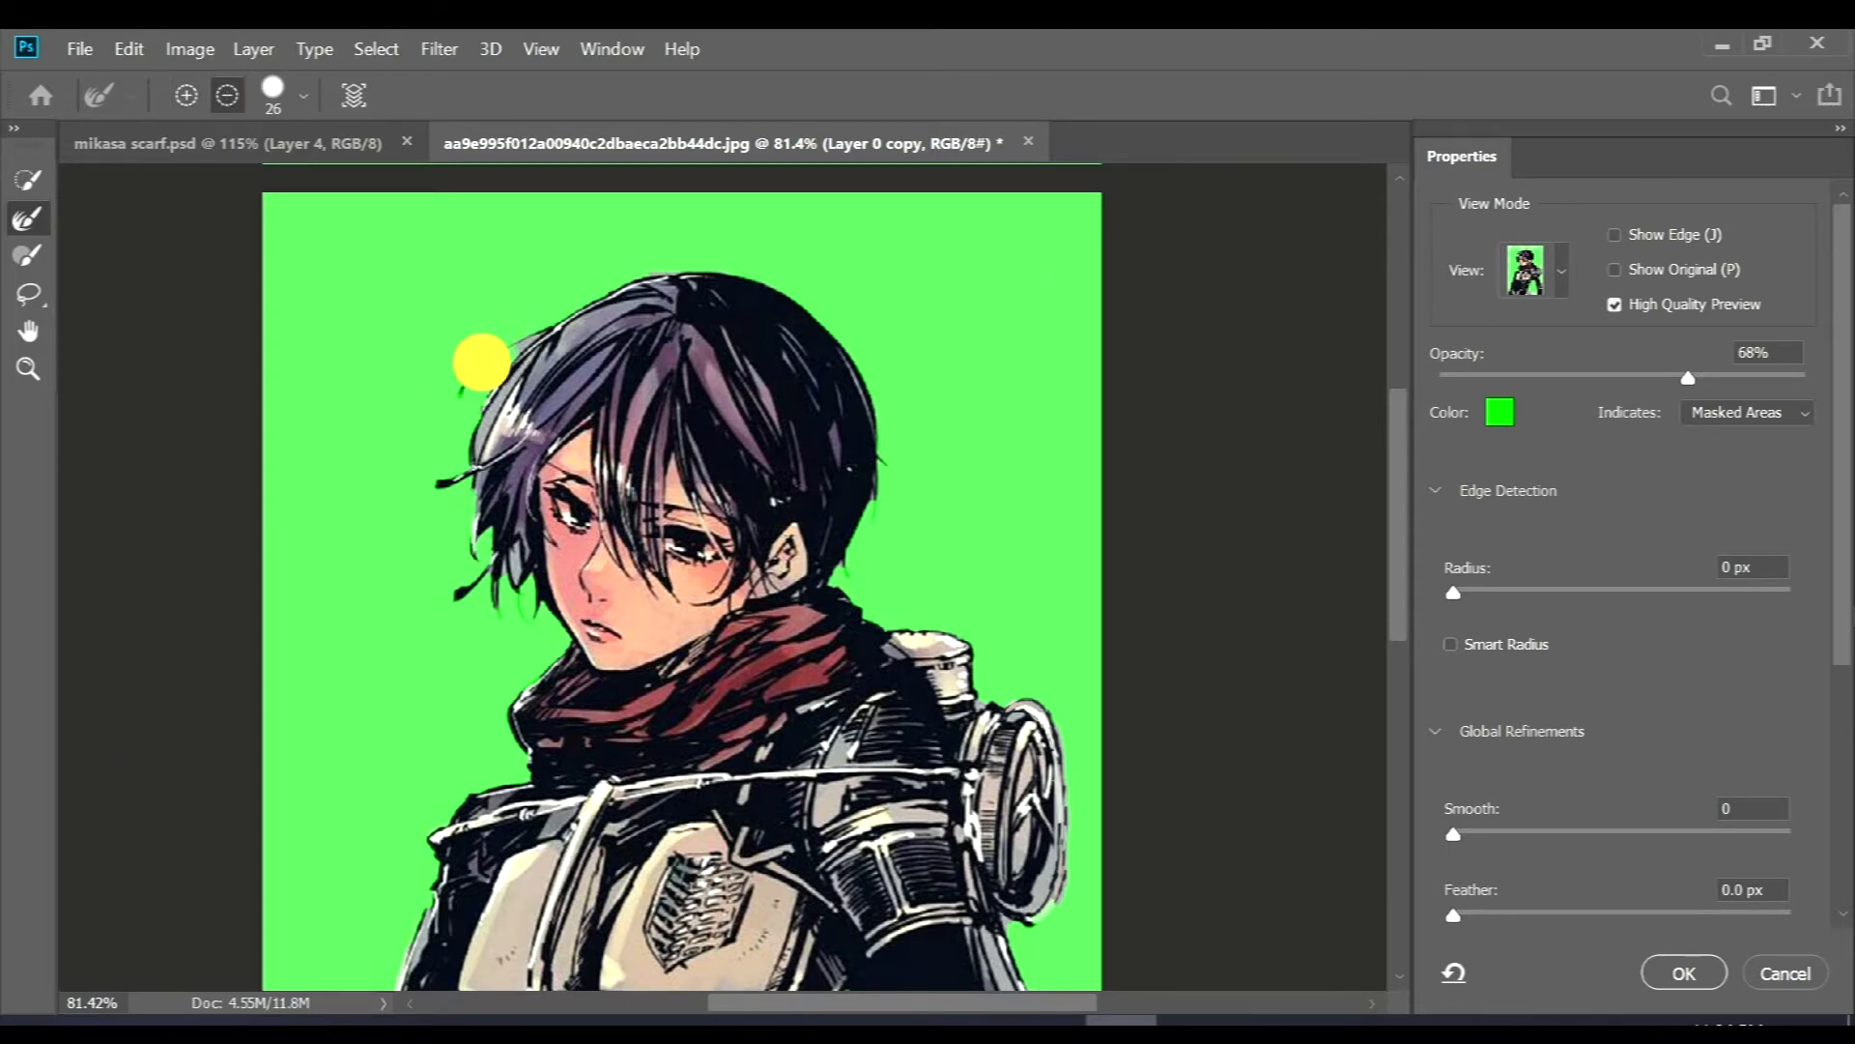
mouse_move(463, 377)
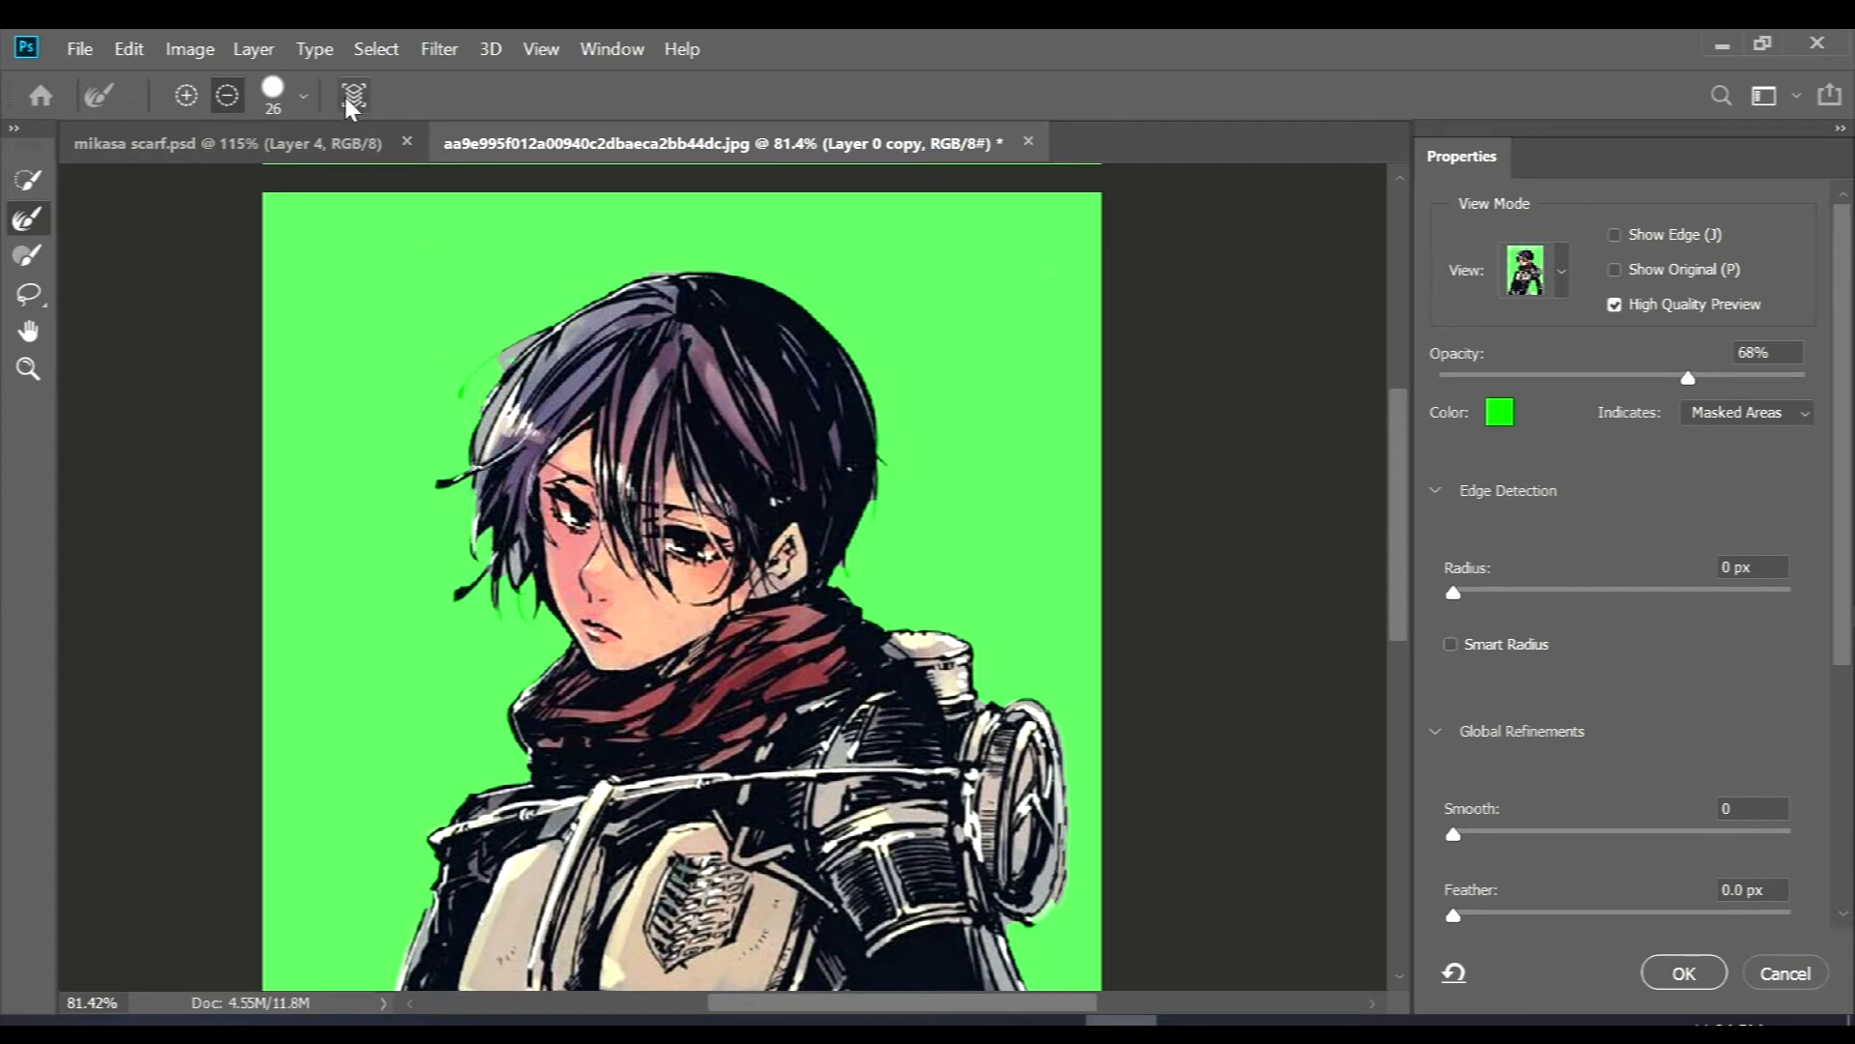
scroll("down", 3)
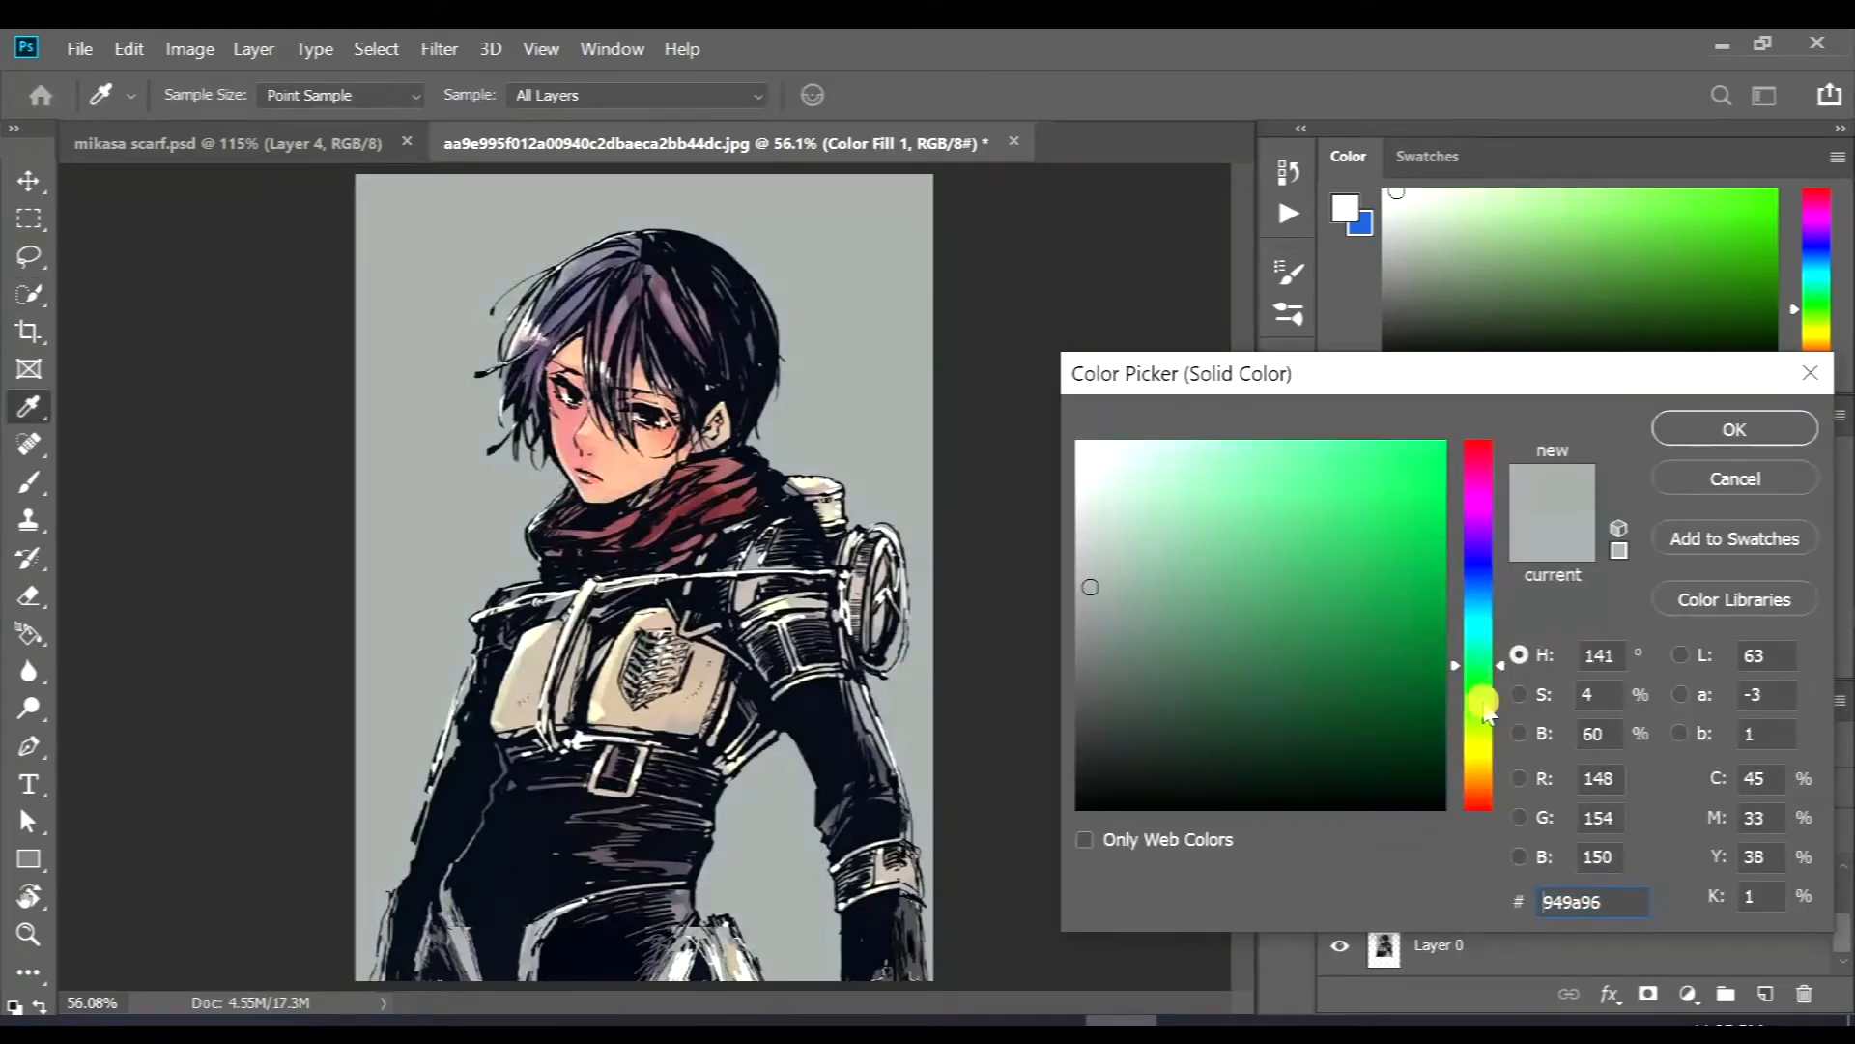
- Switch the background fill to bright green and begin selecting a body part to cut out
left_click(1442, 485)
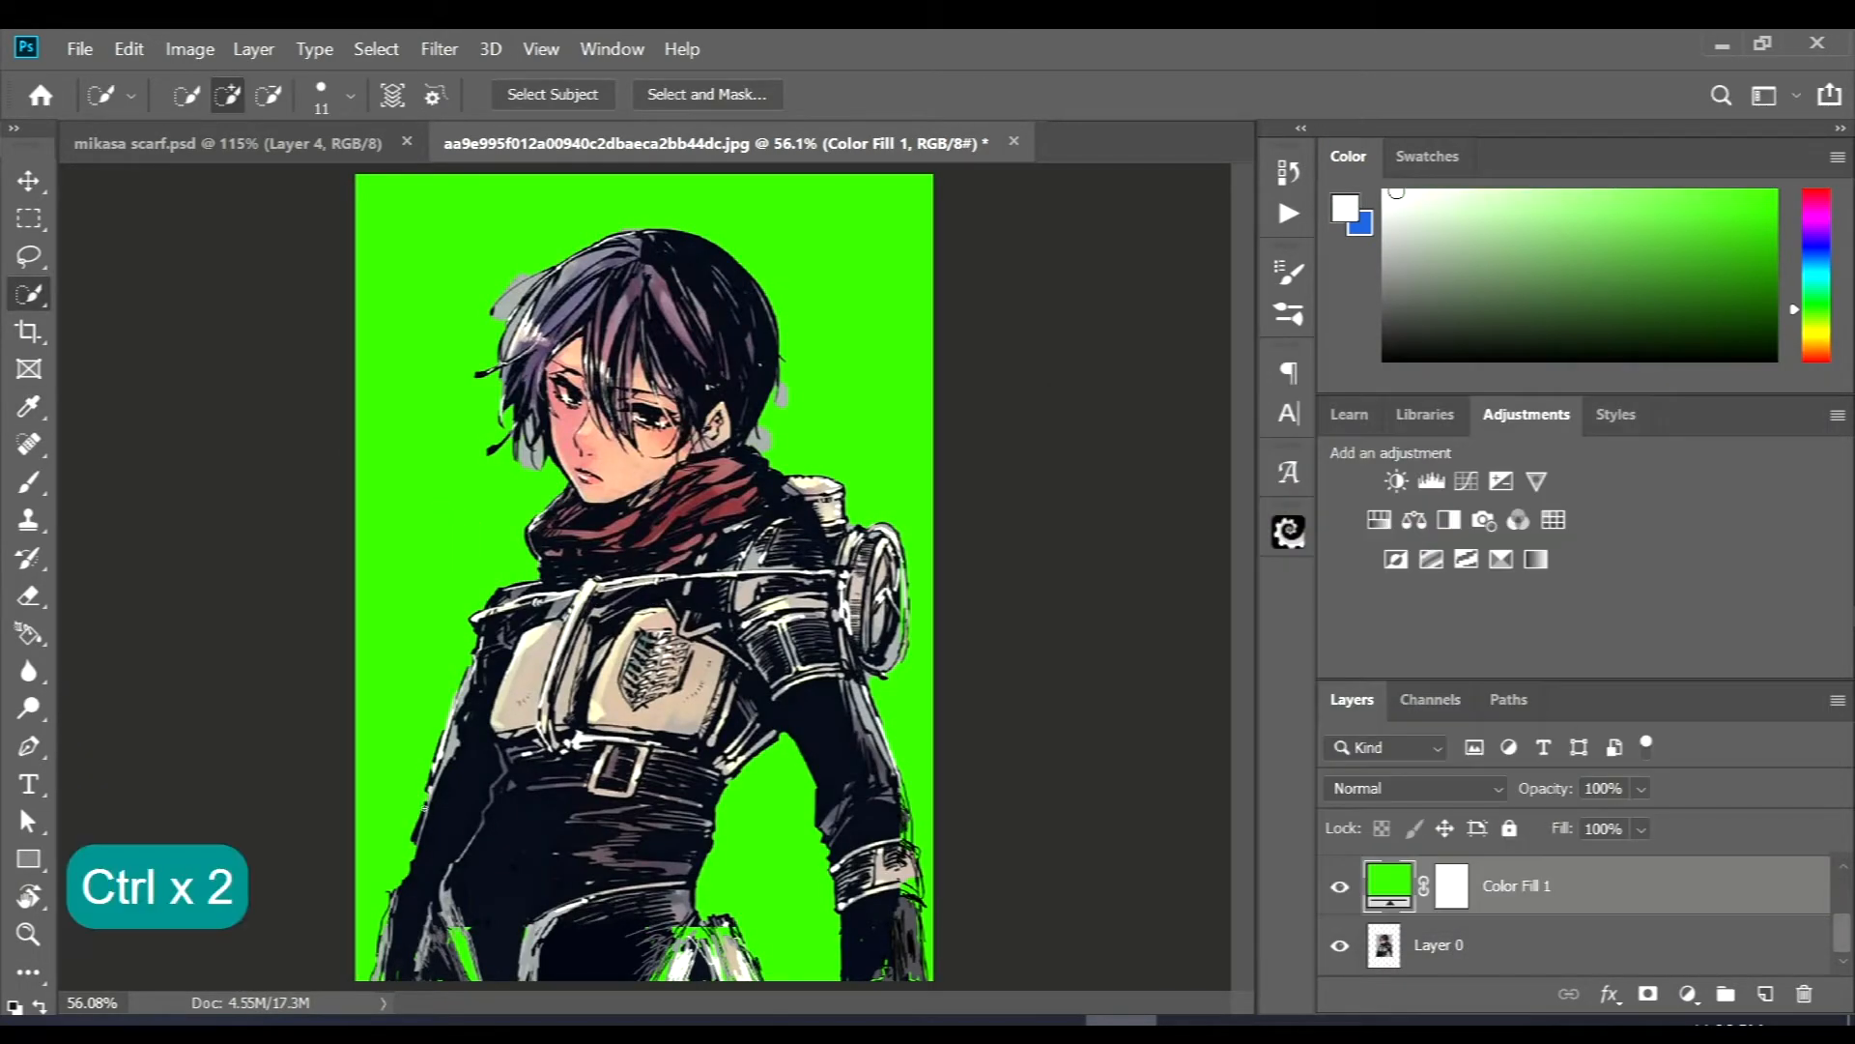
left_click(29, 181)
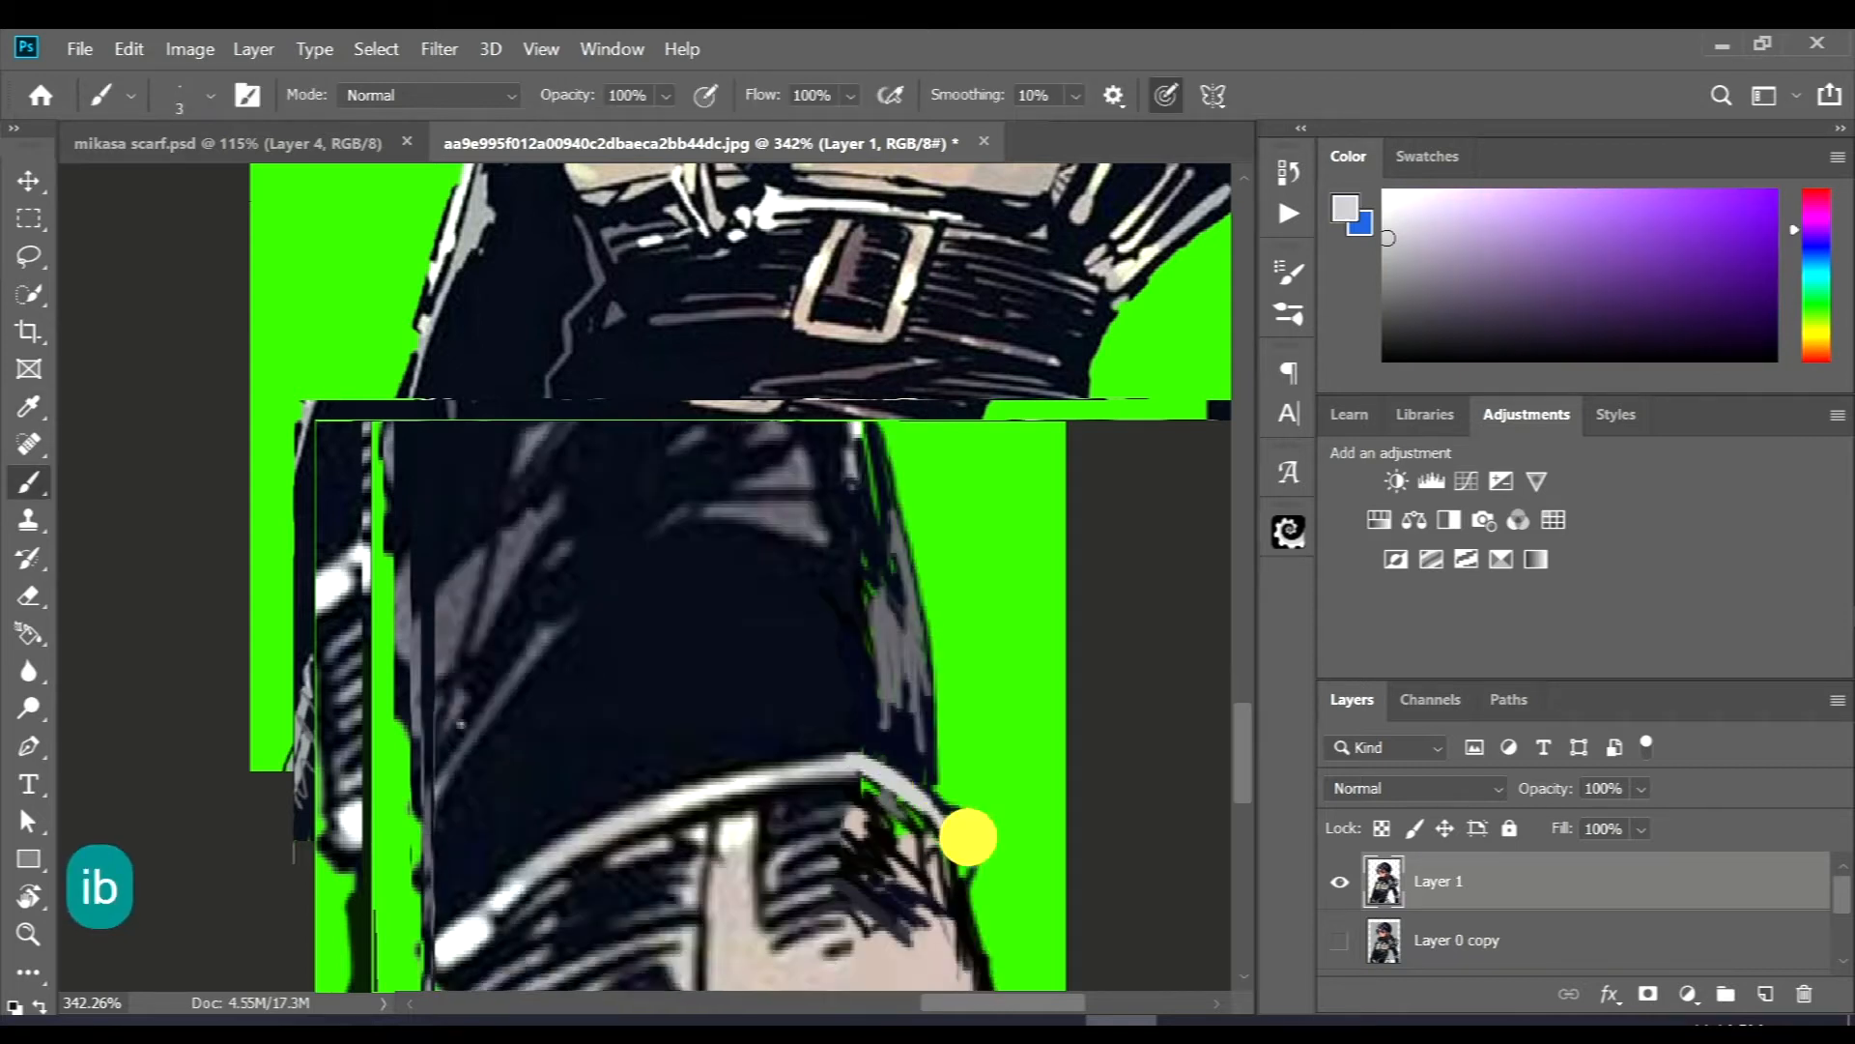
- Copy the selected hand to a new layer named '001-hand L' and check it with Layer 1 hidden
key("ctrl+j")
type("001")
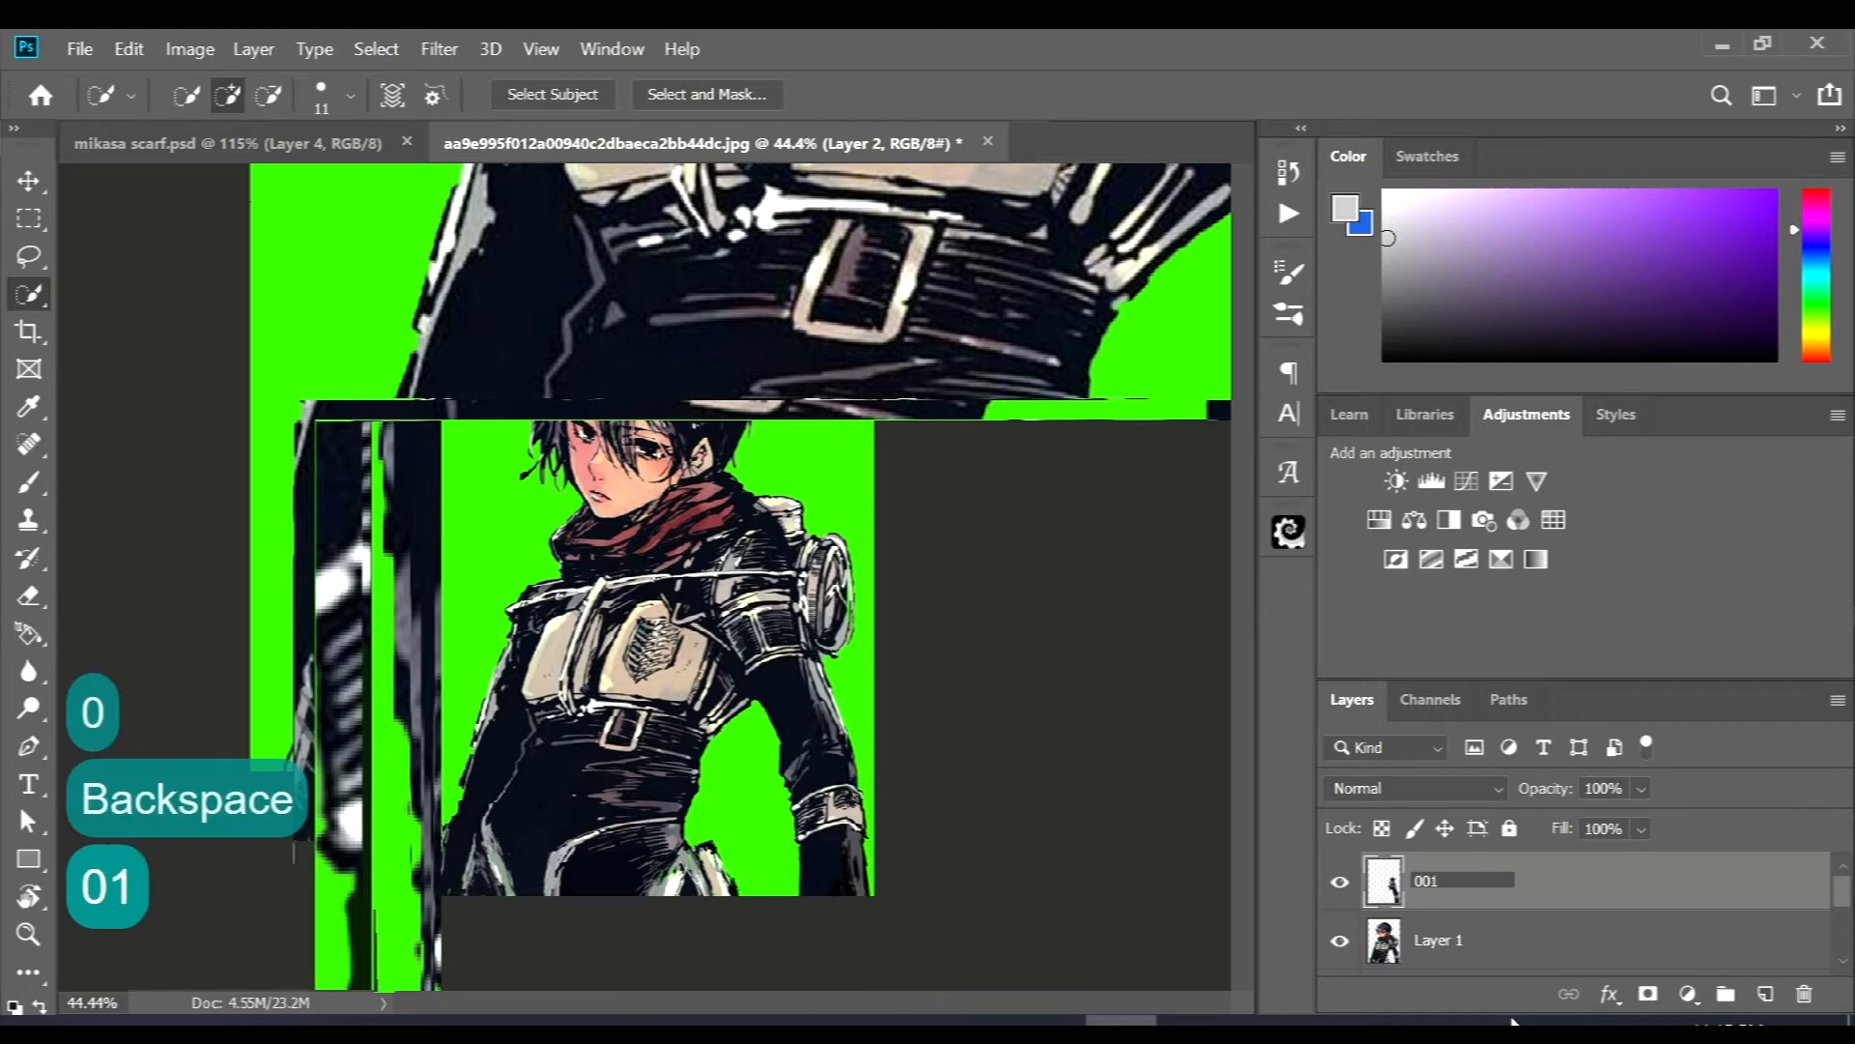
type("-hand")
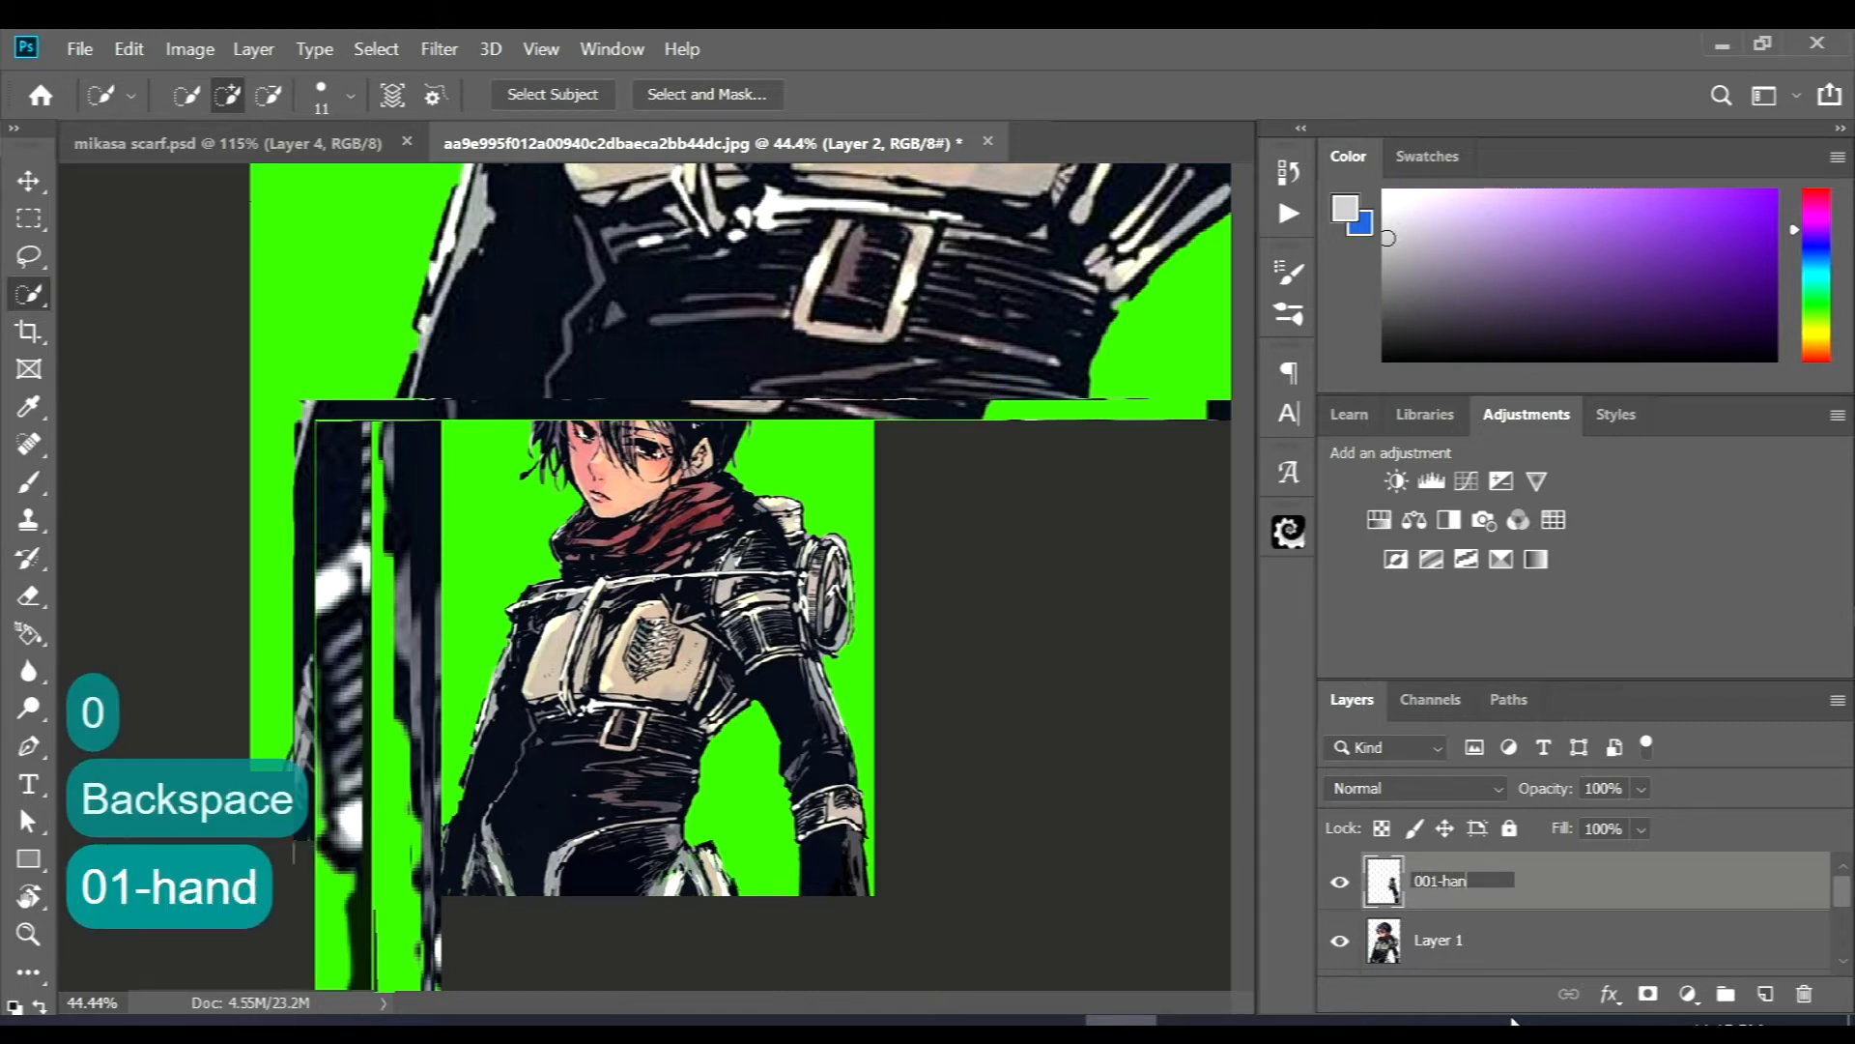
type("L")
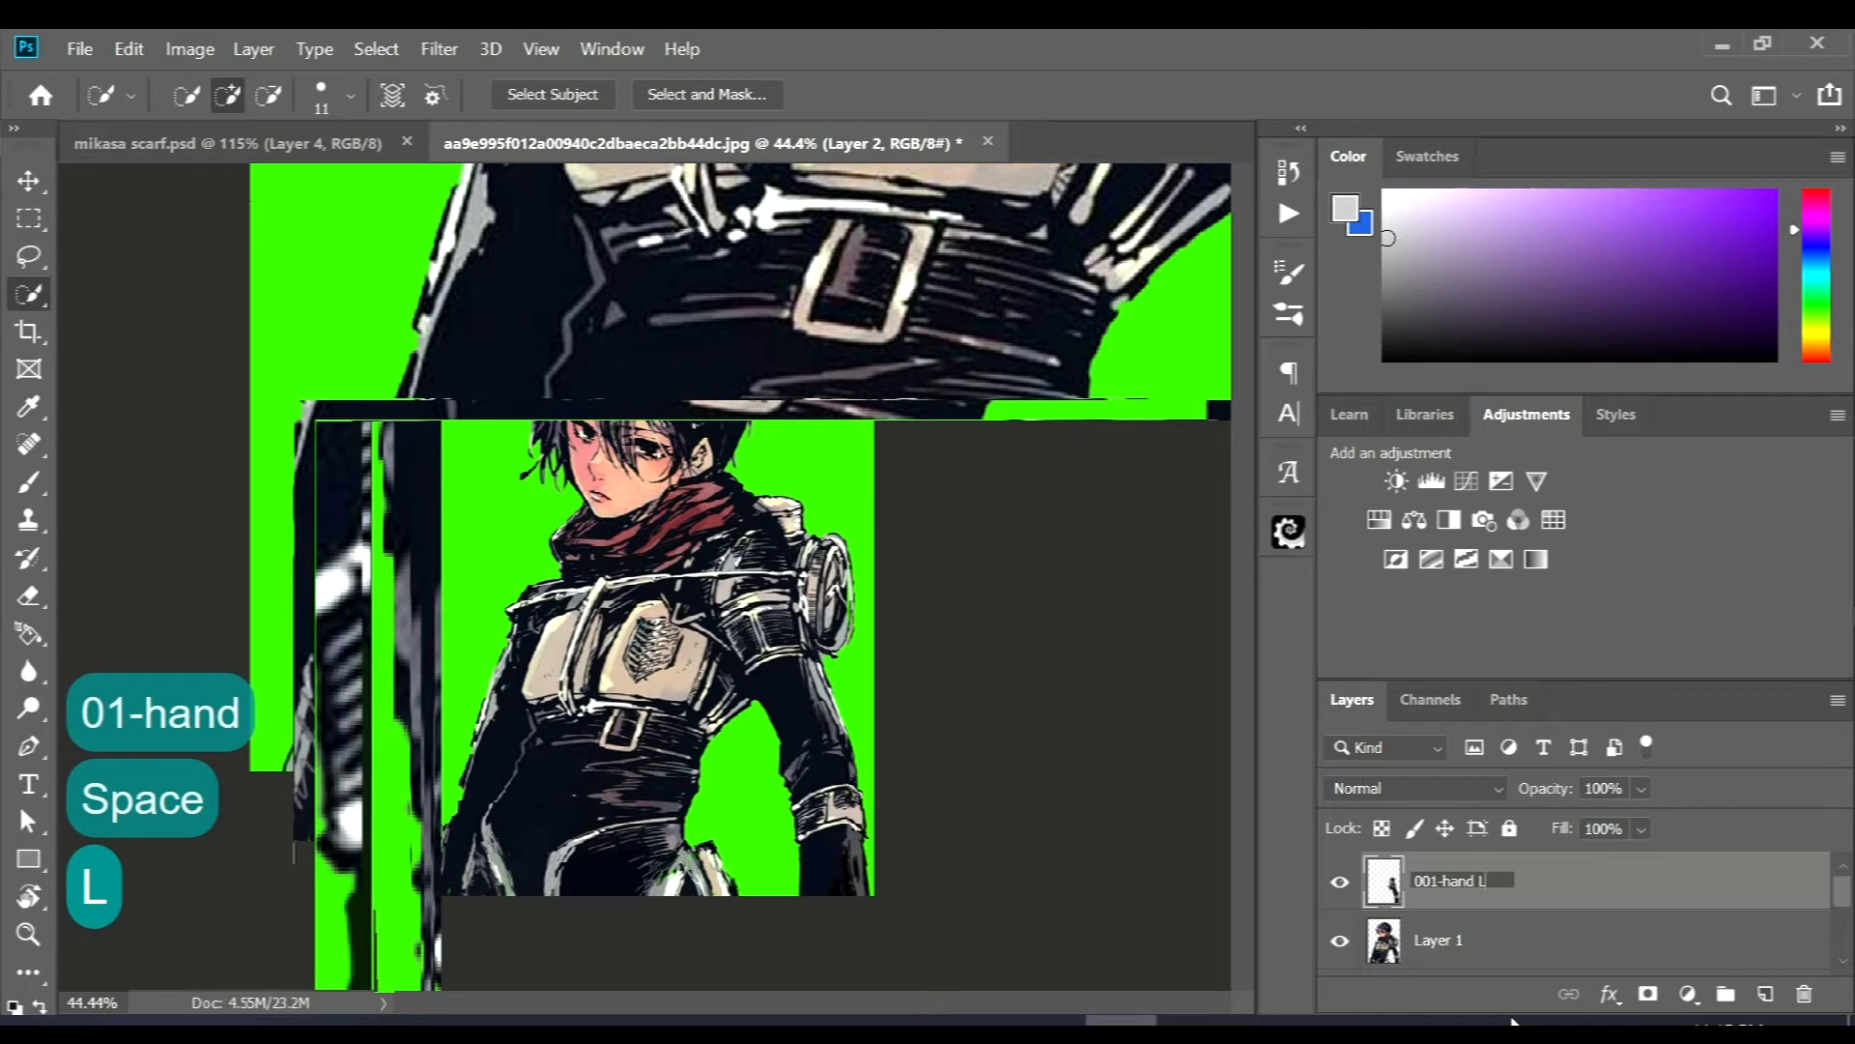
key("Return")
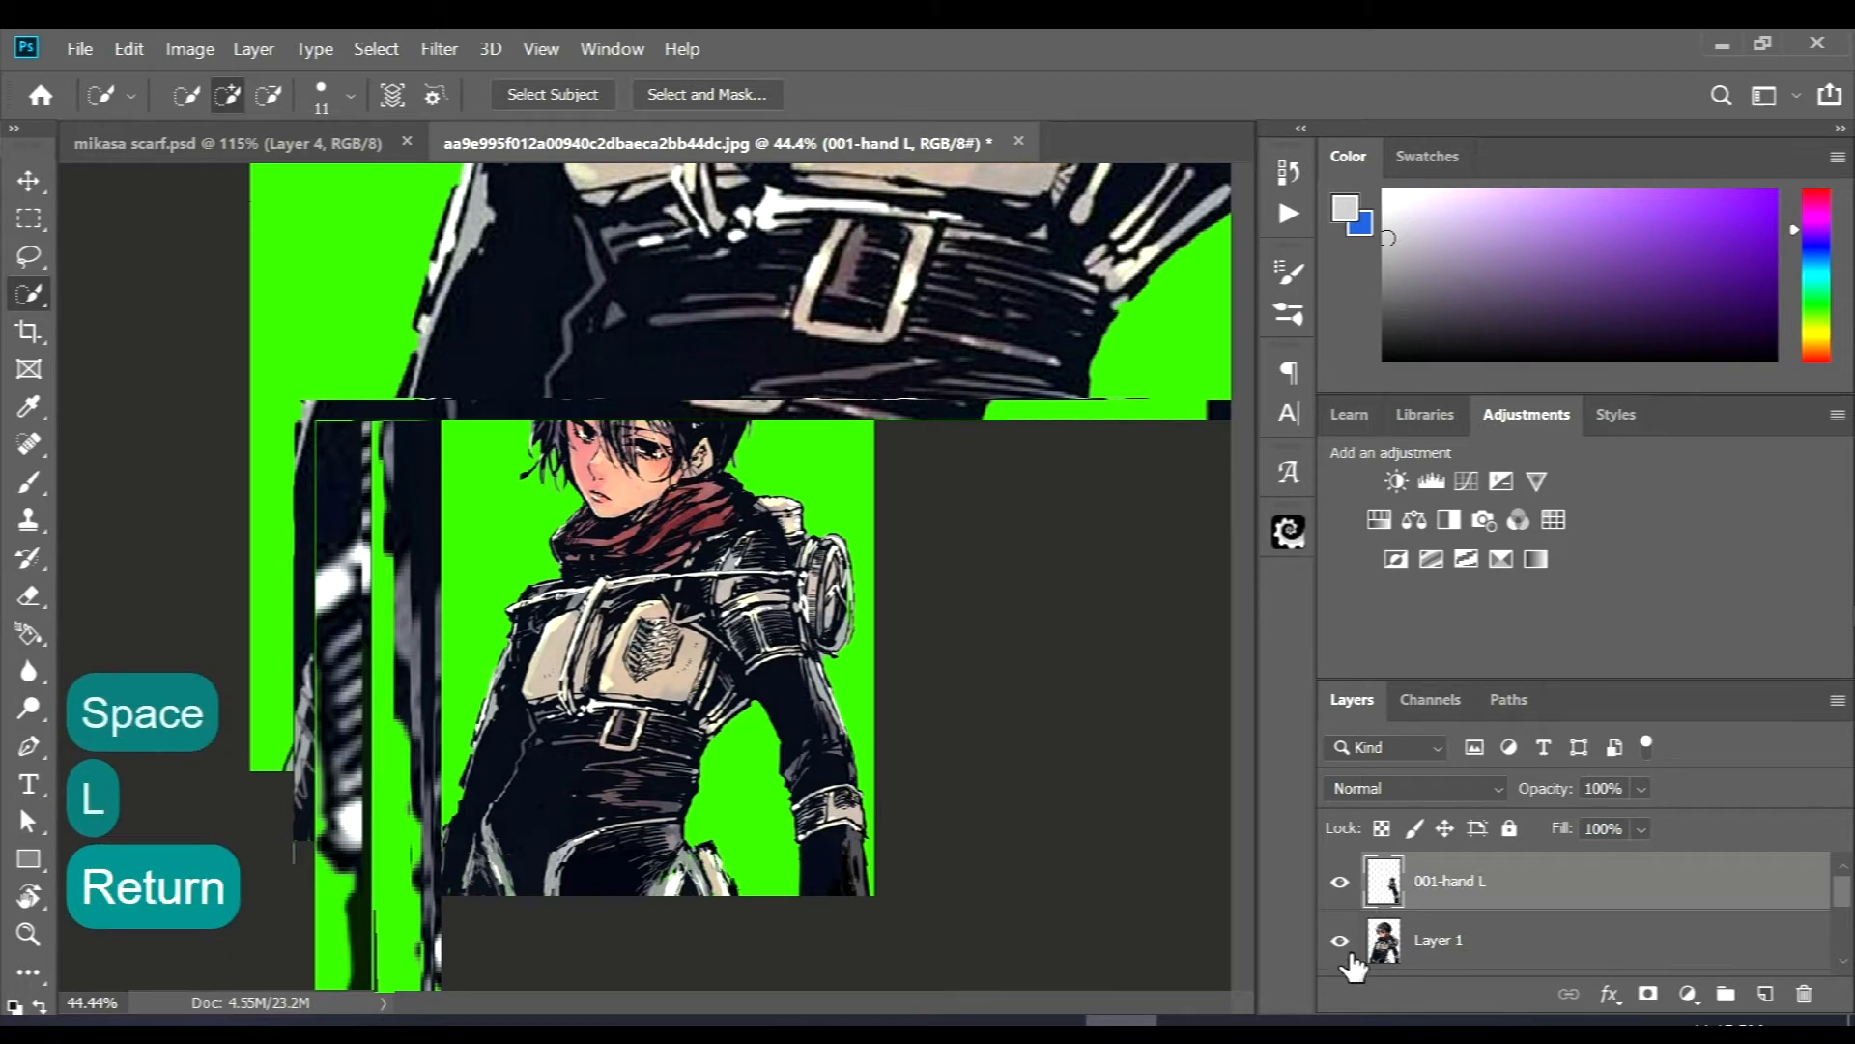
left_click(1339, 939)
type("MIKASA")
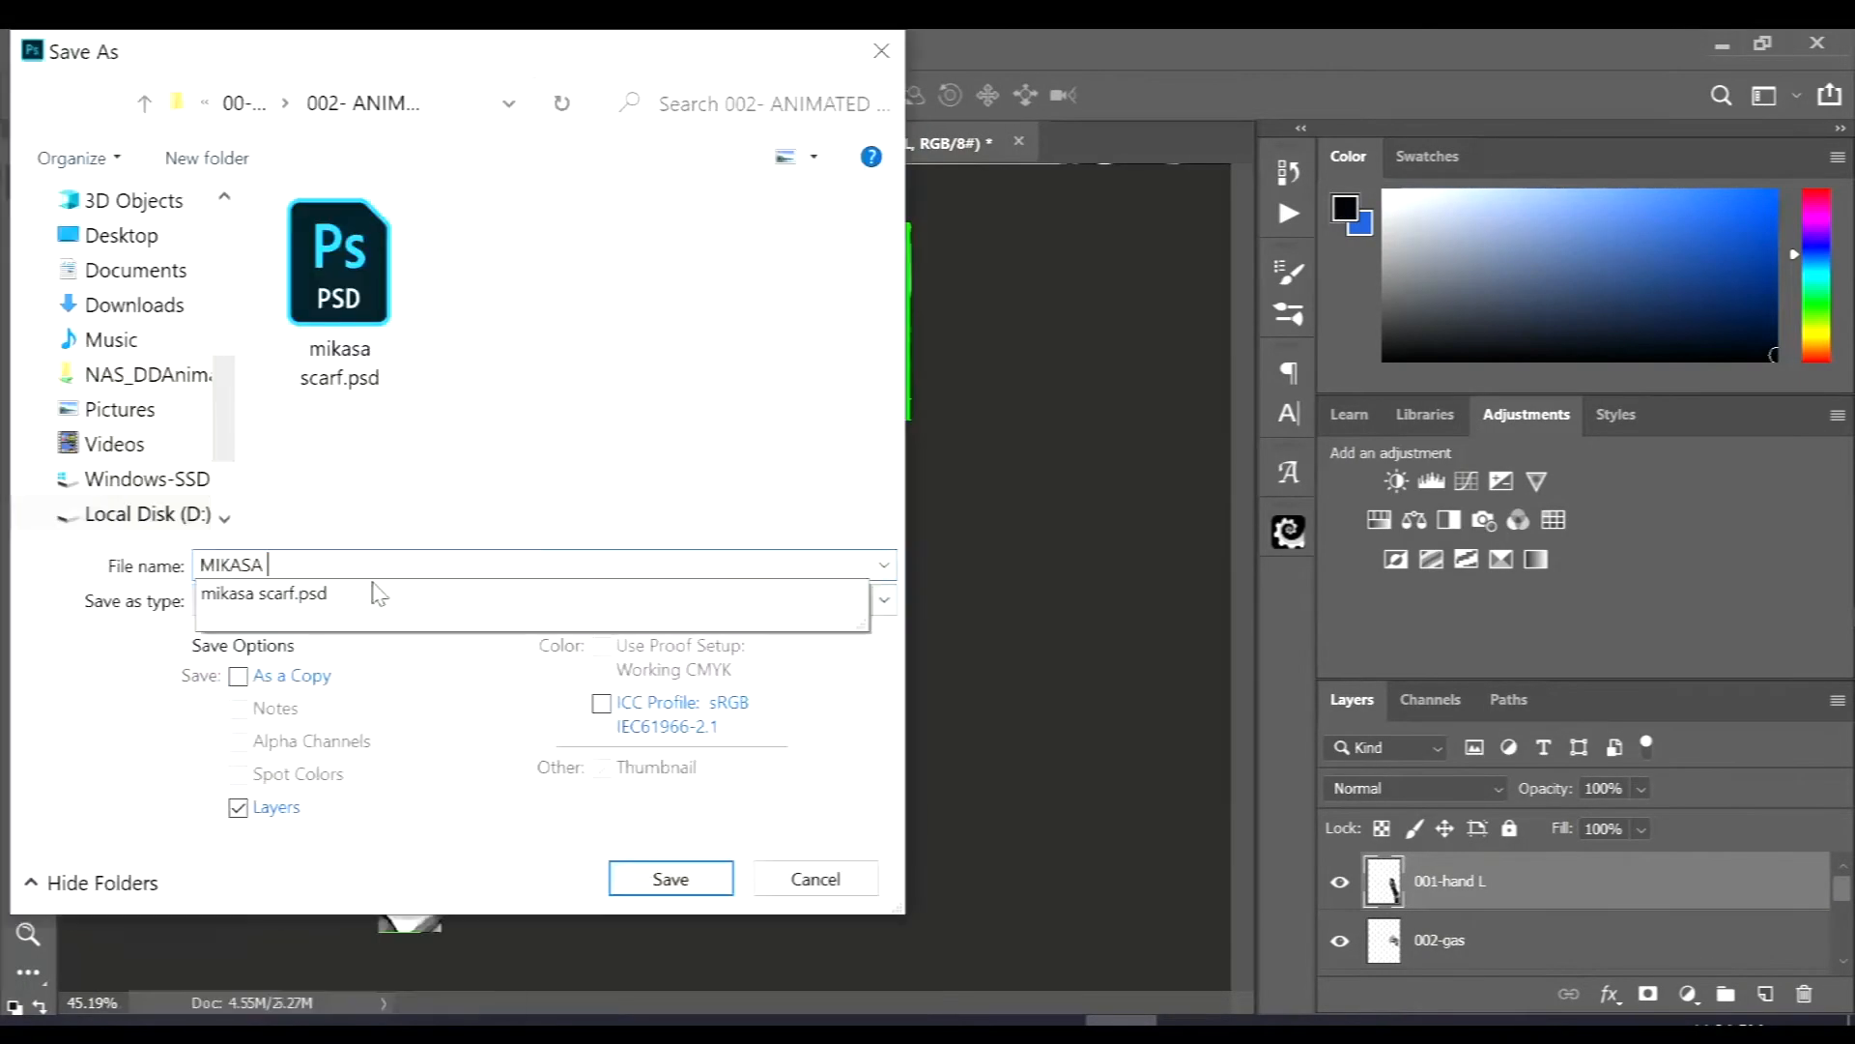
- Save the layered file as MIKASA SEASON4.psd
left_click(670, 878)
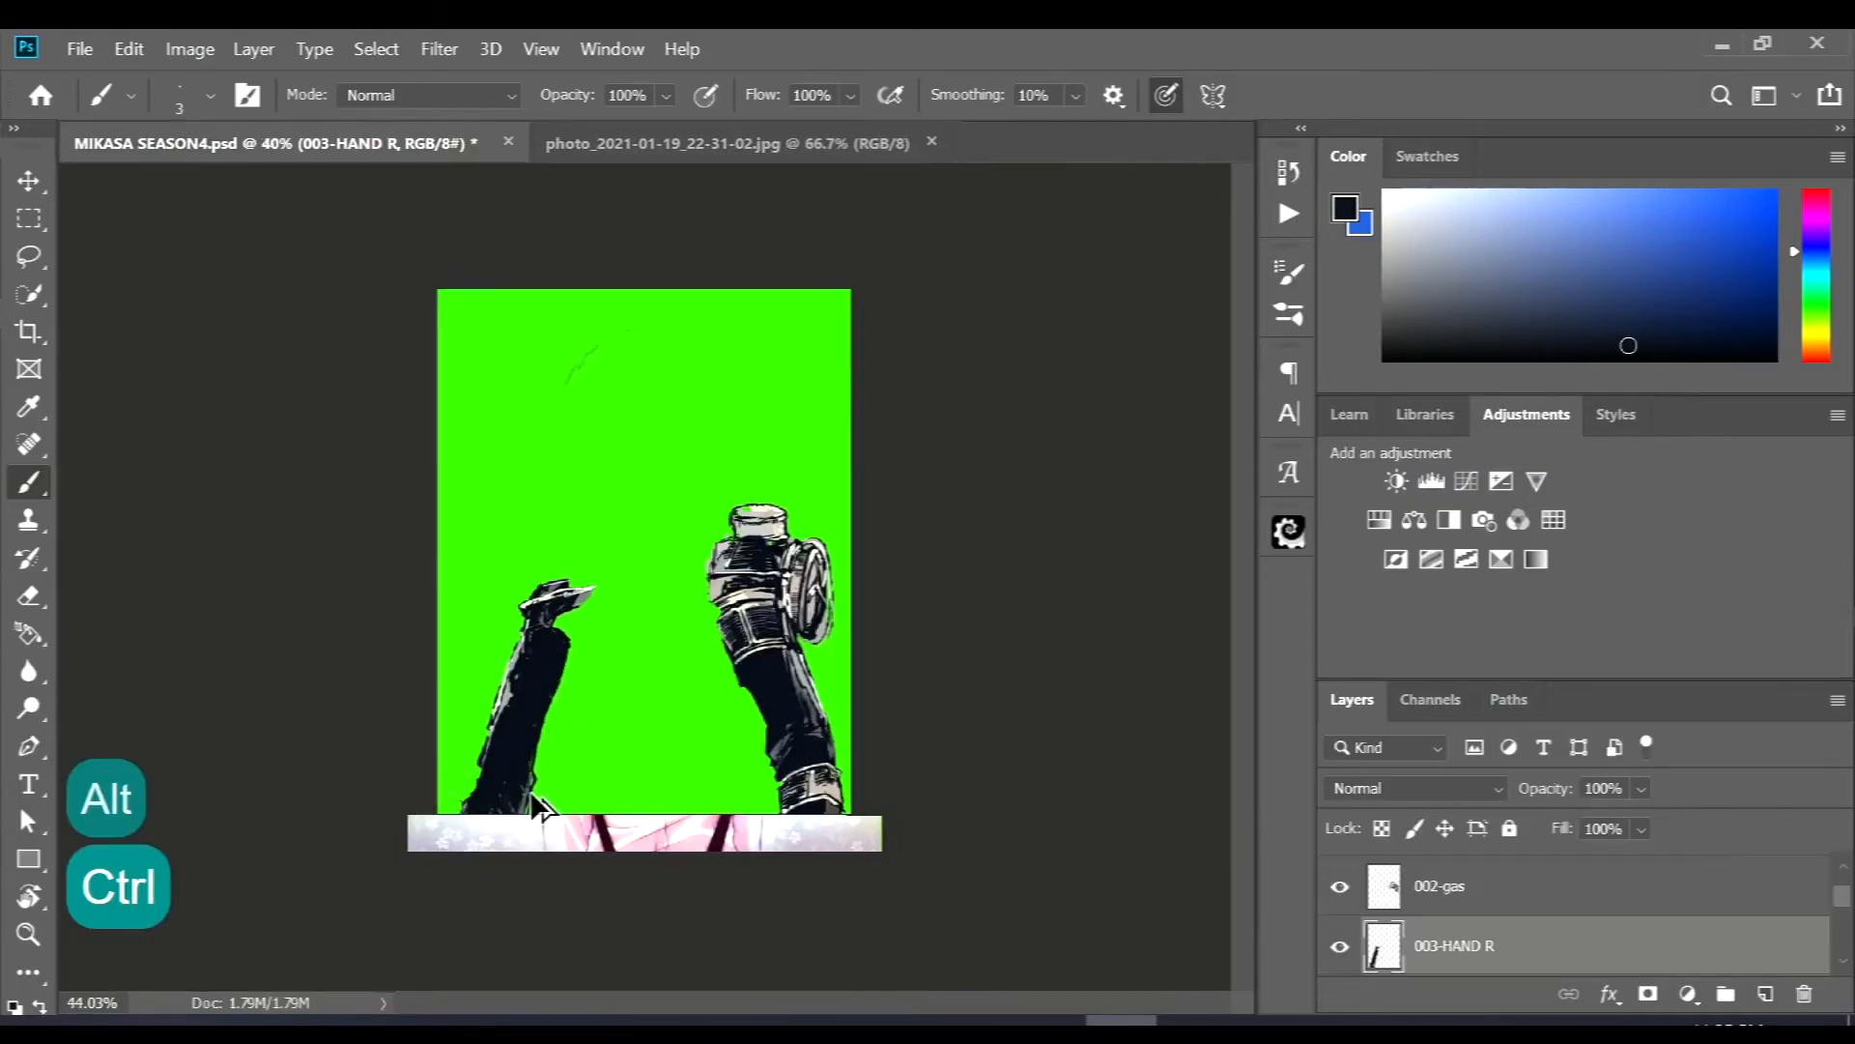
key("ctrl+t")
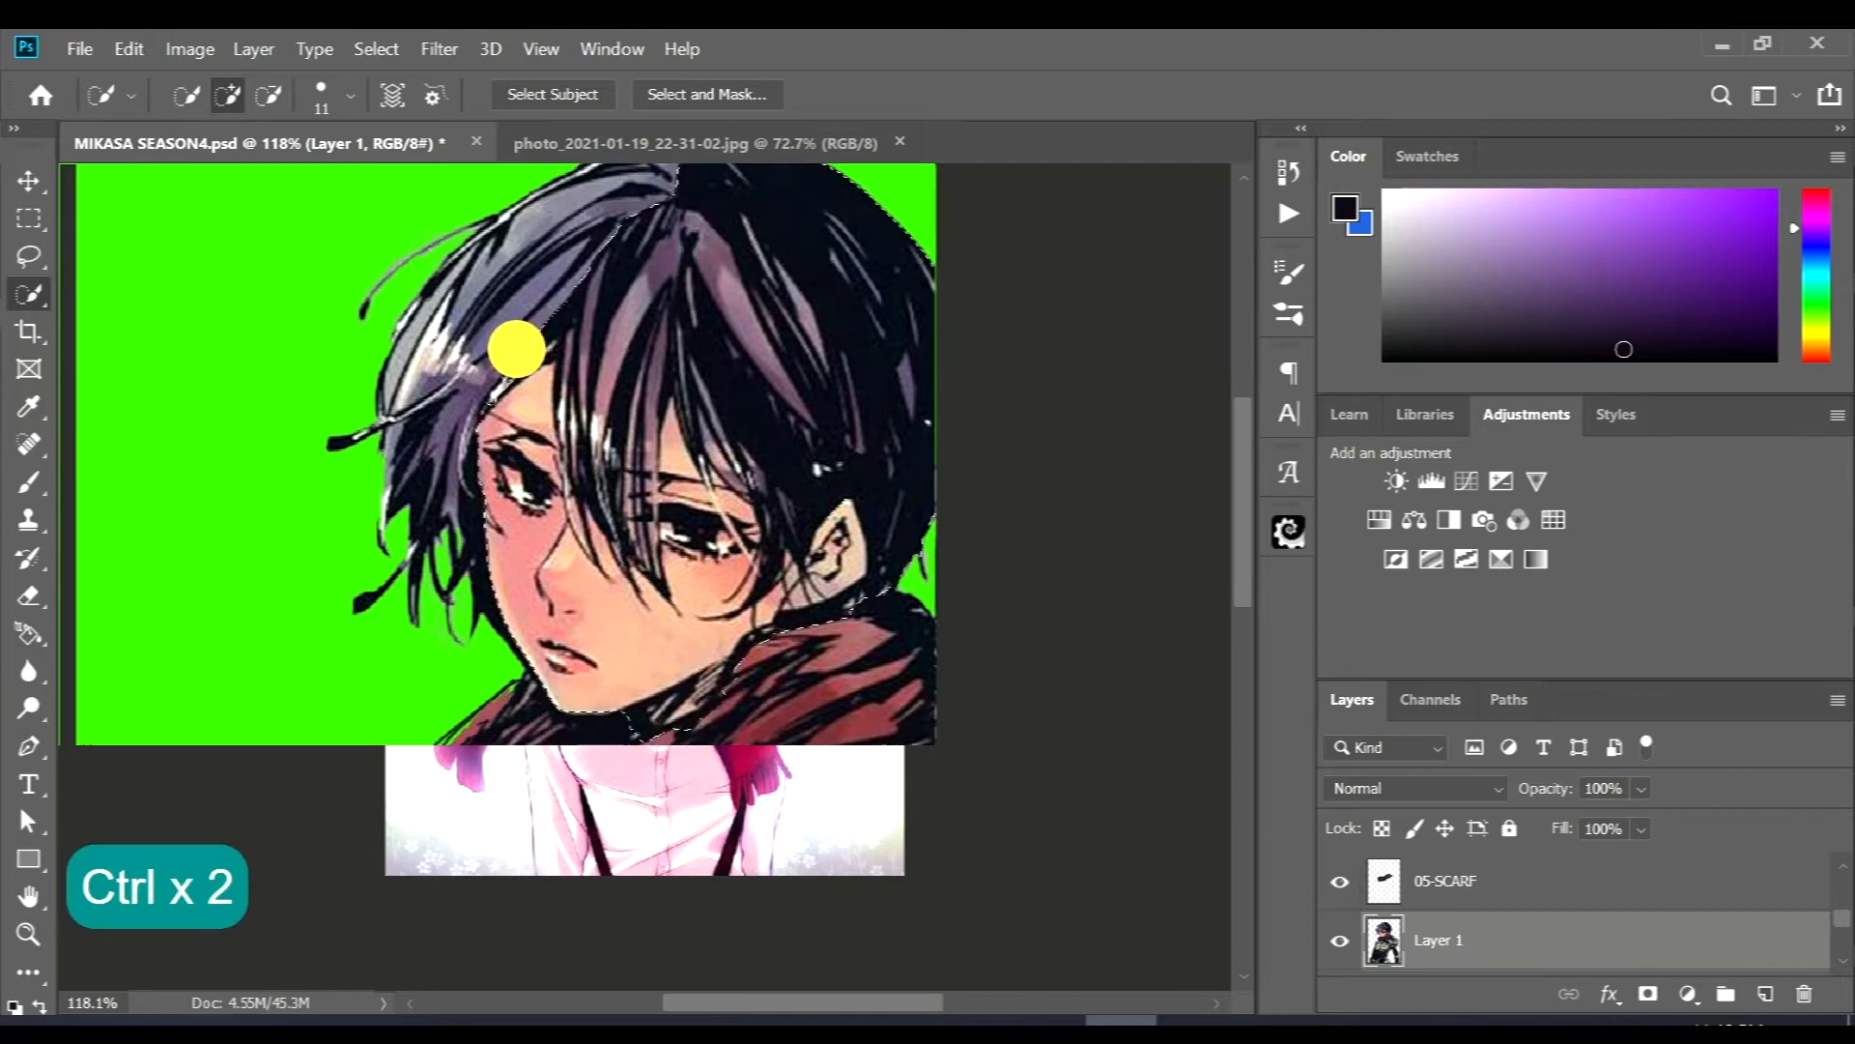
- Cut the face and scarf onto Layer 2 copy, removing hair and painting in skin
scroll("down", 3)
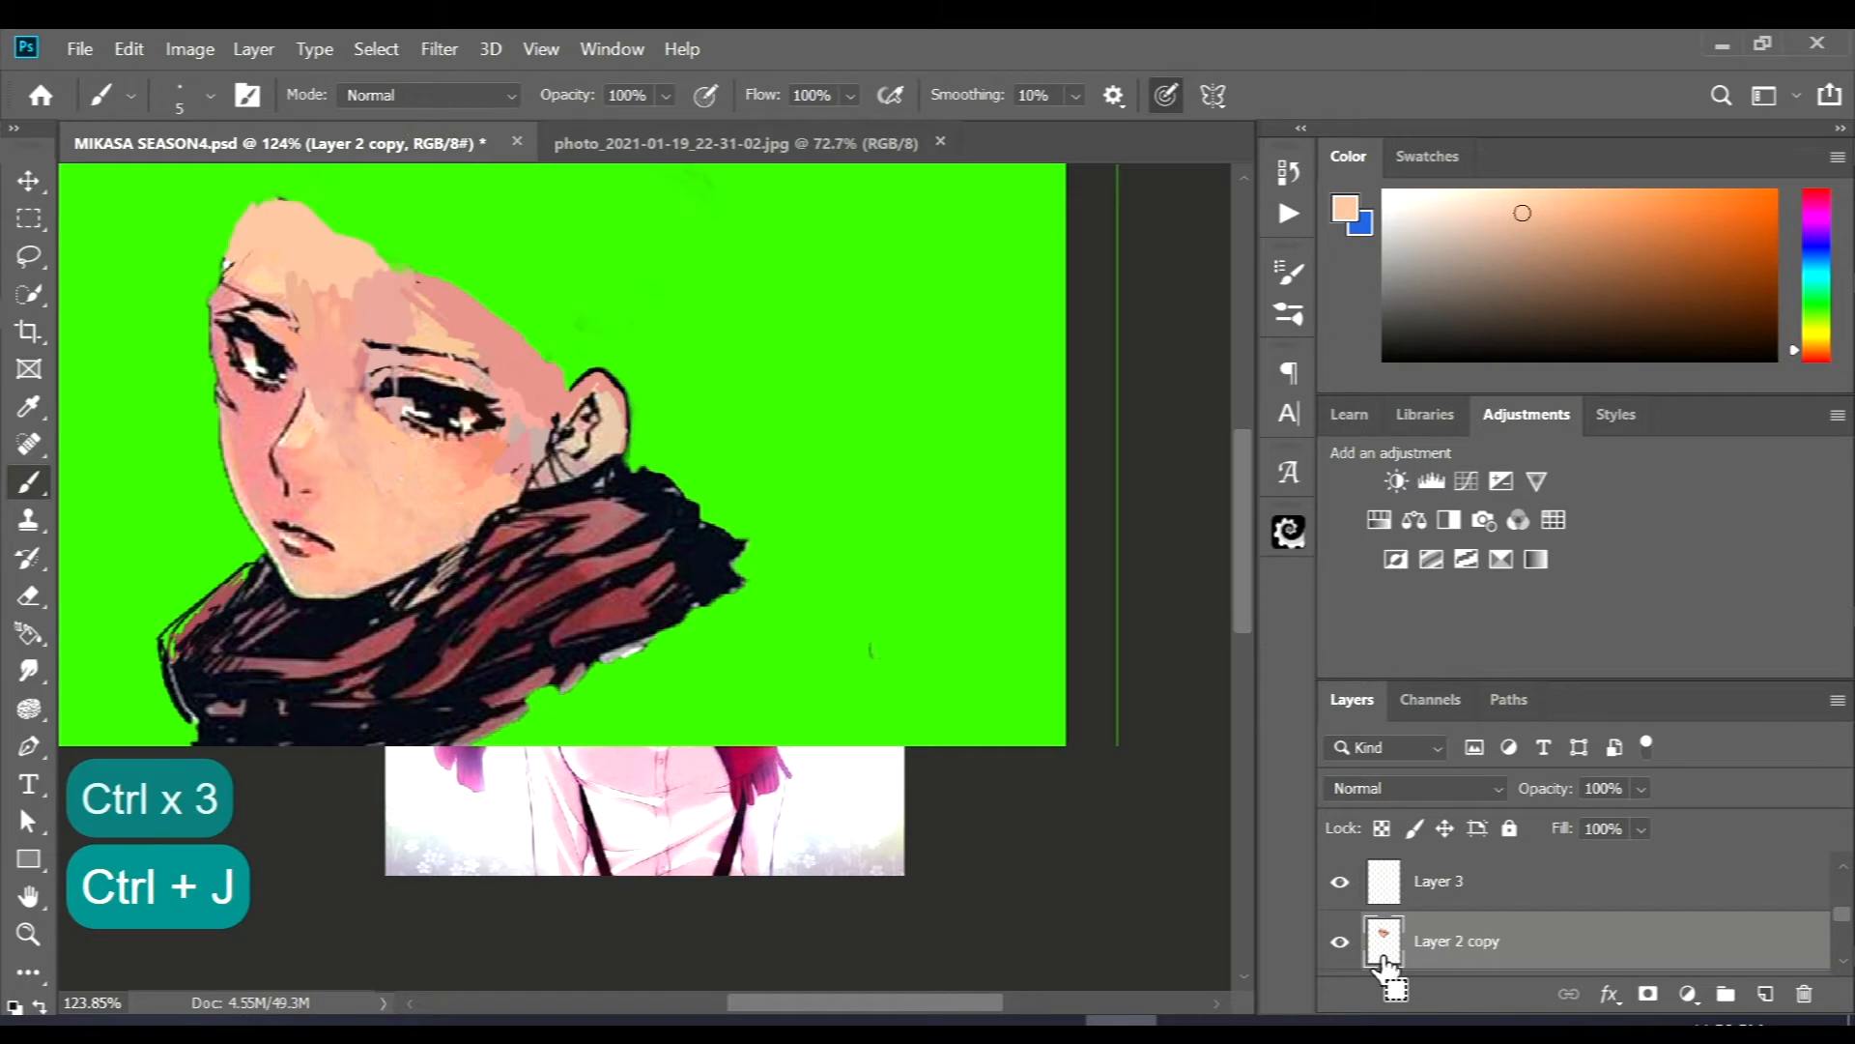
- Apply Add Noise at about 12.5% to the face and scarf layer as a texture test
left_click(375, 48)
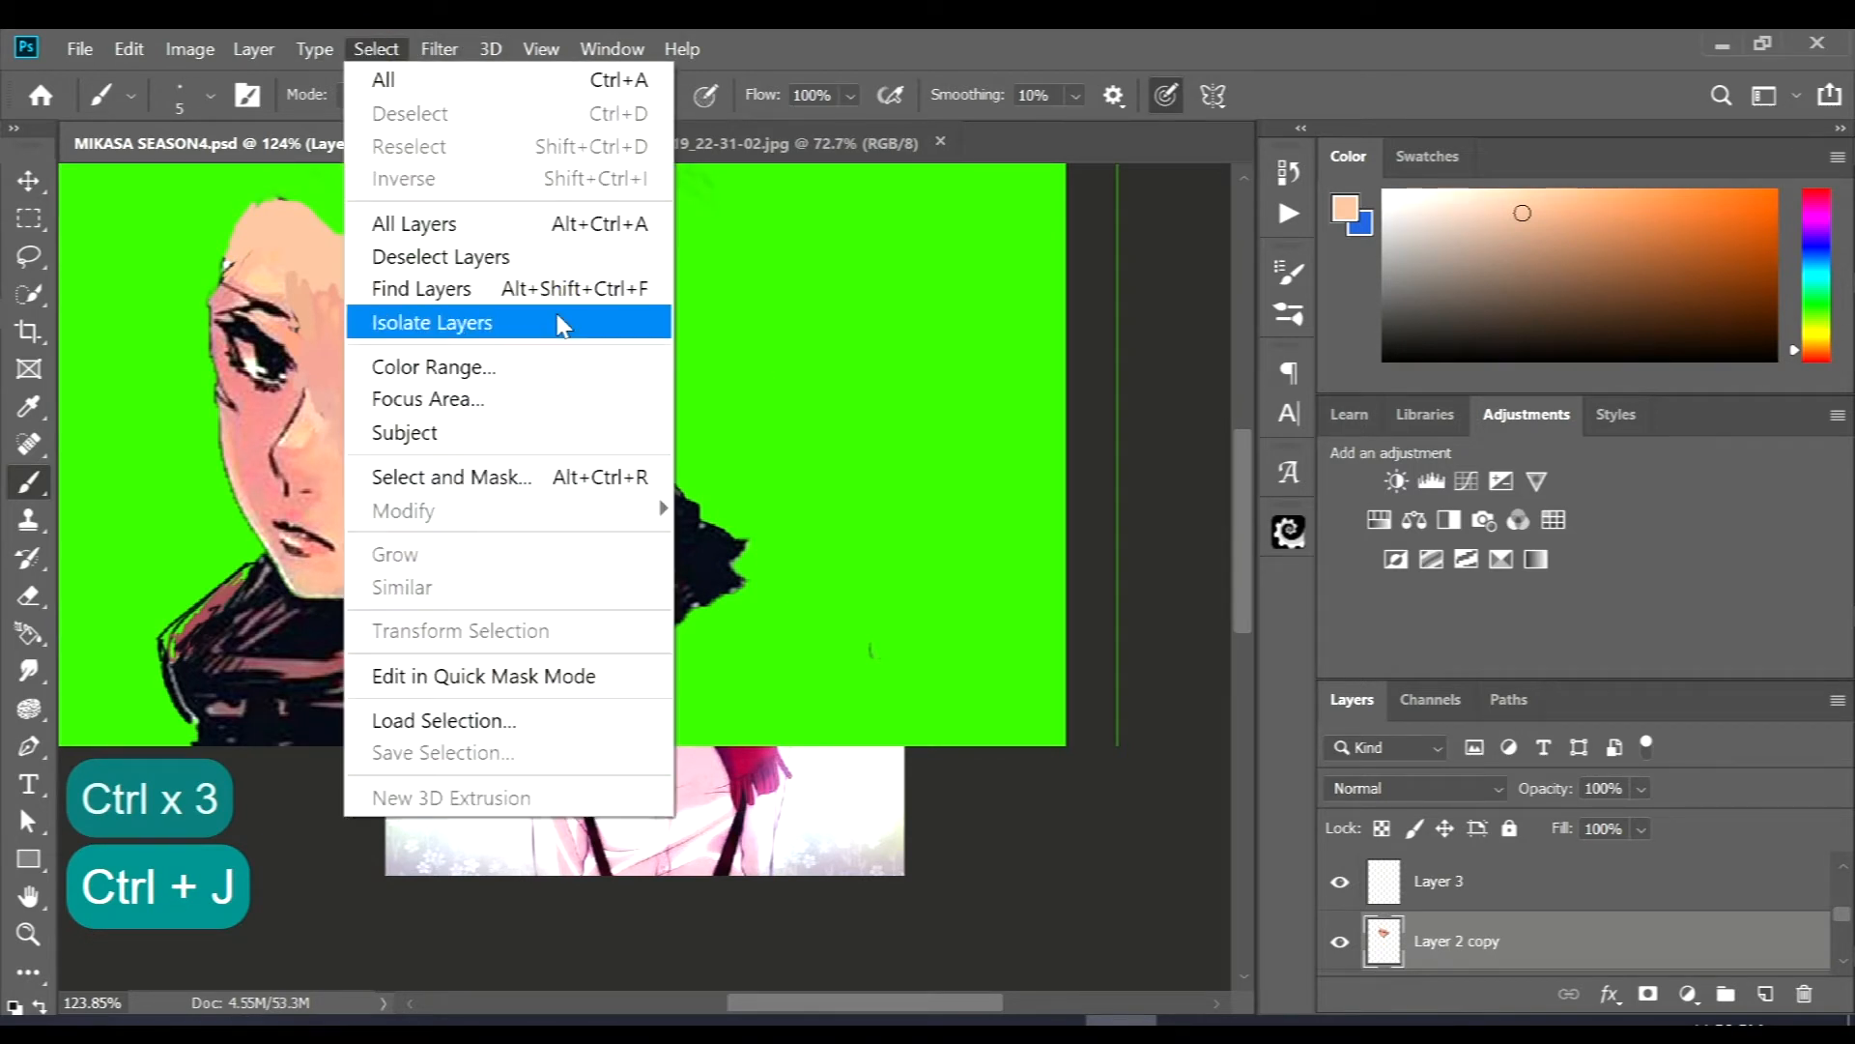
left_click(439, 48)
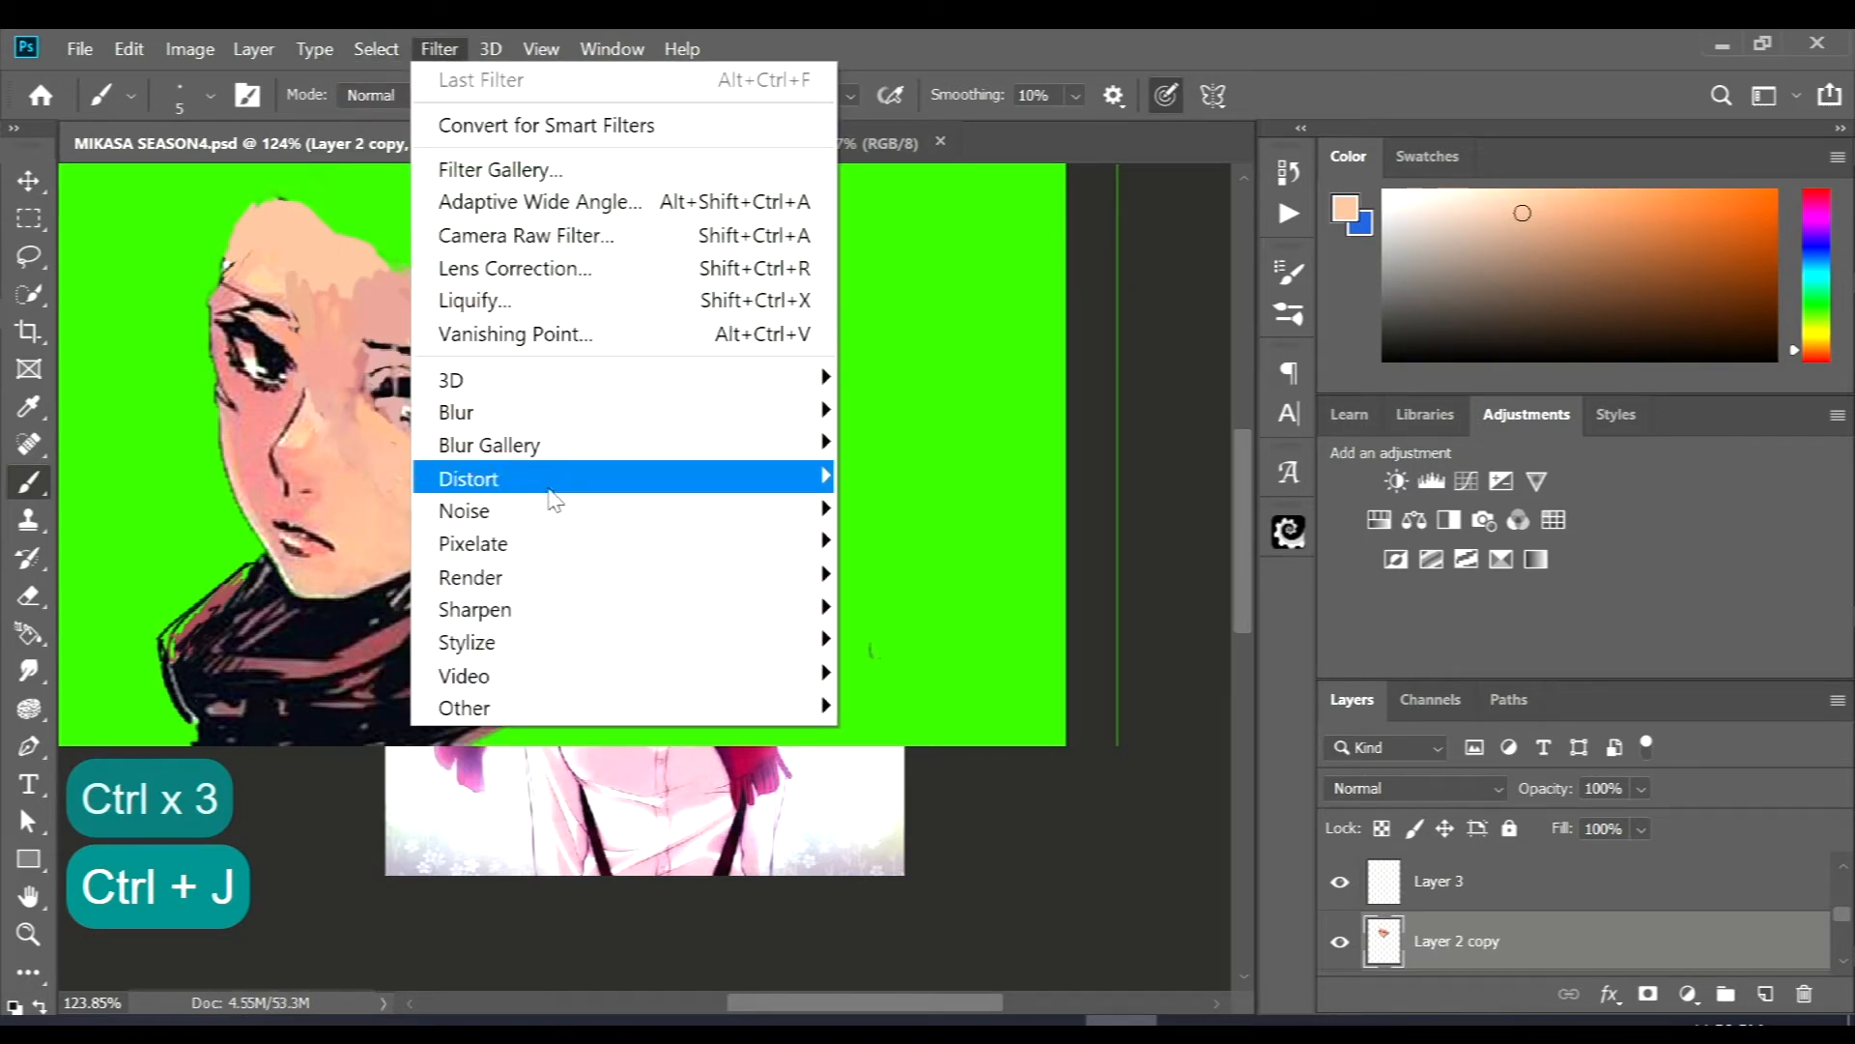
left_click(464, 510)
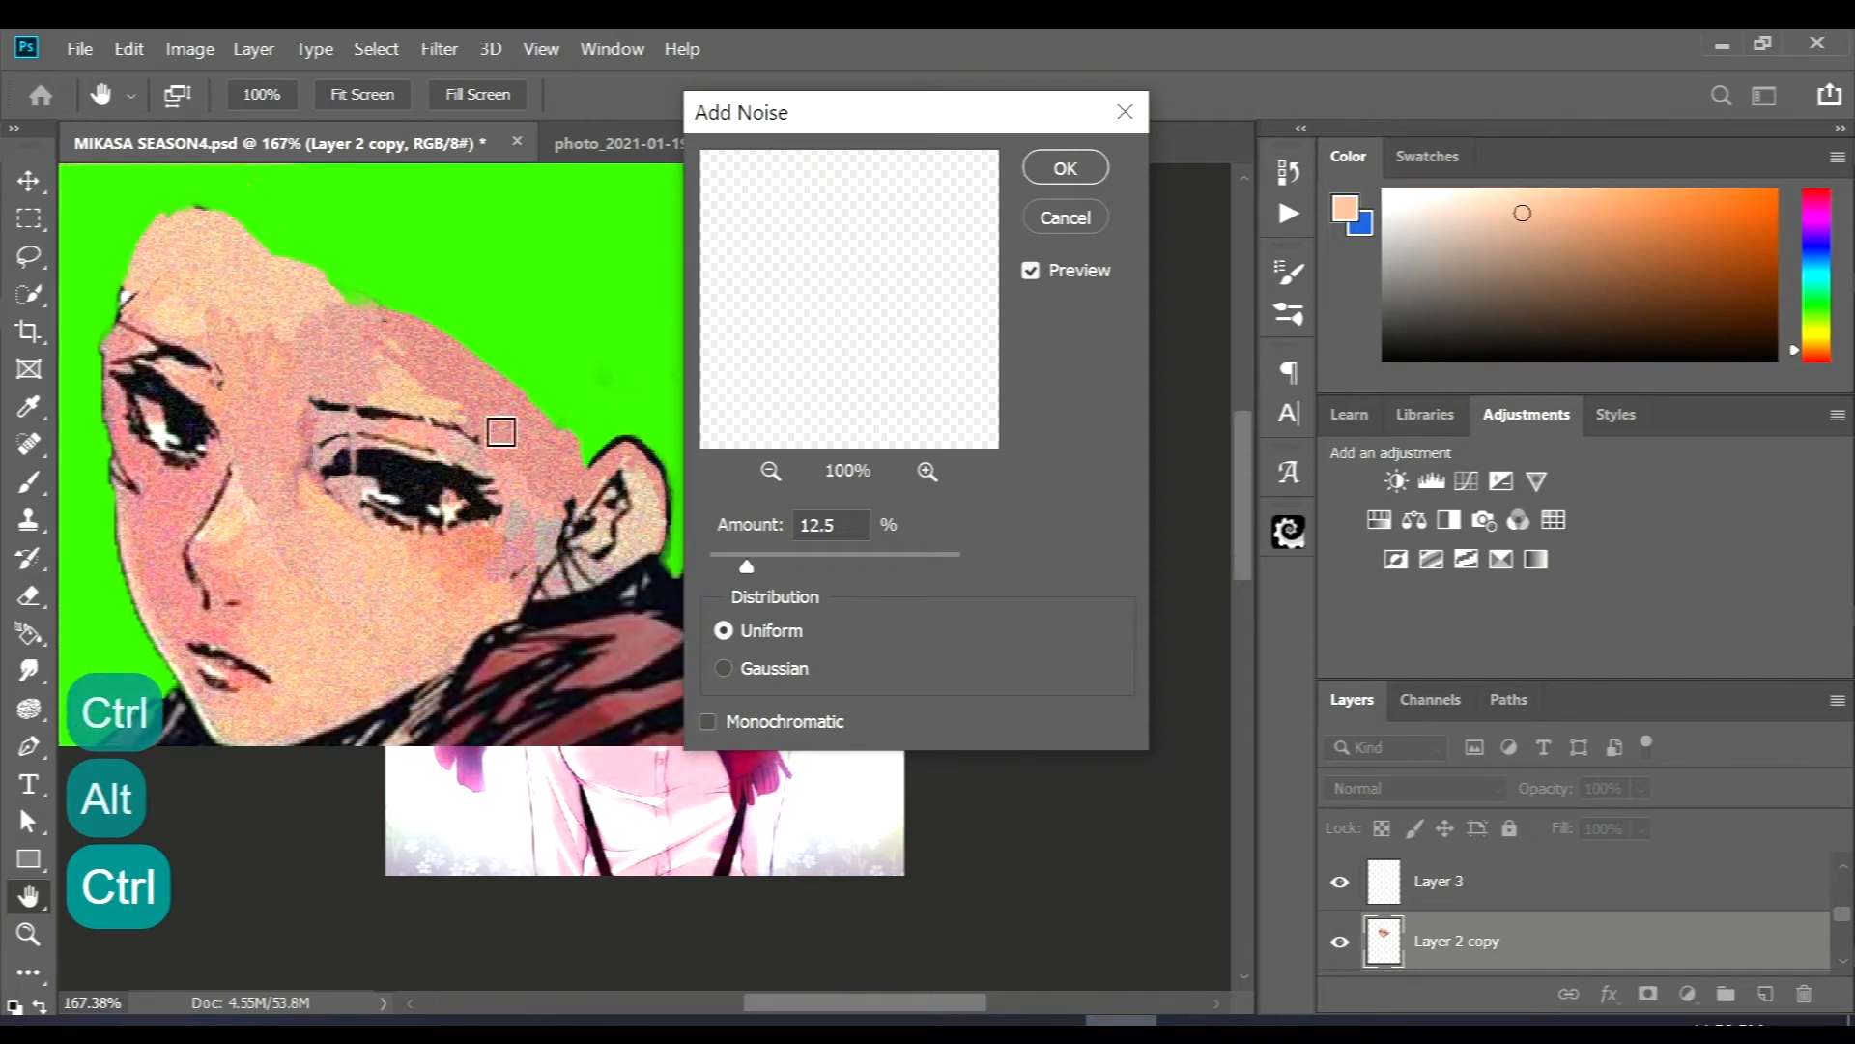
left_click_drag(746, 567, 736, 566)
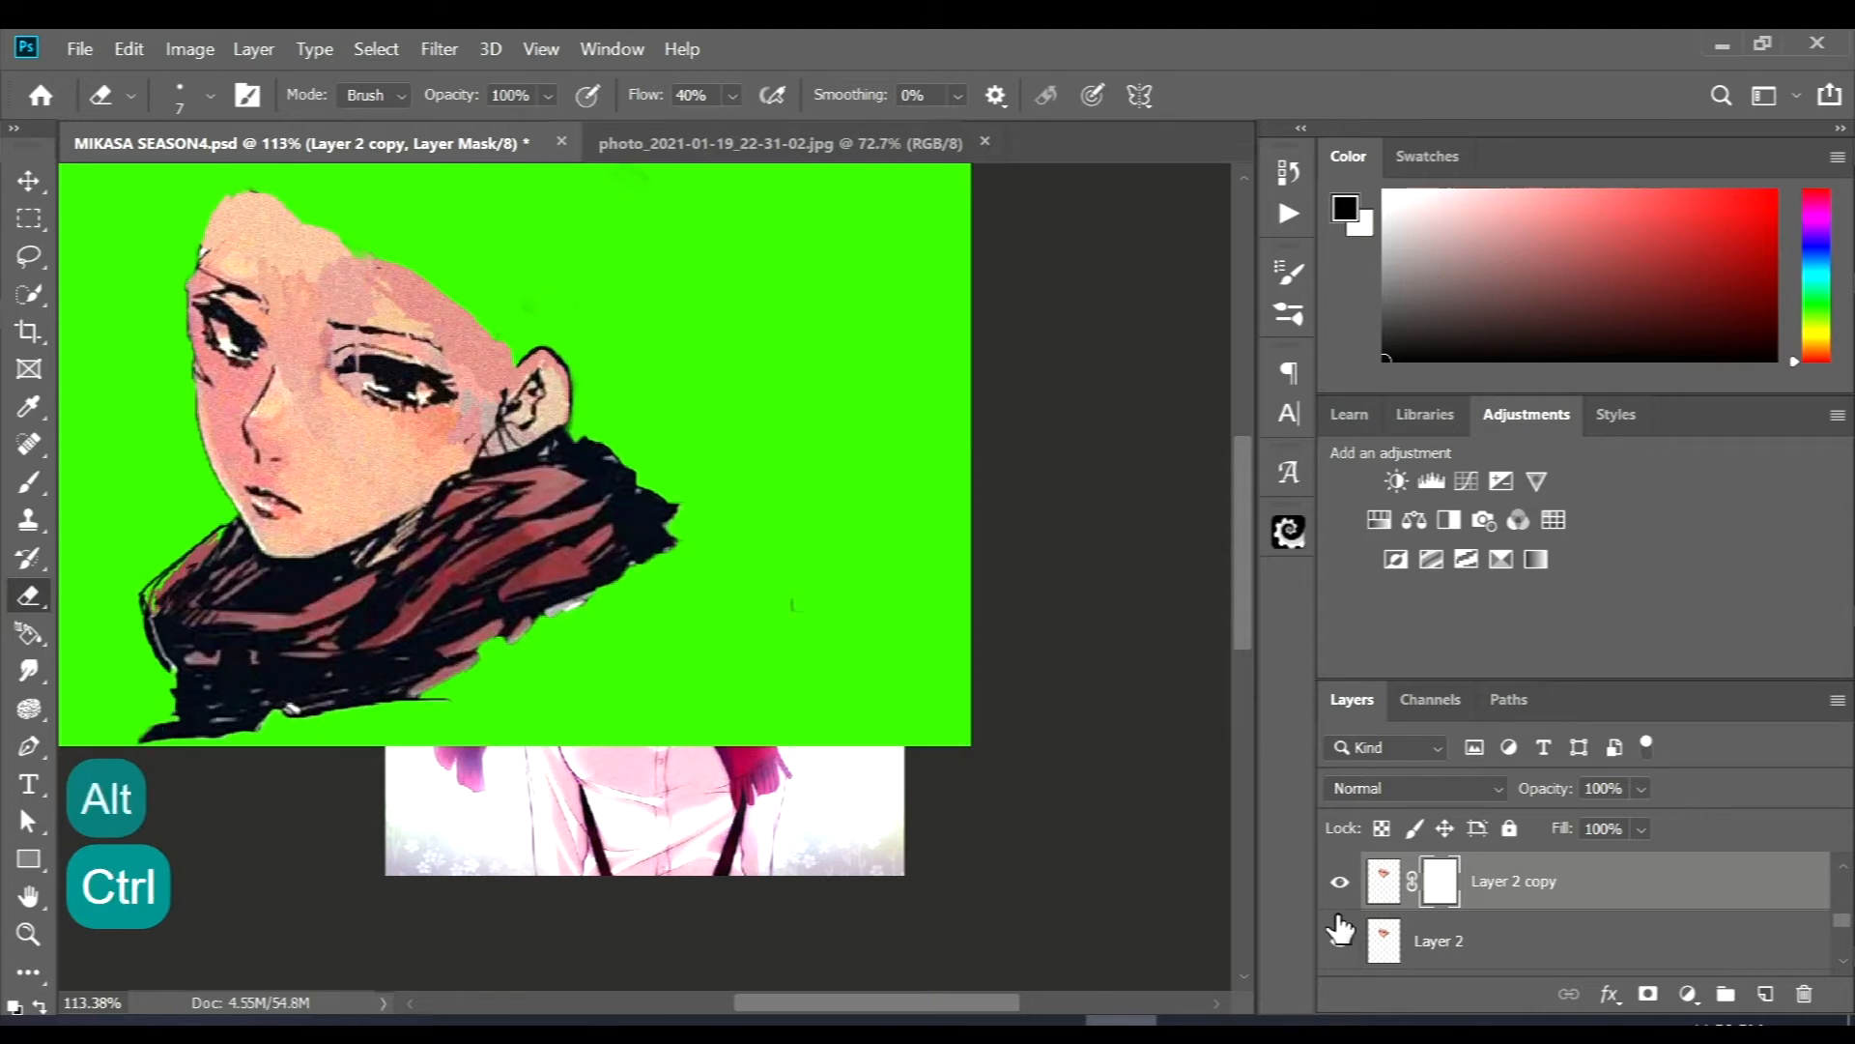
- Copy a hair strand to its own layer and erase stray fragments around it
key("Ctrl+Z")
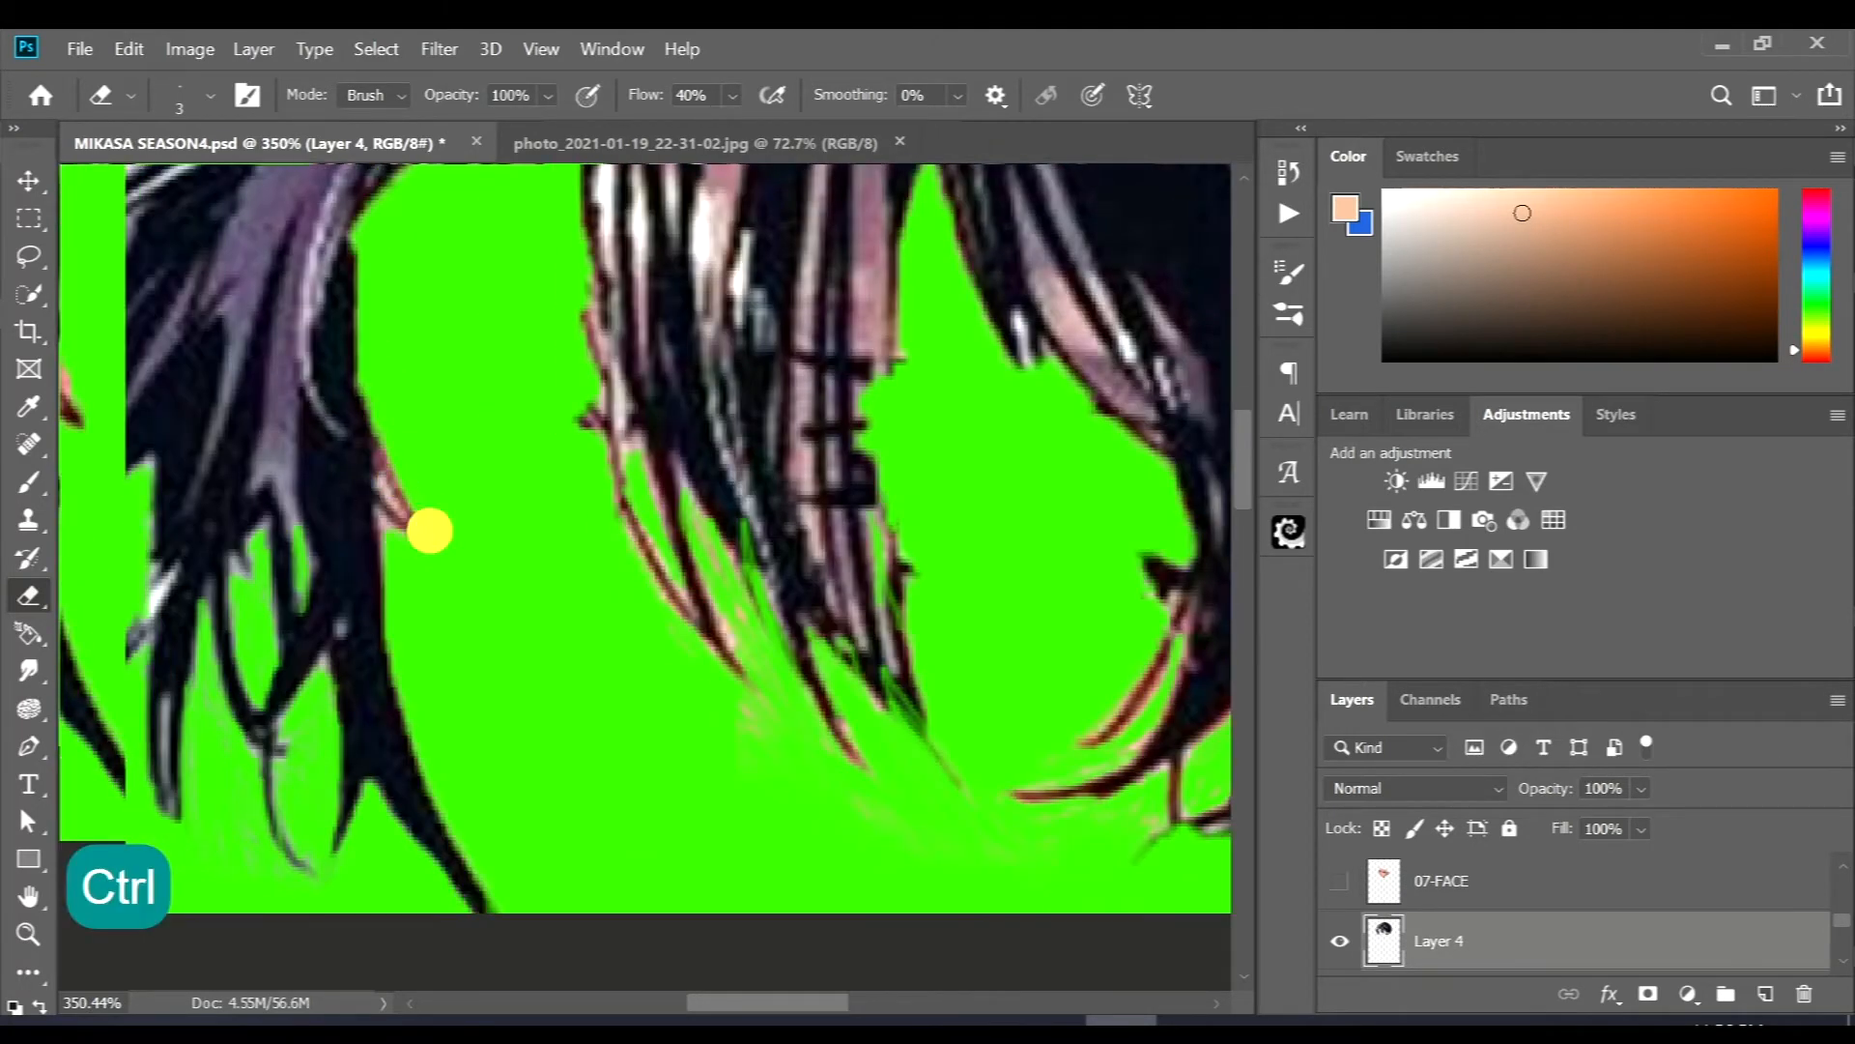
key("ctrl+j")
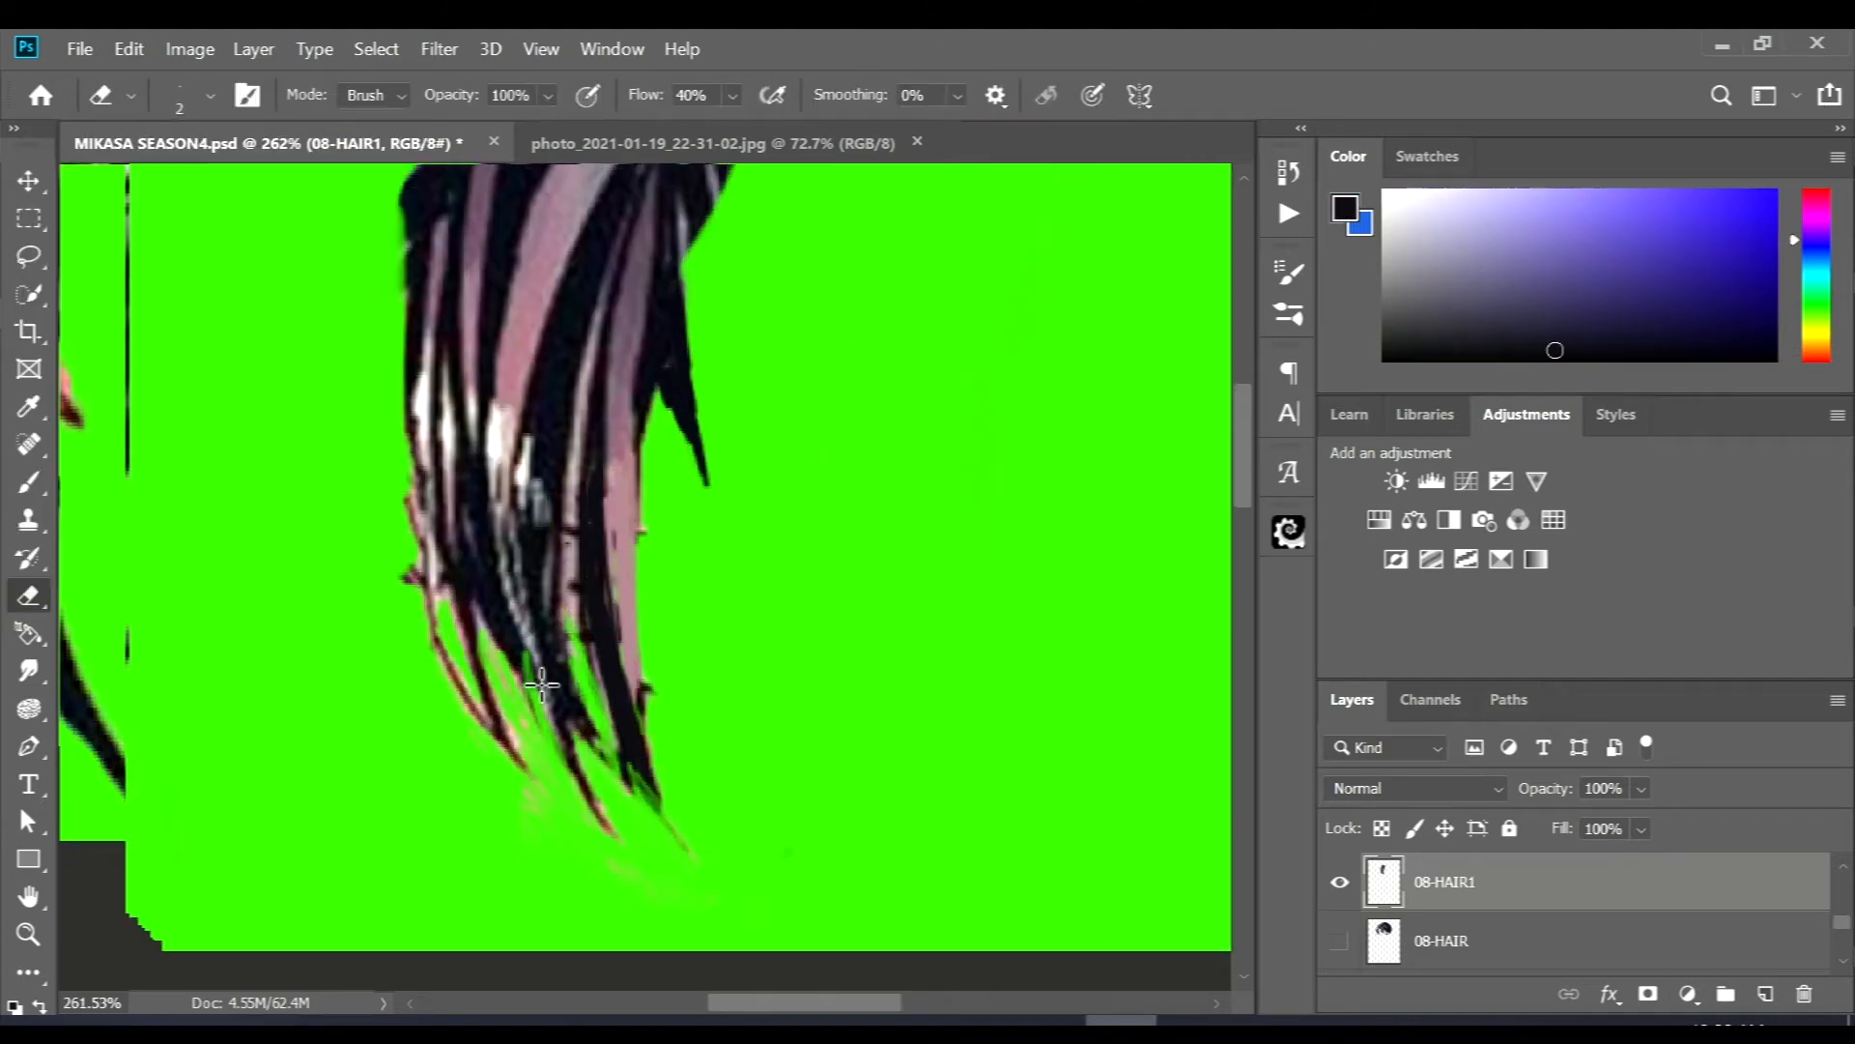
left_click(215, 97)
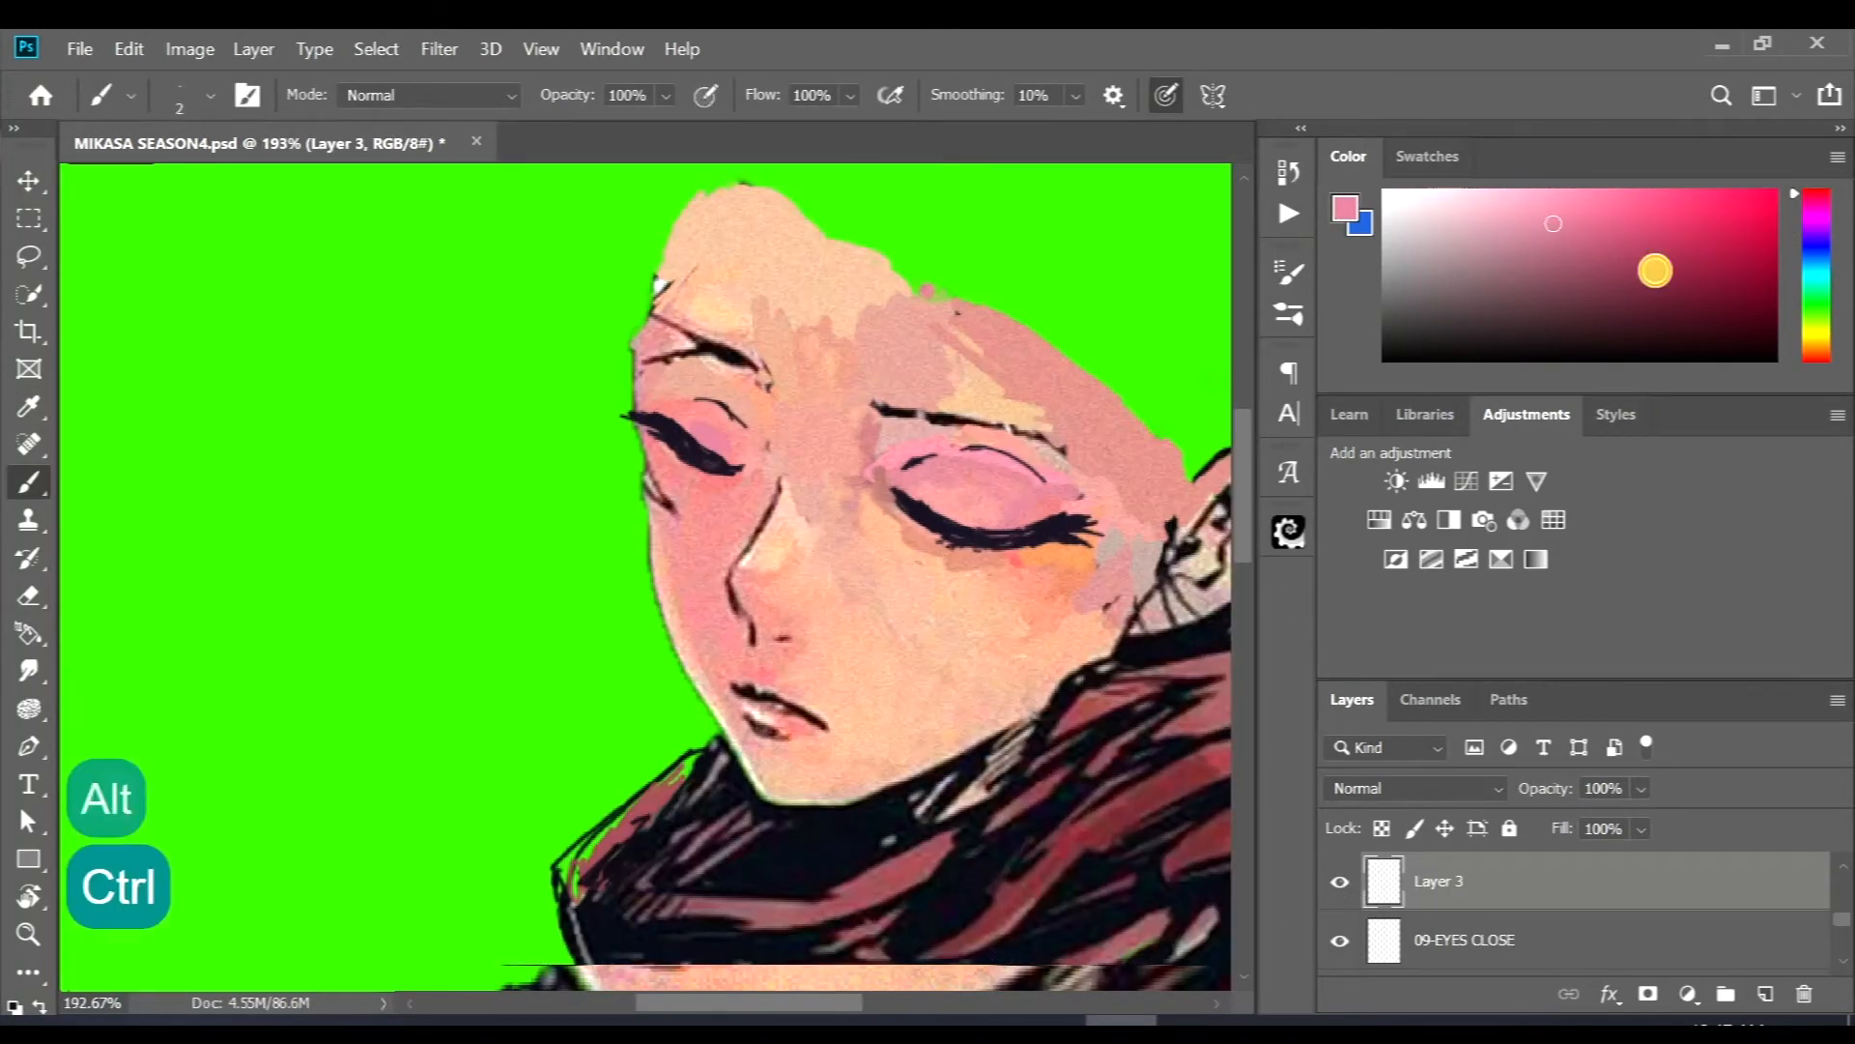
- Paint skin tone over the eyes on Layer 3 to make the closed-eyes face
left_click(1415, 789)
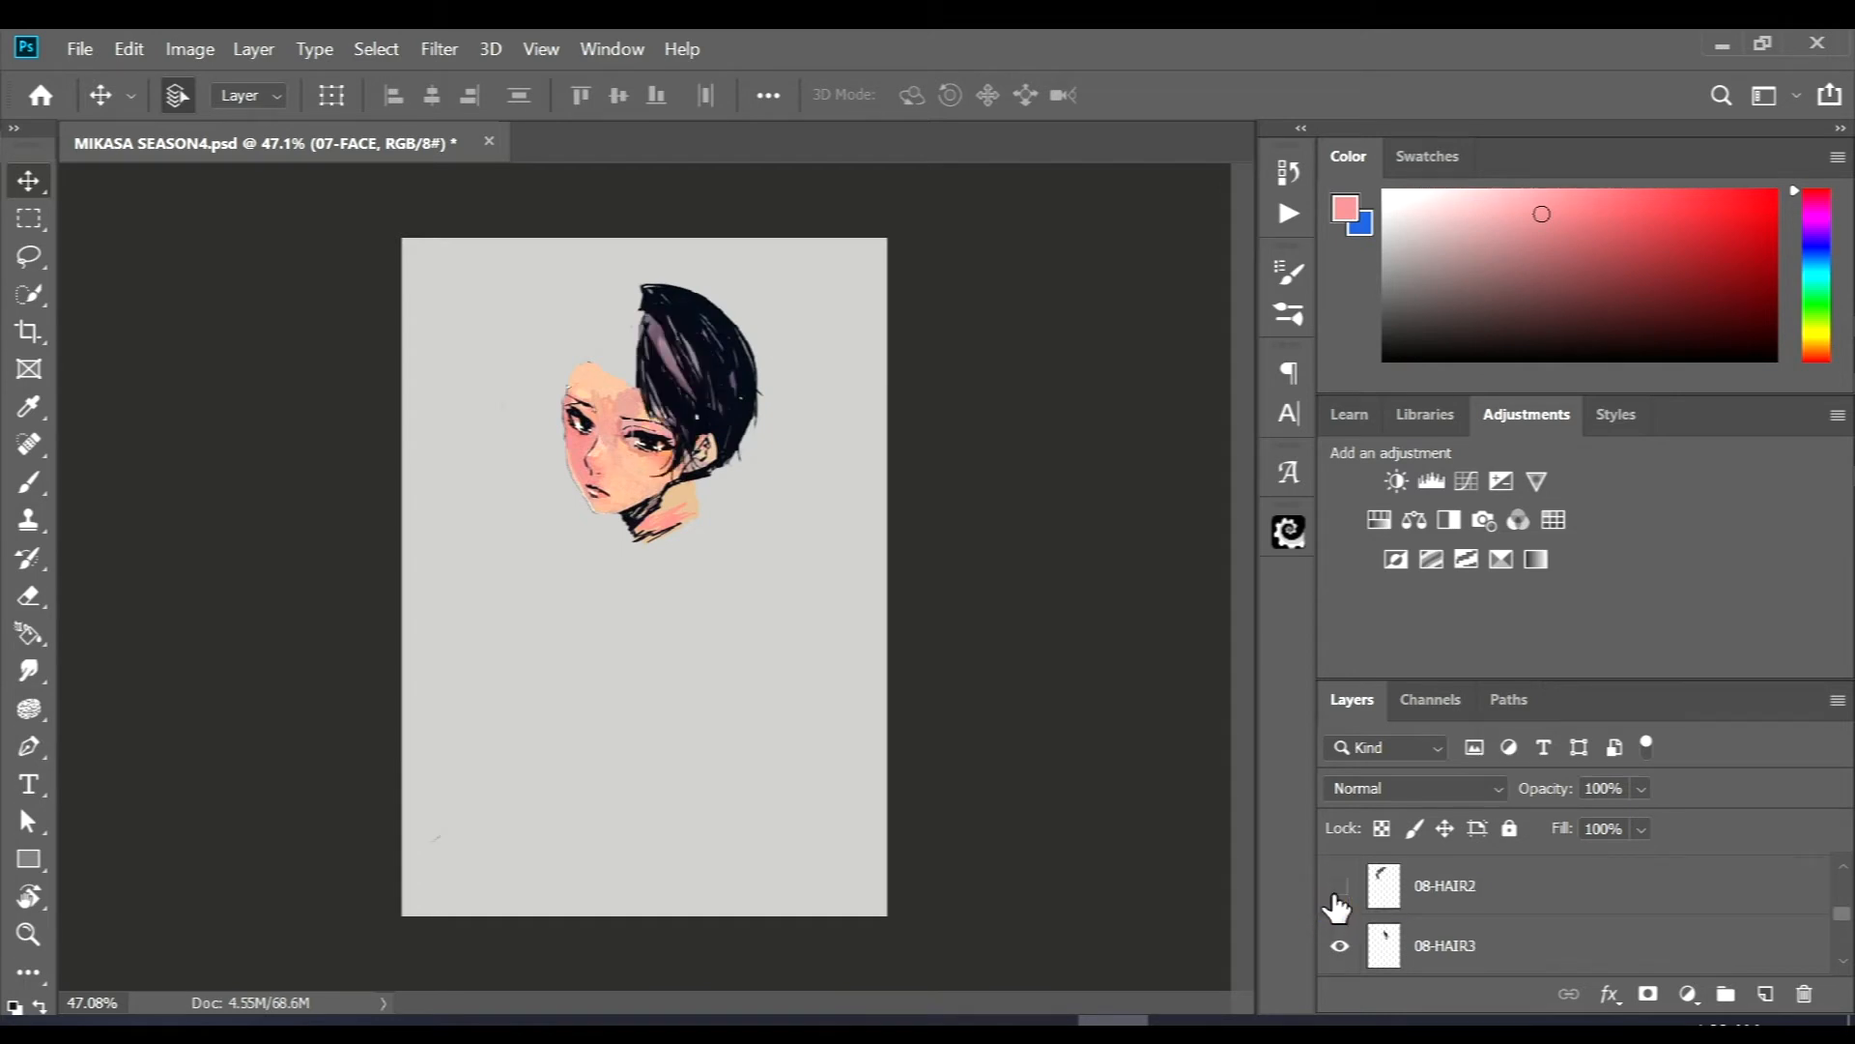
- Show the hair strand, right hand, body and open-eyes layers so the full figure appears
left_click(1338, 887)
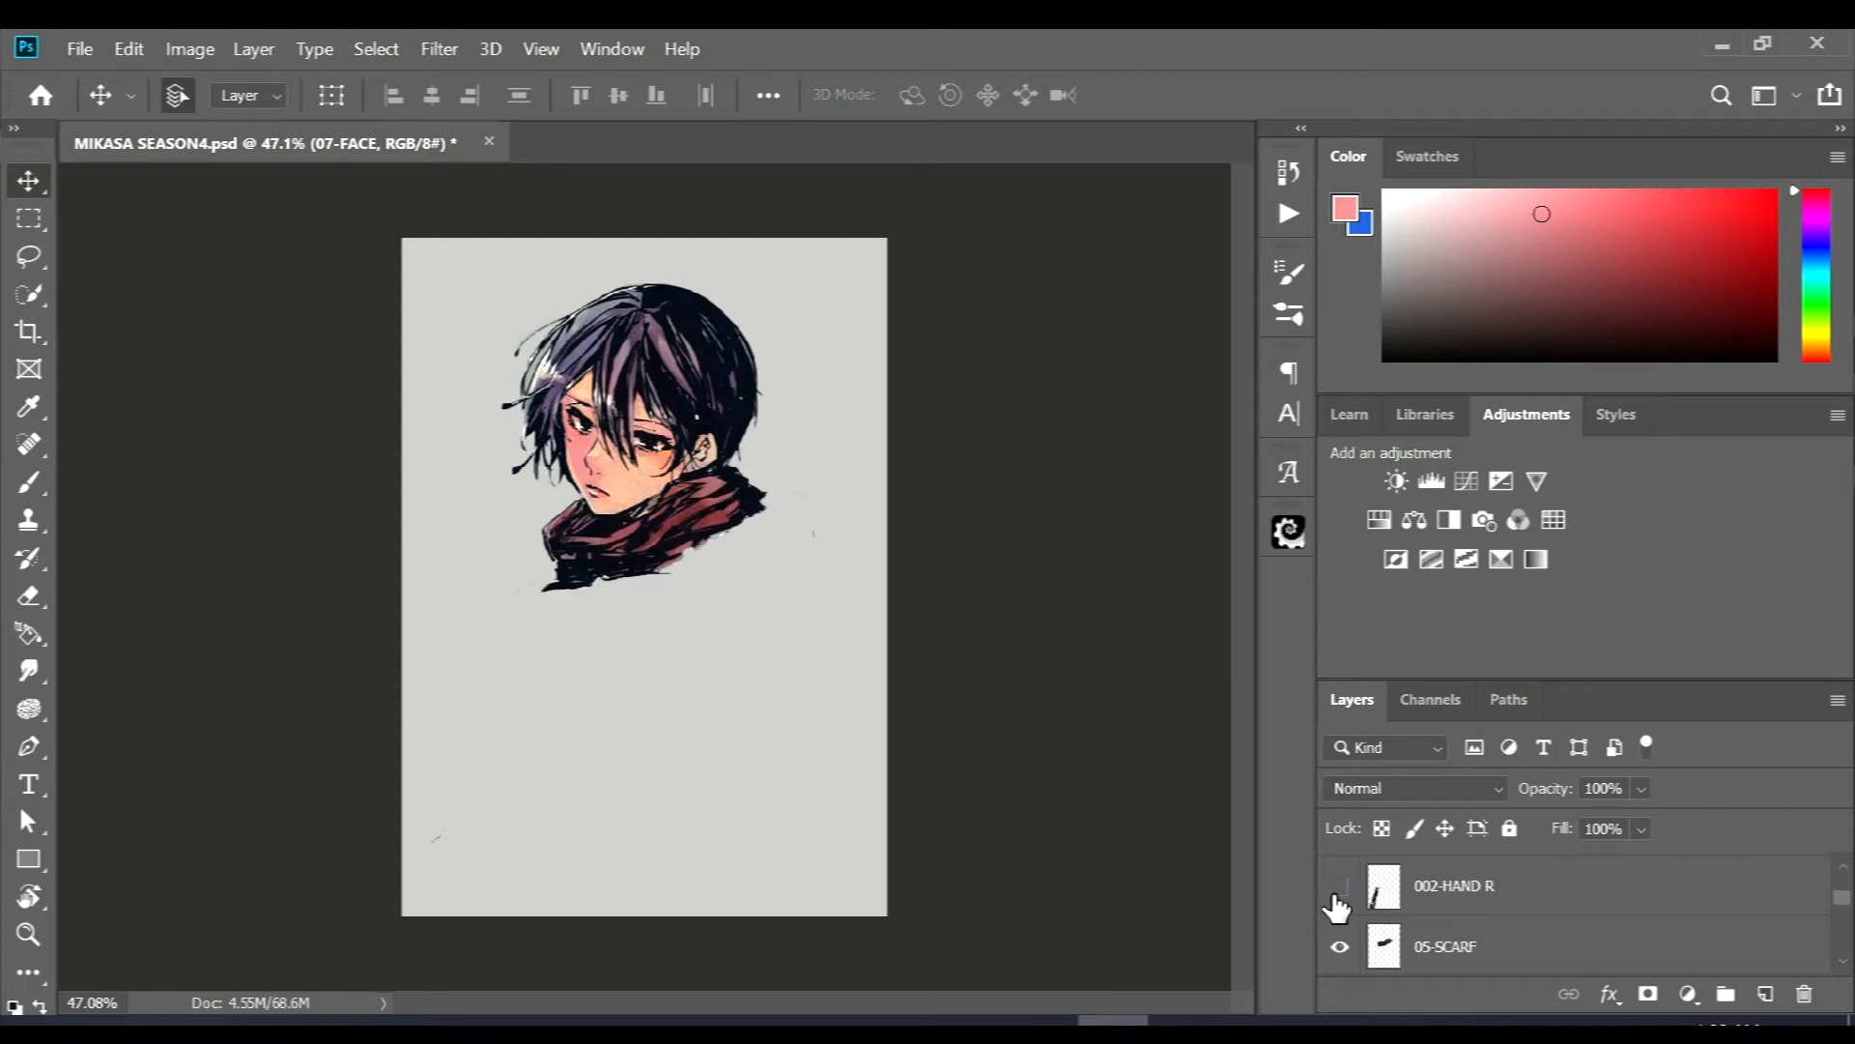
left_click(1338, 885)
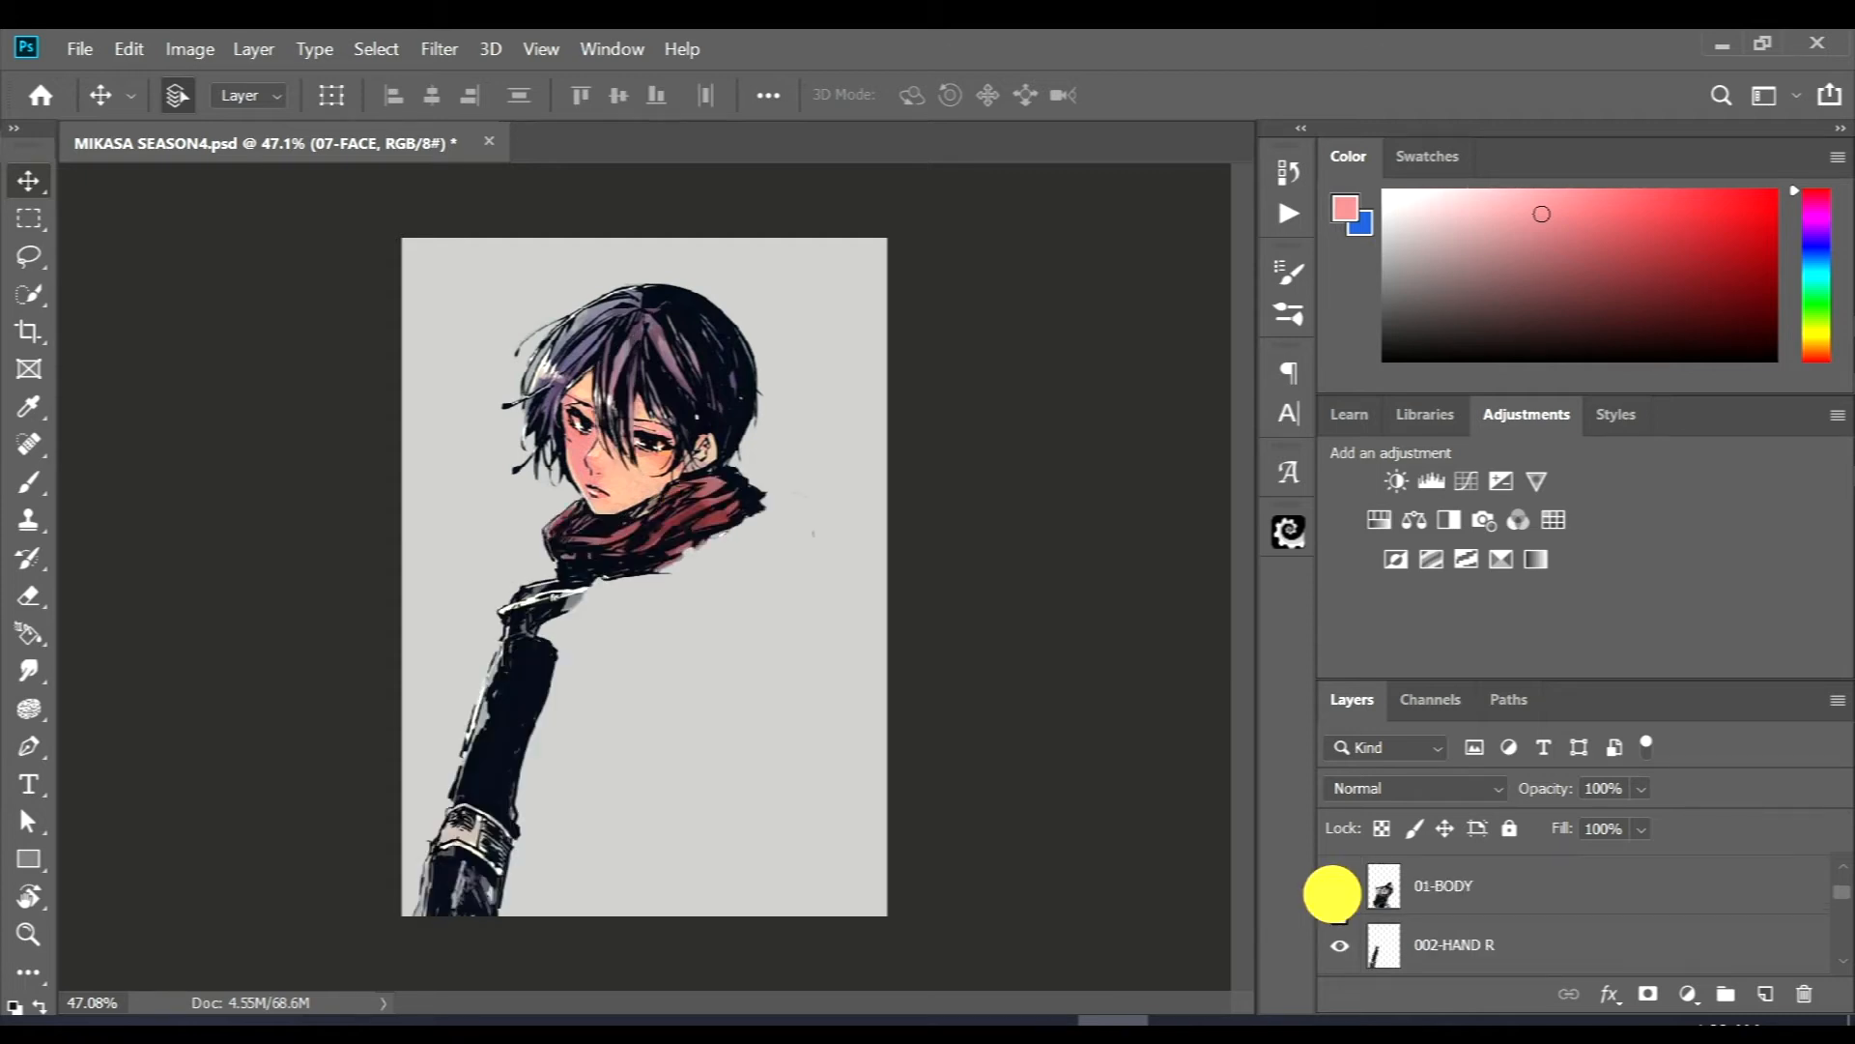
left_click(1338, 885)
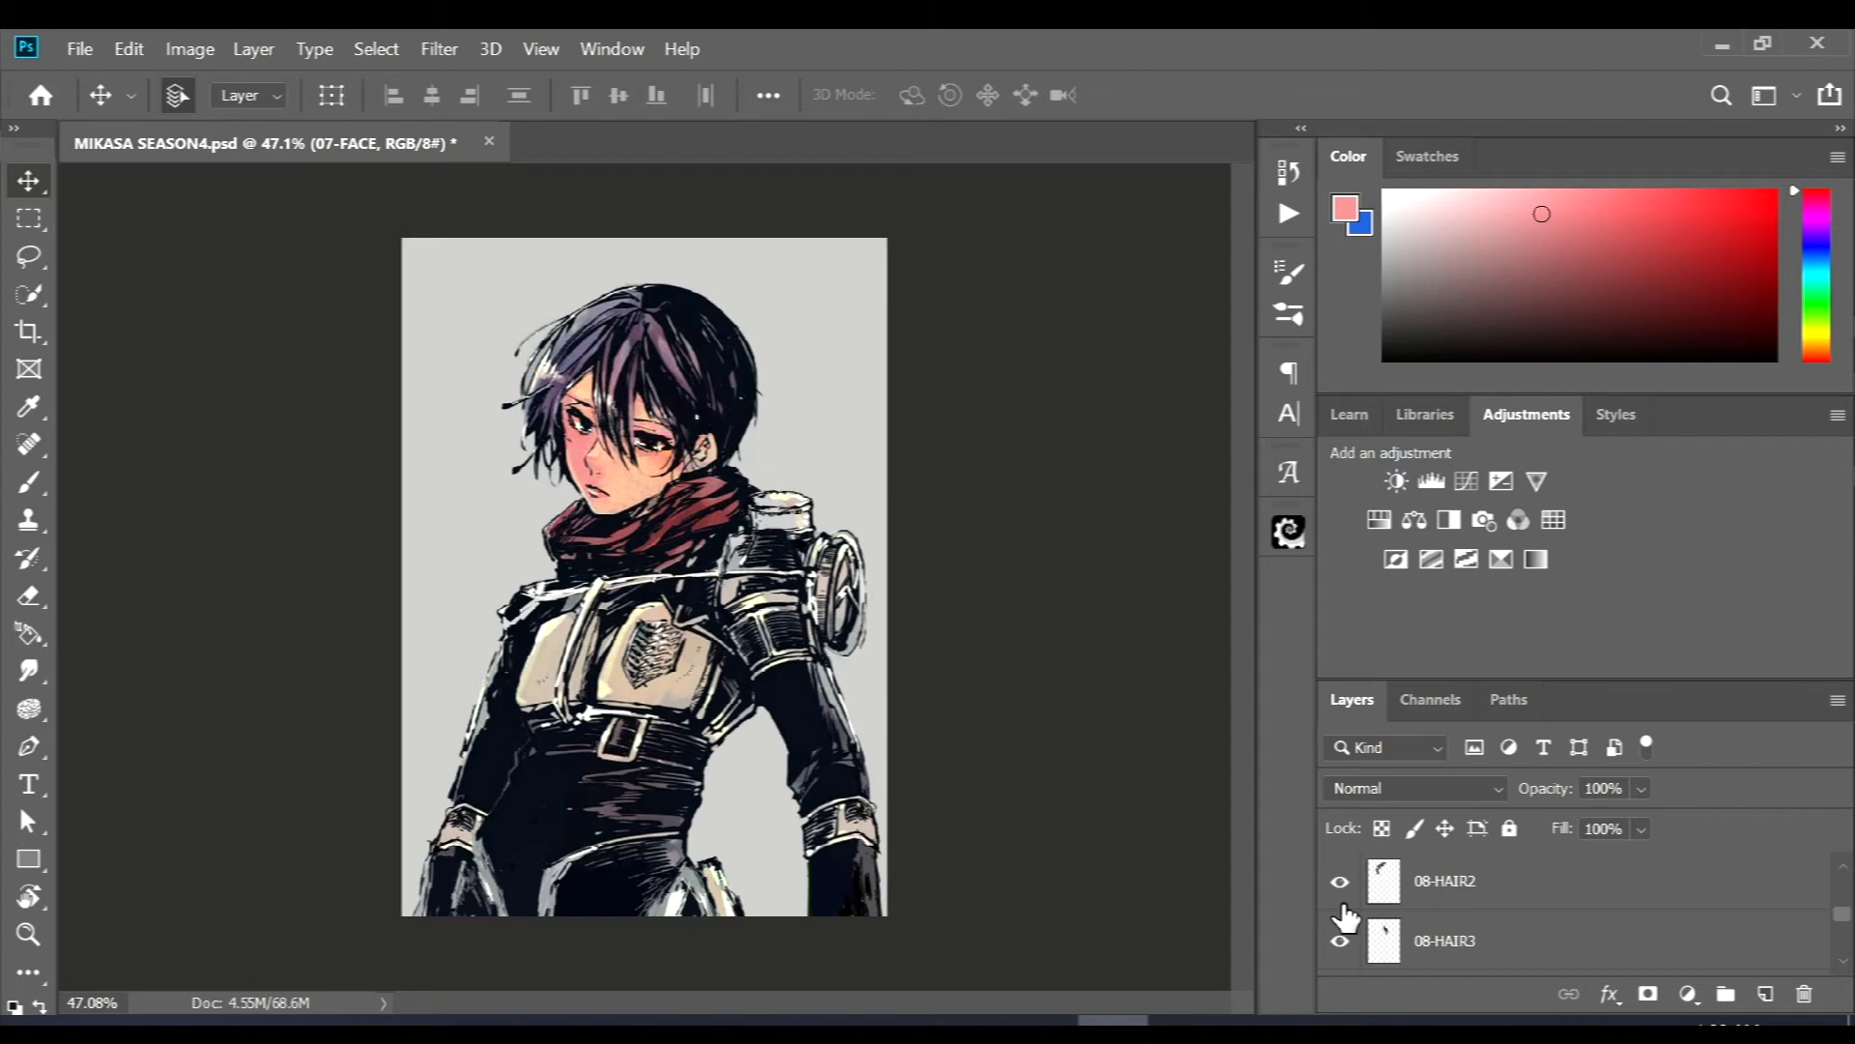
scroll("down", 3)
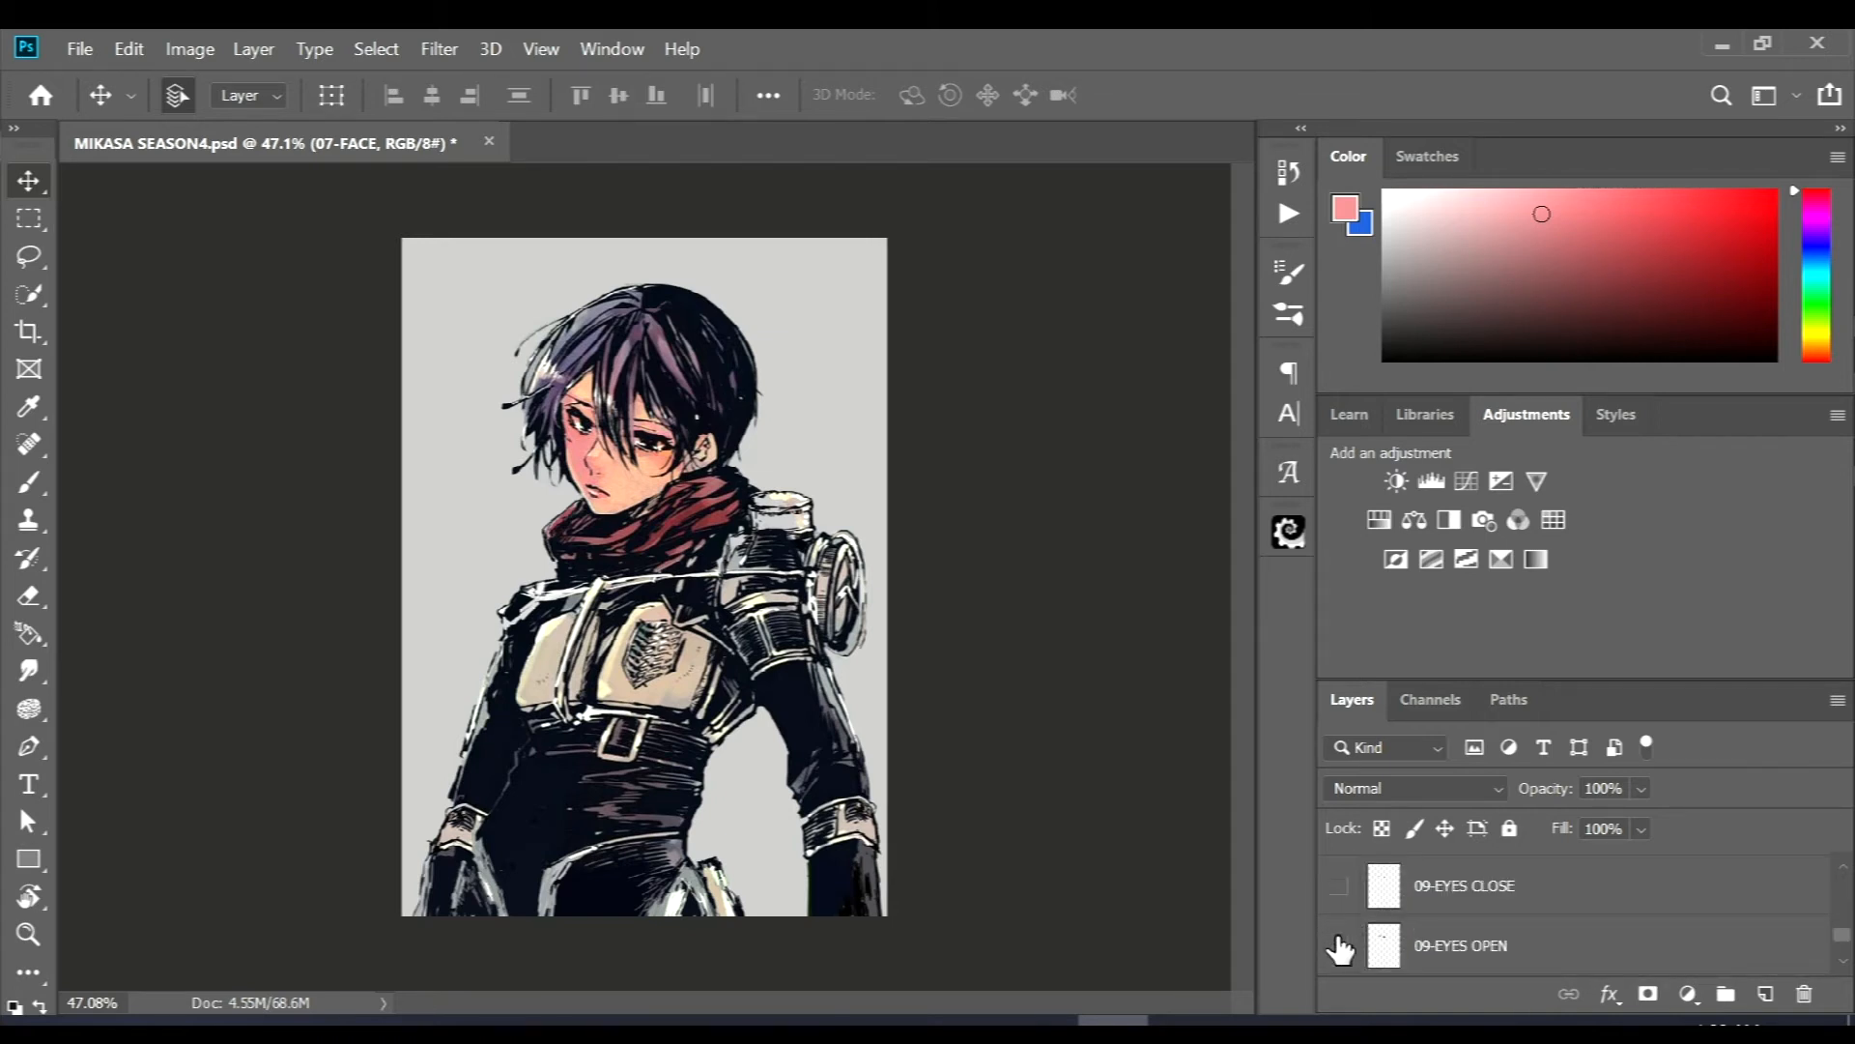
left_click(1337, 885)
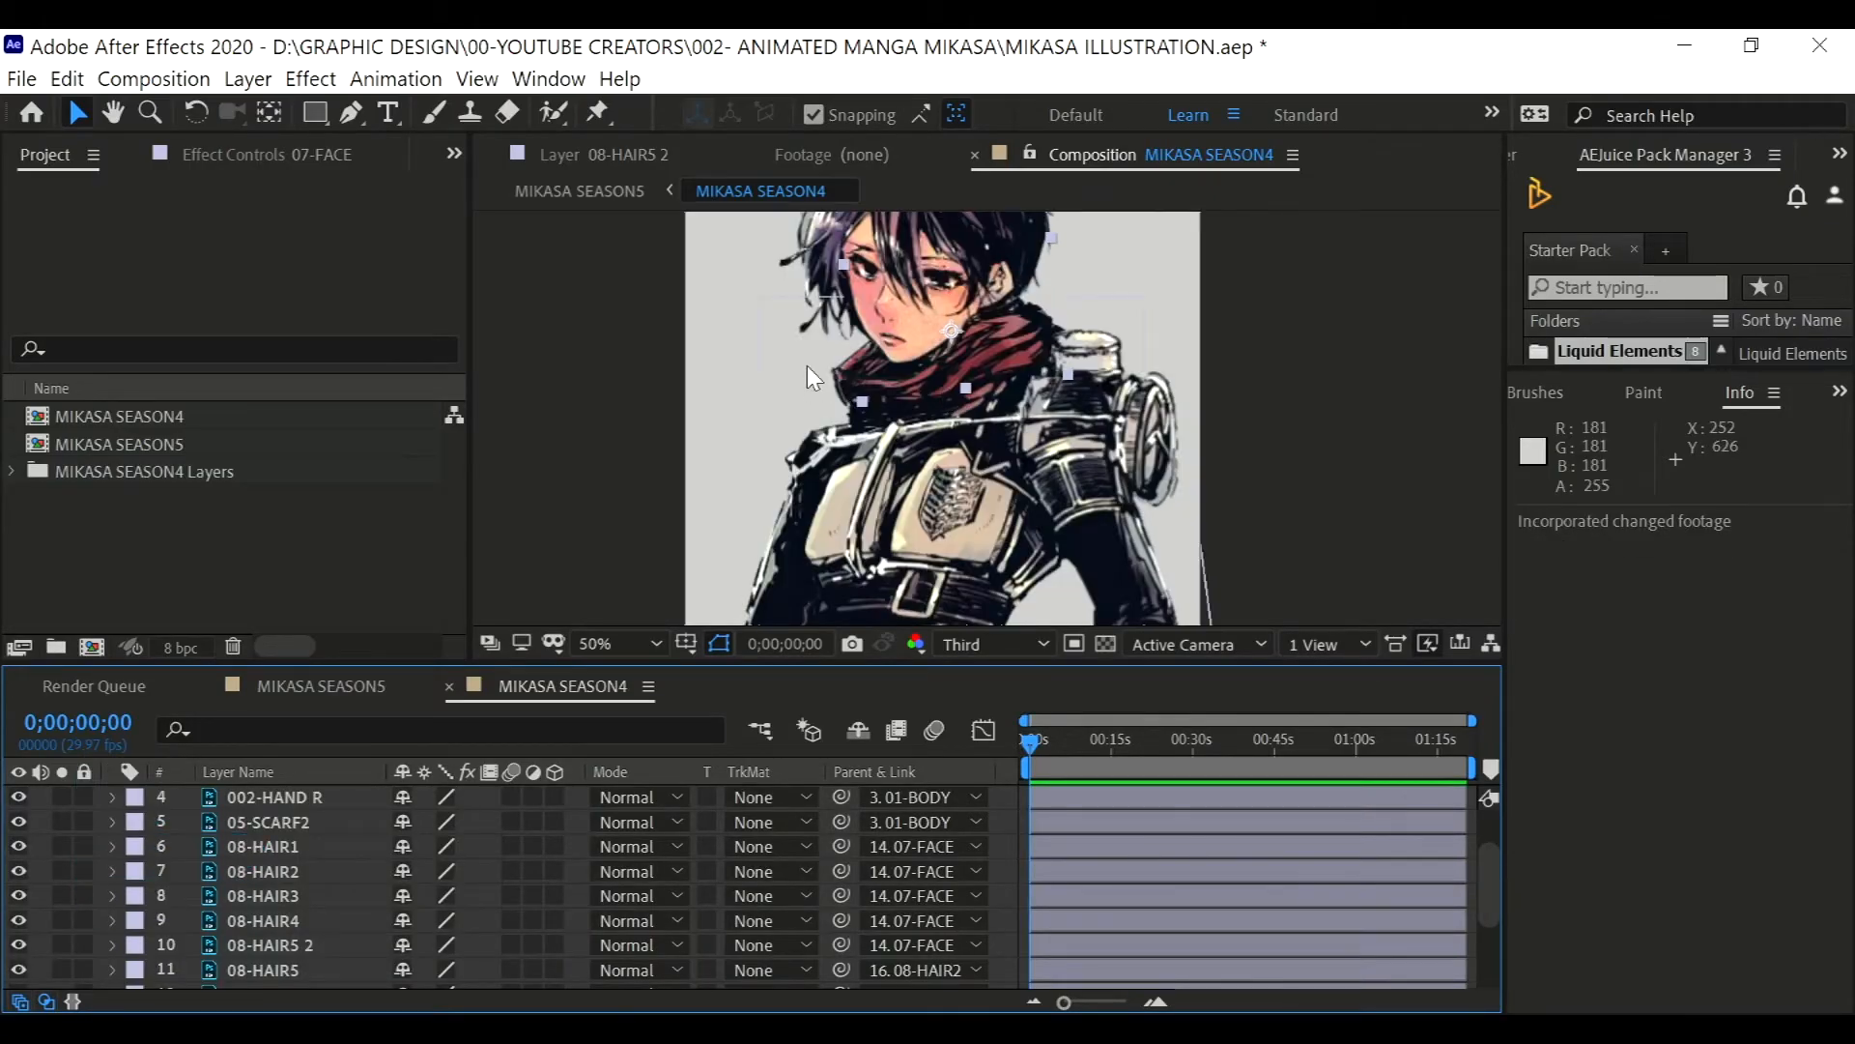
- Zoom on the scarf below the chin and send the 05-SCARF2 layer to Photoshop for editing
left_click(661, 643)
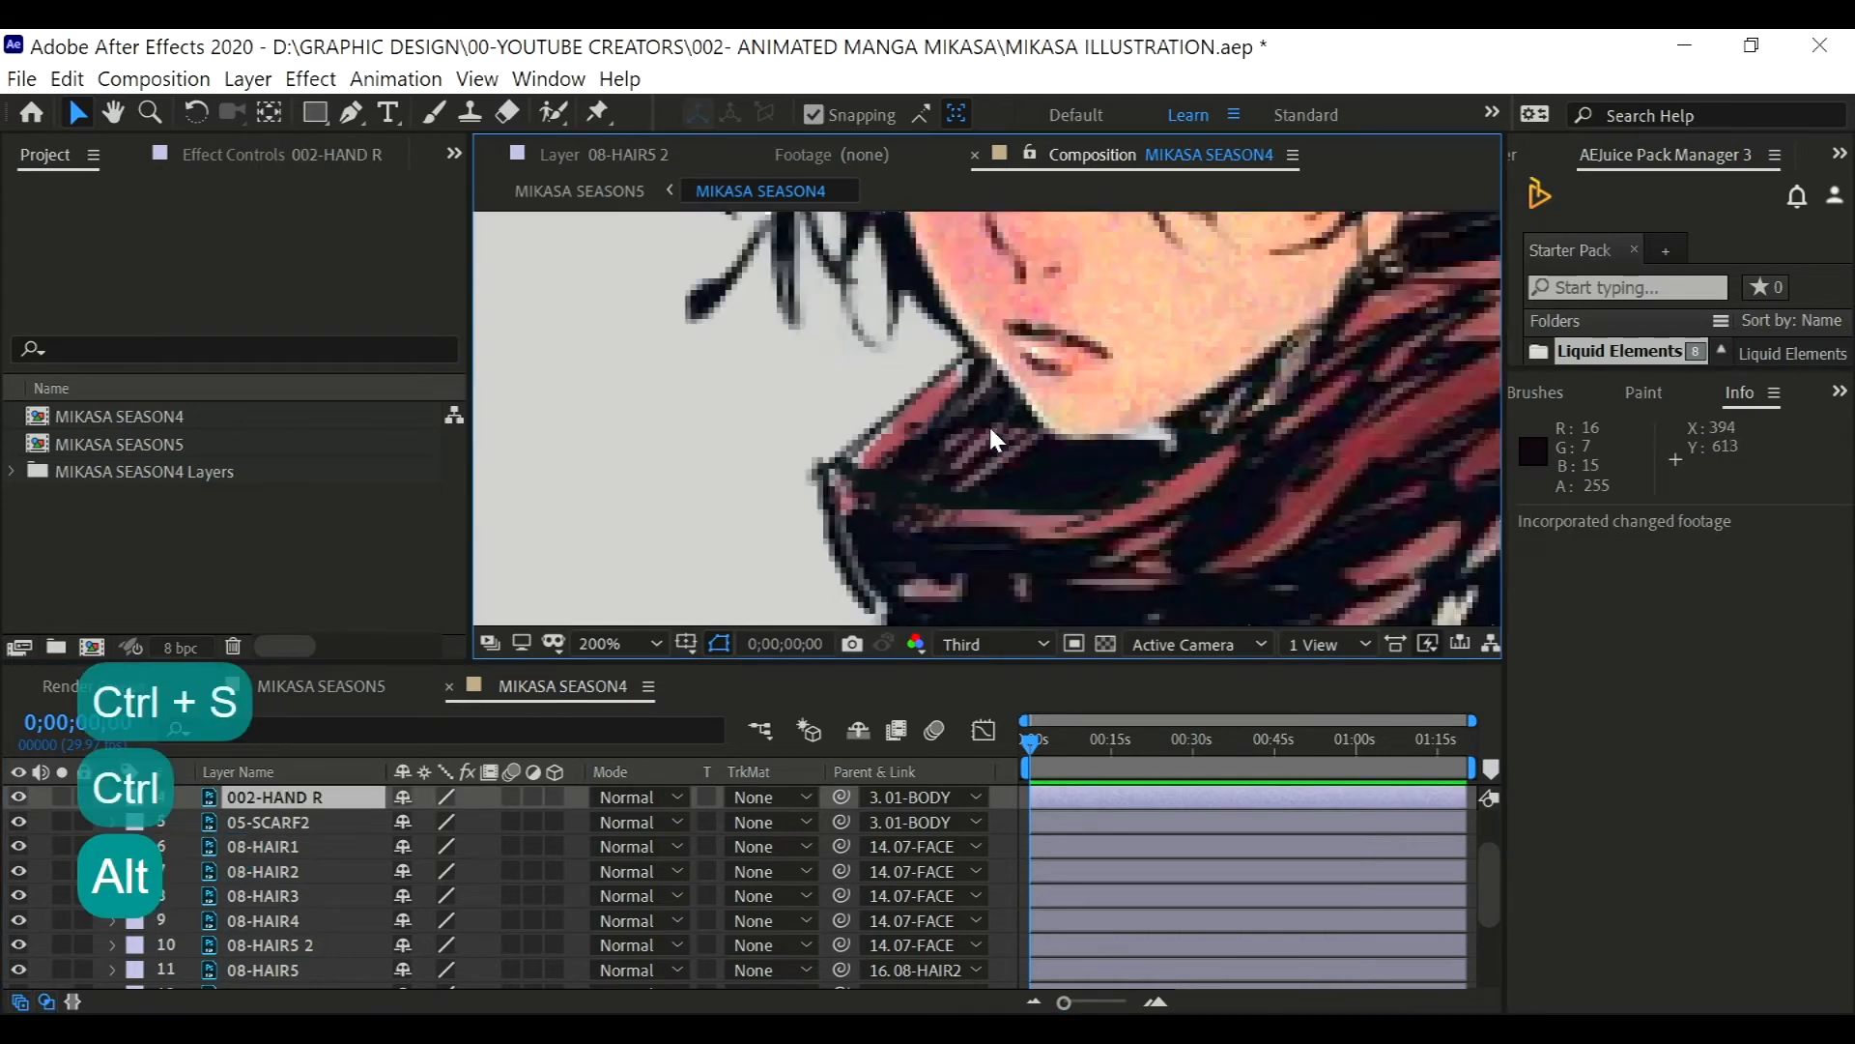
left_click(271, 821)
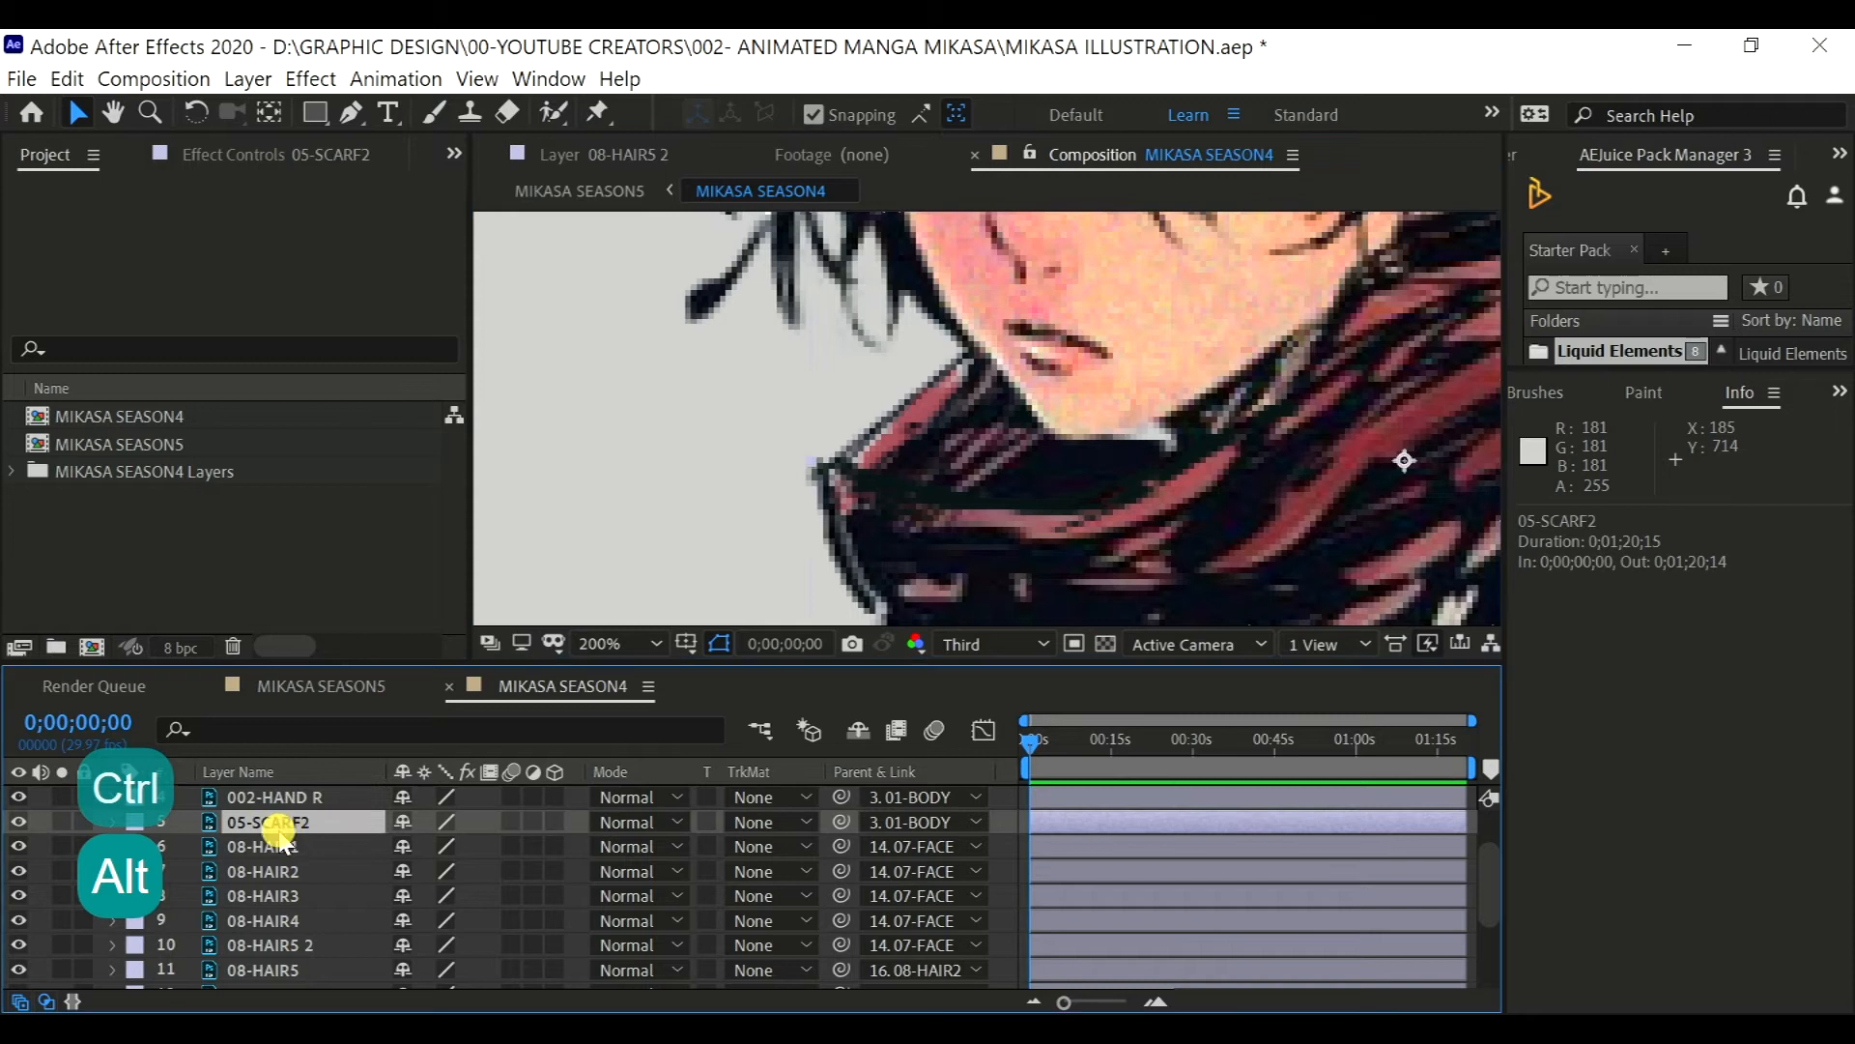
left_click(271, 796)
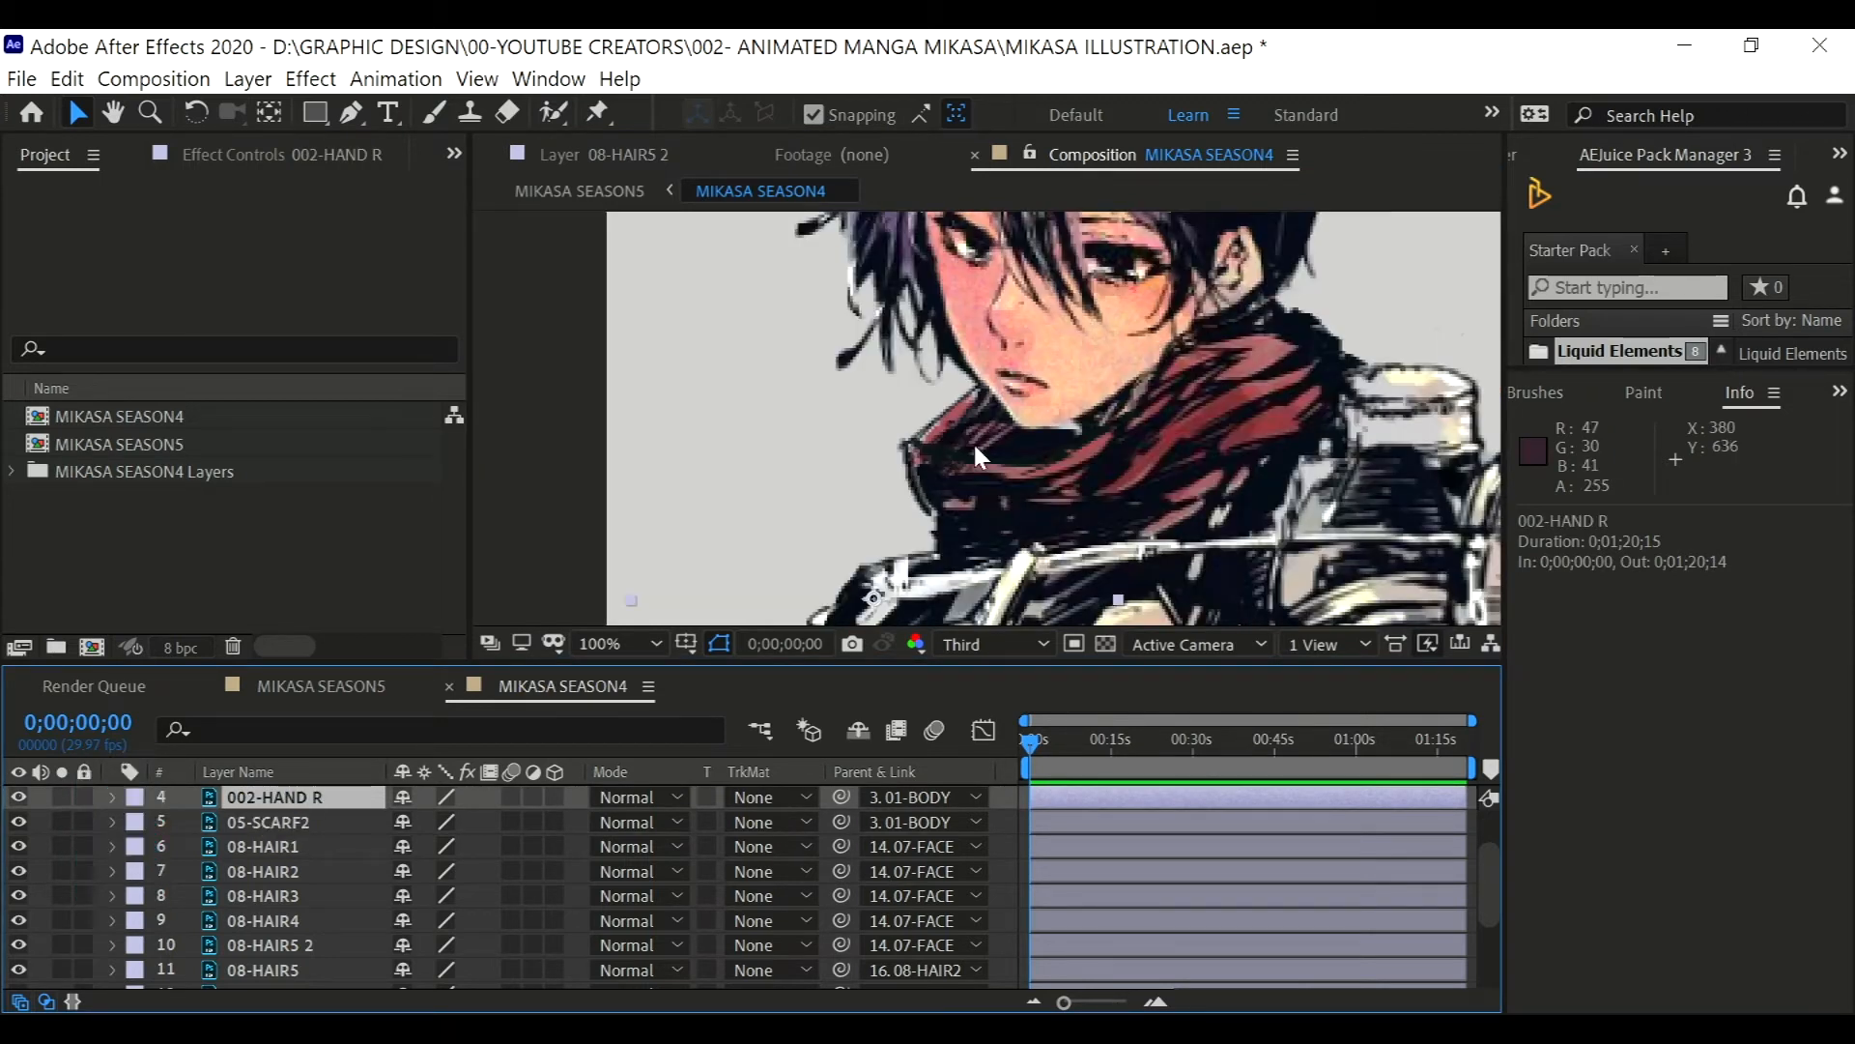
key("Ctrl+s")
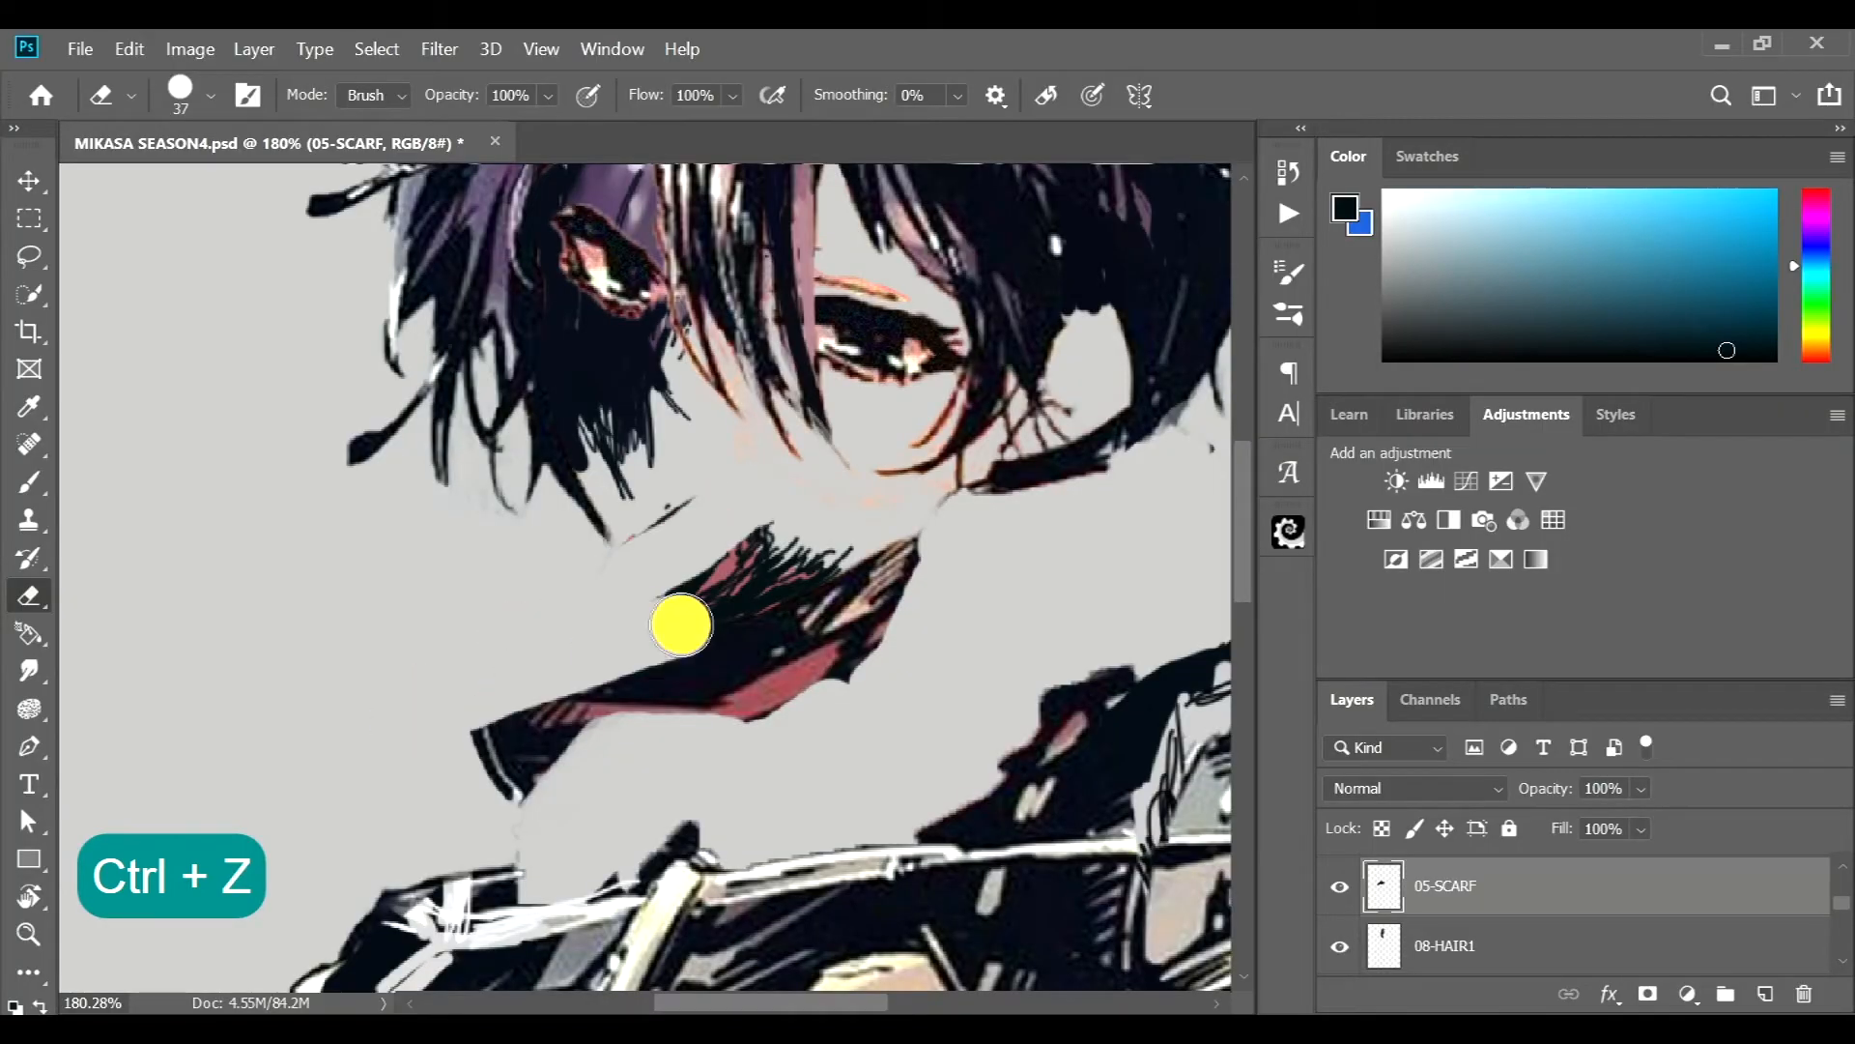
- Save the trimmed scarf artwork and return to After Effects with the composition updated
key("Ctrl+S")
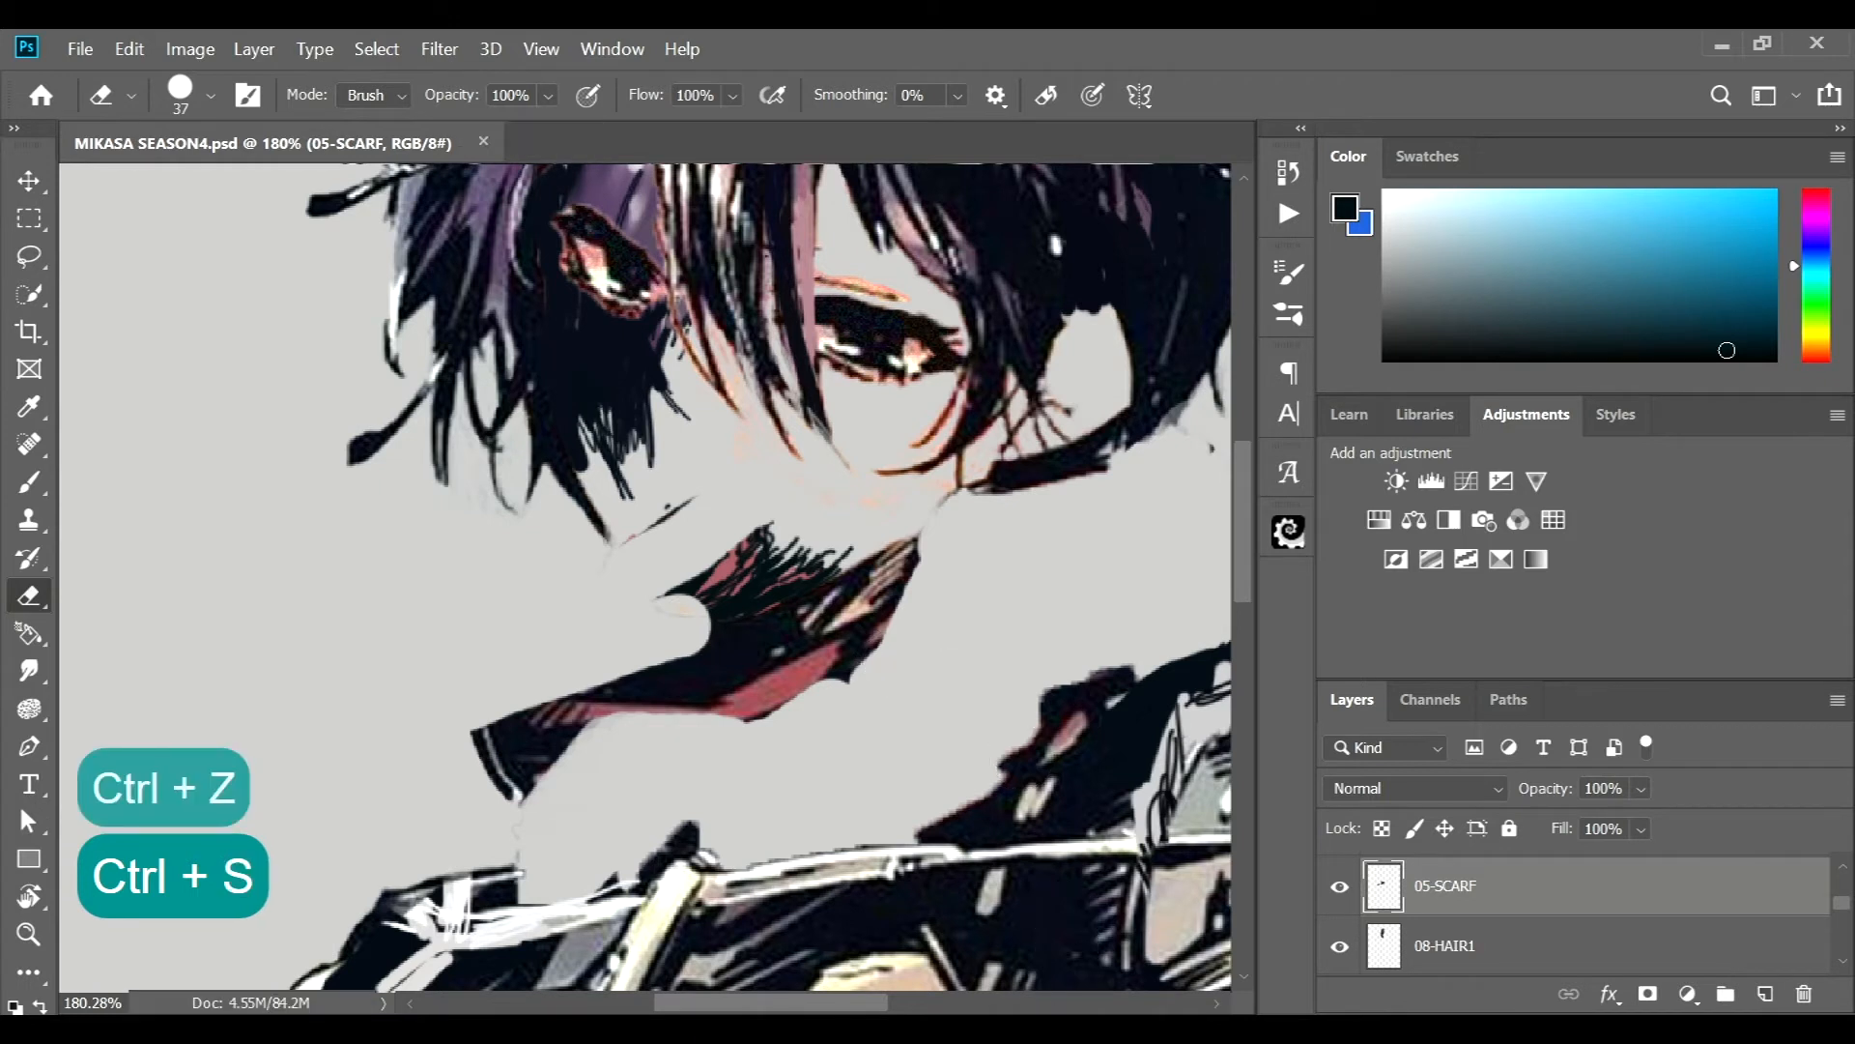
key("alt+tab")
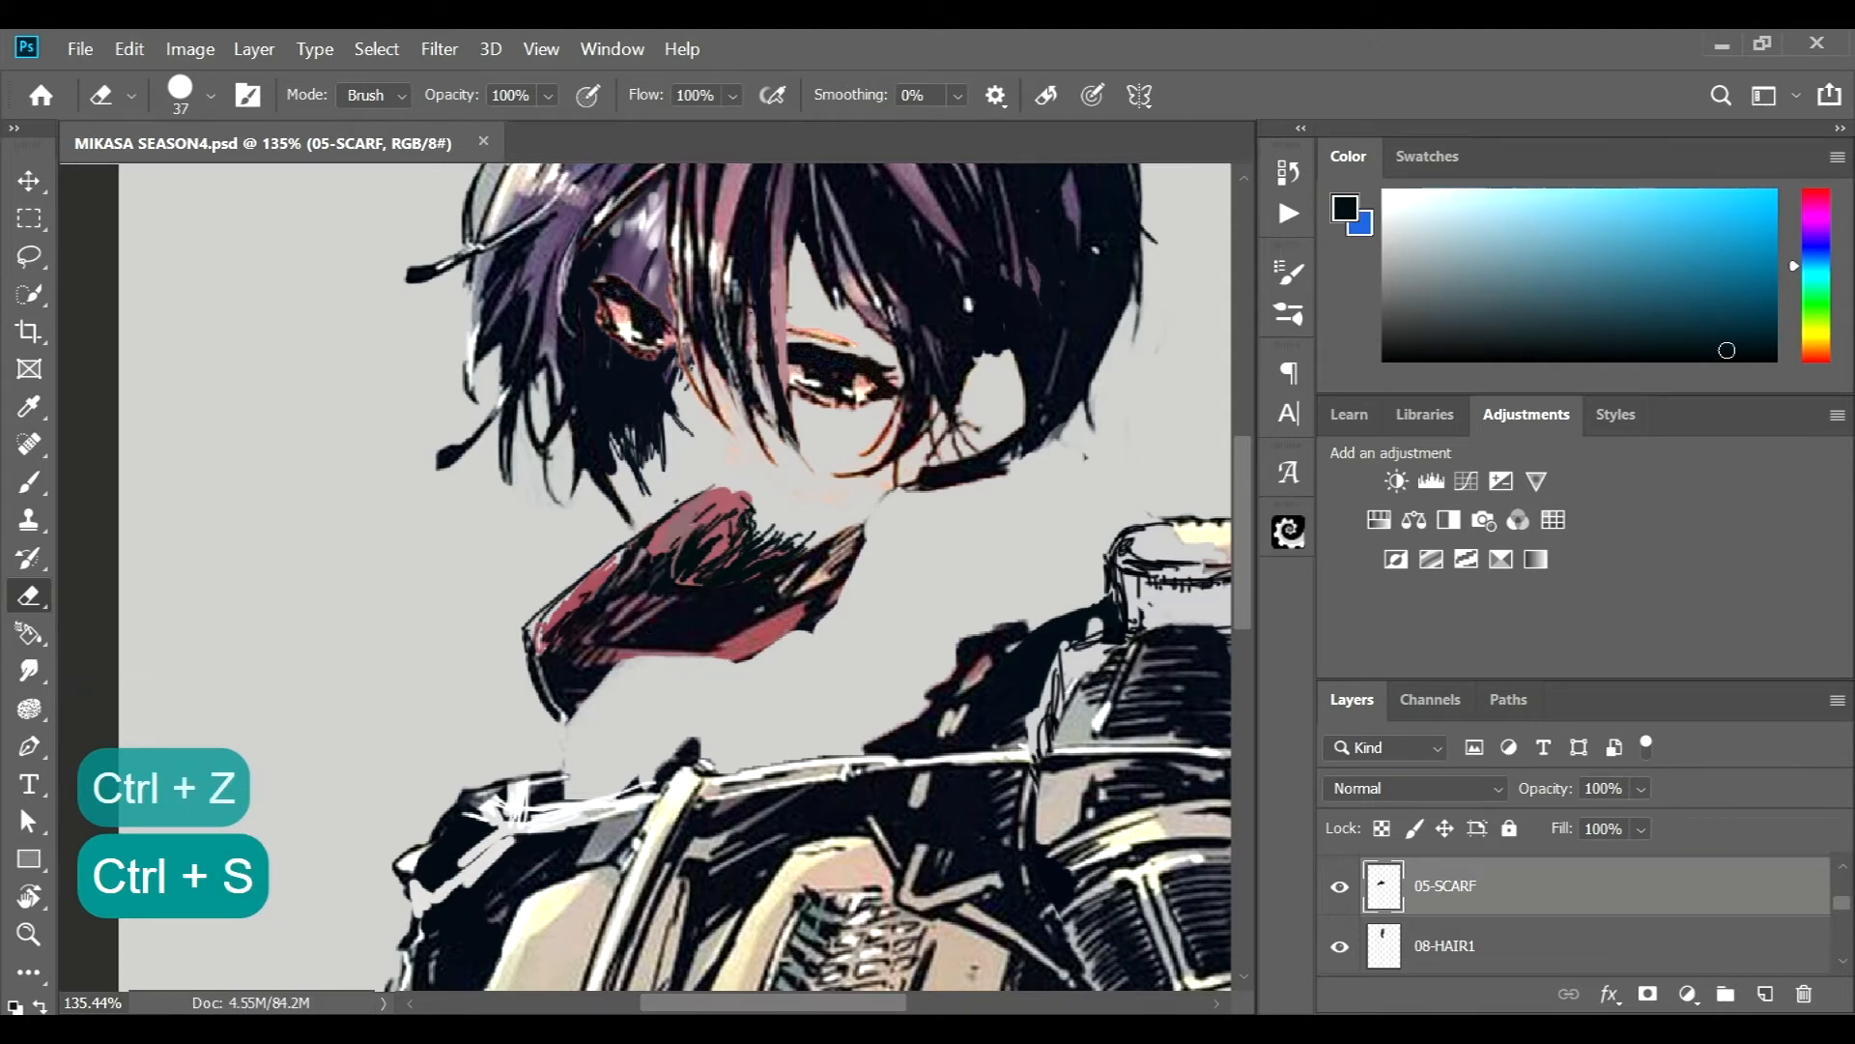
key("alt+tab")
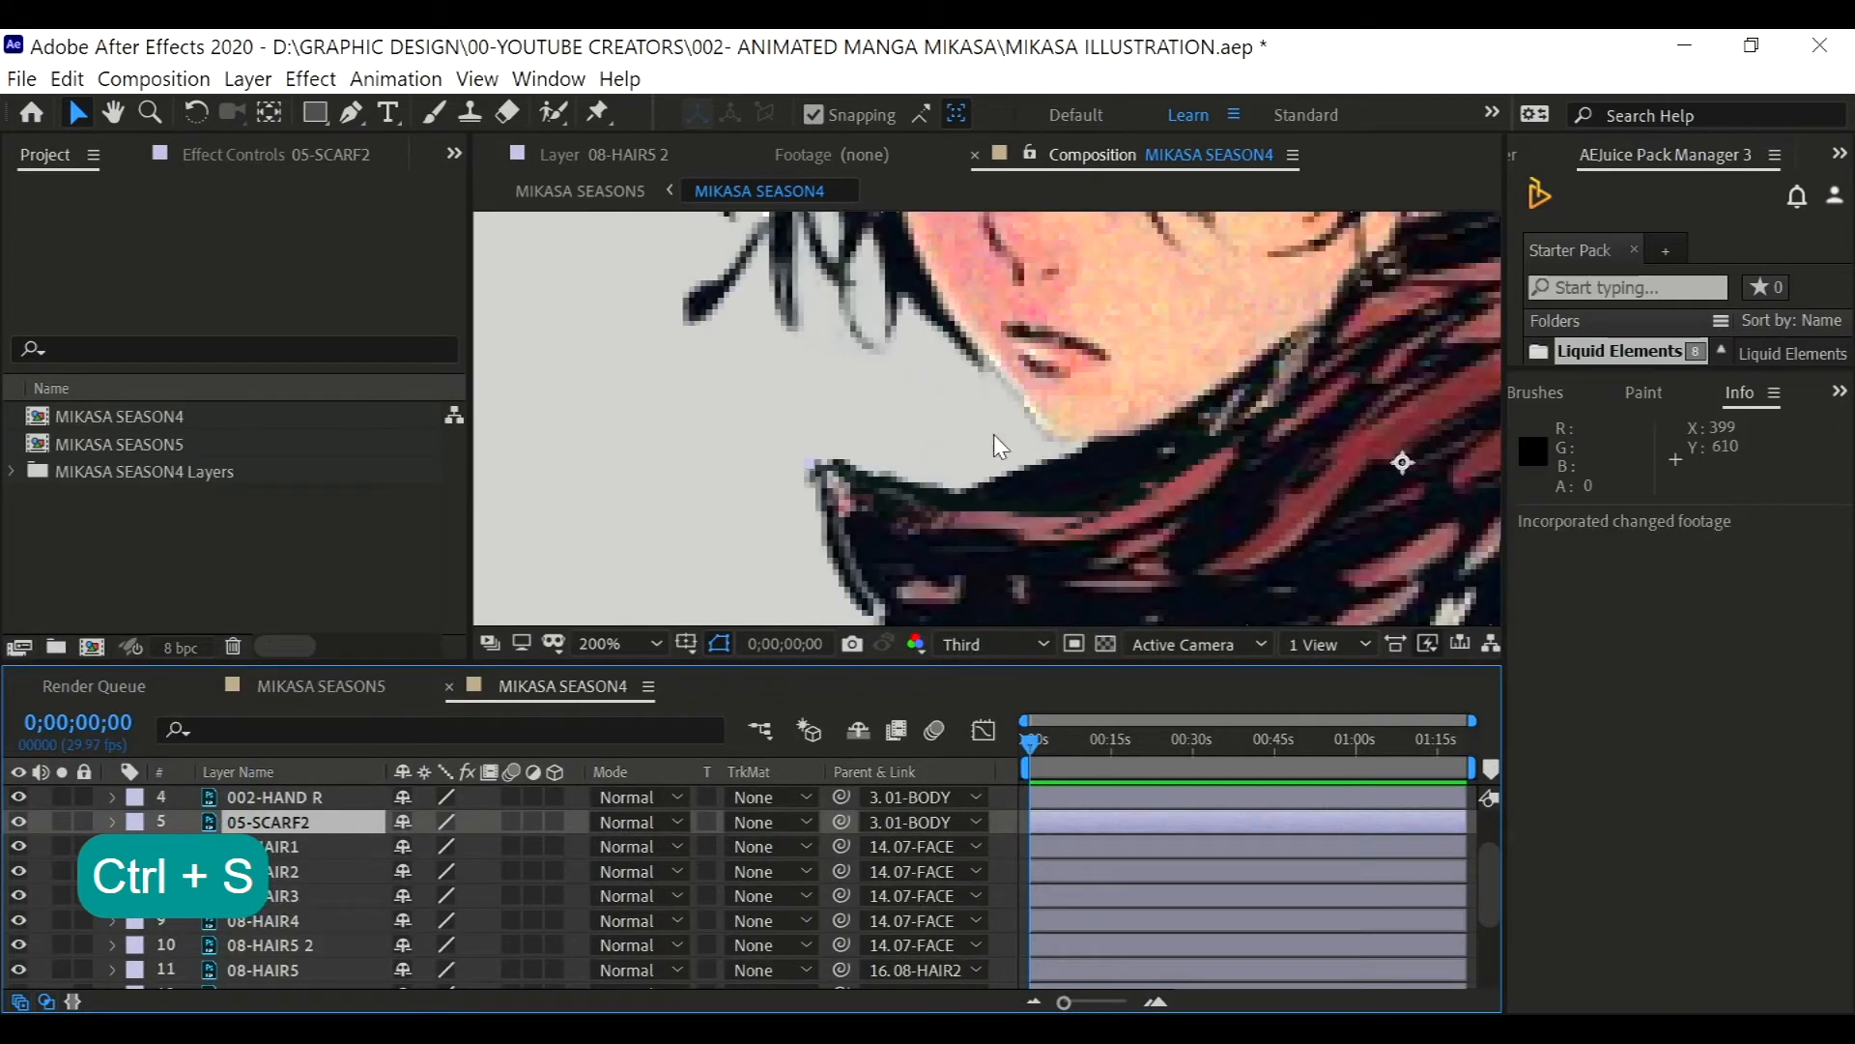
left_click(650, 644)
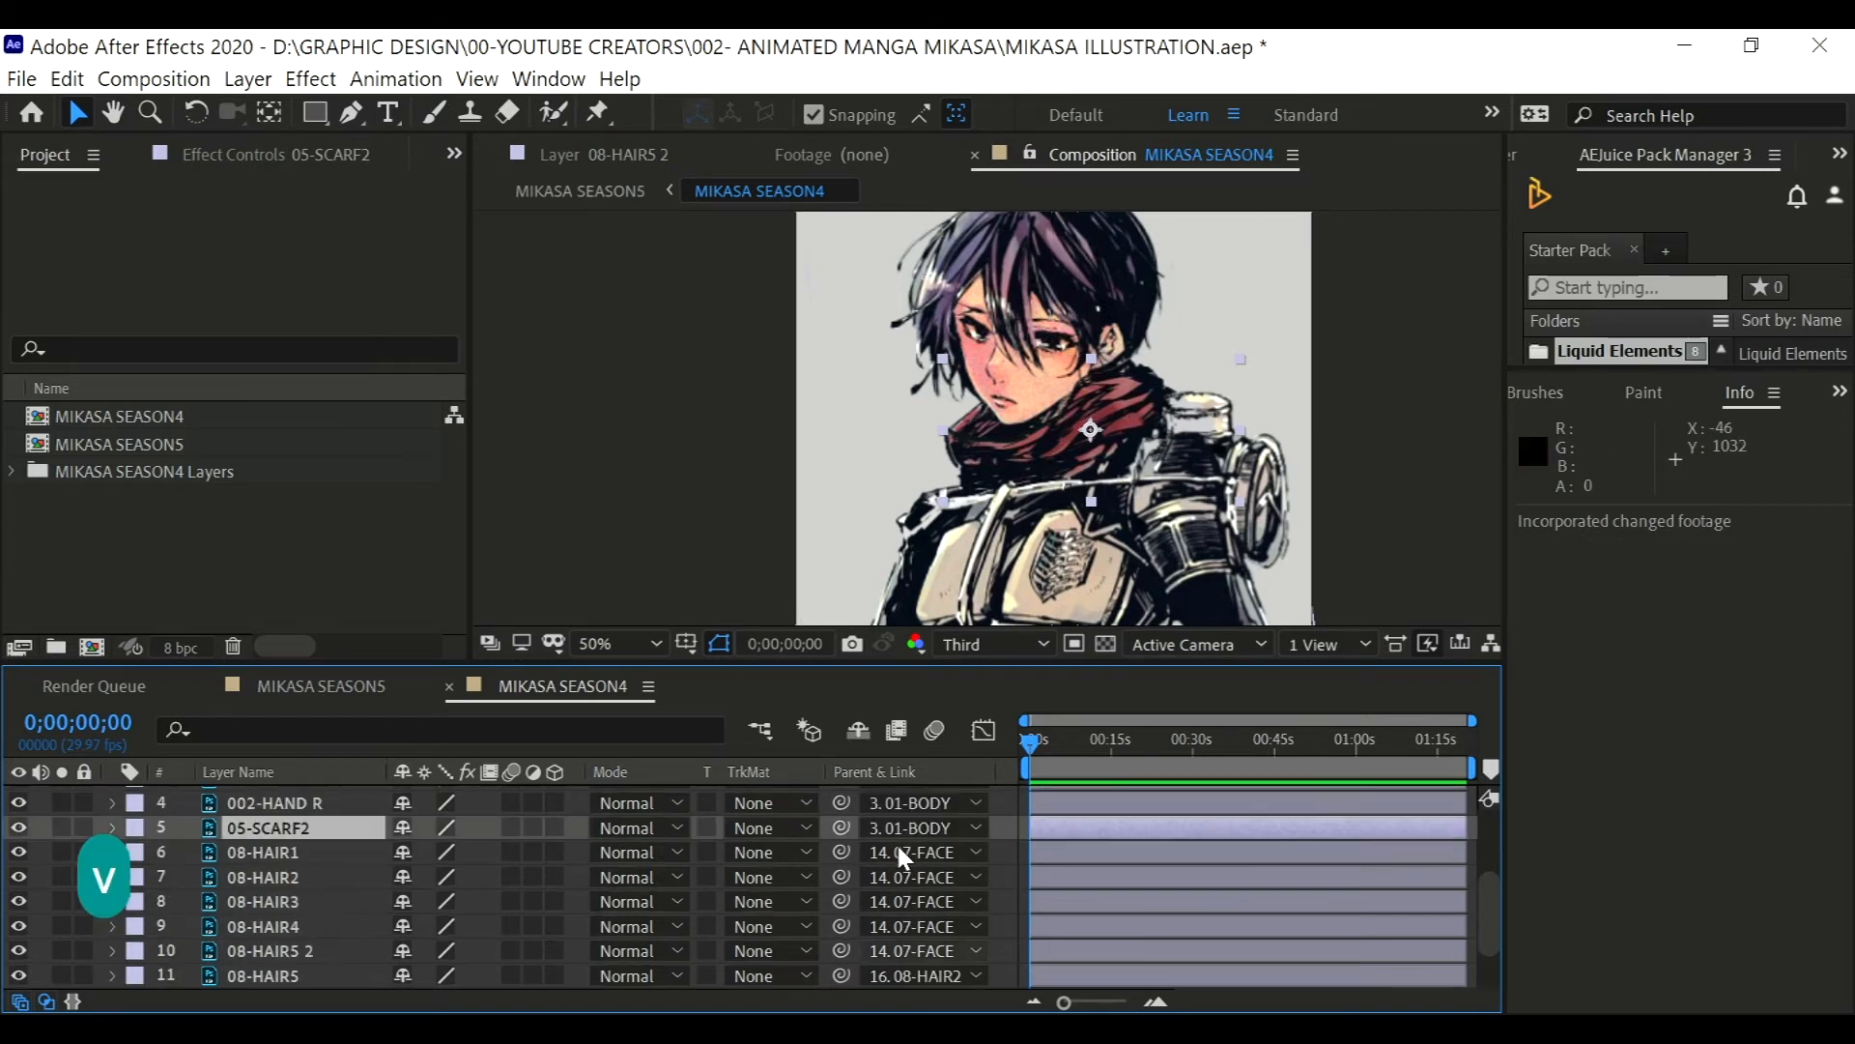
- Tilt the 07-FACE layer with the Rotation tool to confirm head and hair sway together
scroll("down", 3)
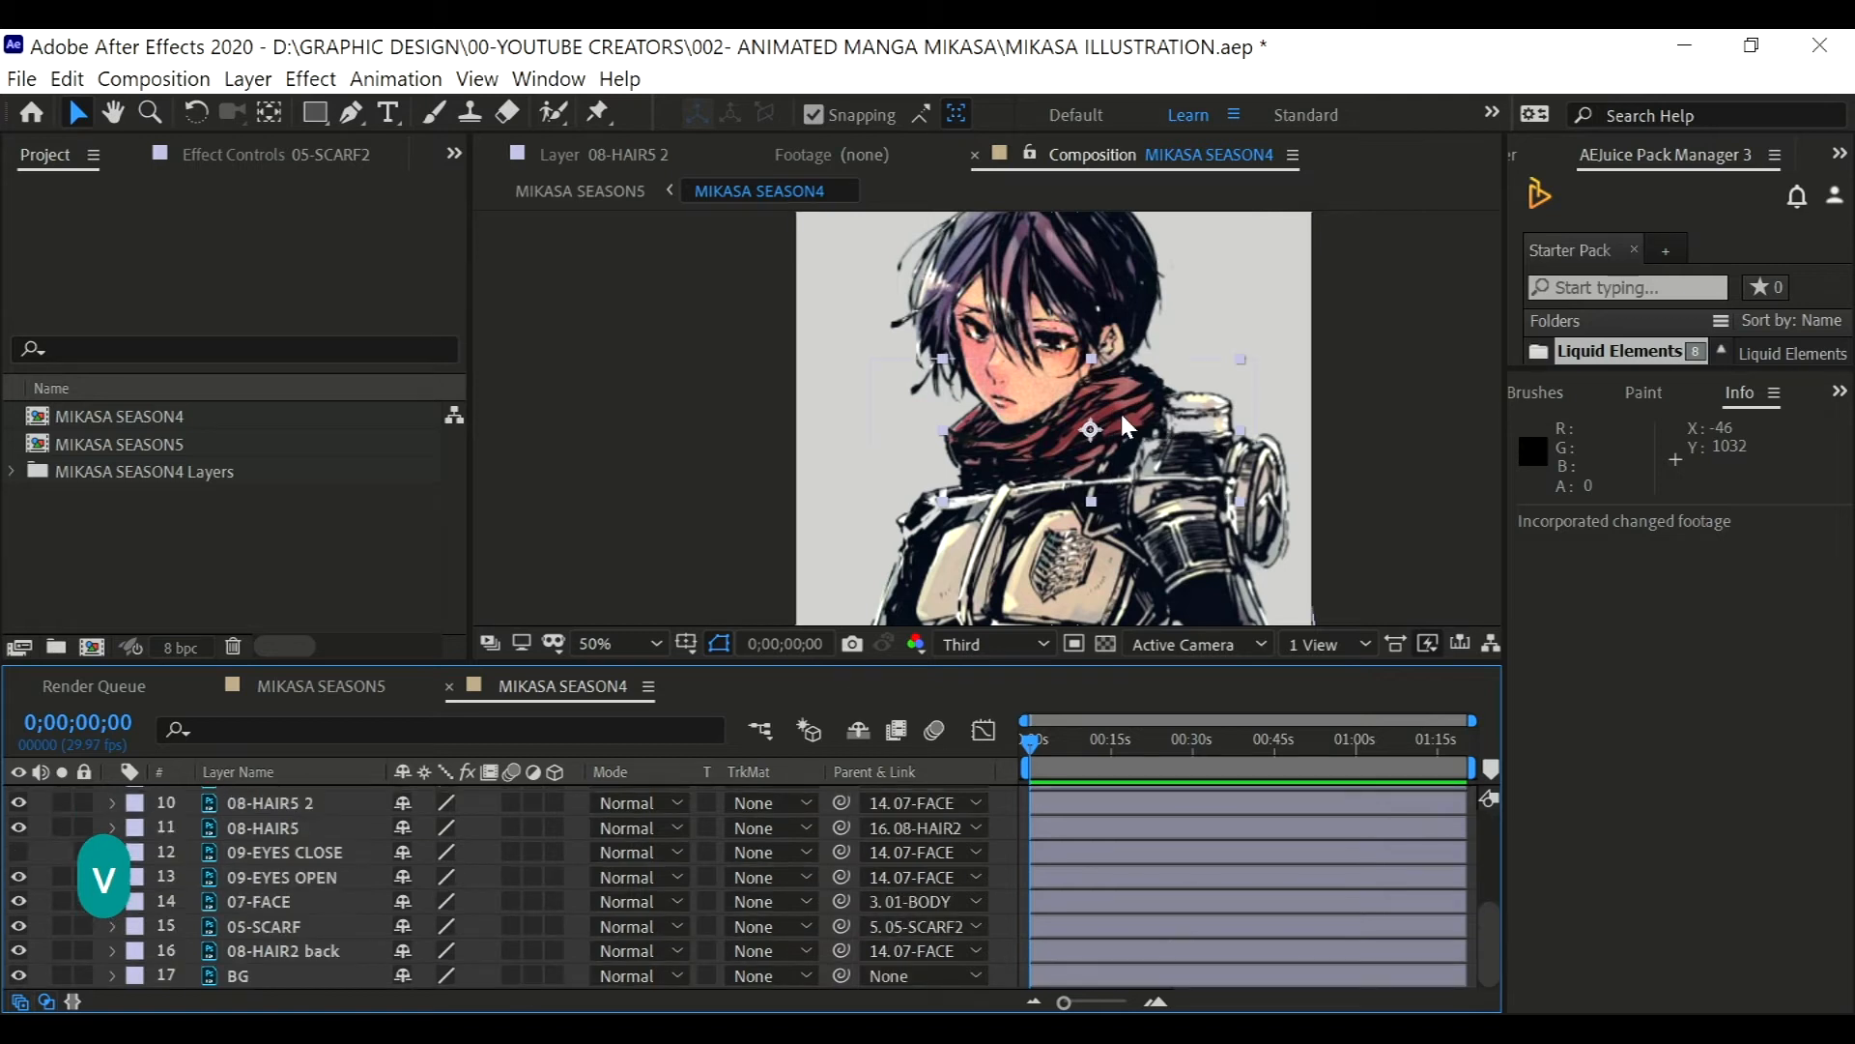
left_click(659, 644)
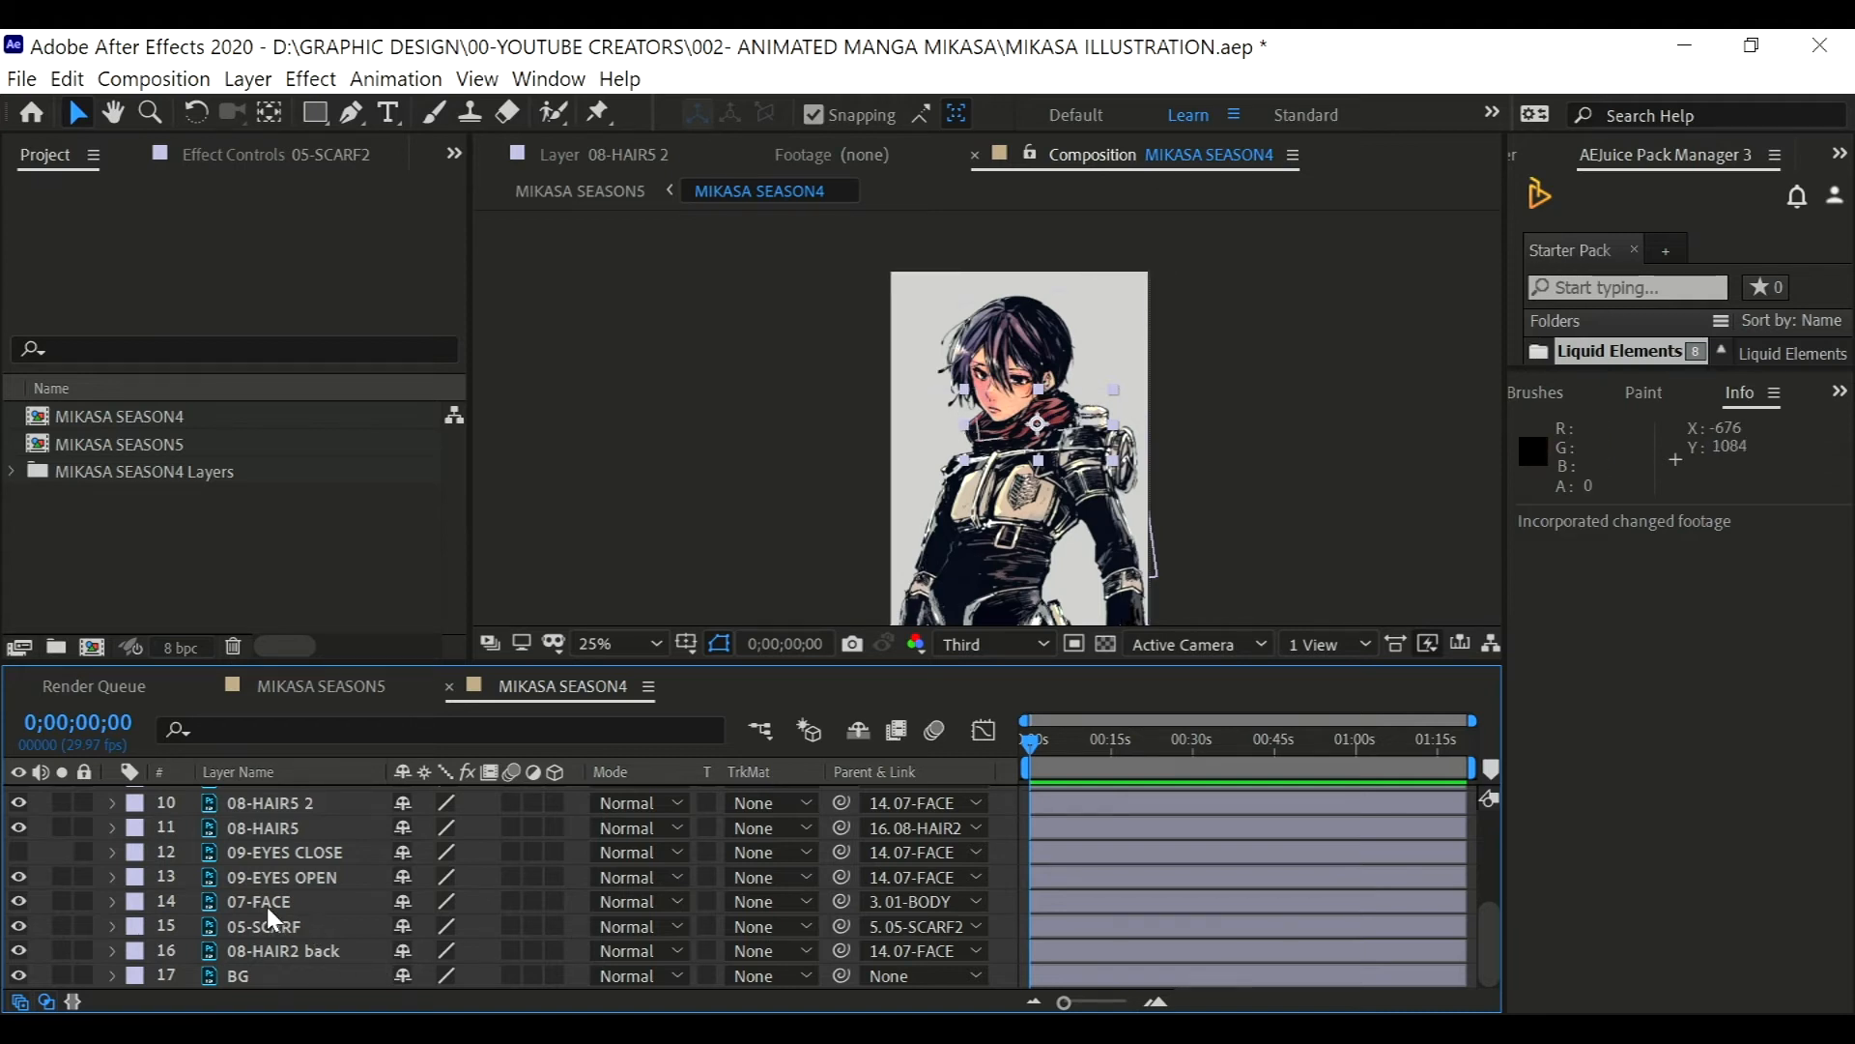
left_click(257, 901)
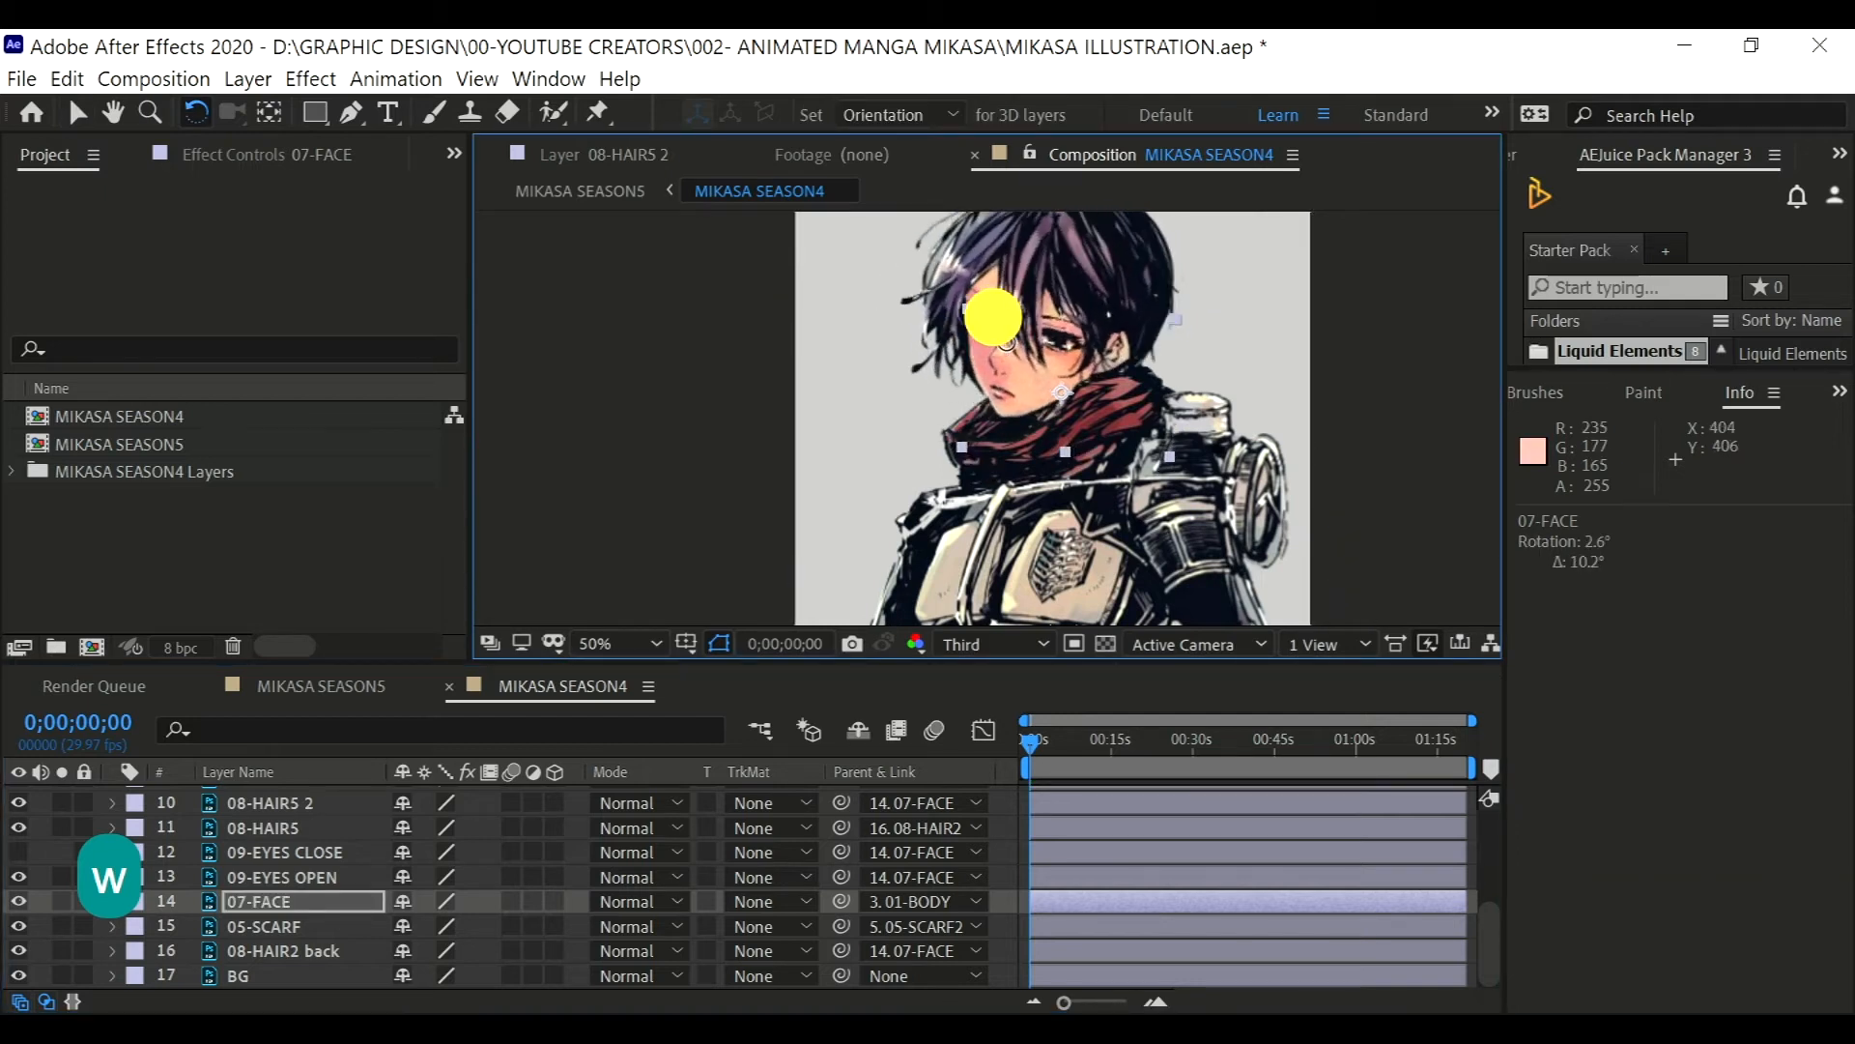
left_click_drag(994, 309, 1003, 375)
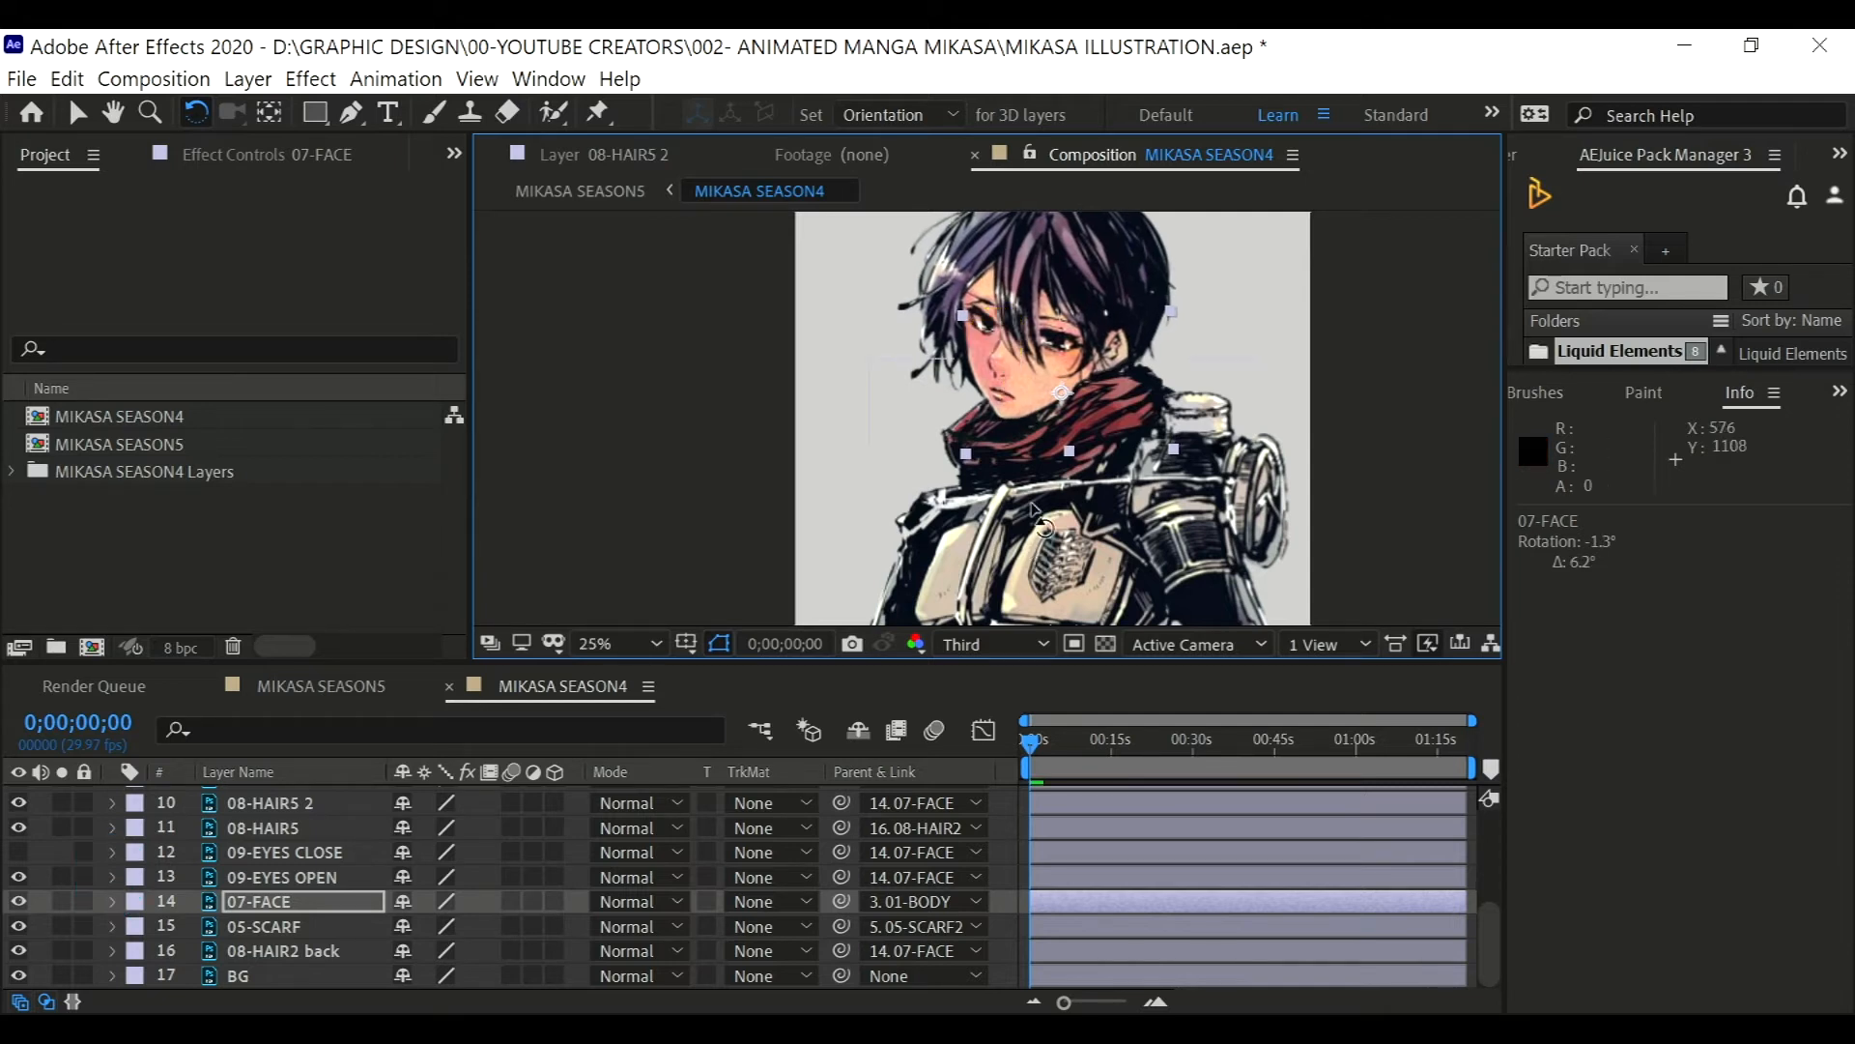
key("v")
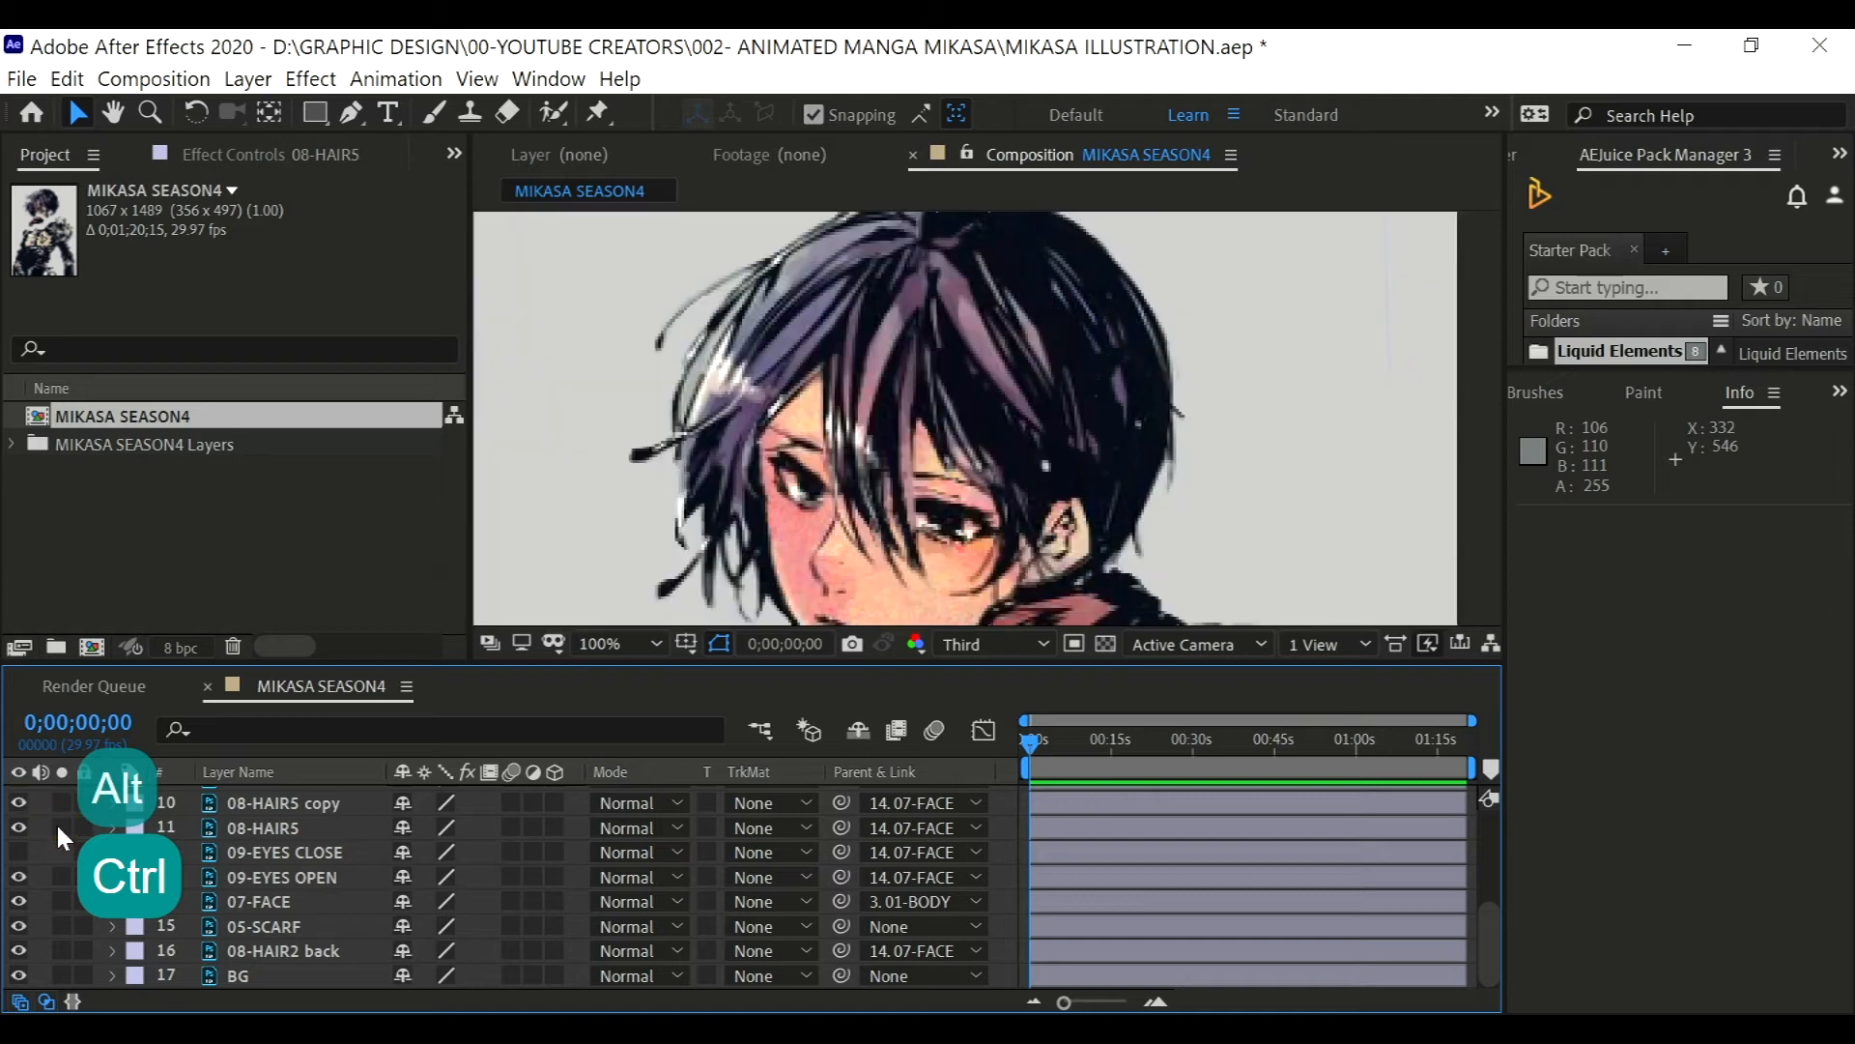
- Solo 08-HAIR5 copy and place puppet pins along the strand
left_click(263, 827)
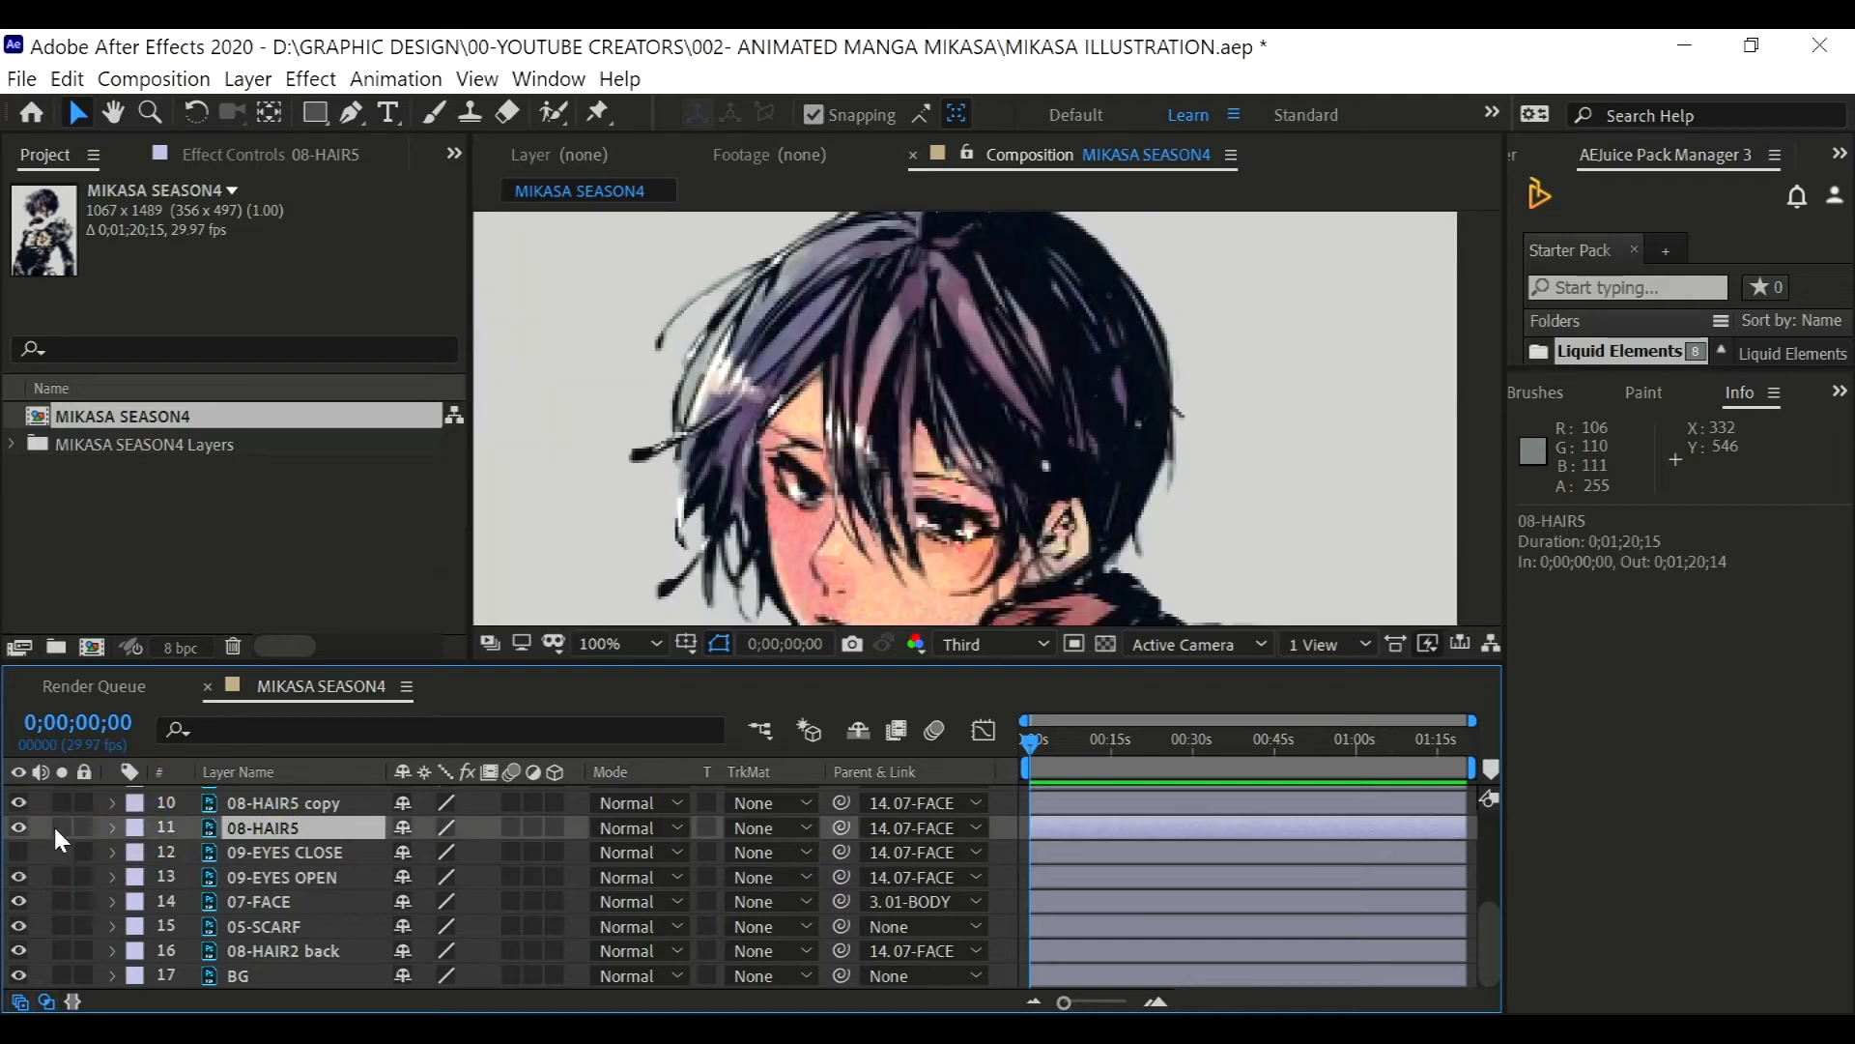
left_click(250, 802)
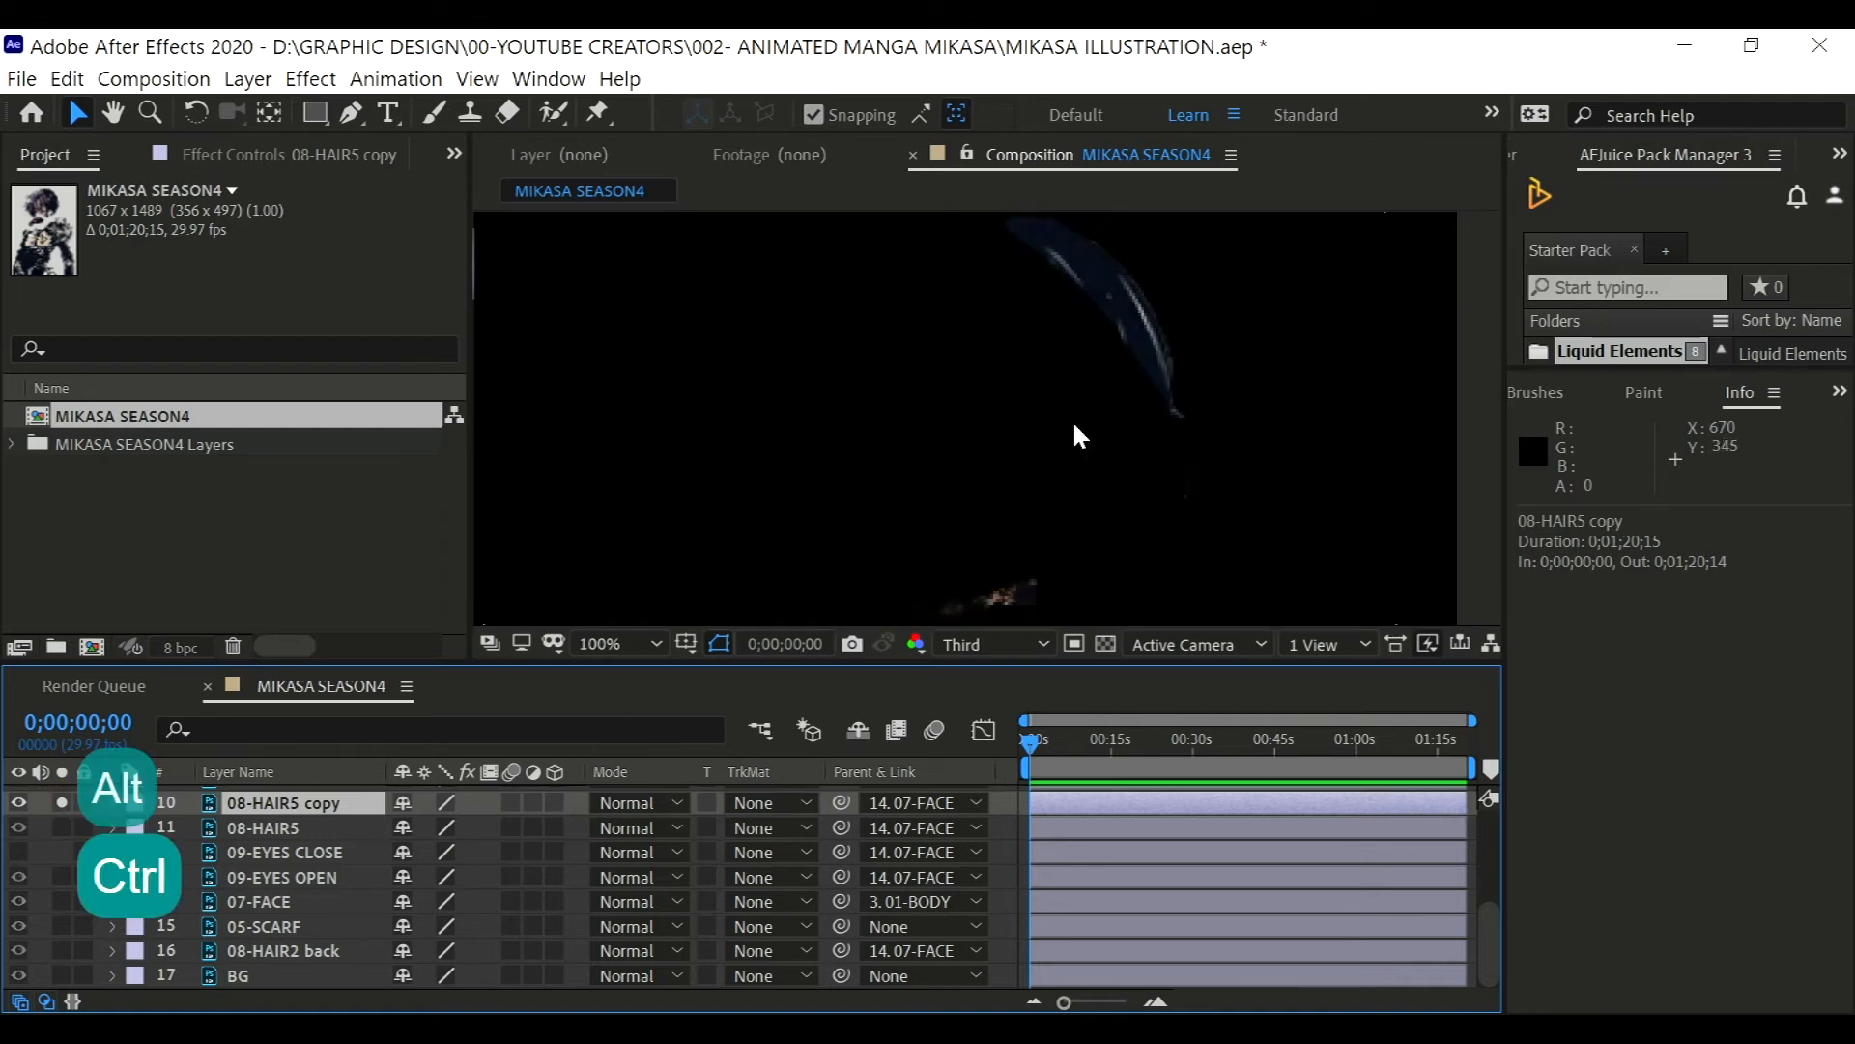
mouse_move(595, 114)
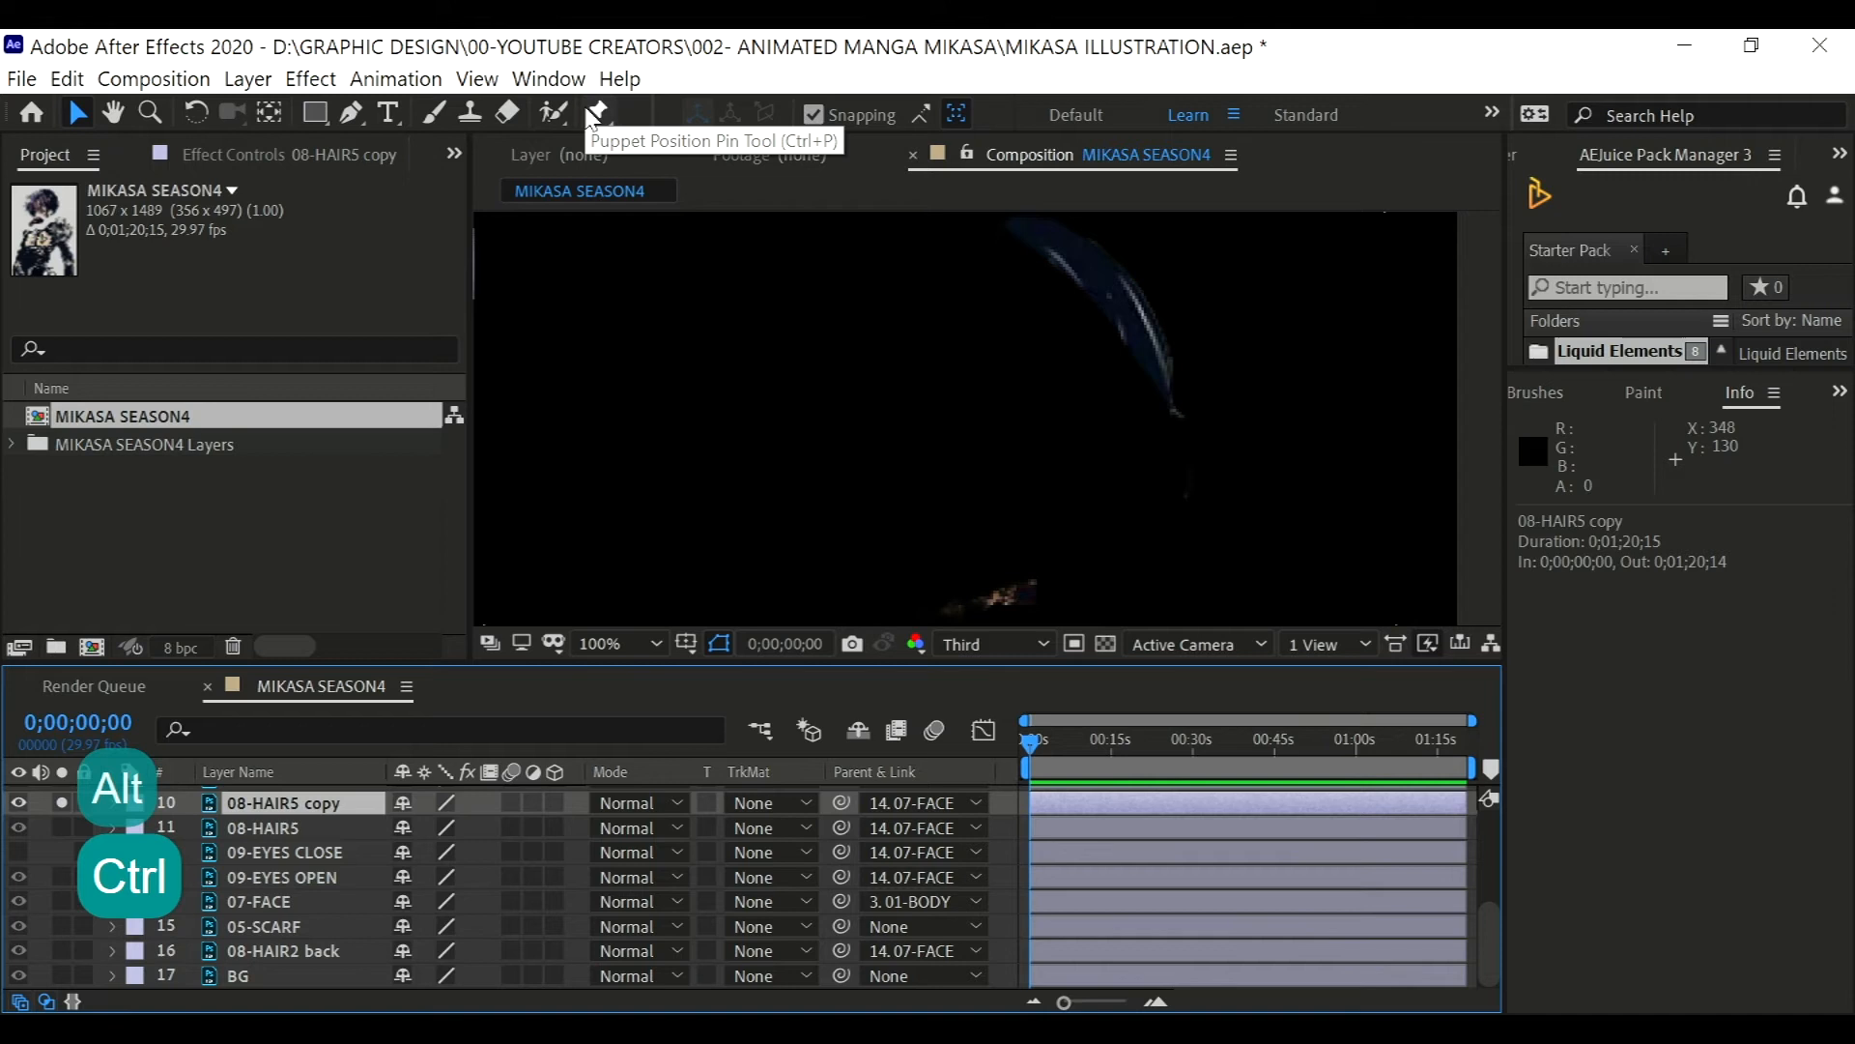
left_click(599, 113)
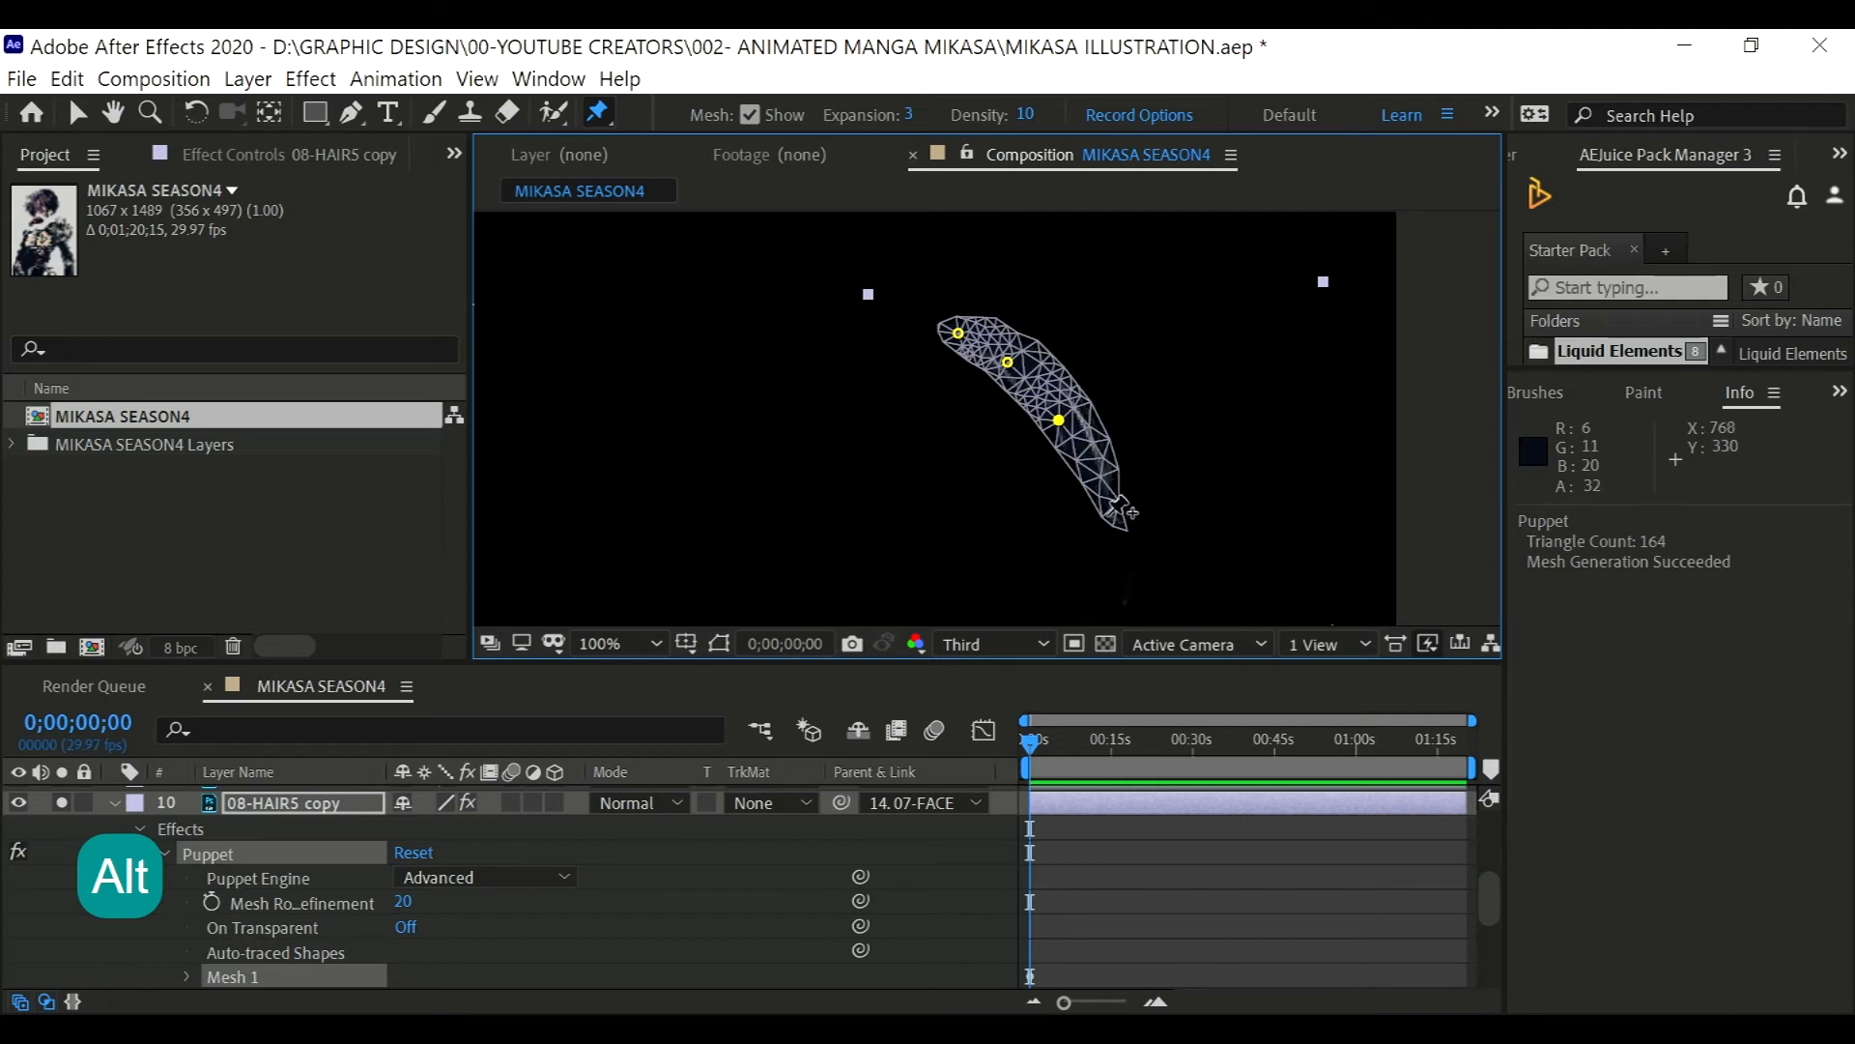
left_click(20, 77)
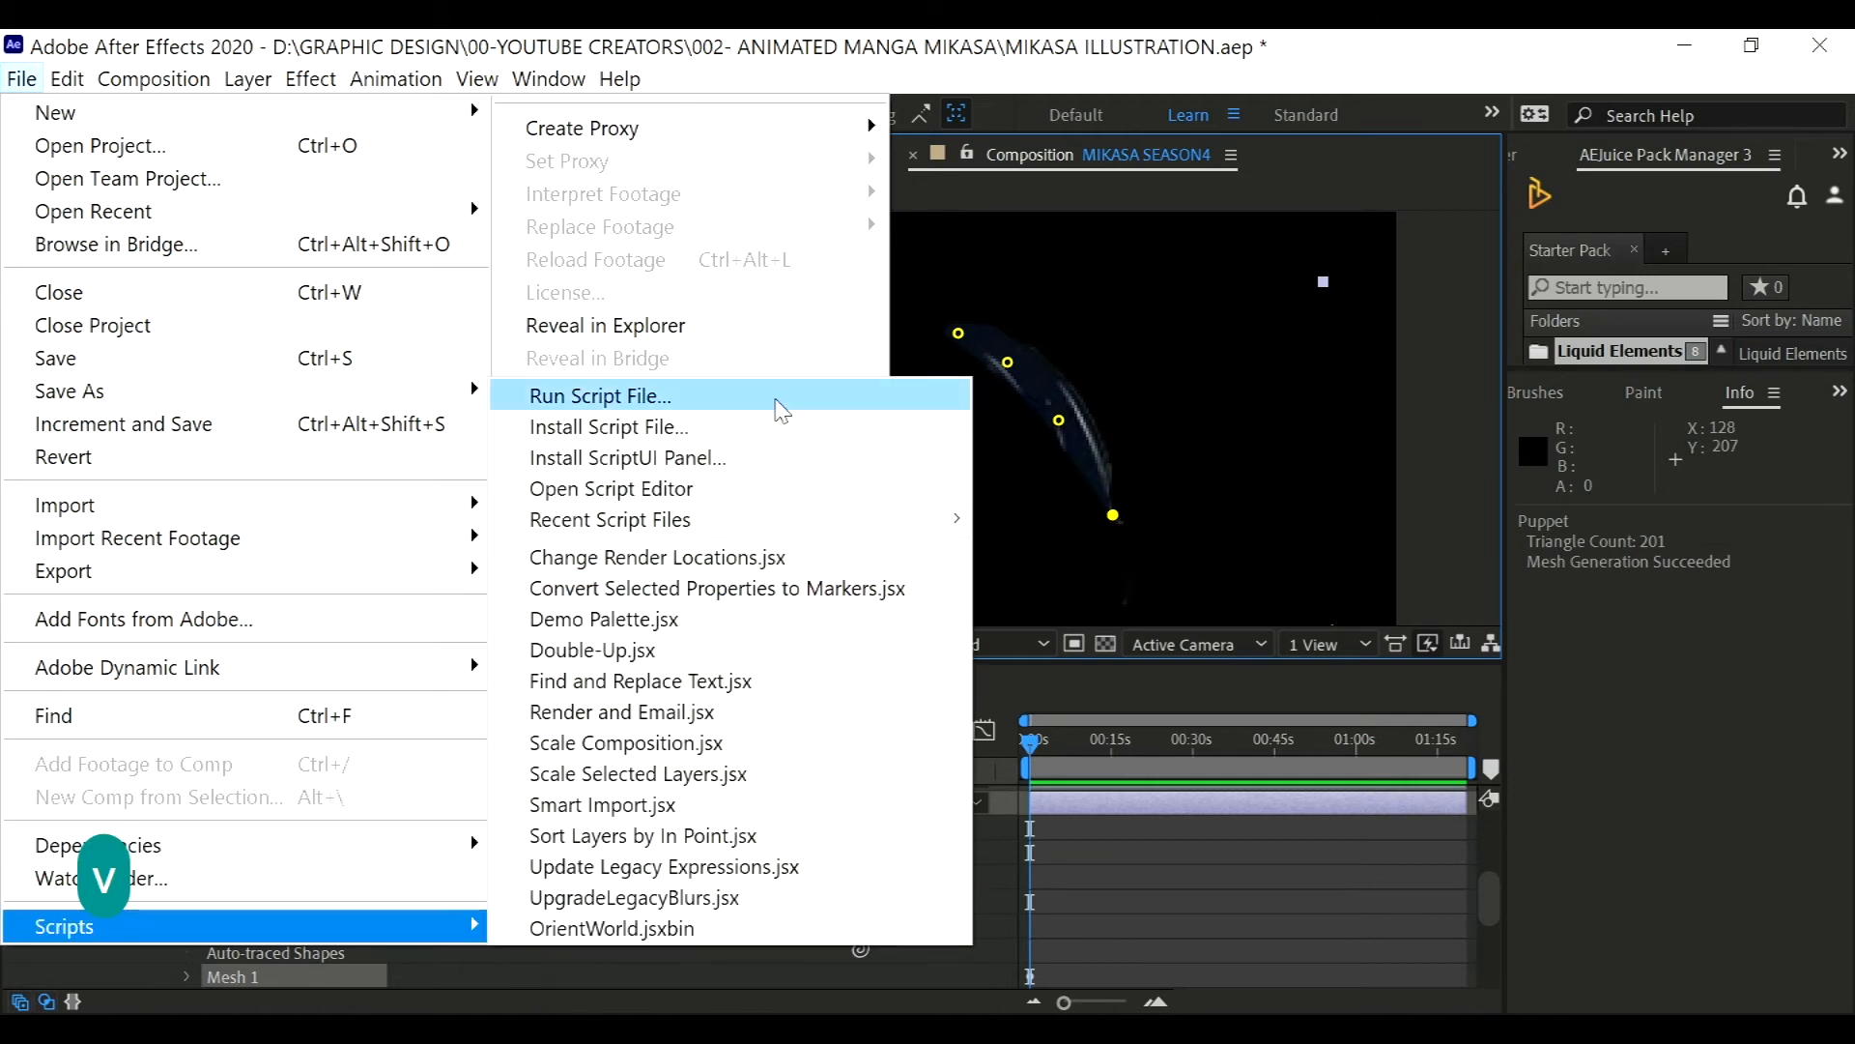
- Run the AFPHairRig script with Rename layers as Hair1 on the pinned strand
left_click(600, 395)
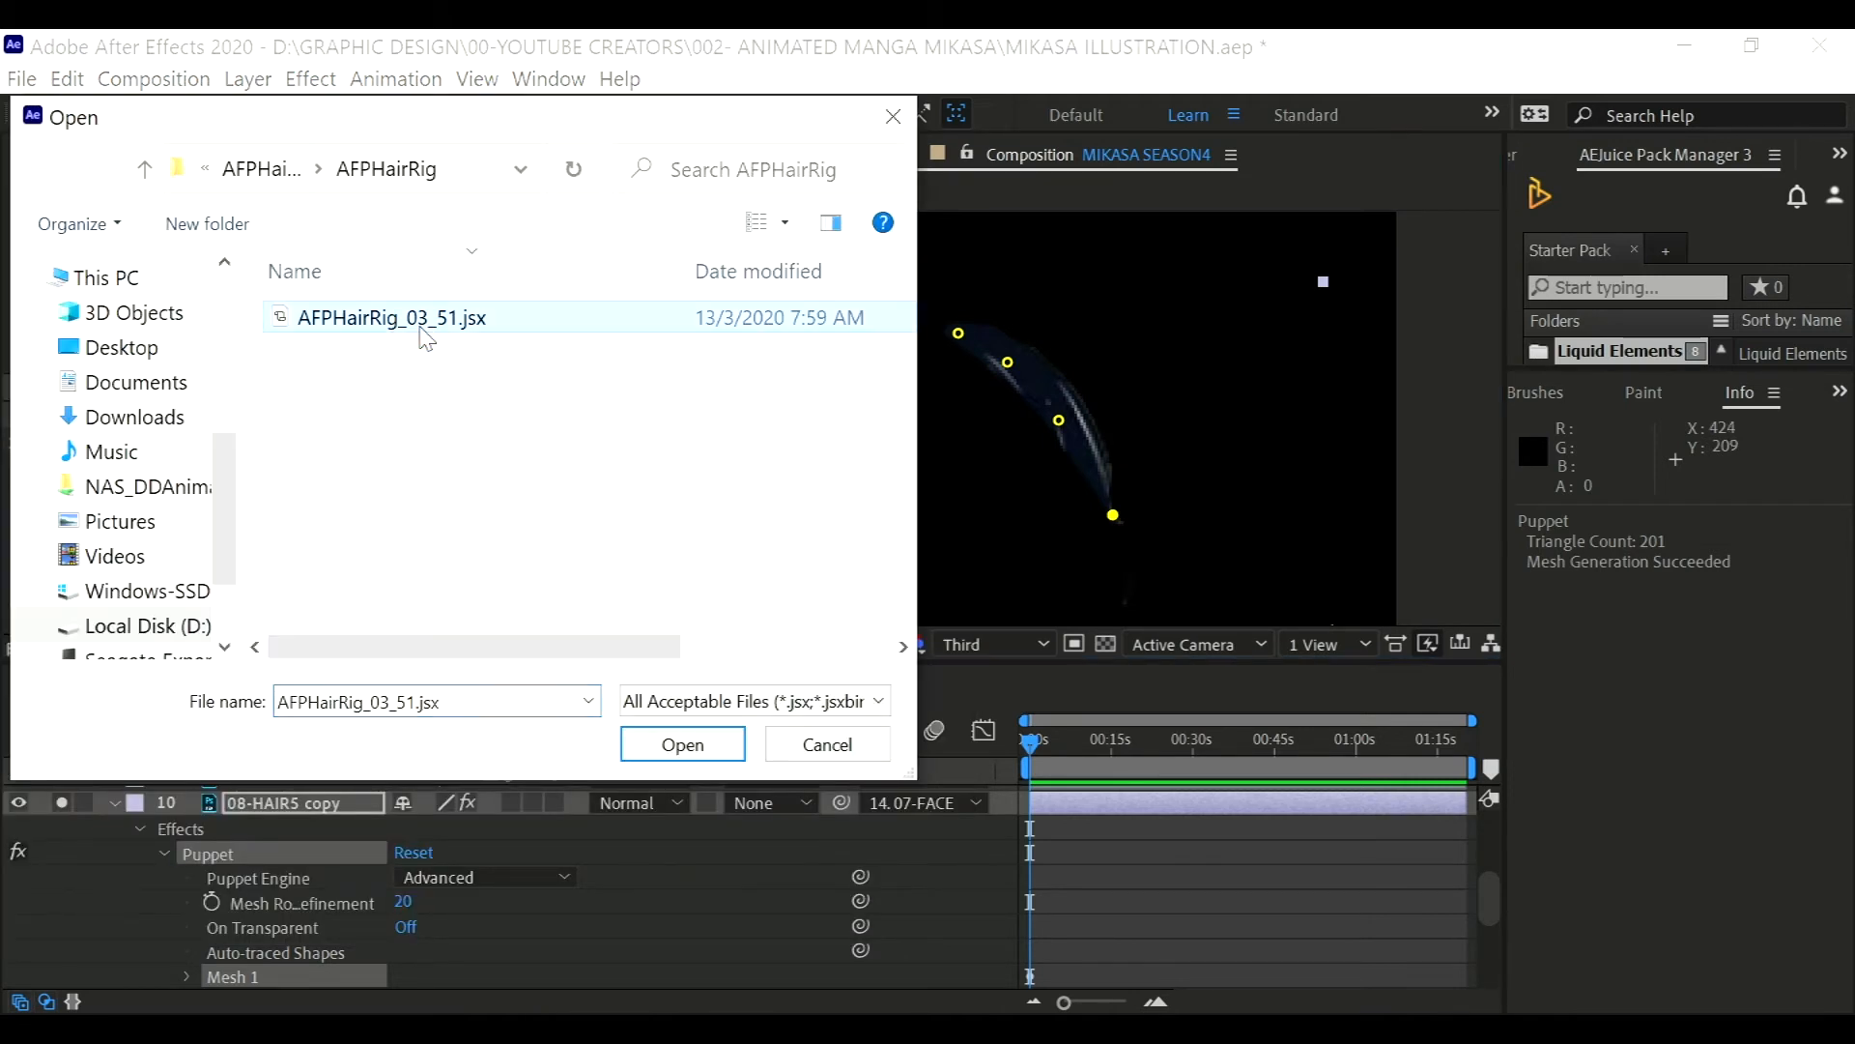
left_click(682, 744)
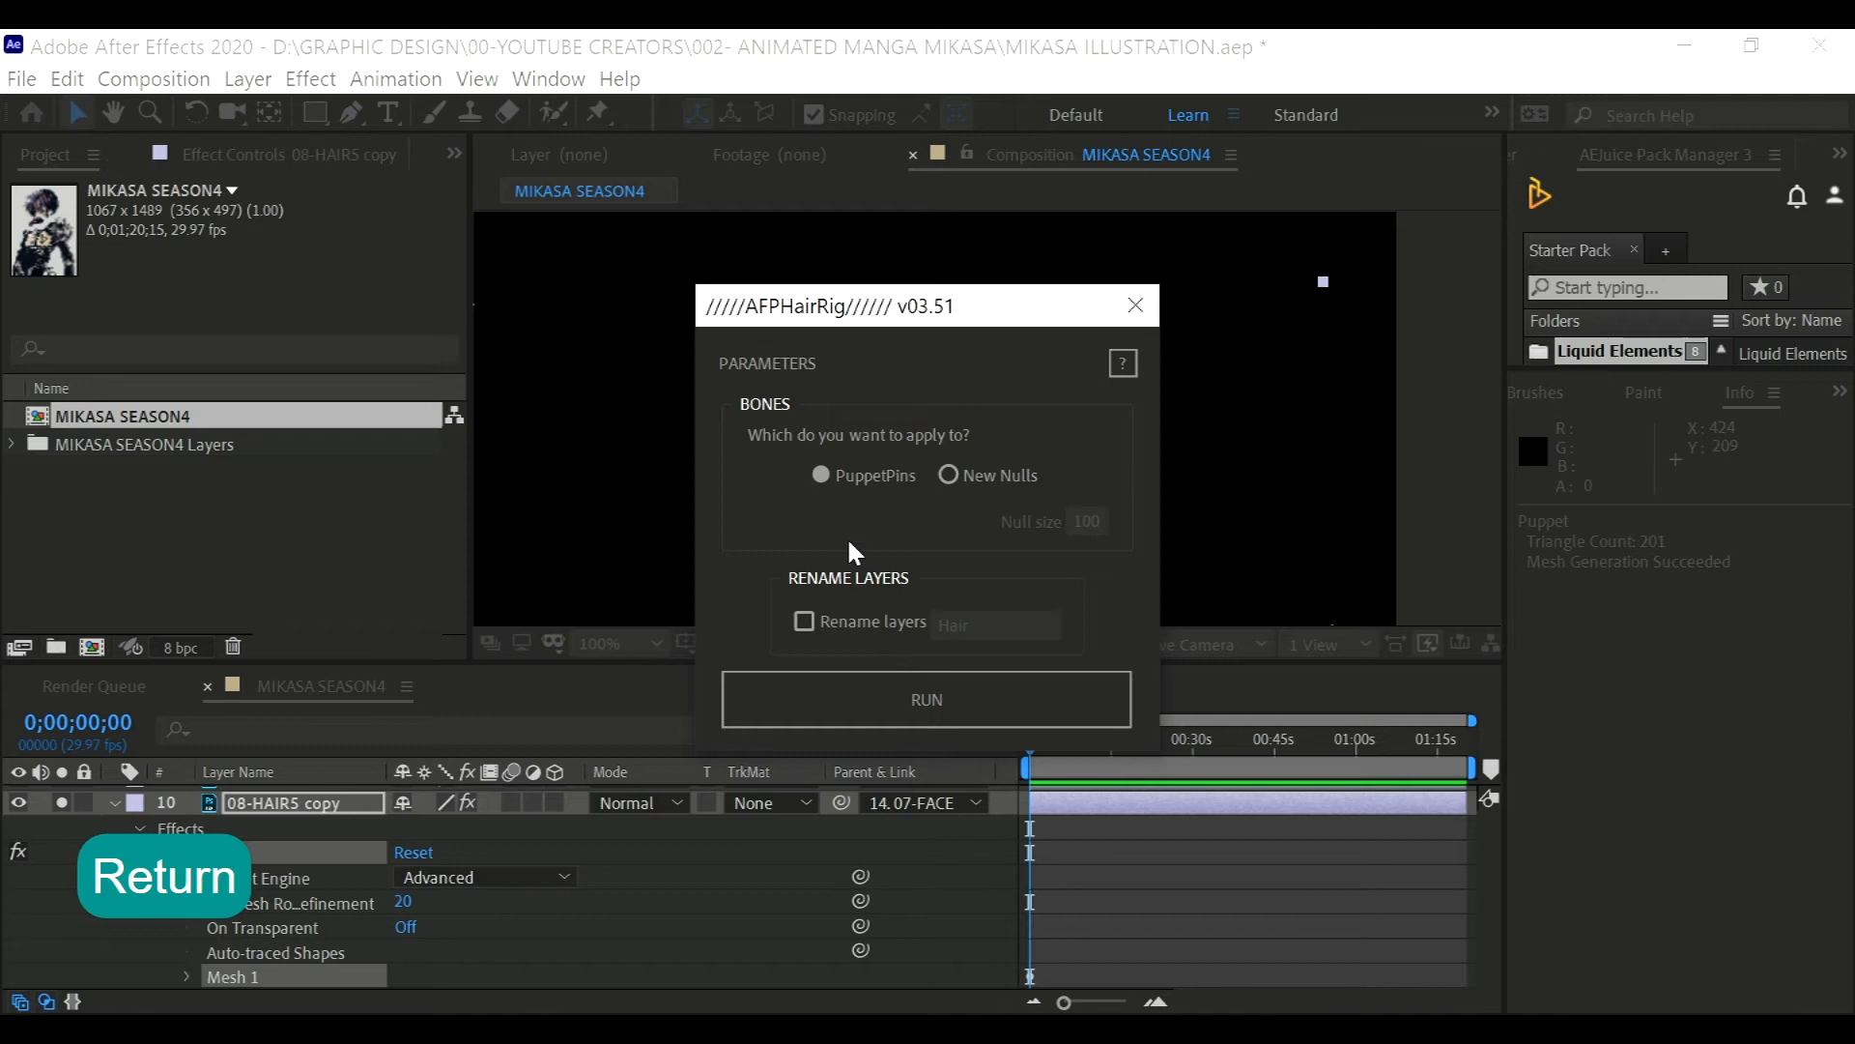
left_click(804, 623)
type("1")
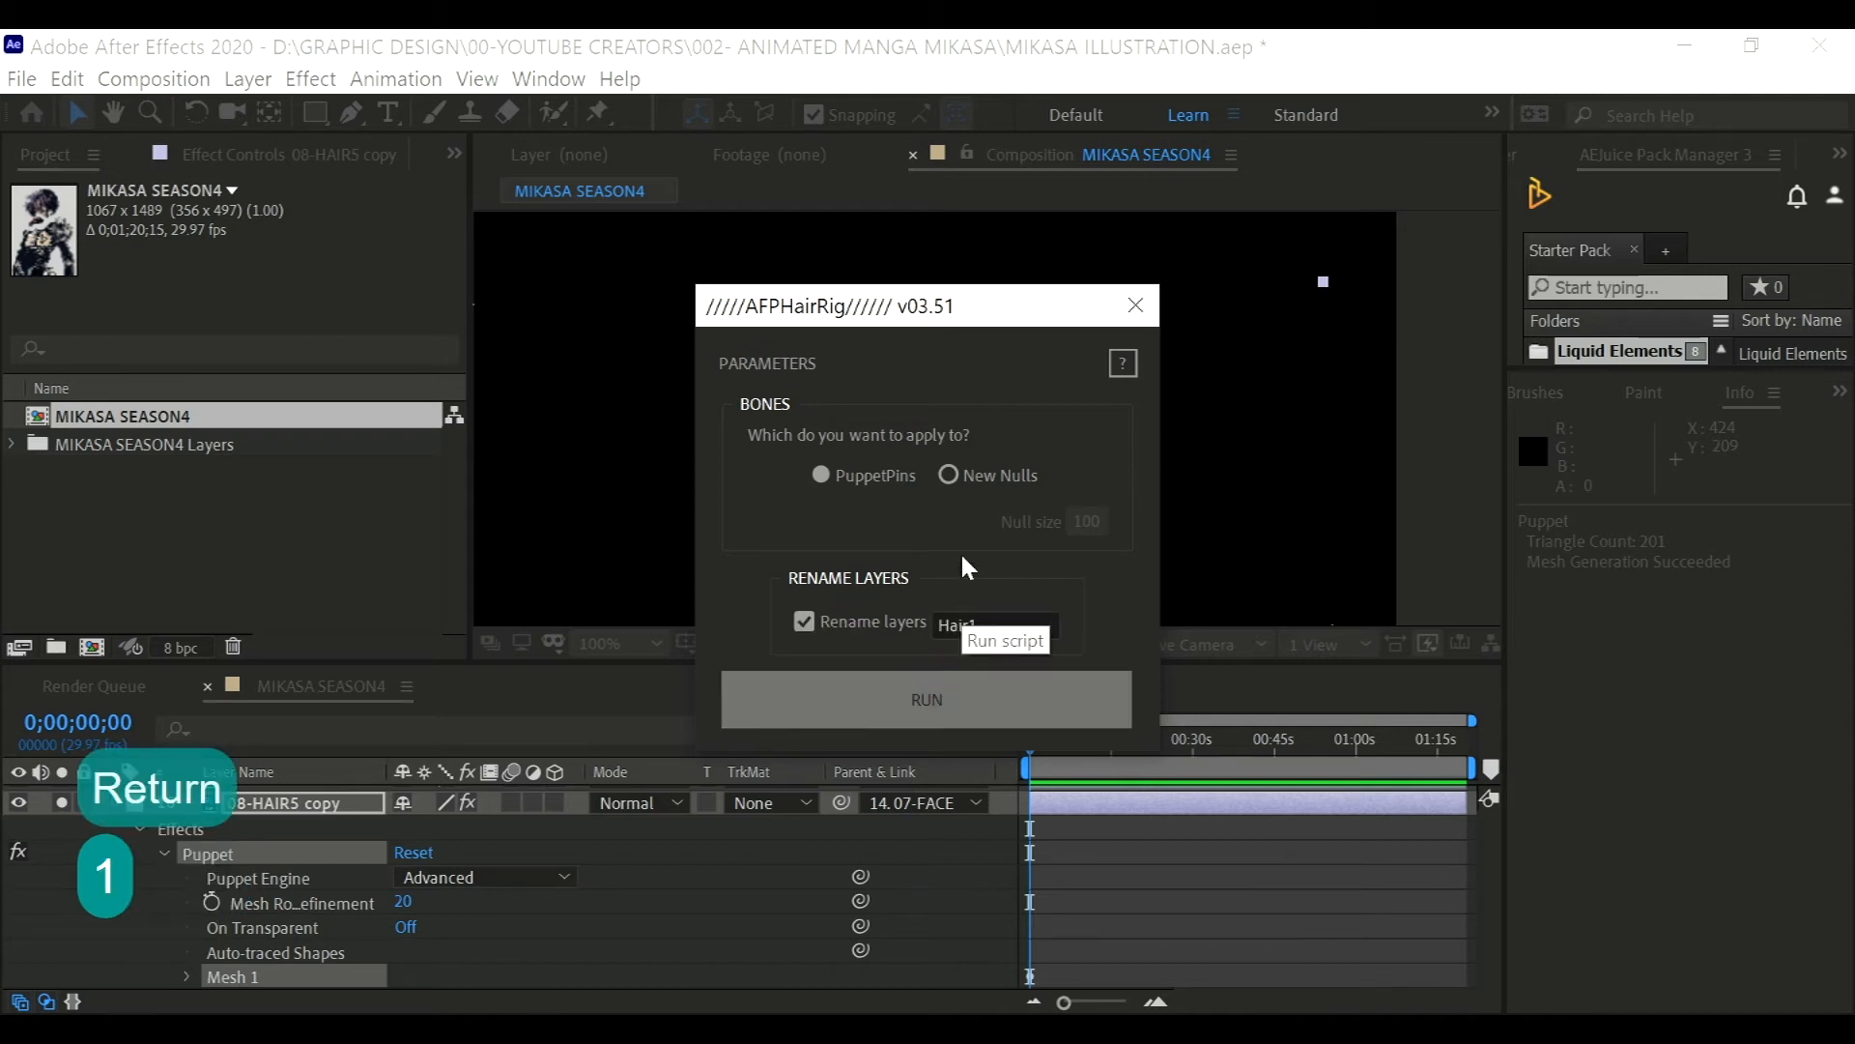
left_click(928, 700)
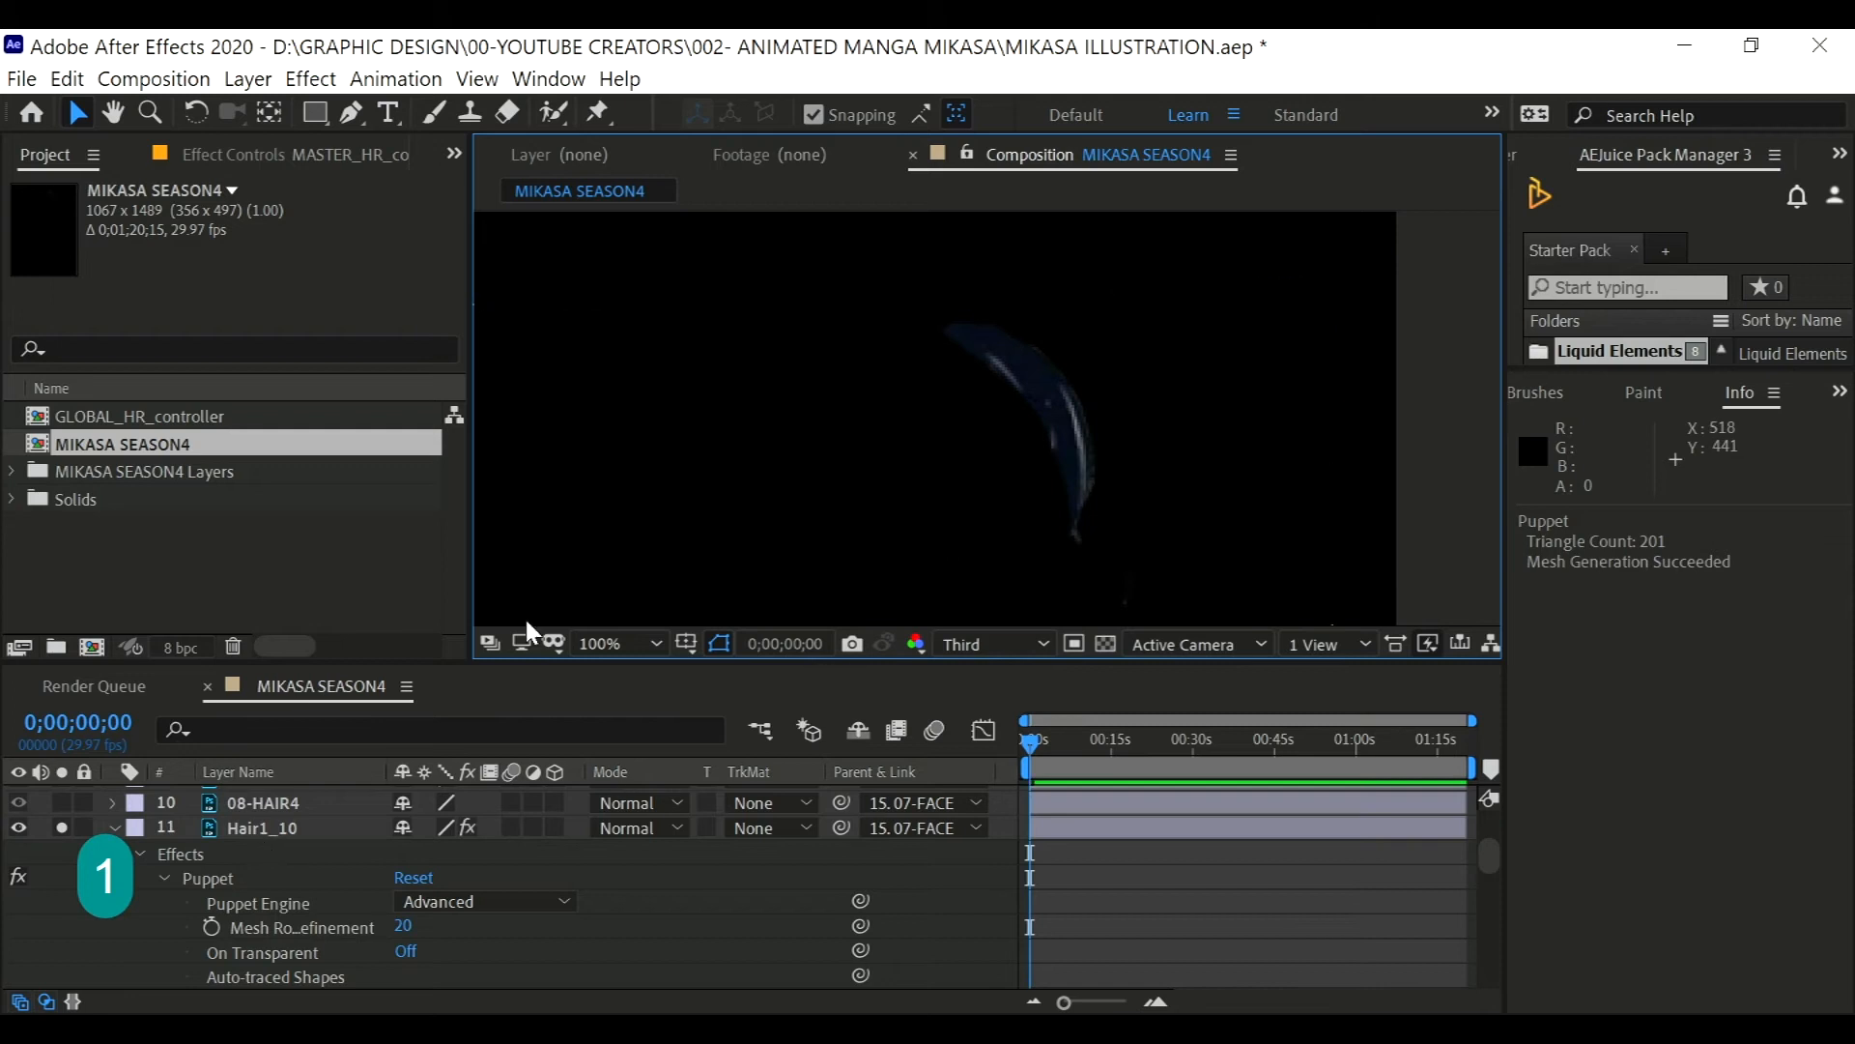
- Play the rigged hair sway soloed and then over the full illustration
key("Space")
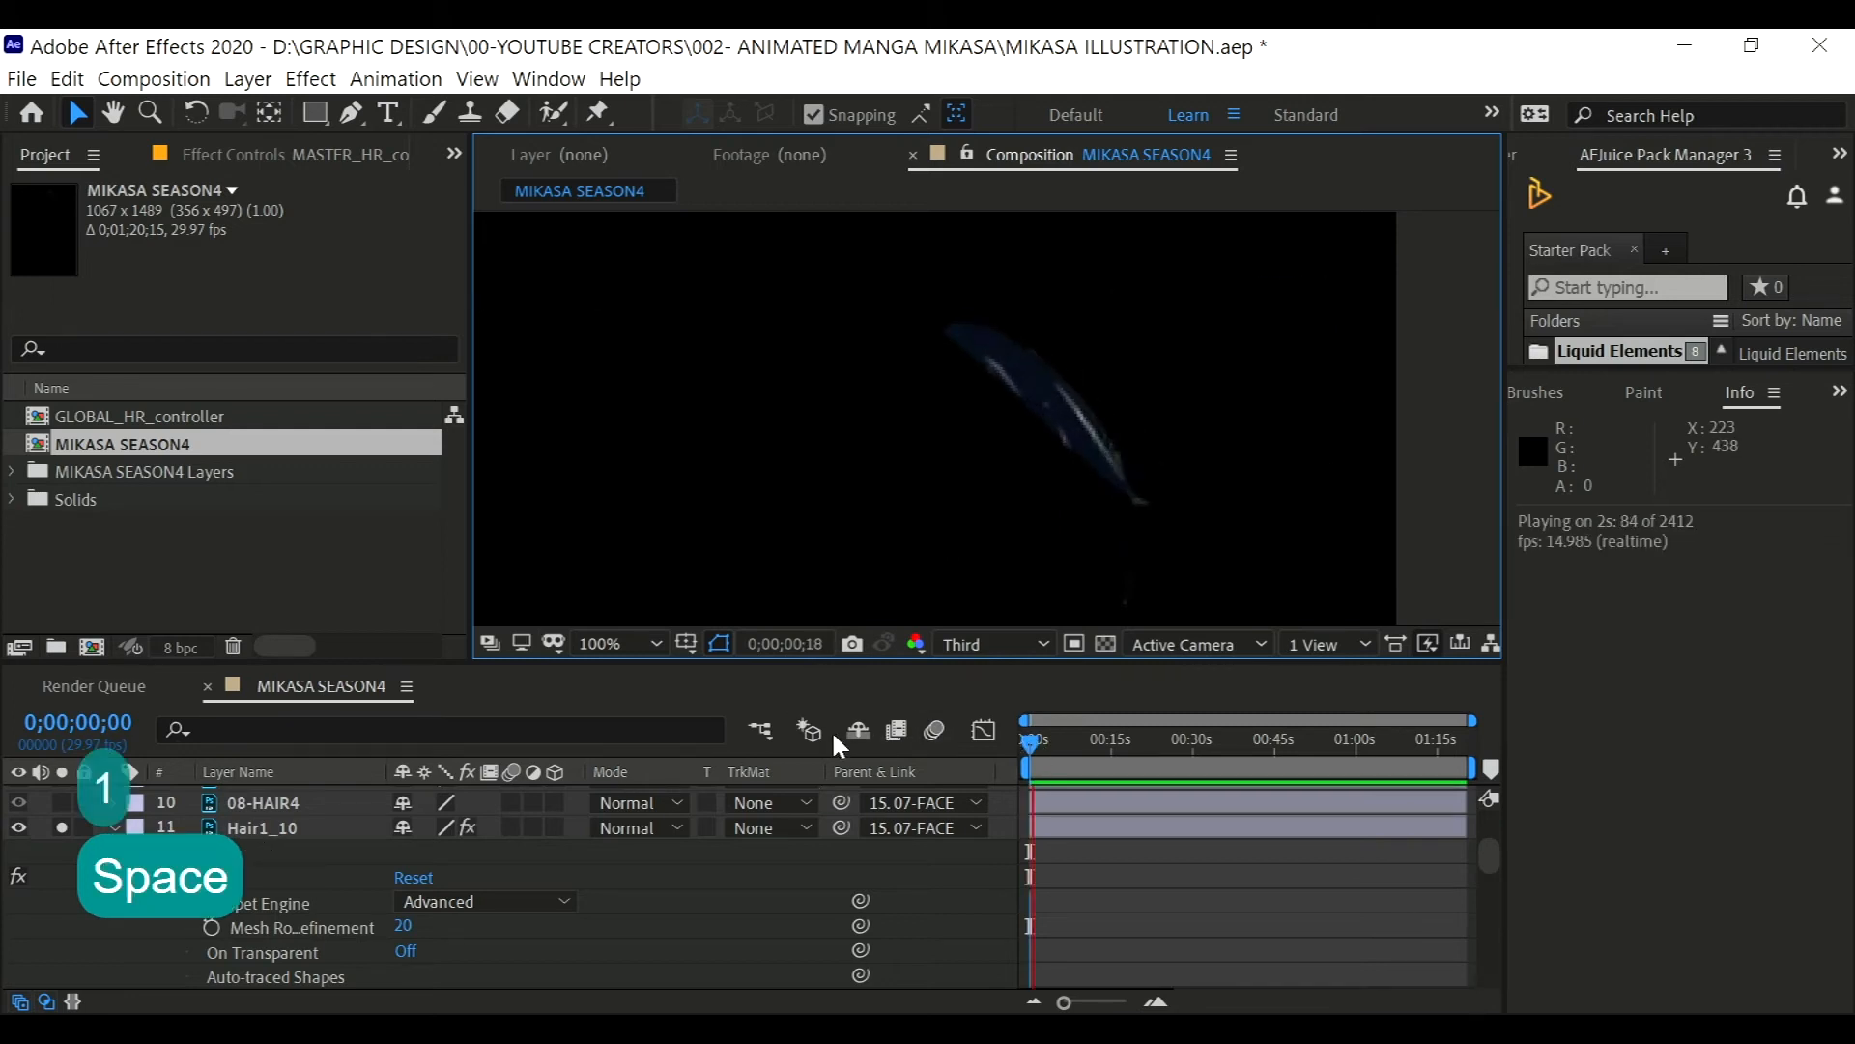
key("space")
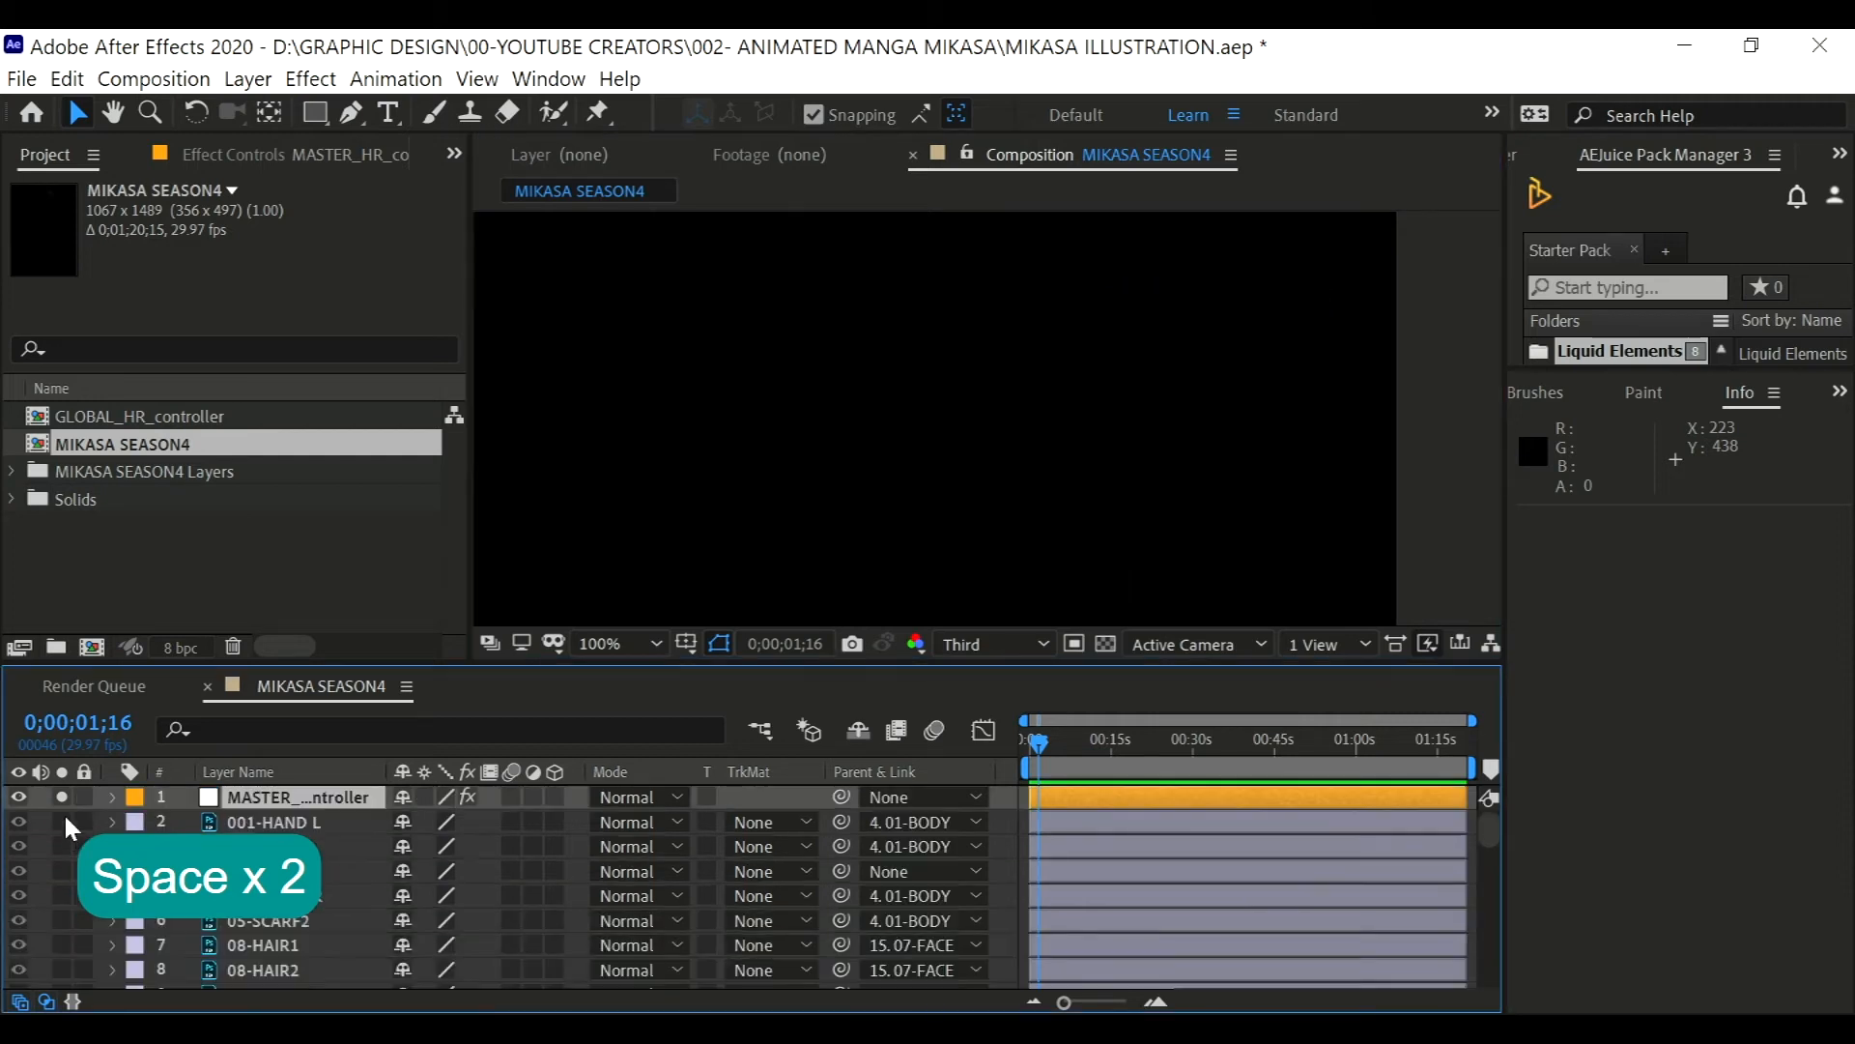
key("space")
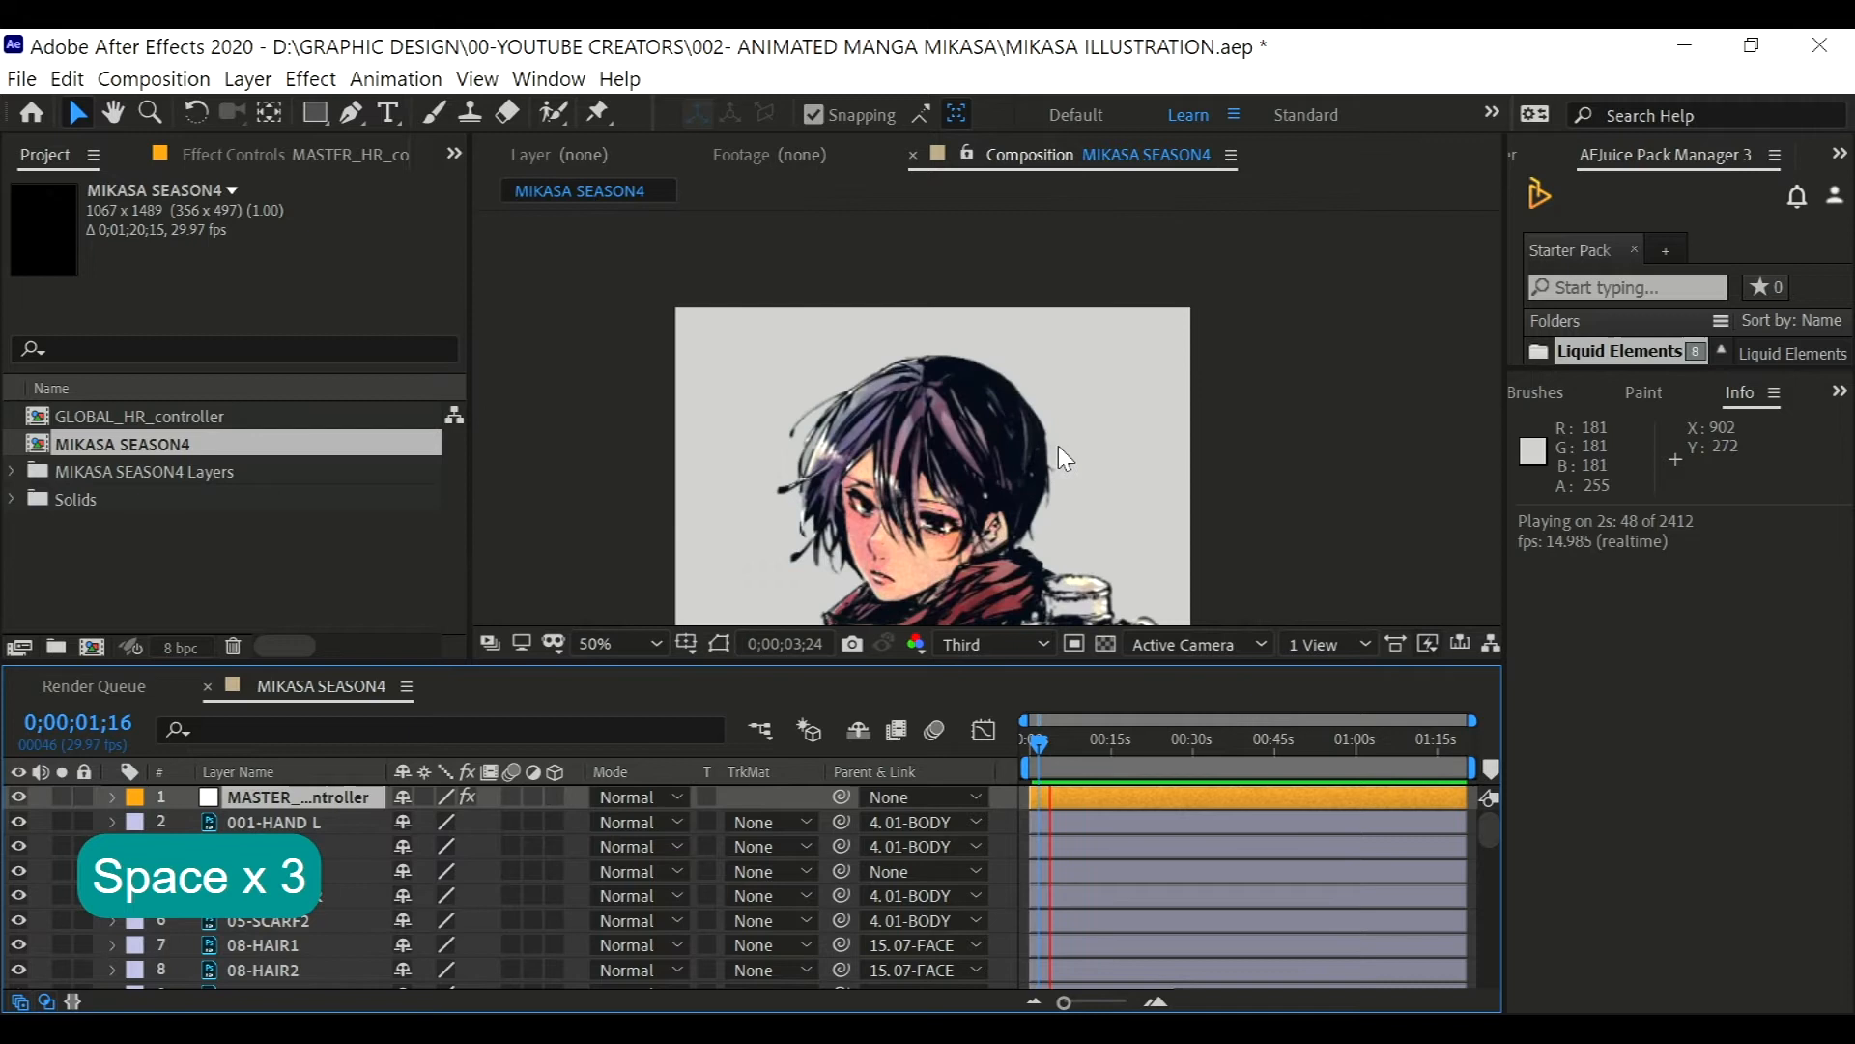
key("Space")
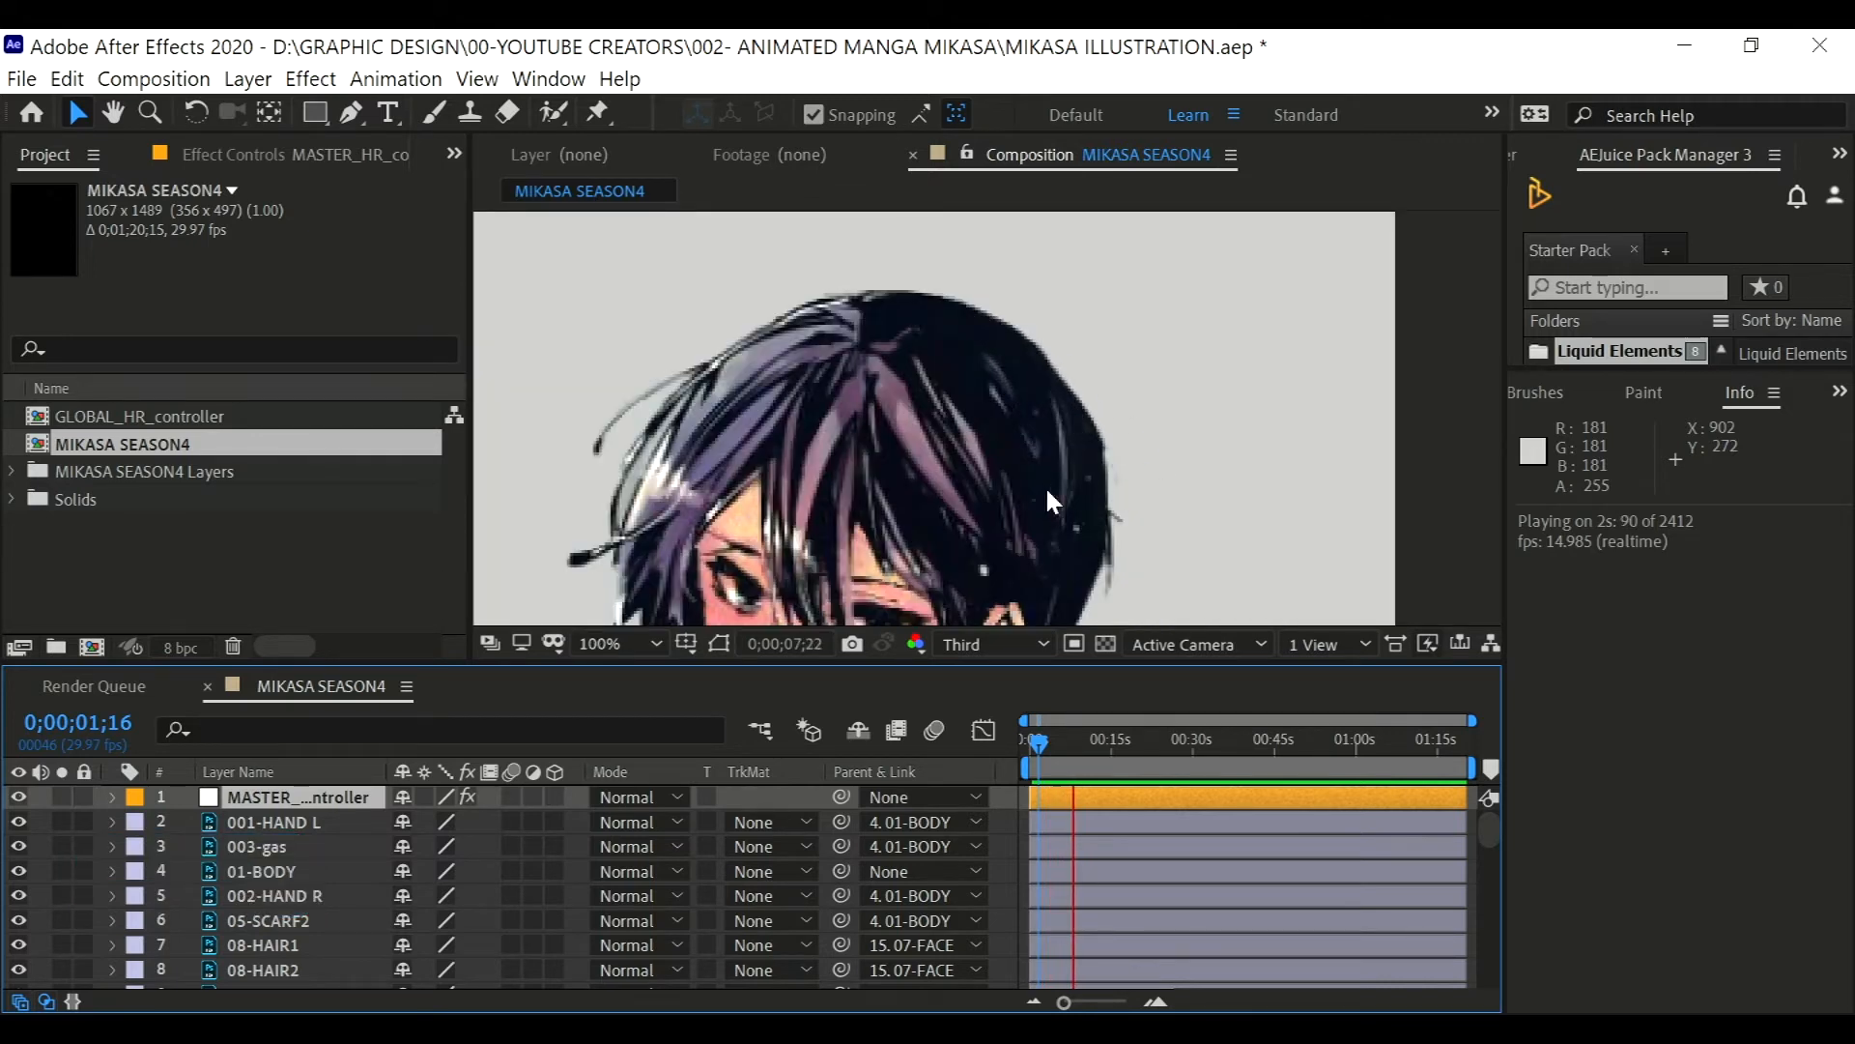
key("space")
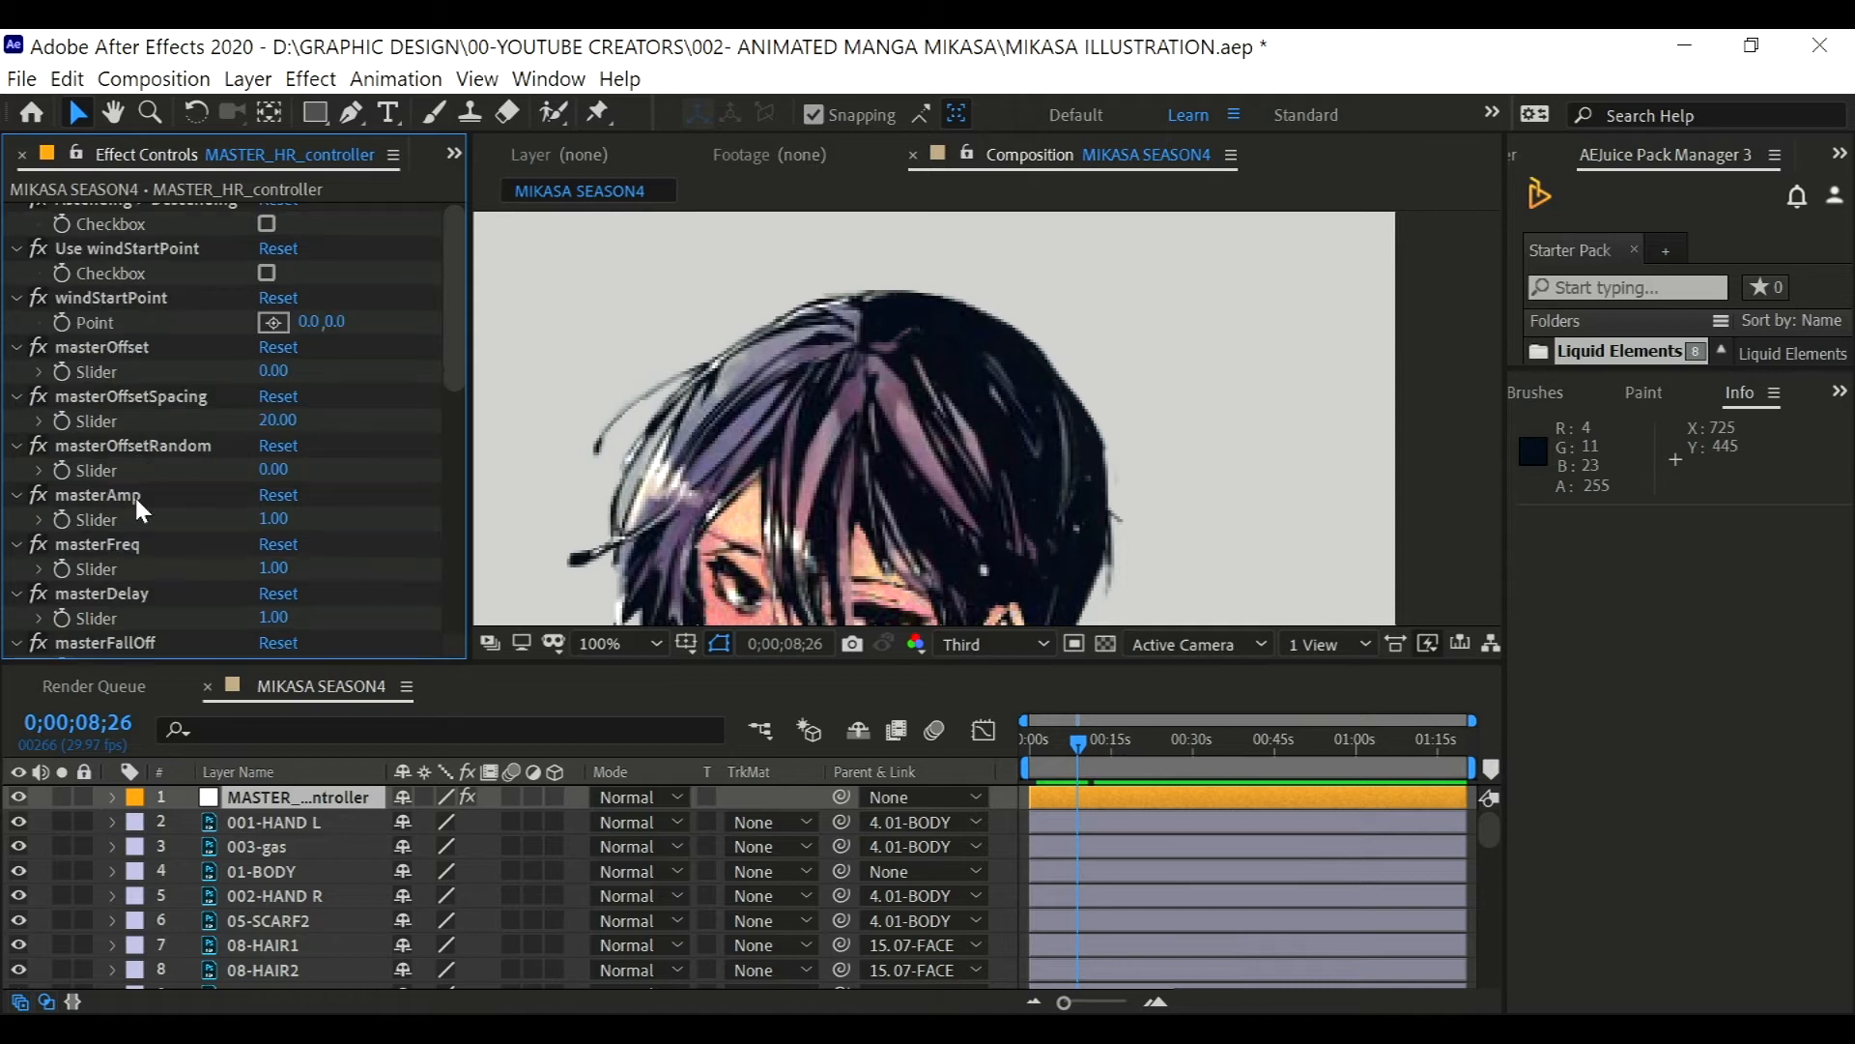
- Scrub Hair1_10's Amp slider, trying larger swings and playing them back
scroll("down", 3)
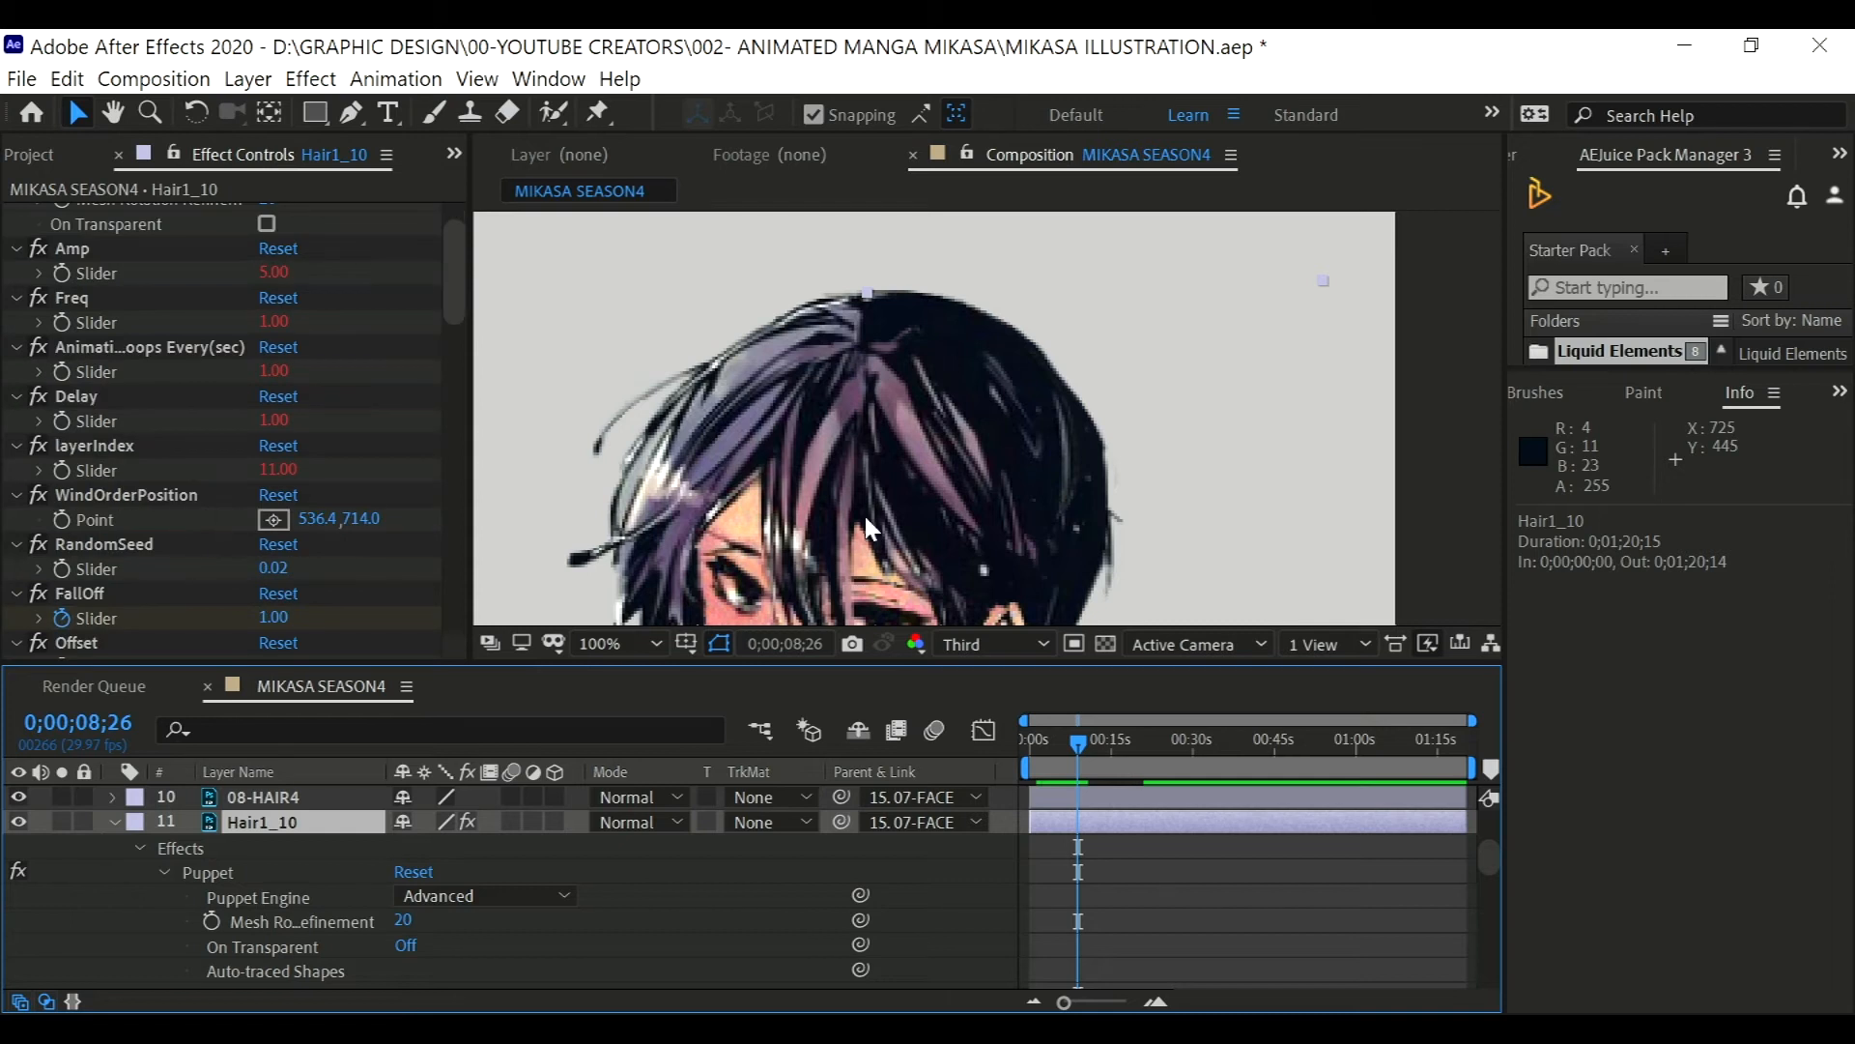
left_click_drag(1077, 748, 1031, 748)
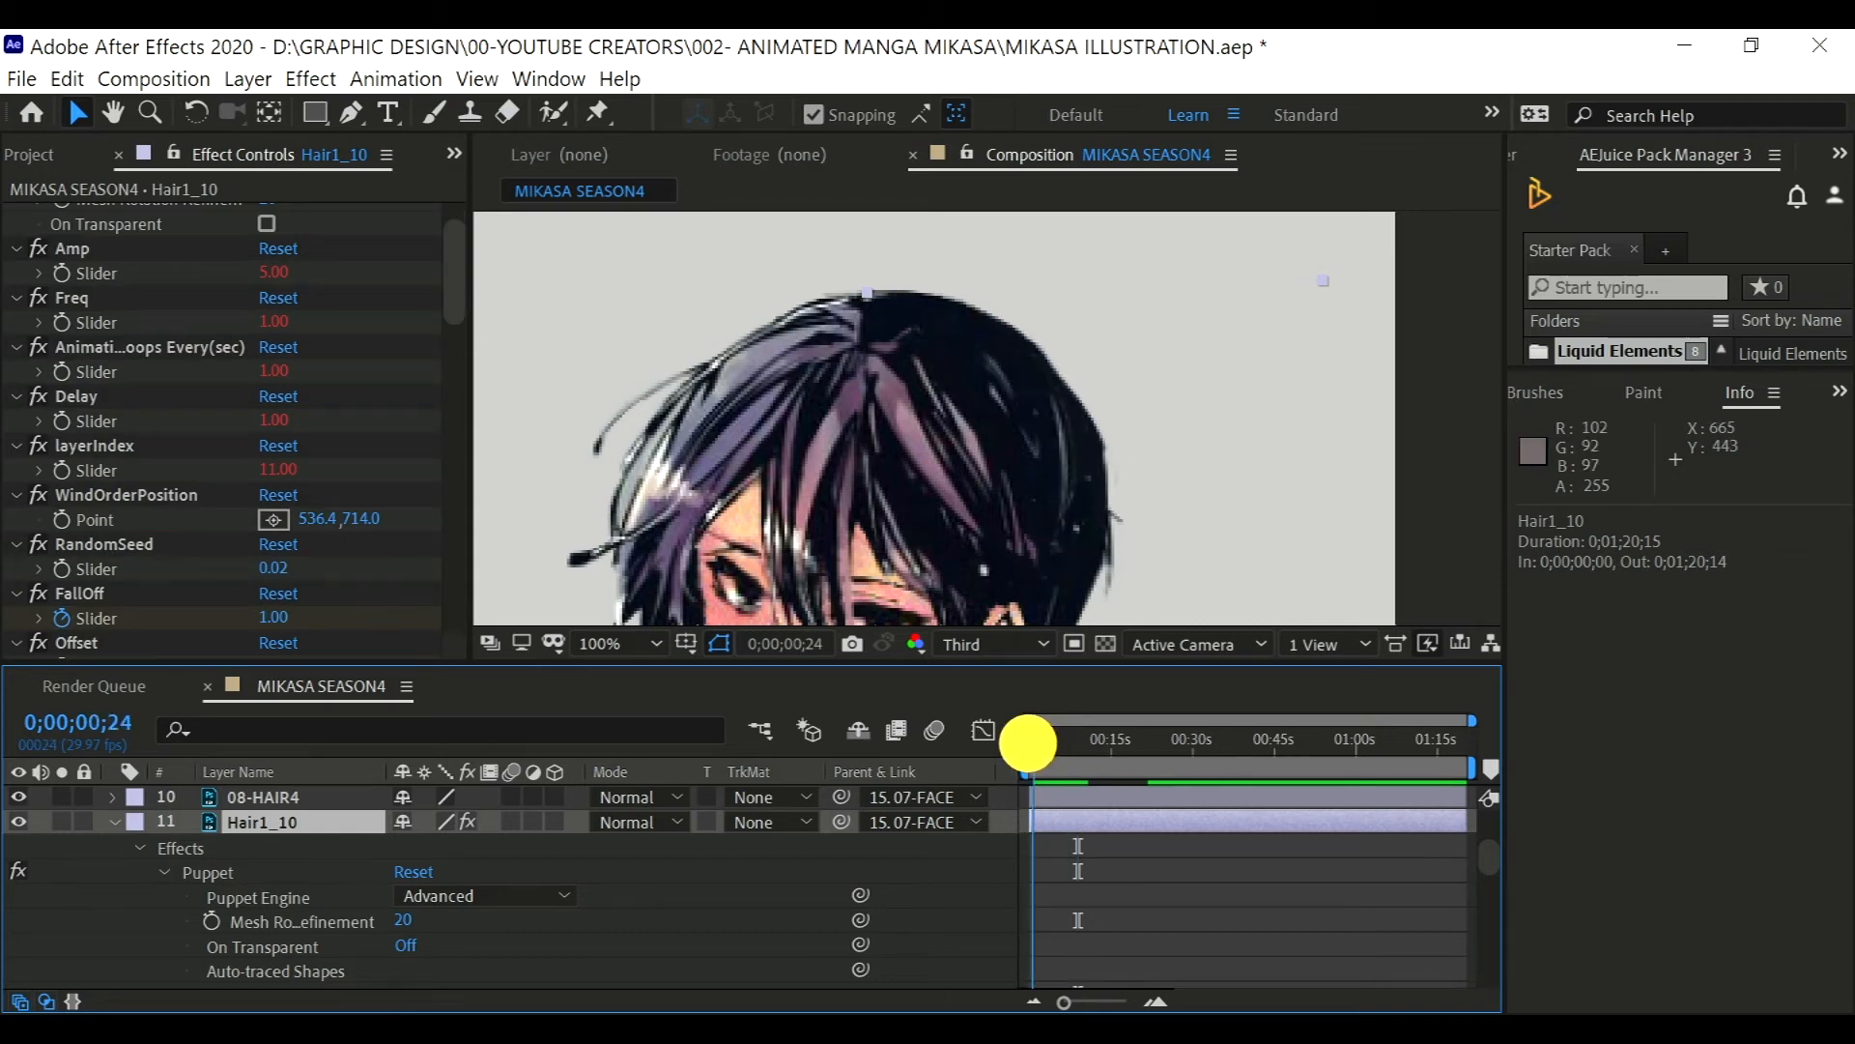
left_click_drag(1027, 742, 1042, 743)
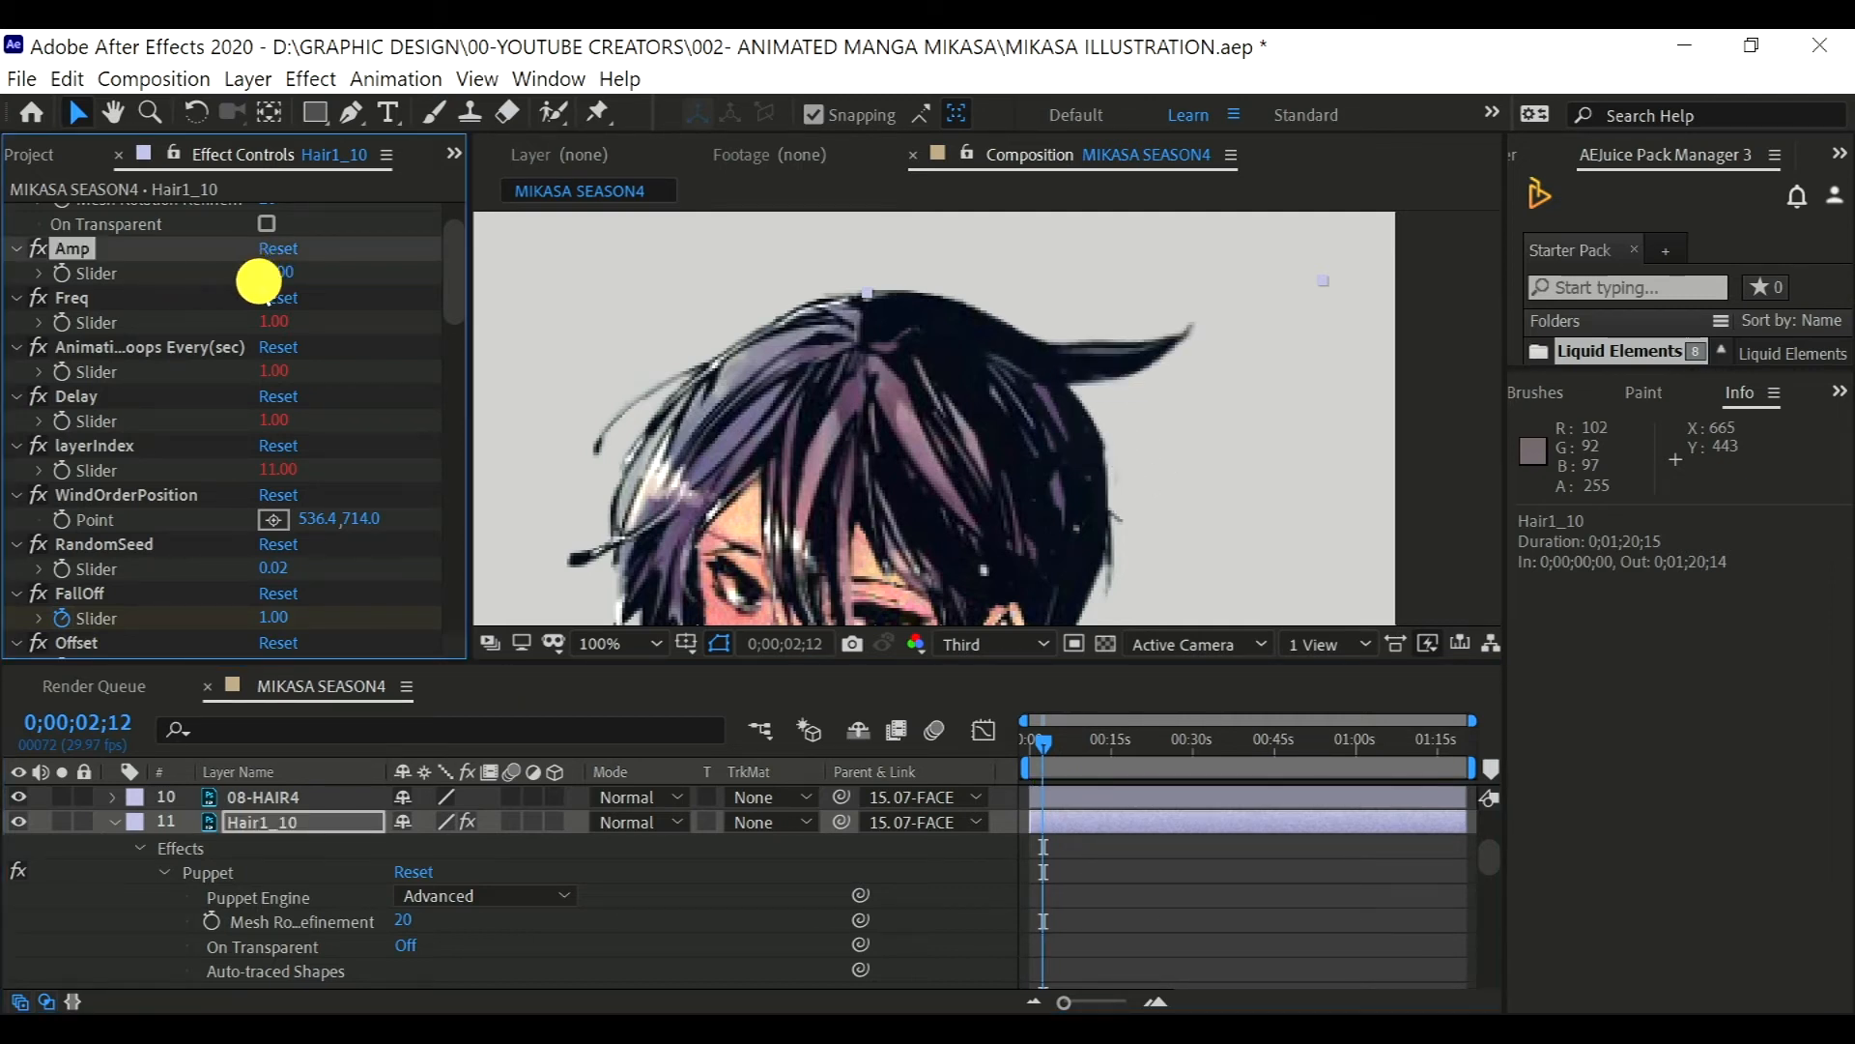
key("Space")
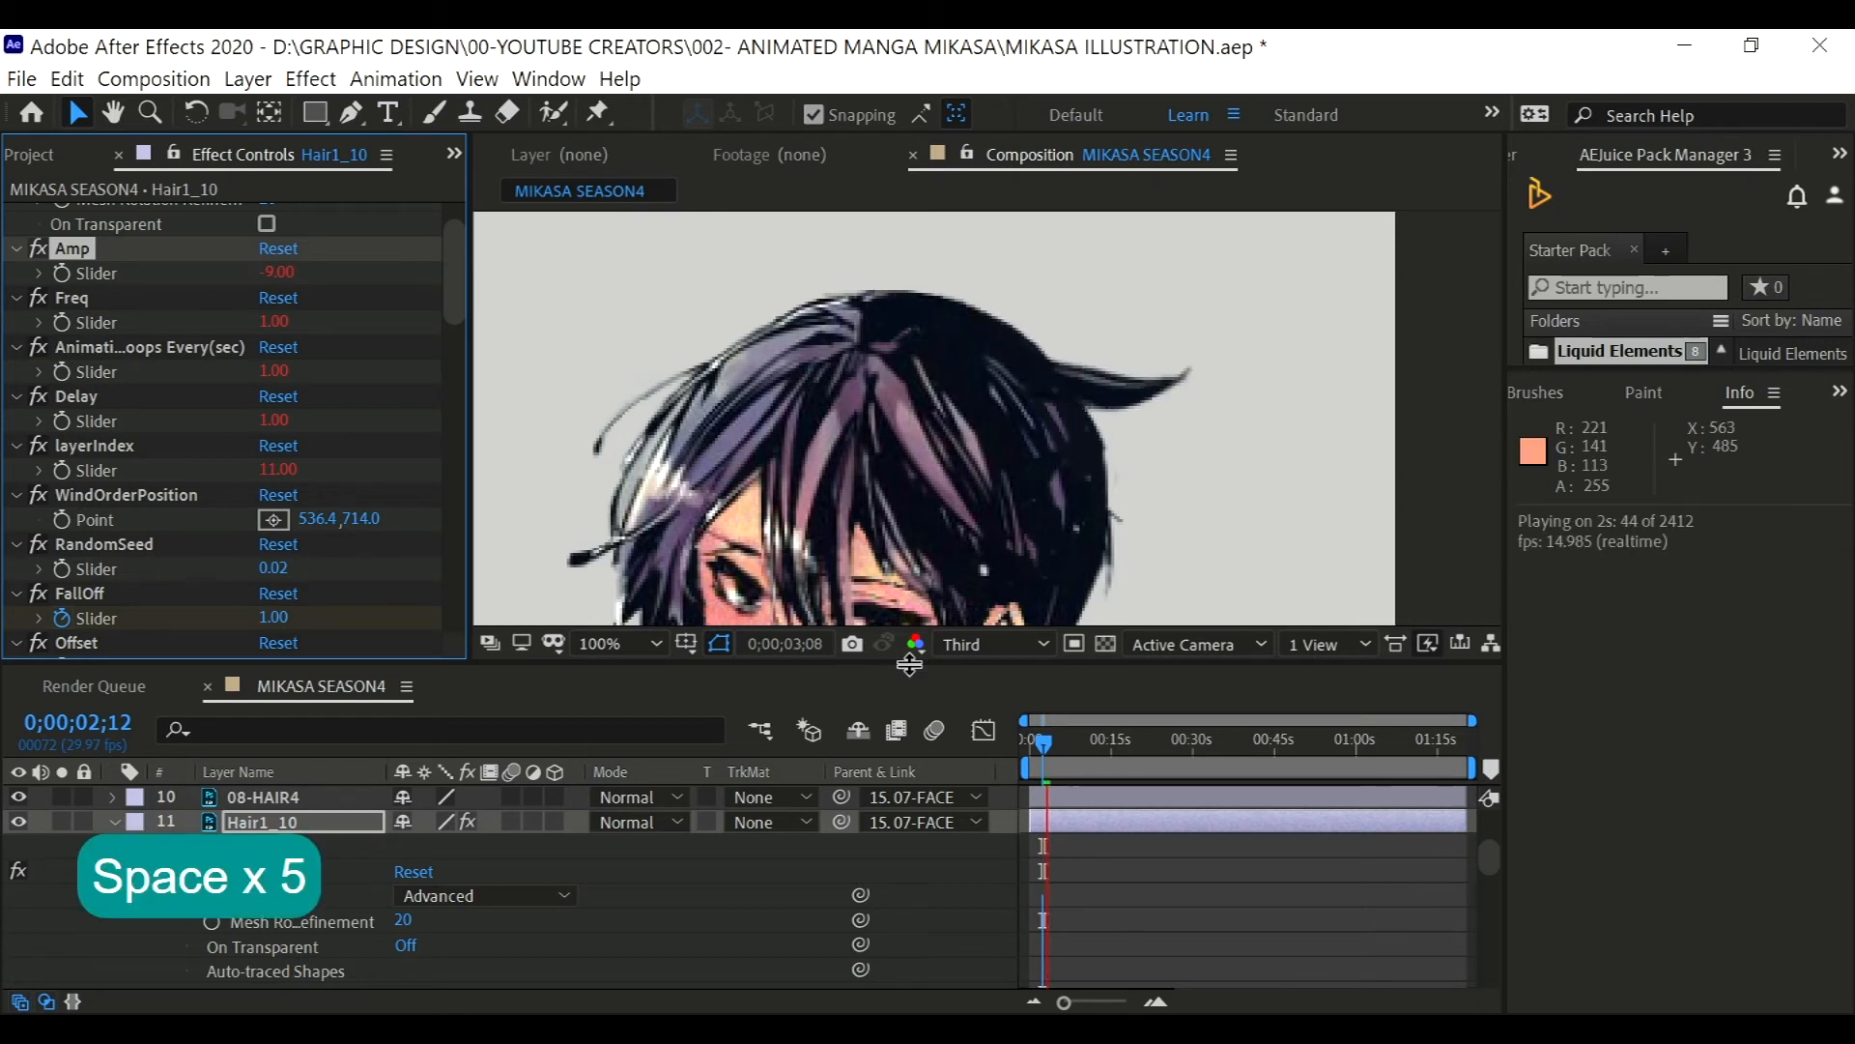
key("space")
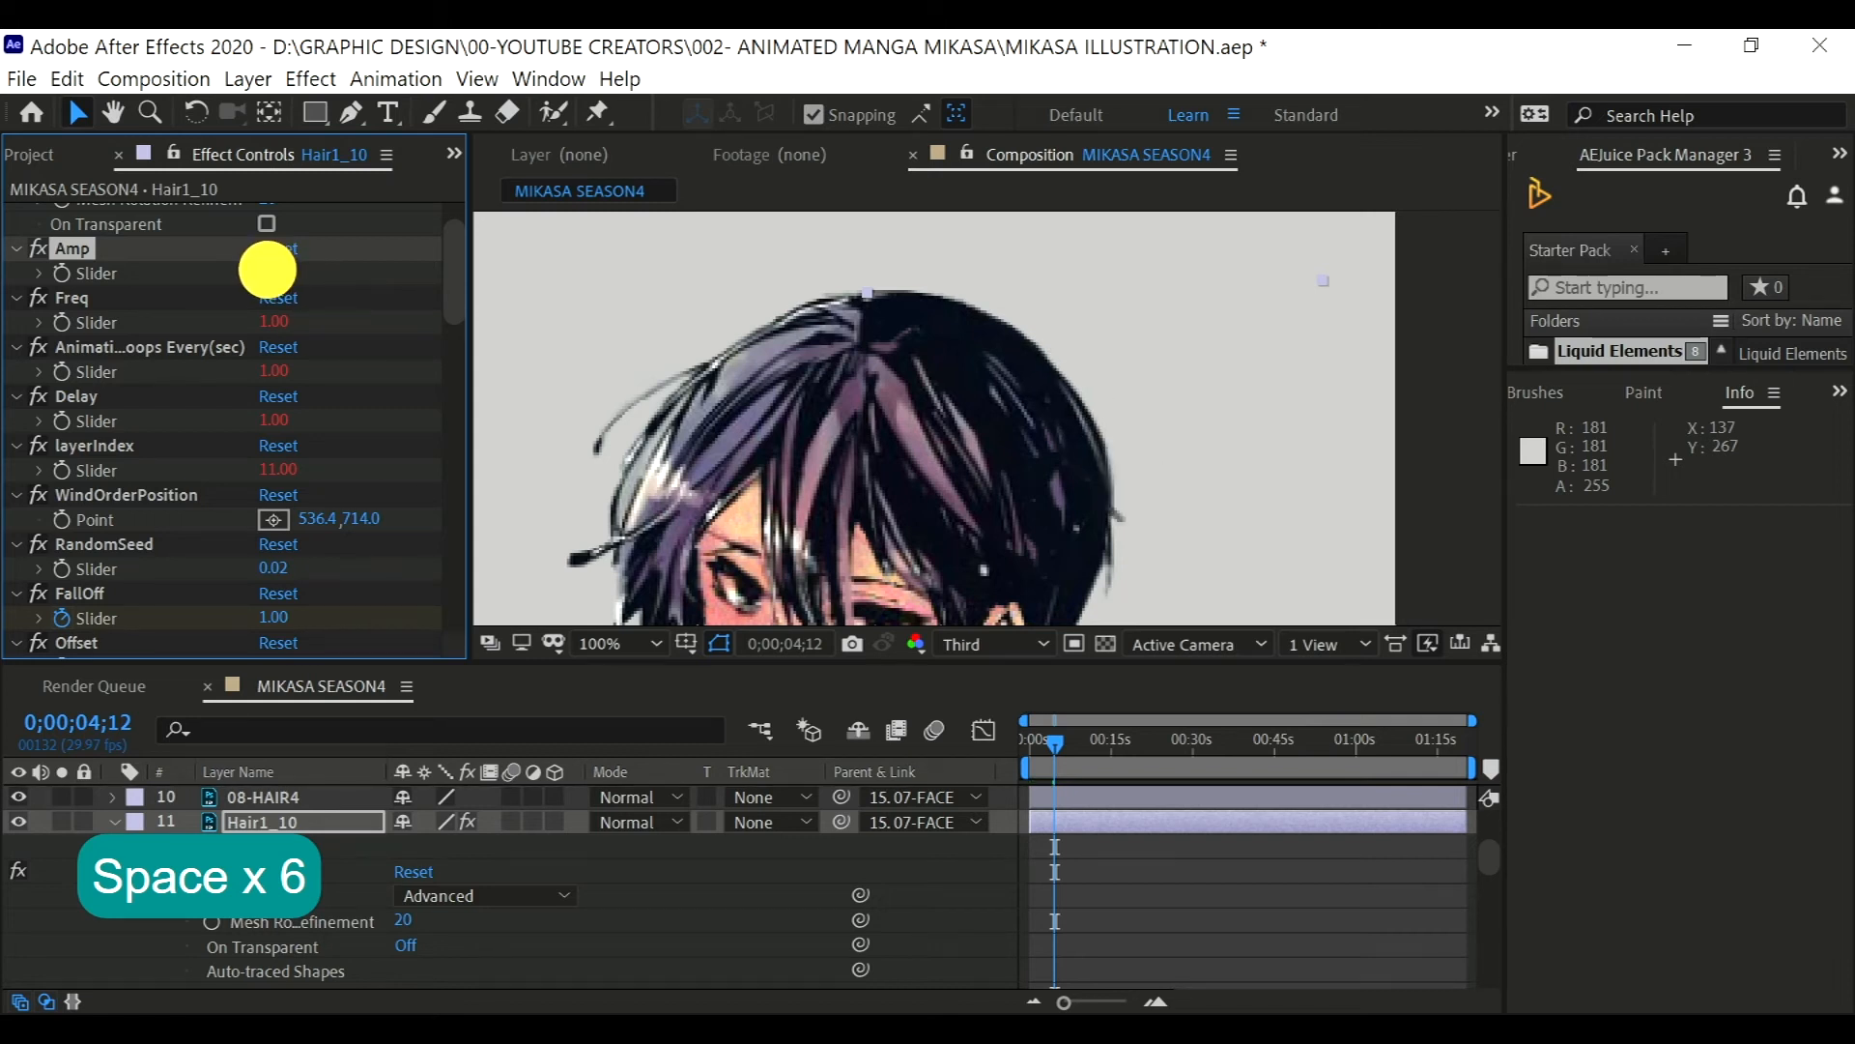
- Settle the Amp at 2.00 and replay the gentler sway
key("space")
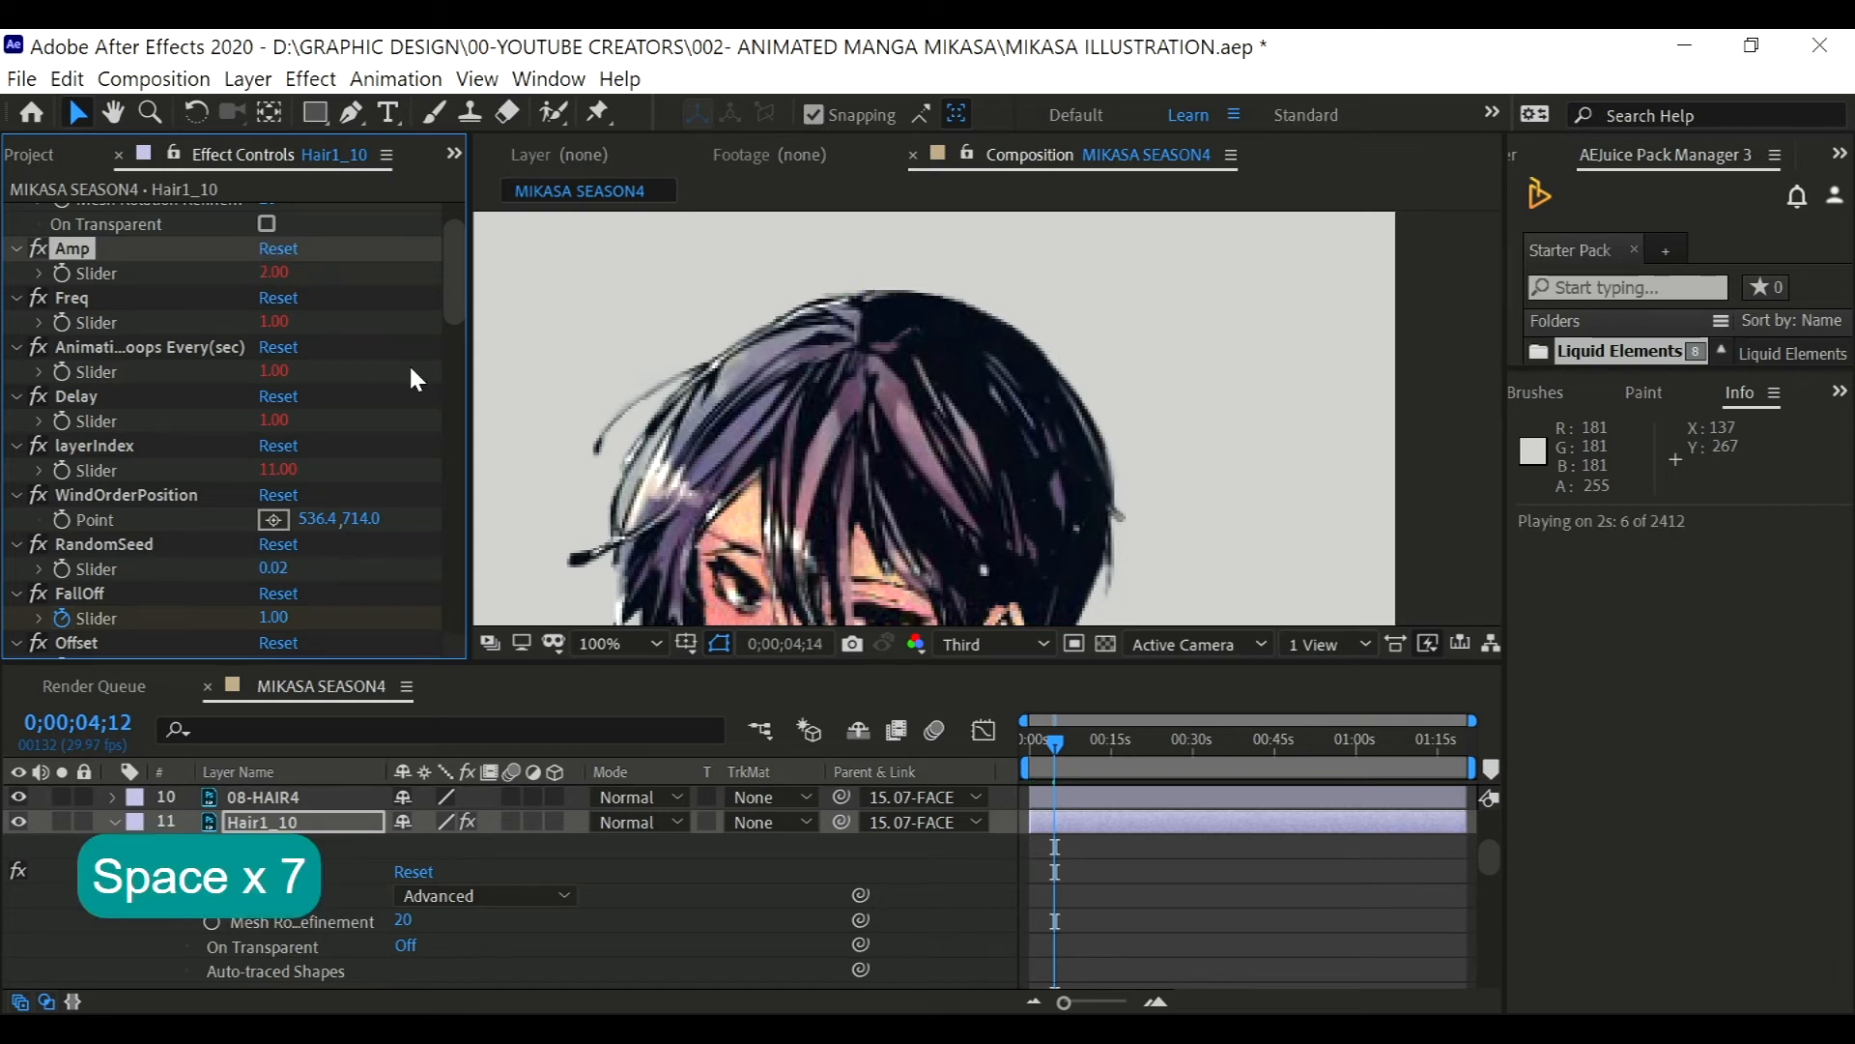
key("Space")
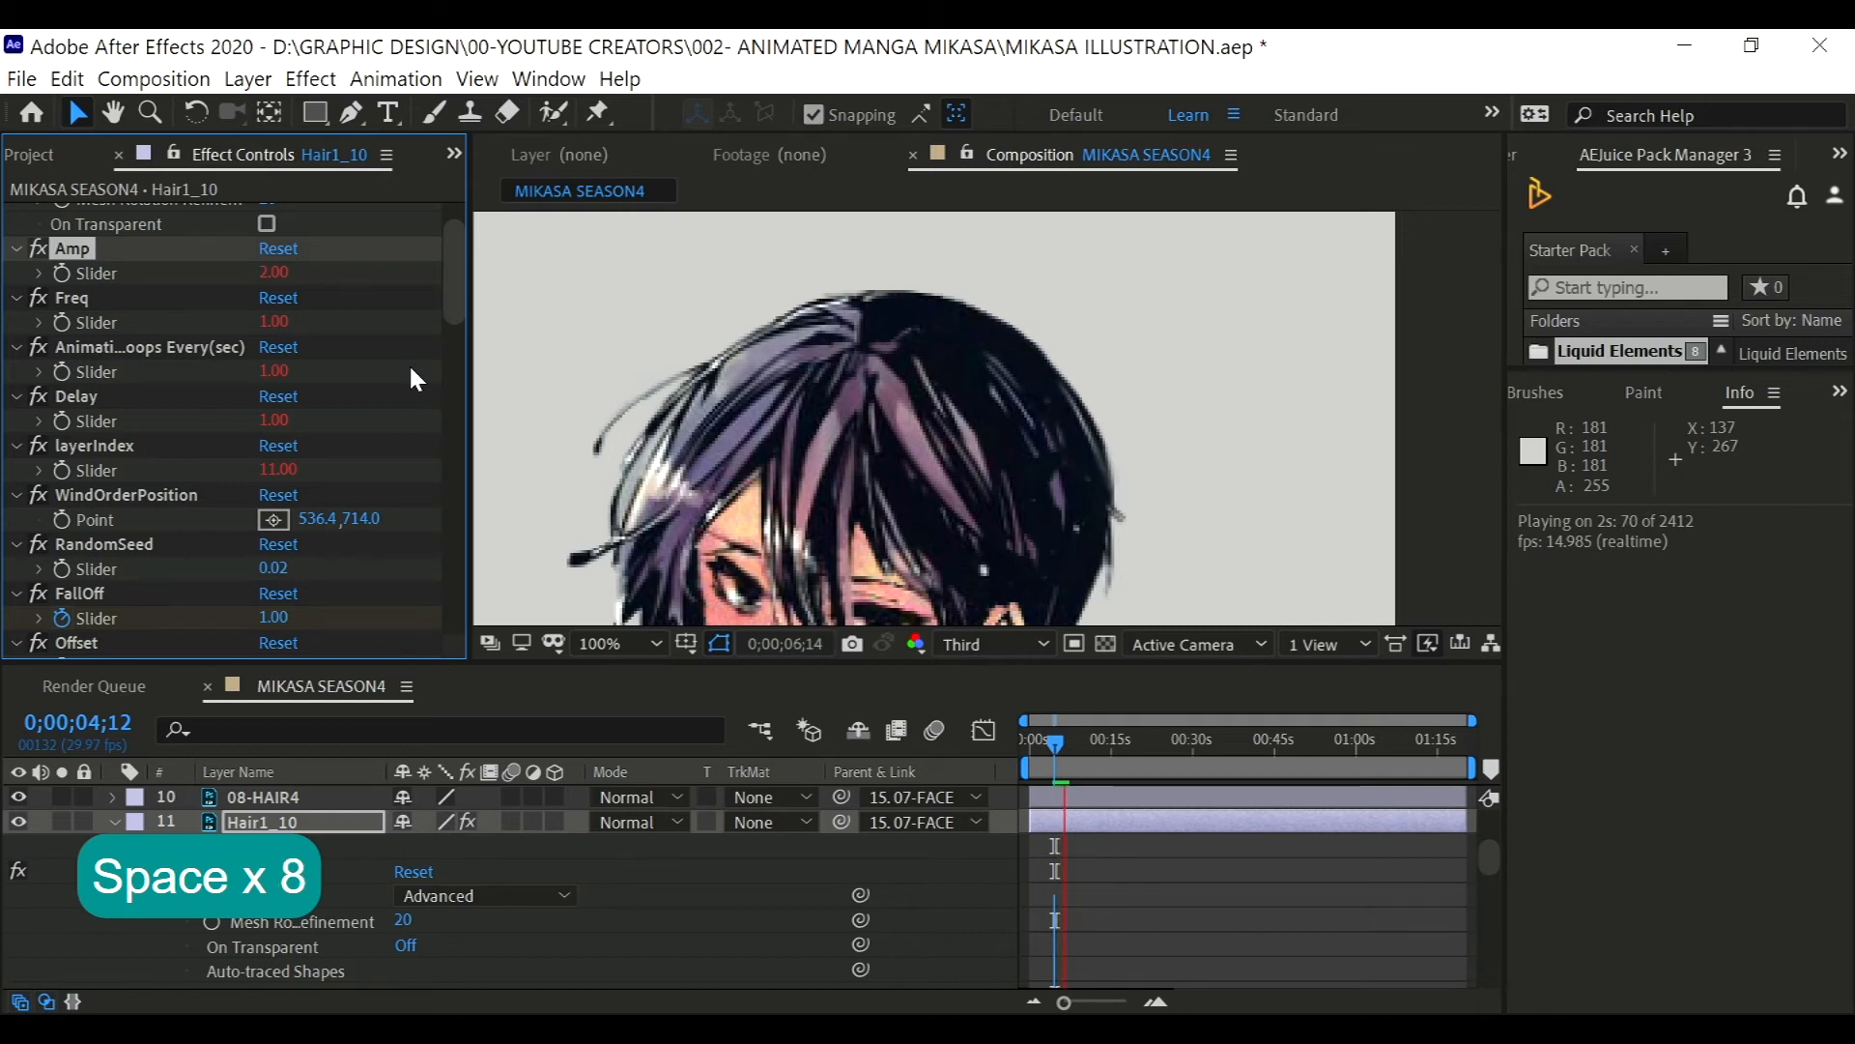
key("Space")
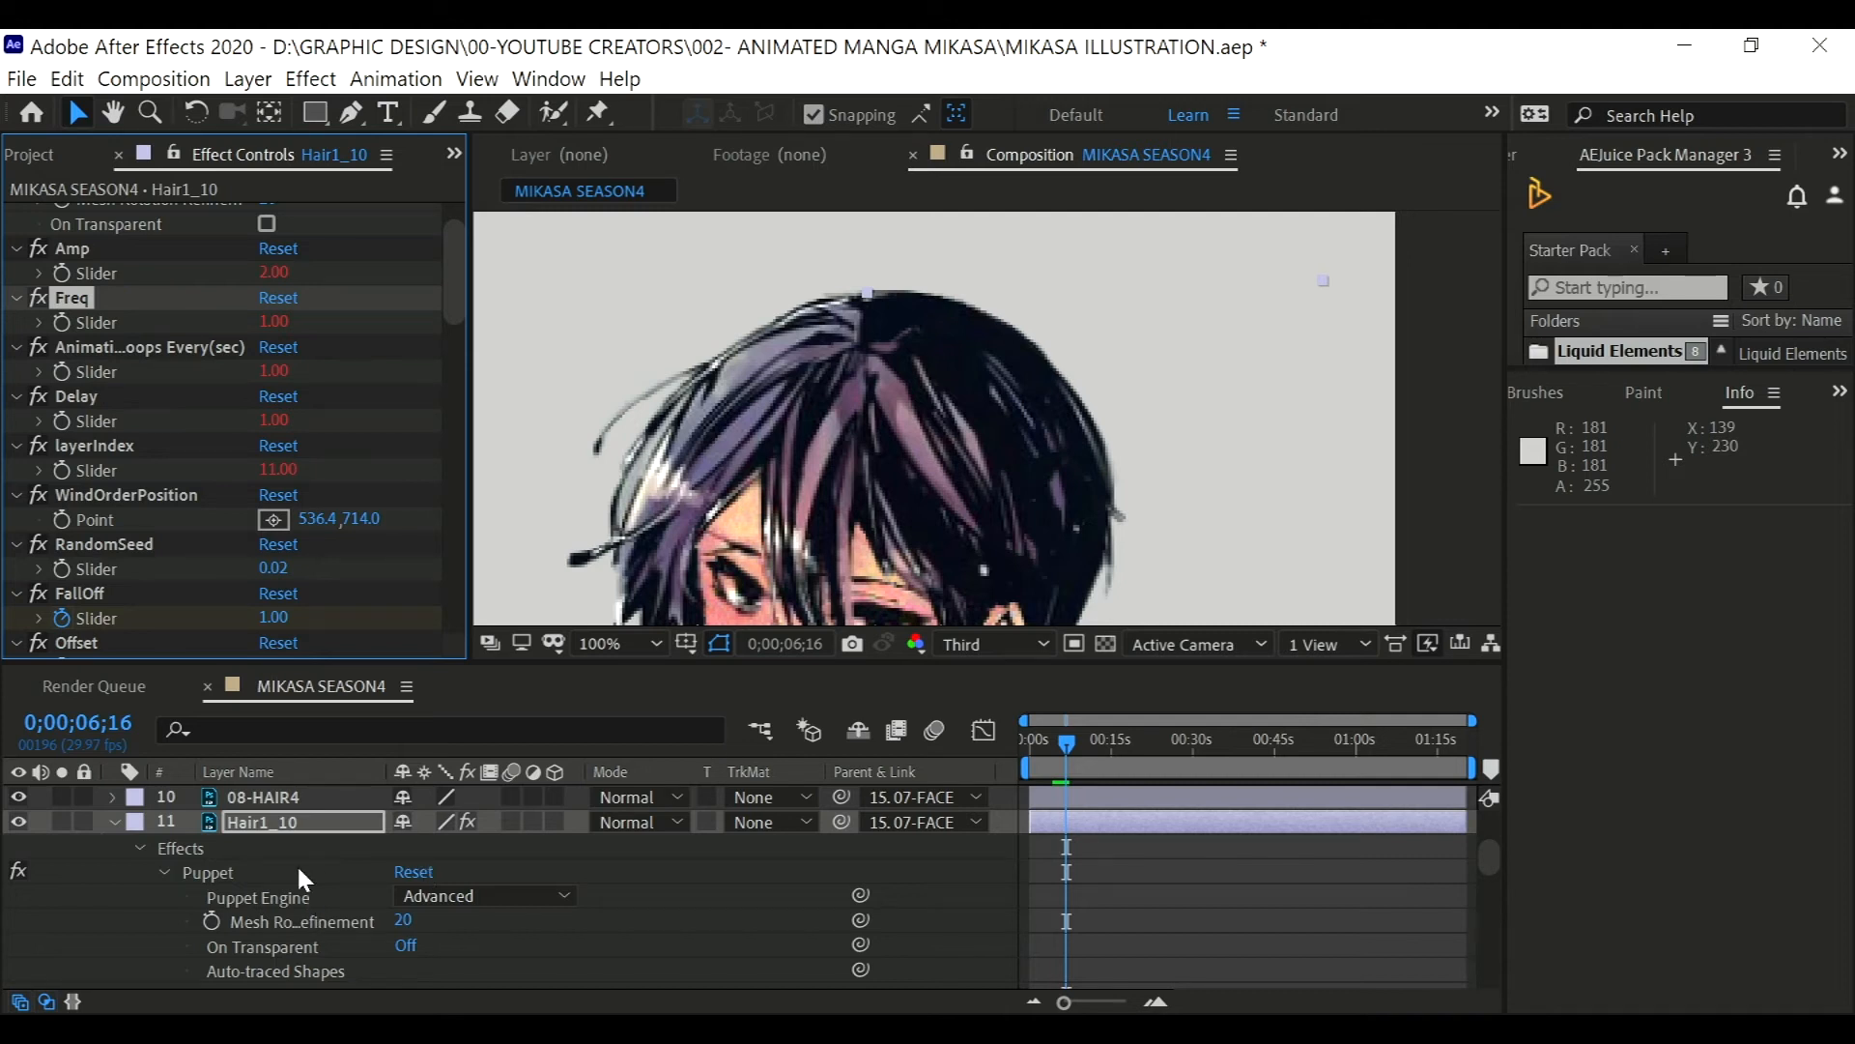
- Solo 08-HAIR4 and place puppet pins along it with the Puppet Pin tool
left_click(262, 796)
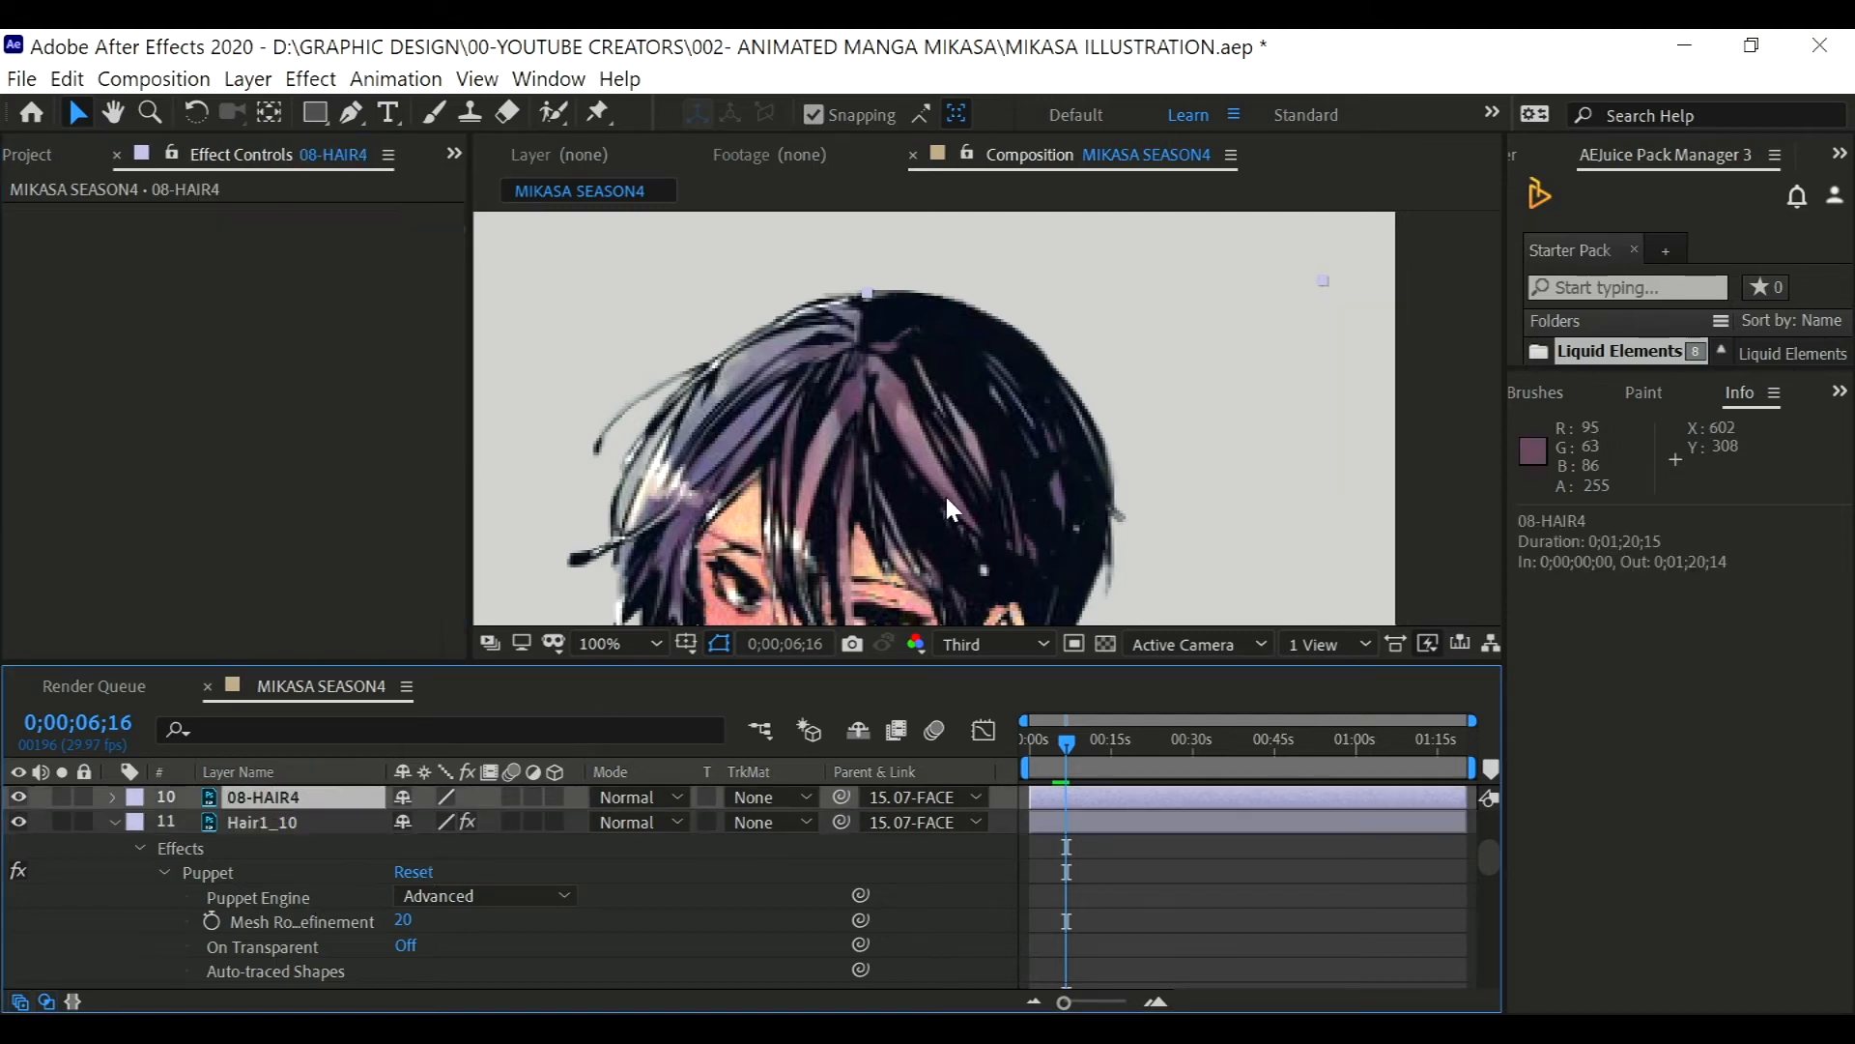
mouse_move(893, 668)
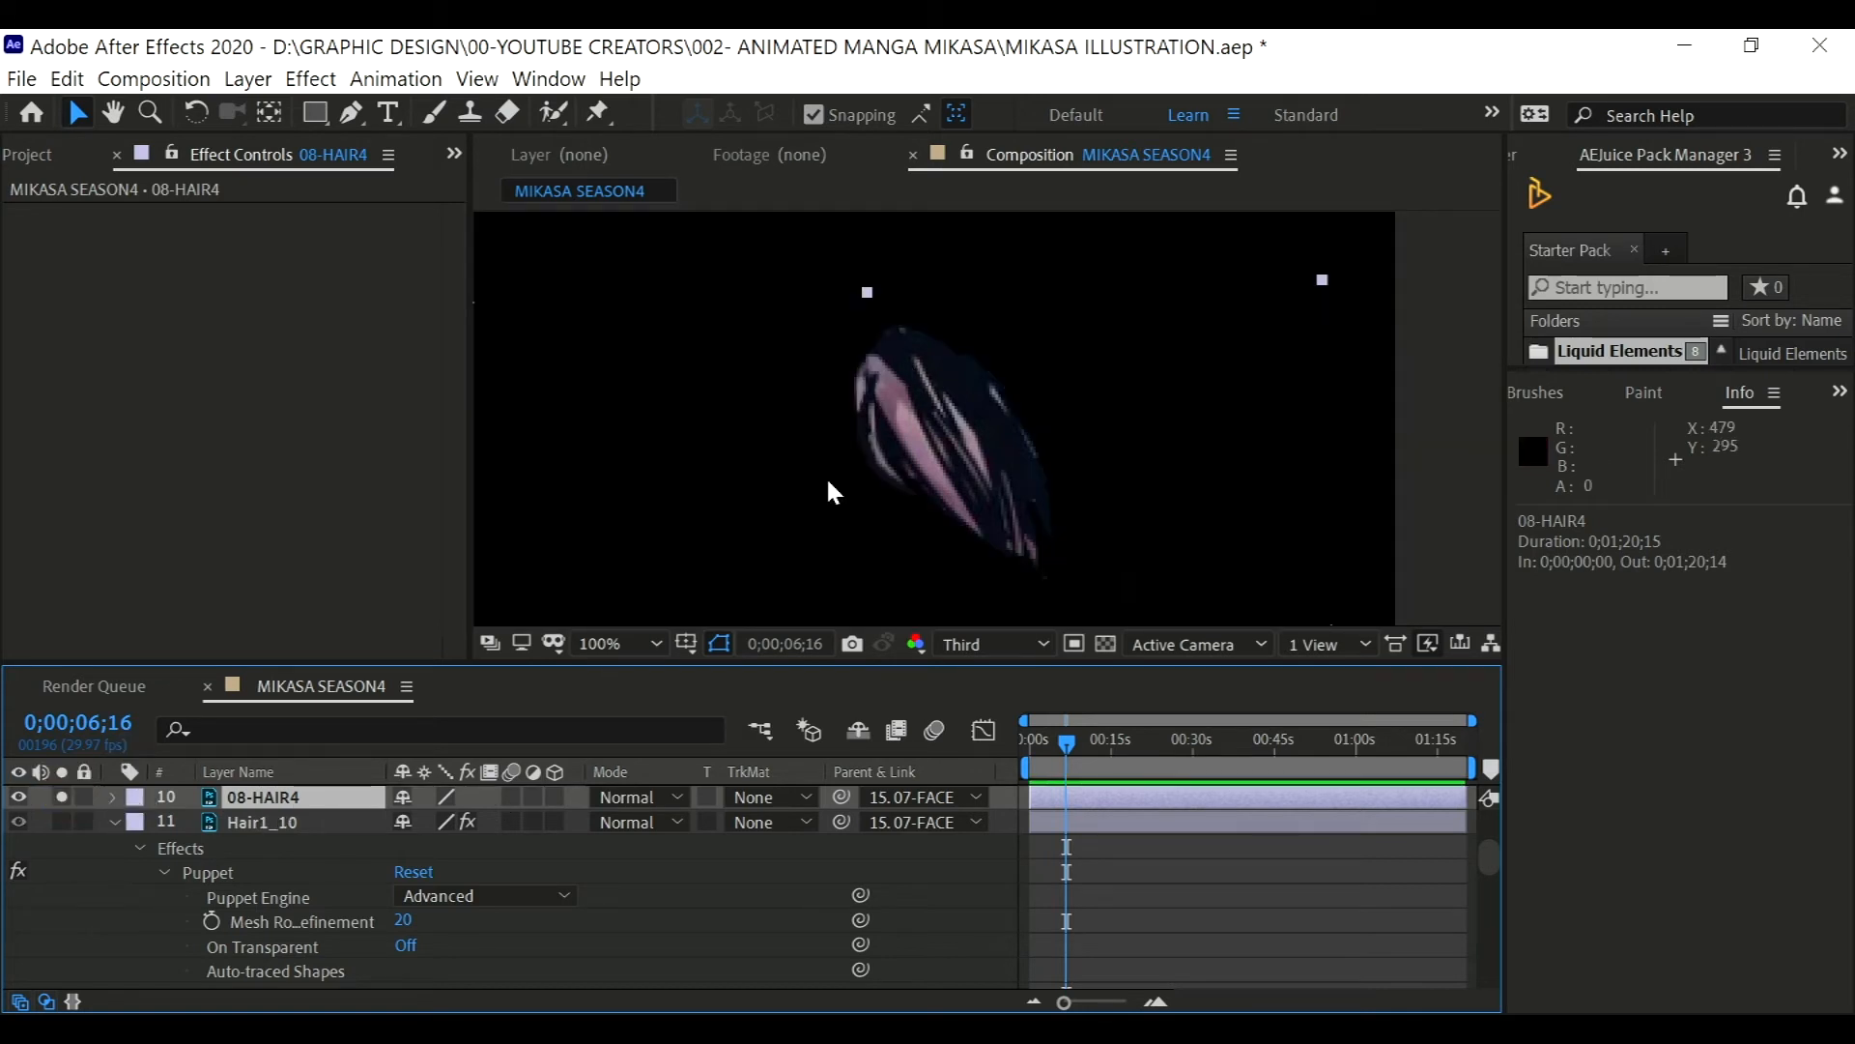
key("Ctrl+P")
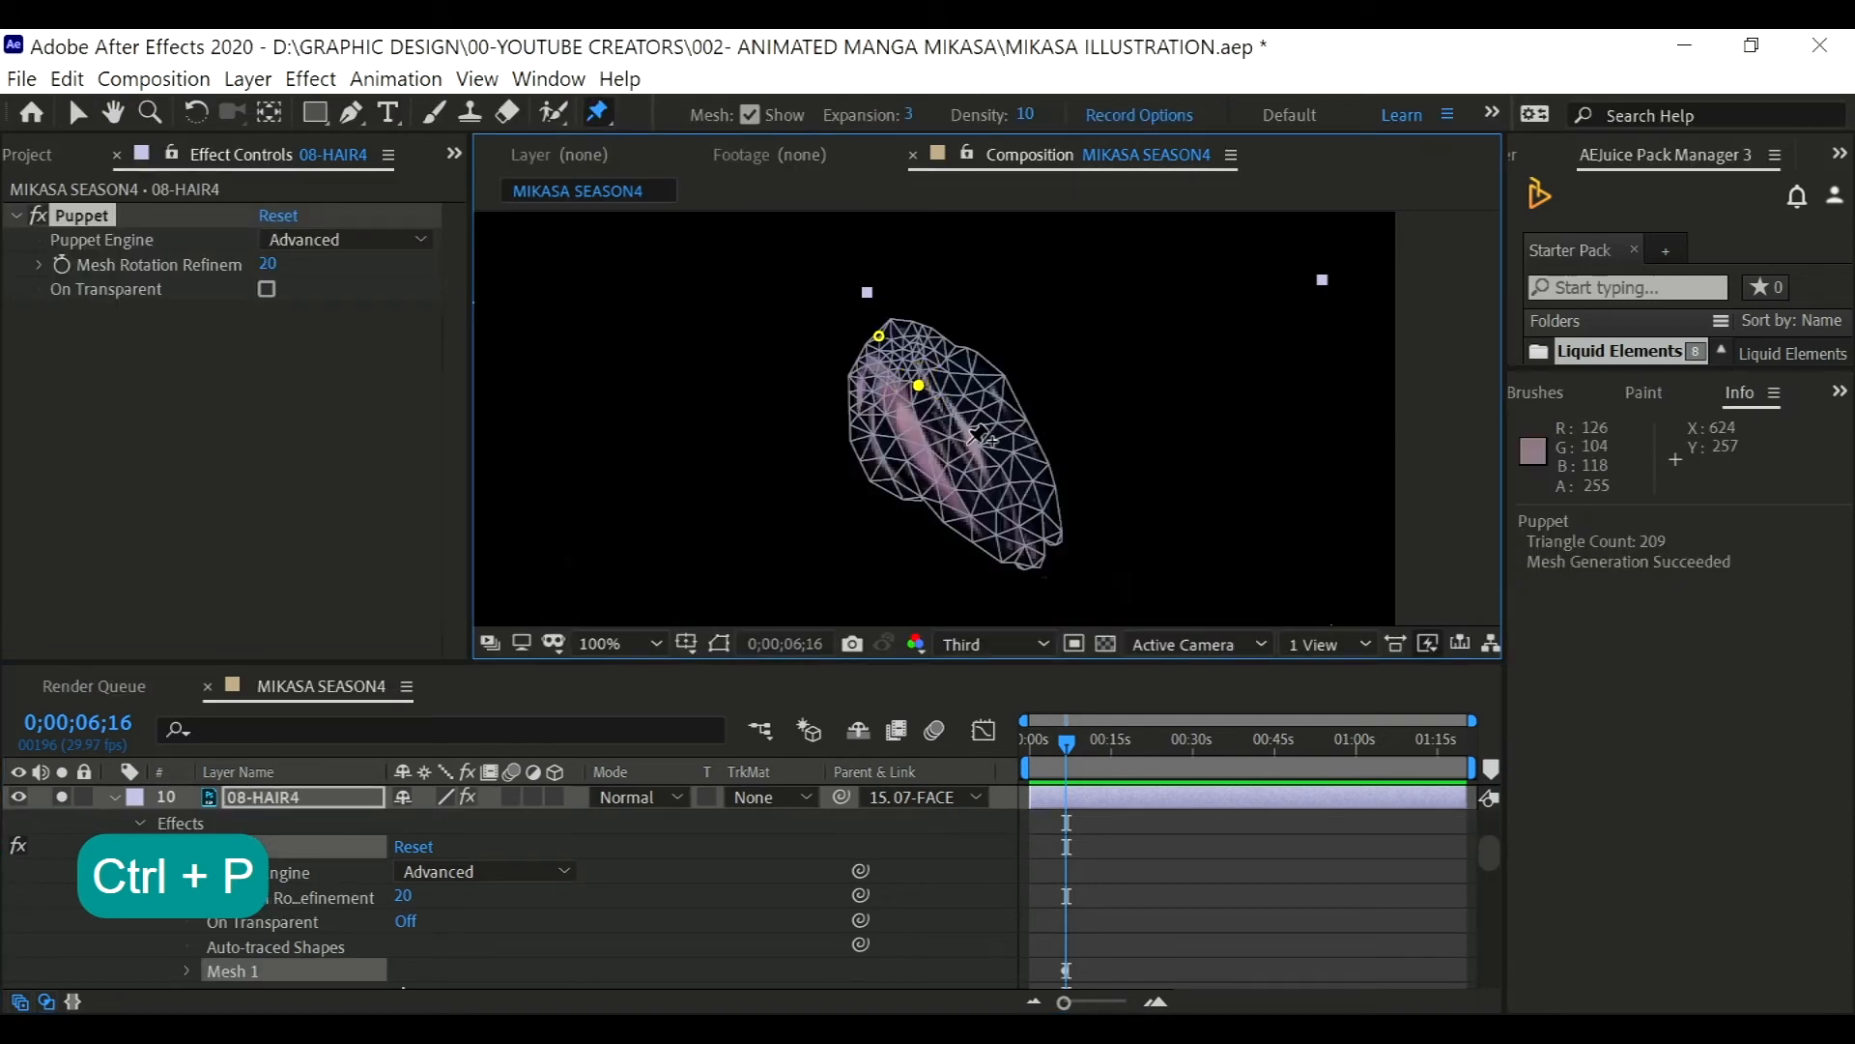
left_click(1032, 563)
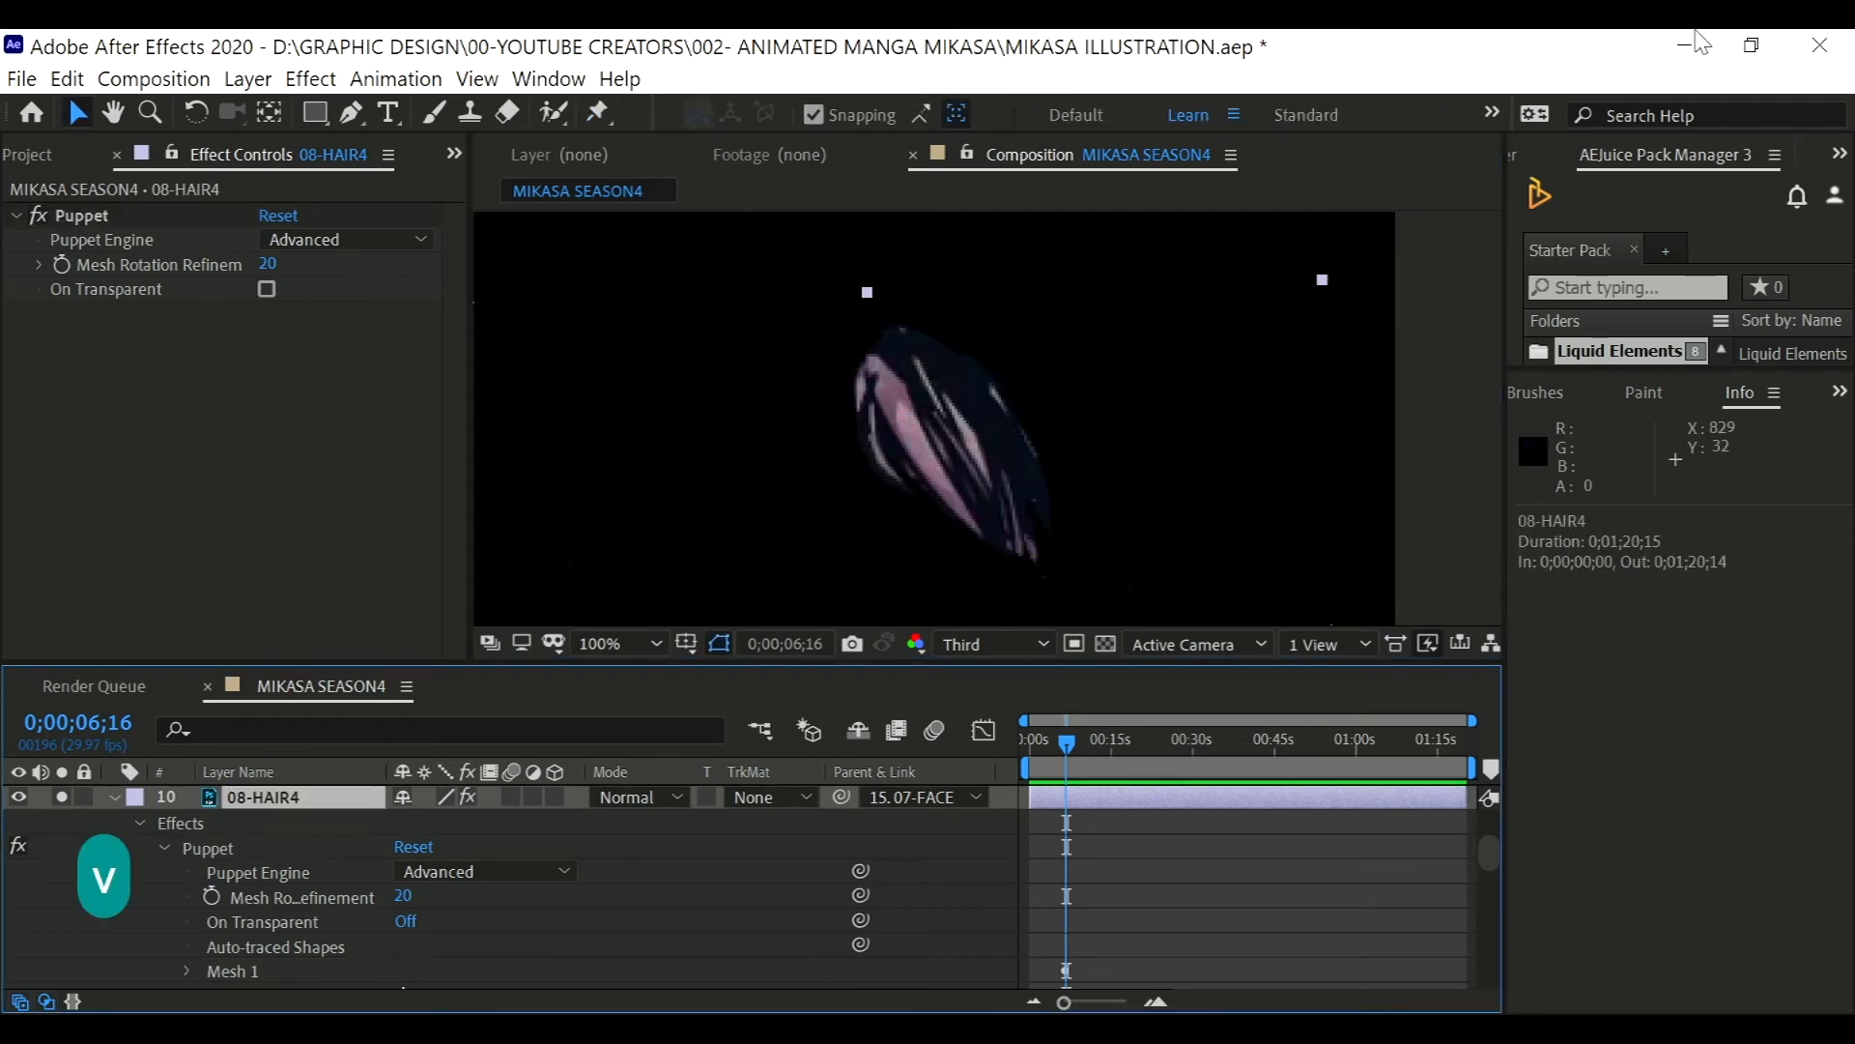
left_click(18, 80)
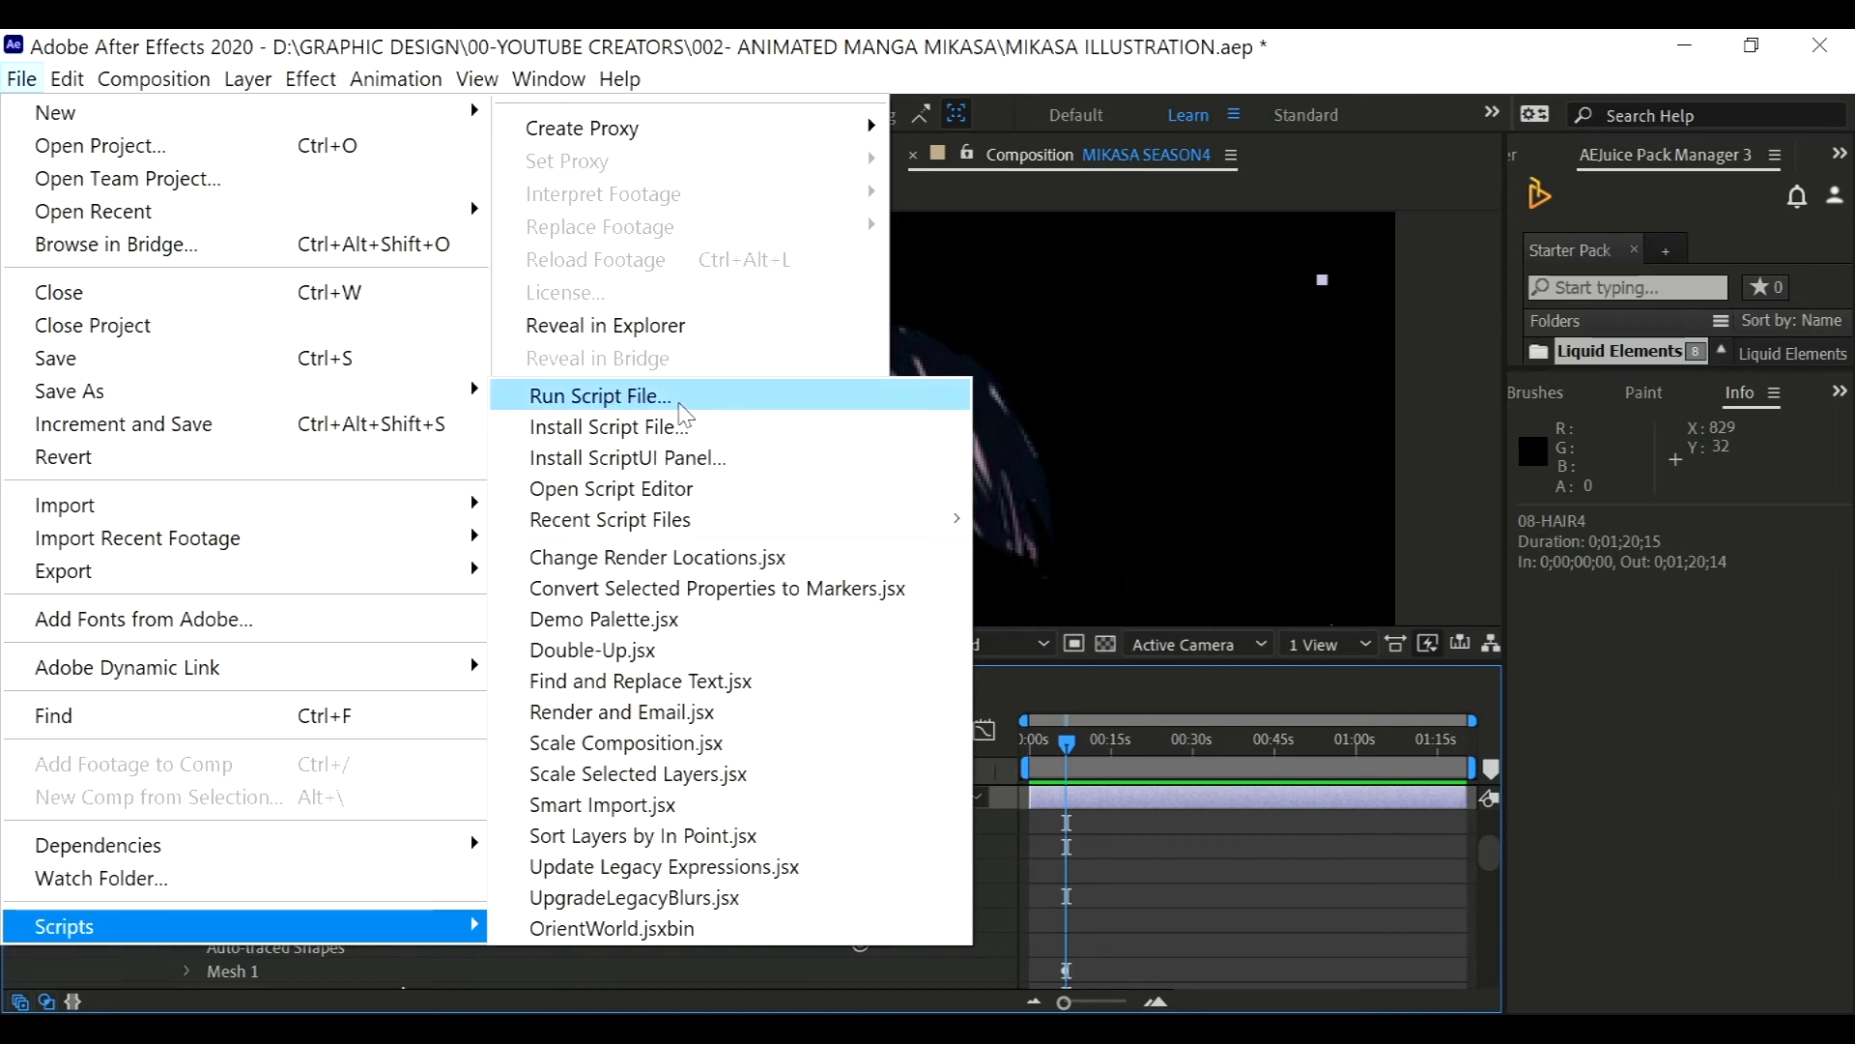
- Run AFPHairRig_03_51.jsx with Rename layers on 08-HAIR4, making it Hair4_10
left_click(600, 394)
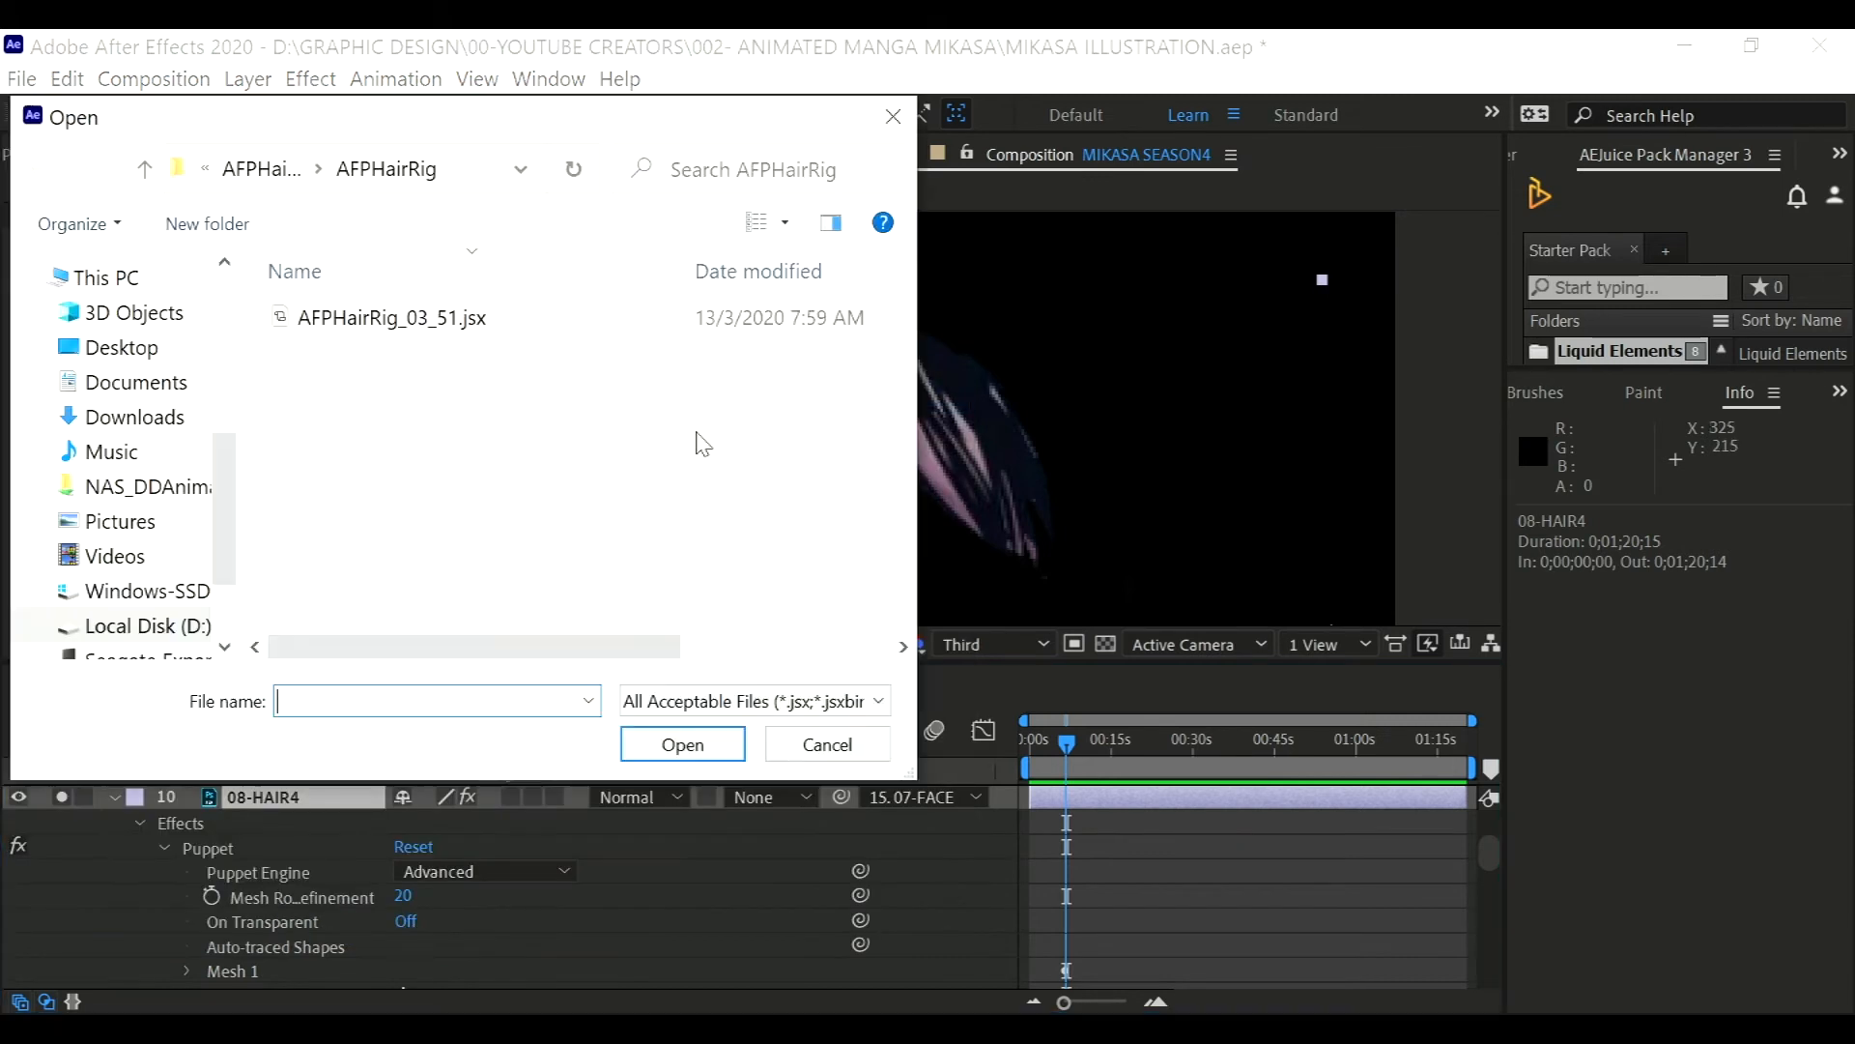
left_click(392, 317)
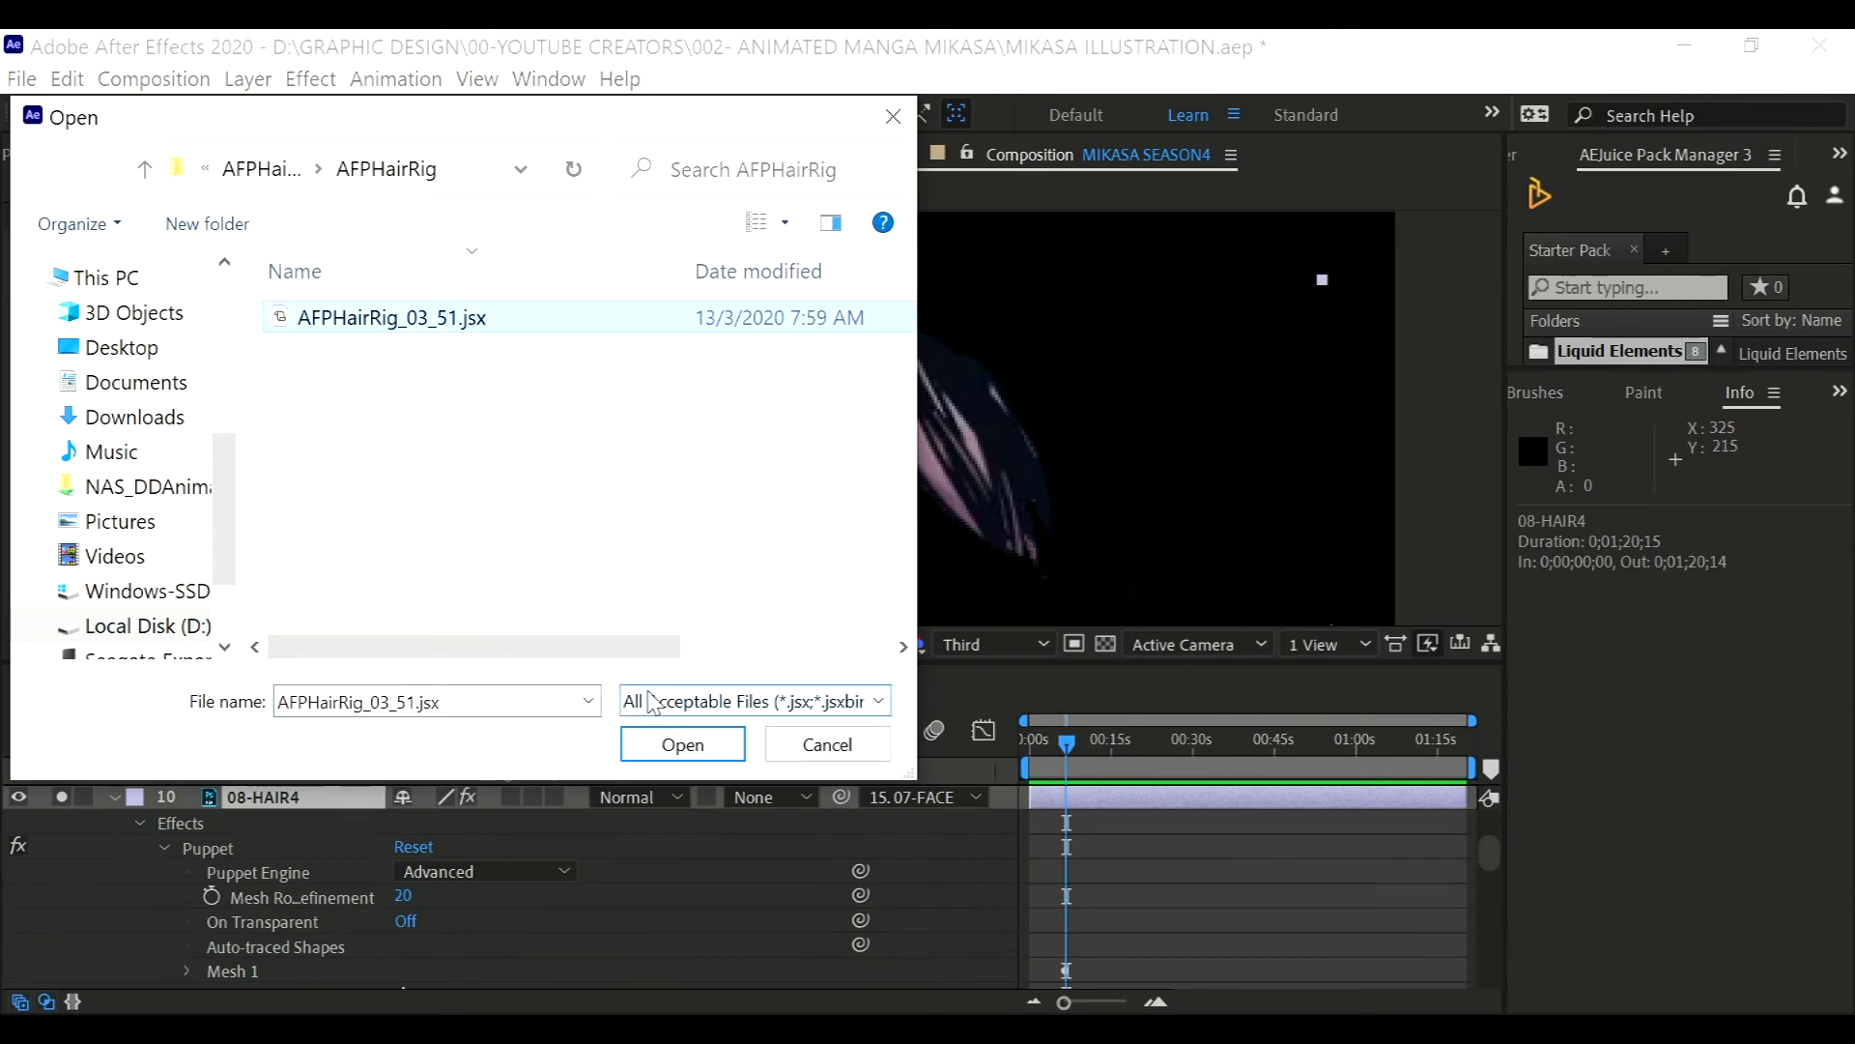
left_click(682, 744)
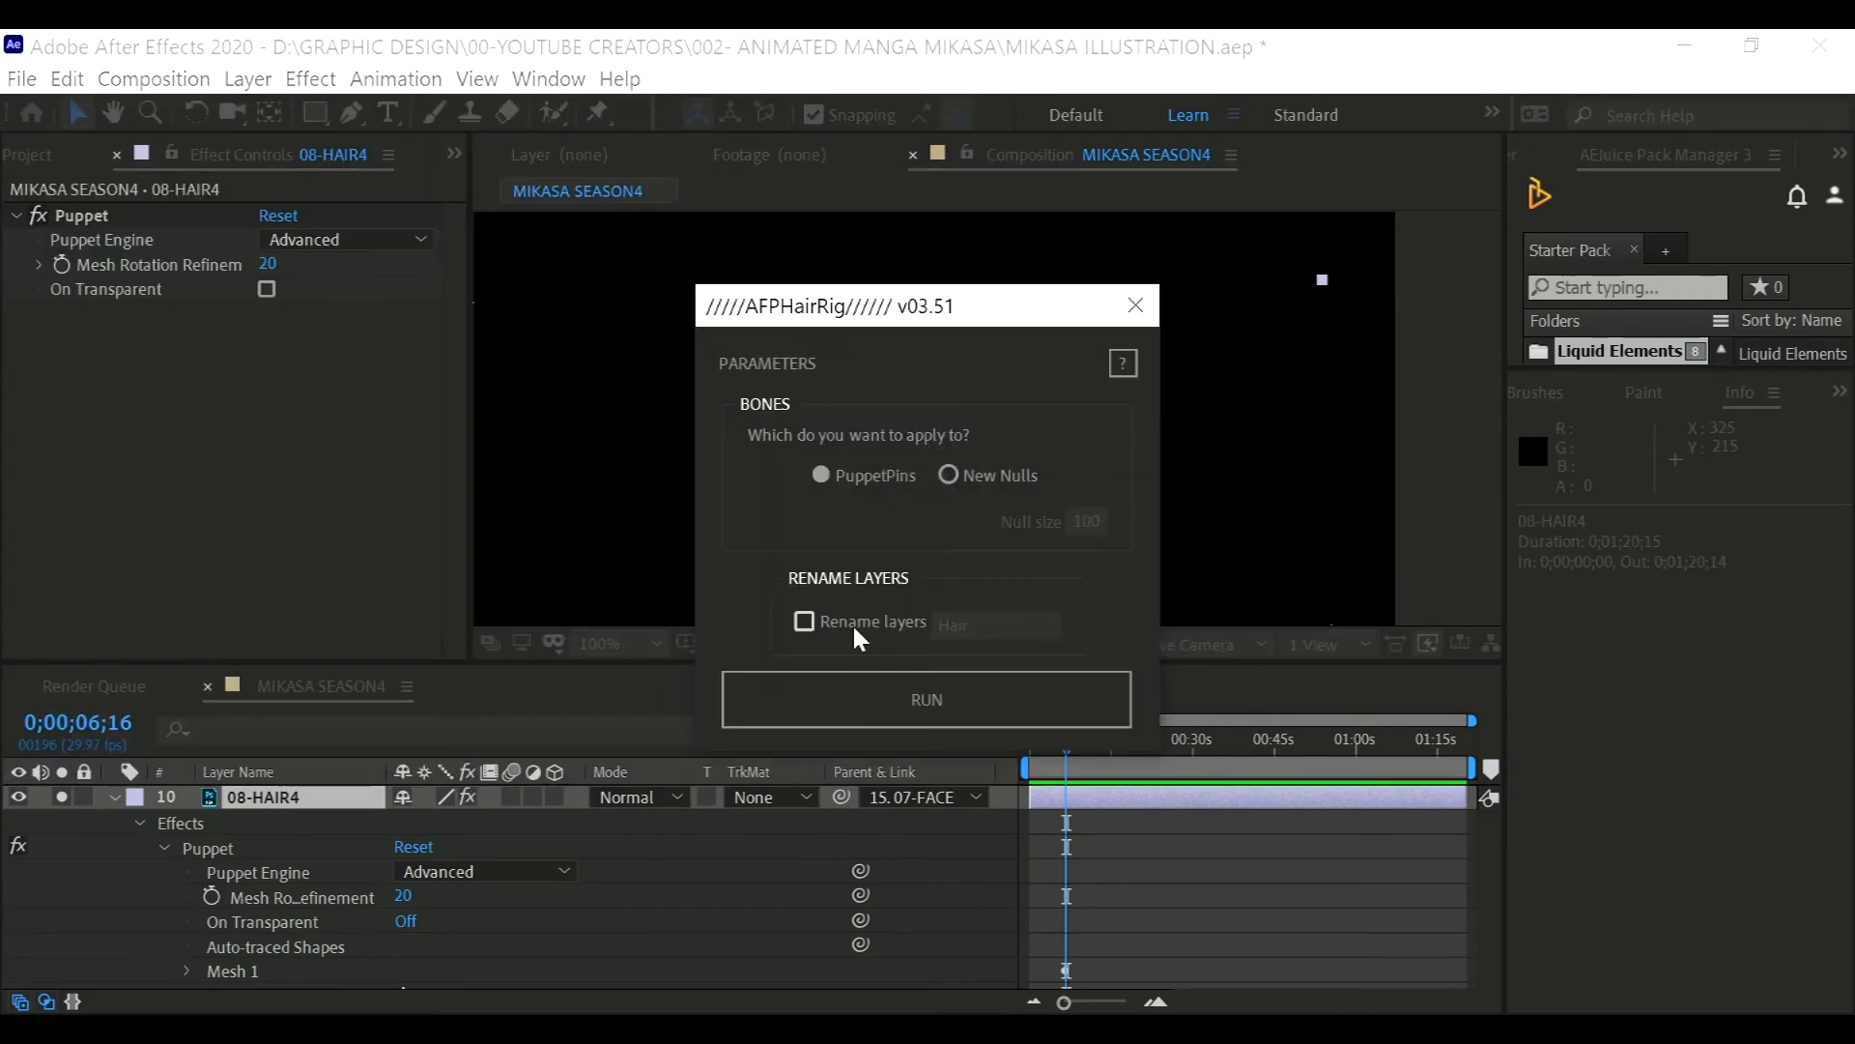
left_click(804, 623)
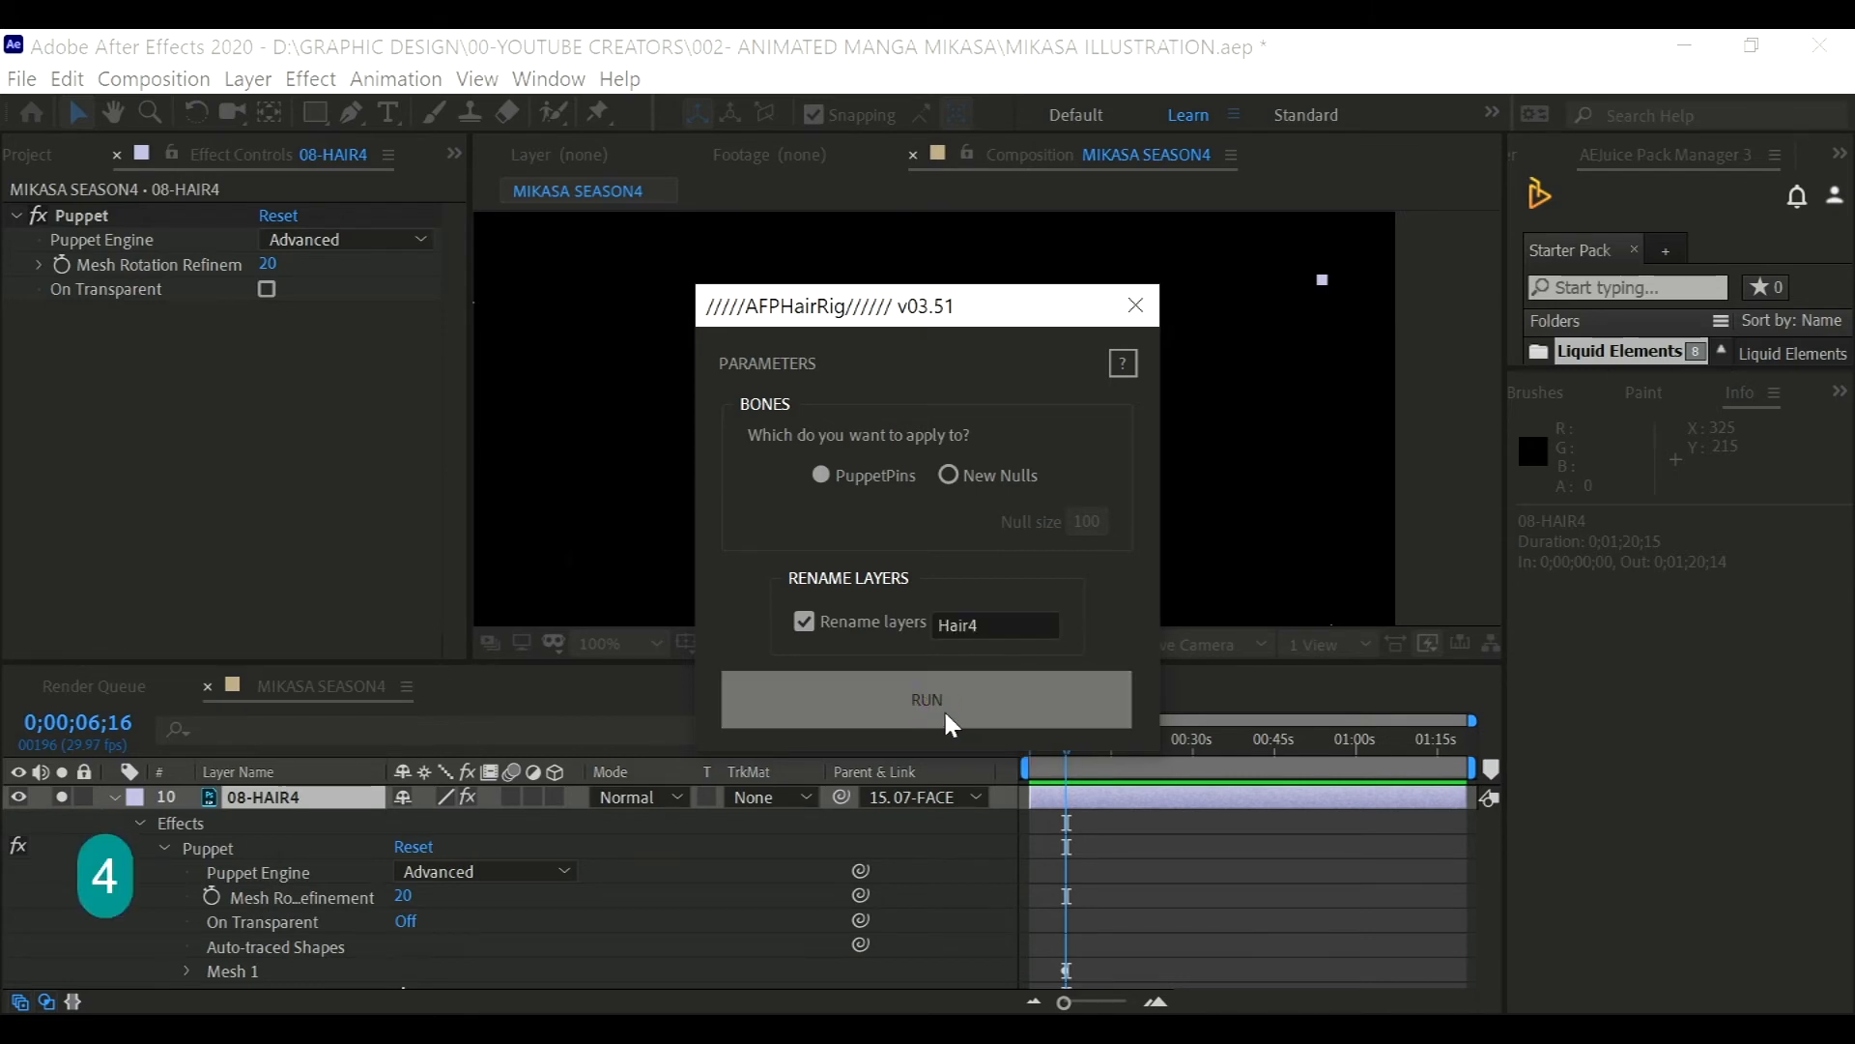
left_click(926, 700)
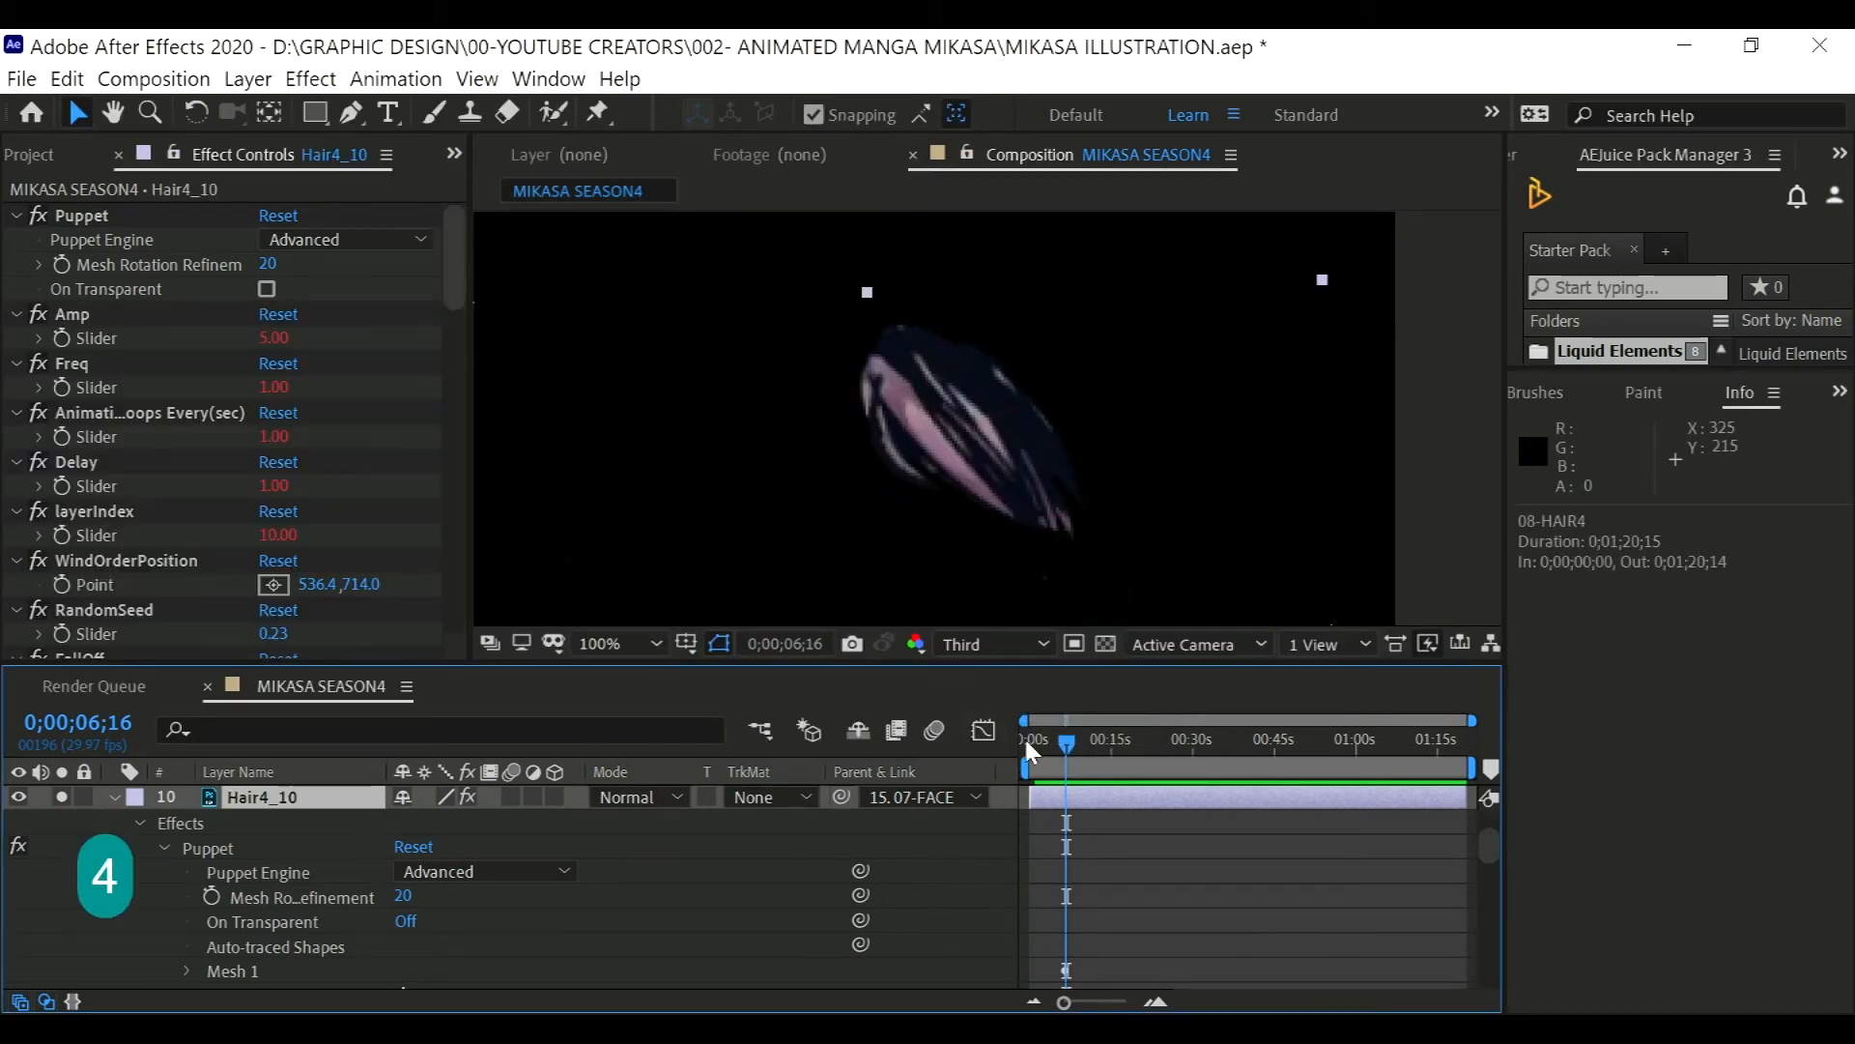
- Unsolo the strand and preview the full illustration's motion
left_click_drag(1065, 742, 1114, 739)
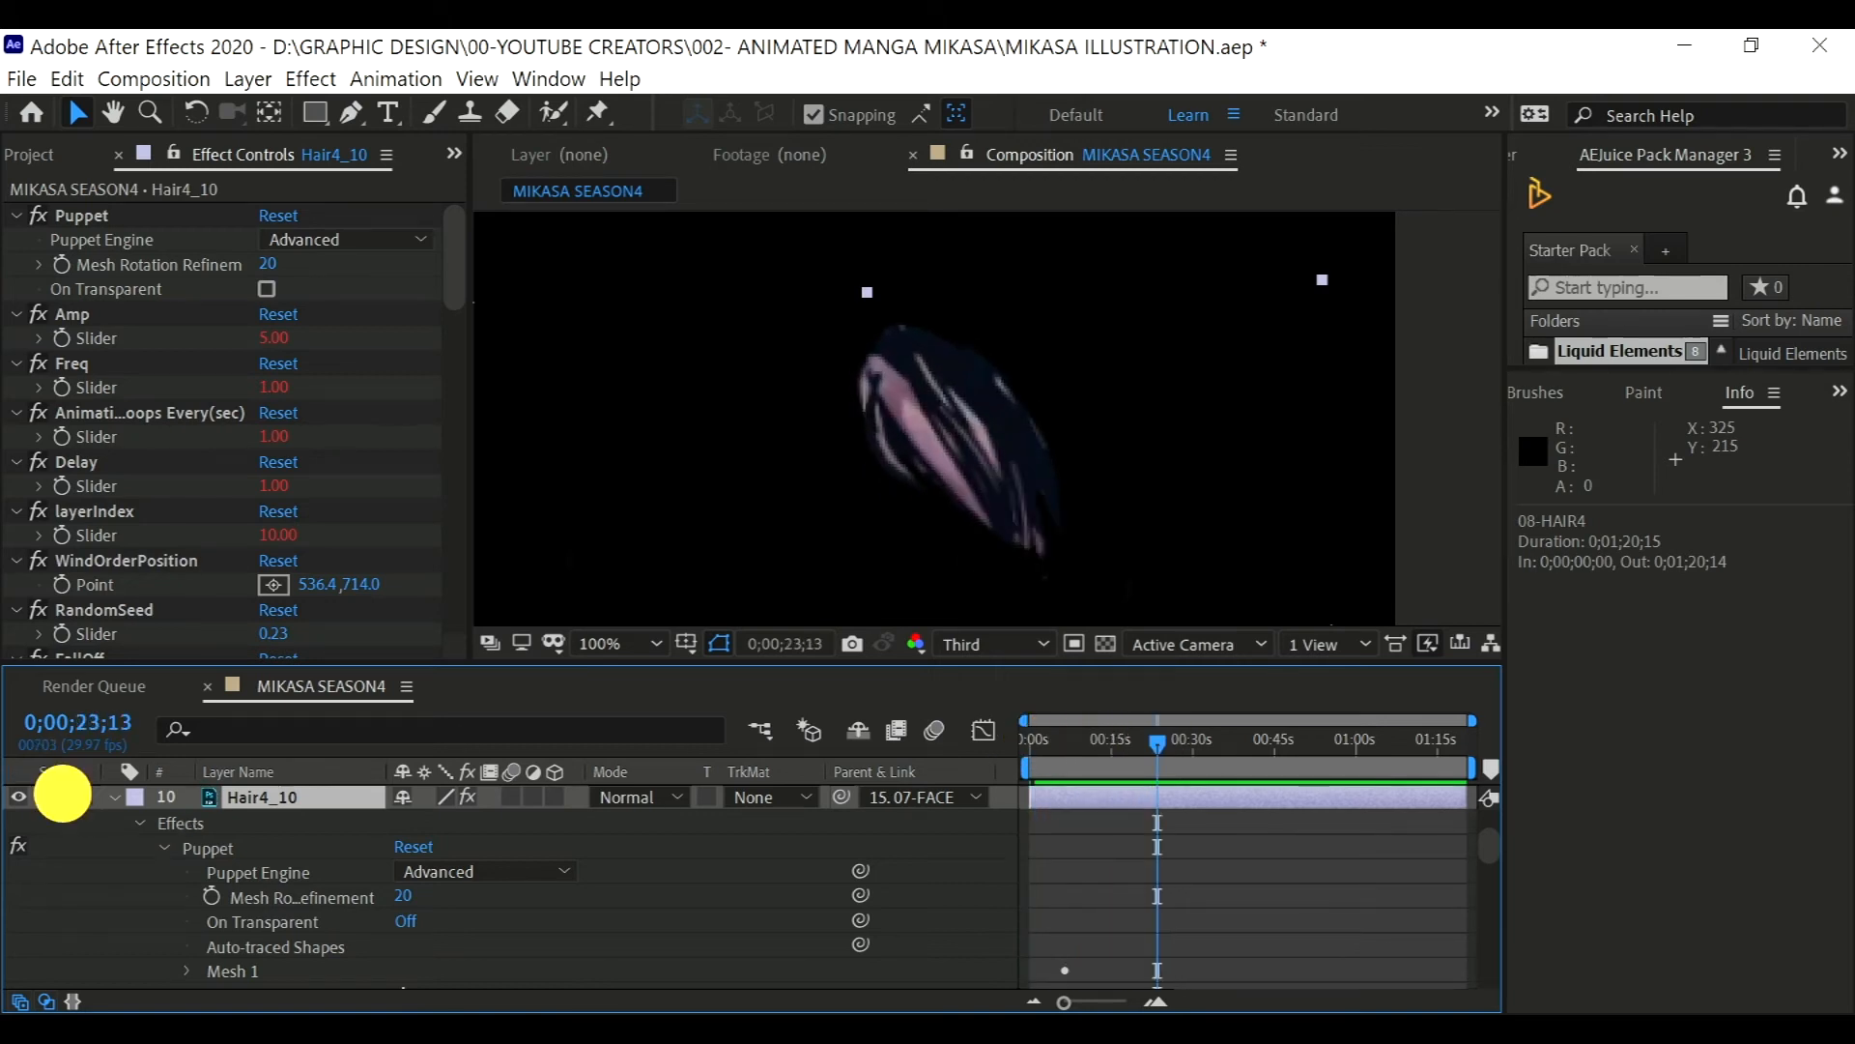
left_click(1028, 738)
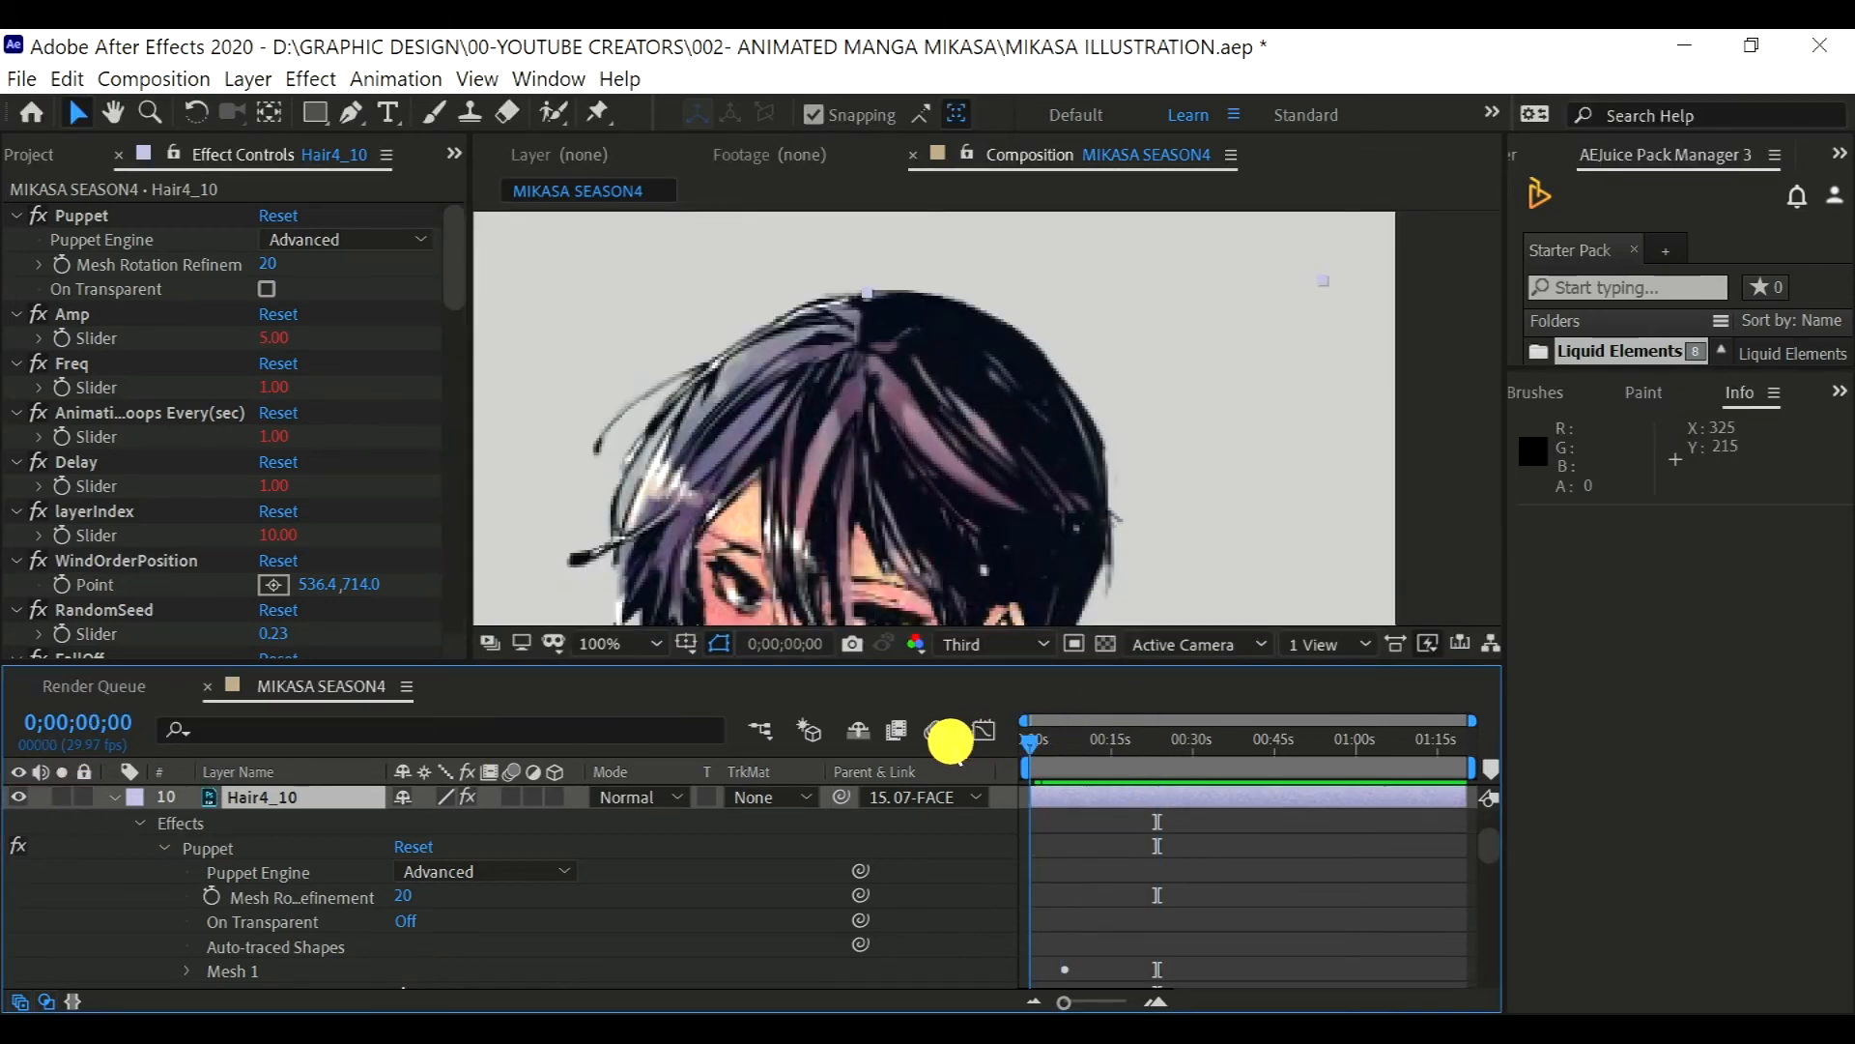
key("Space")
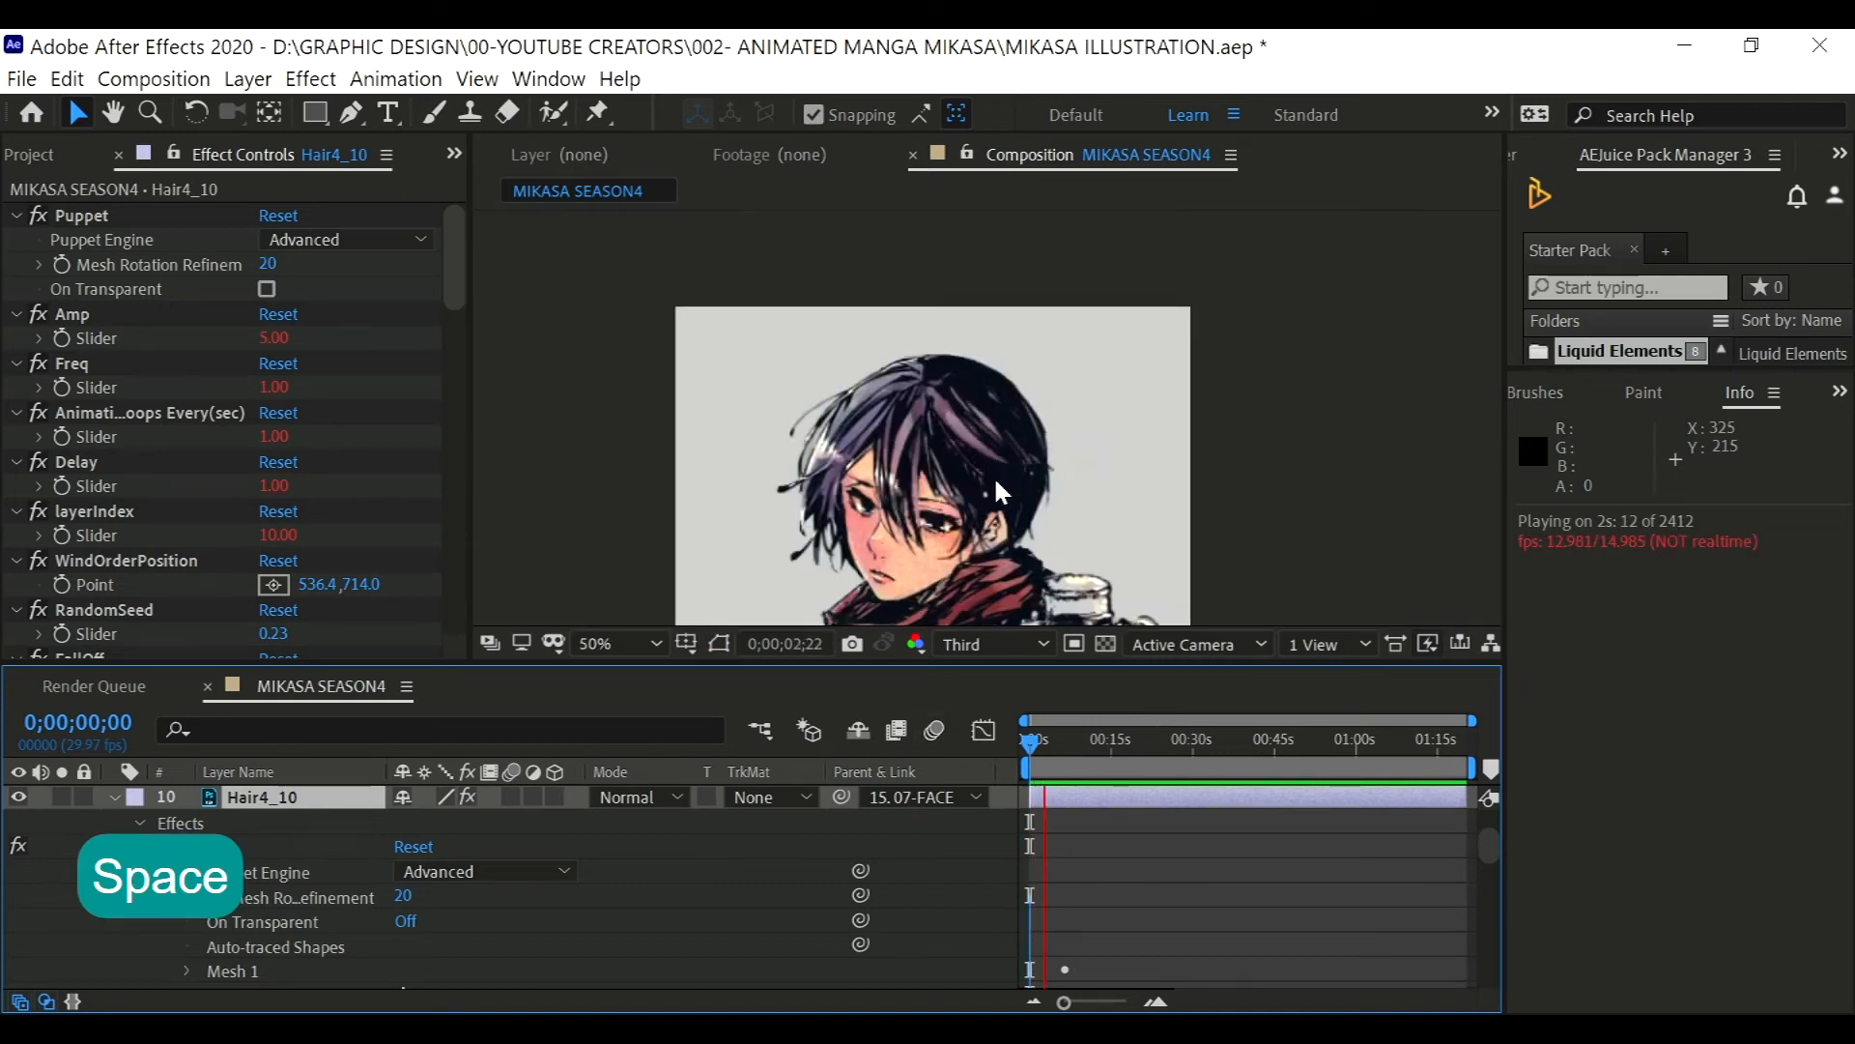
key("Space")
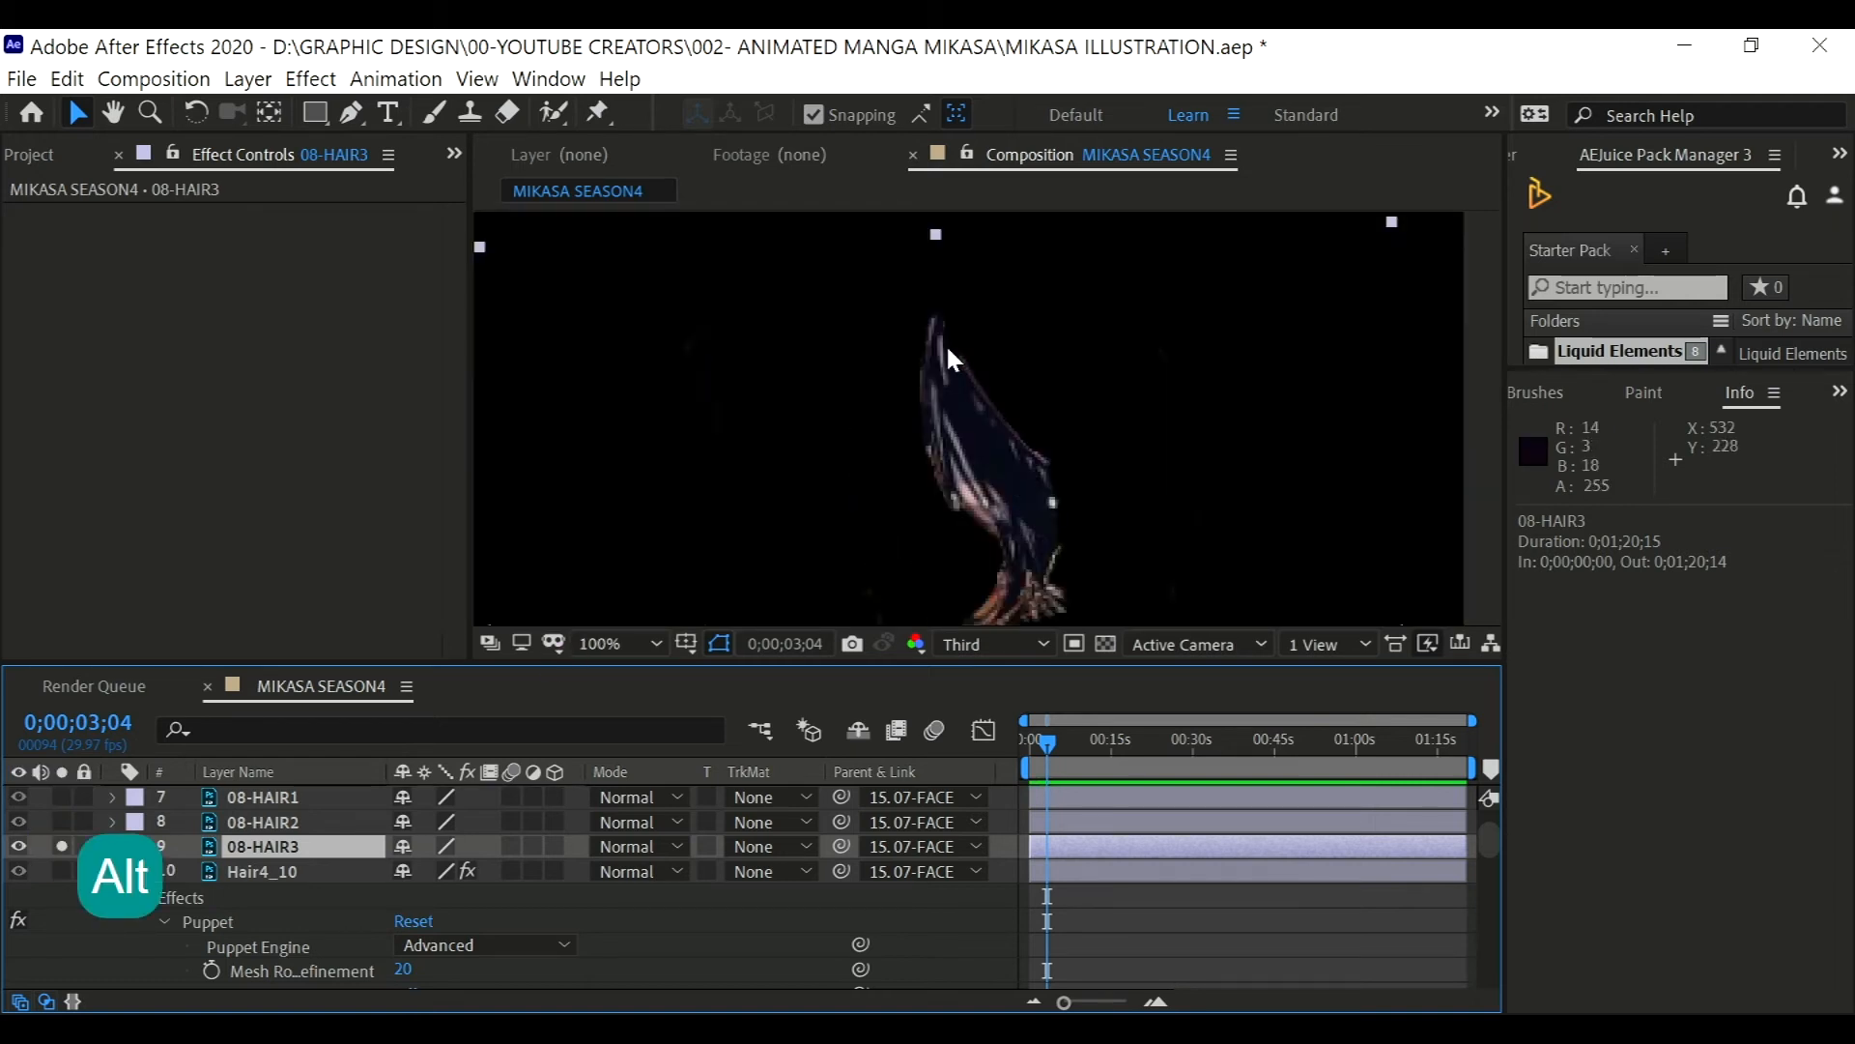
- Place puppet pins along the soloed 08-HAIR3 strand and start choosing a script
key("ctrl+p")
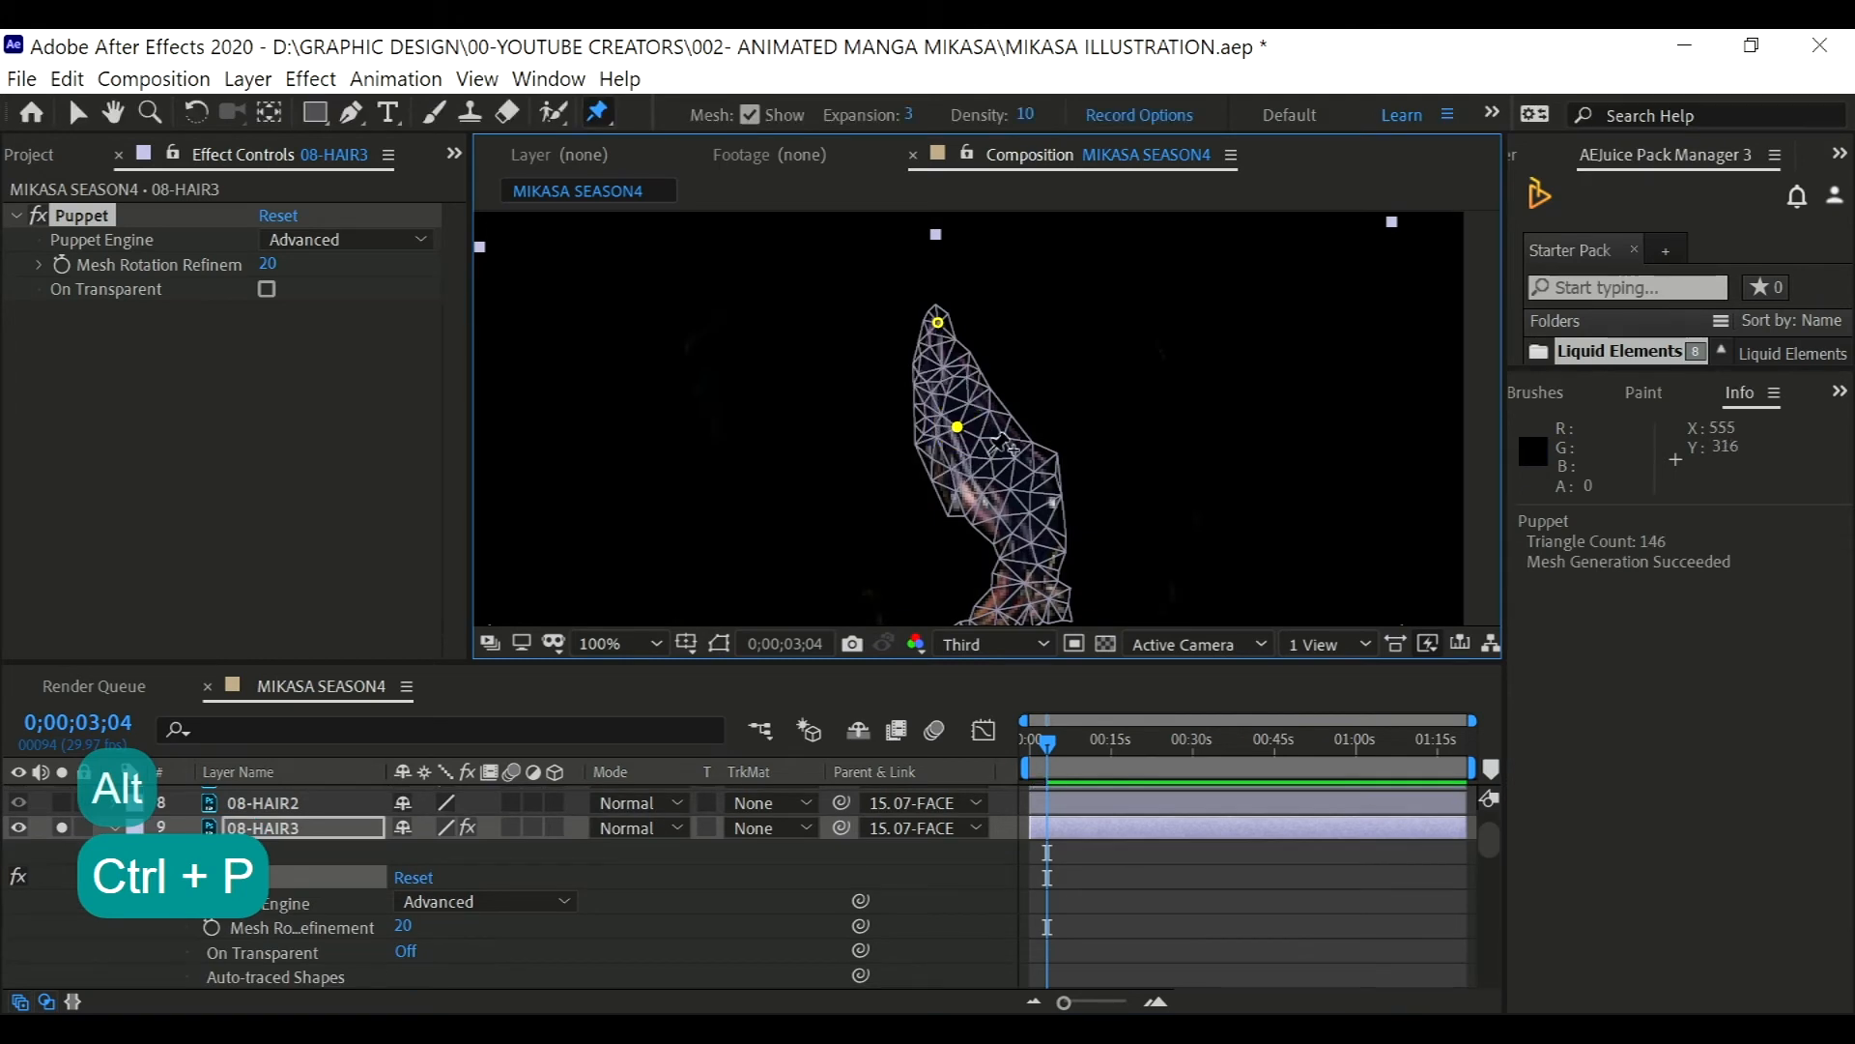
left_click(1026, 499)
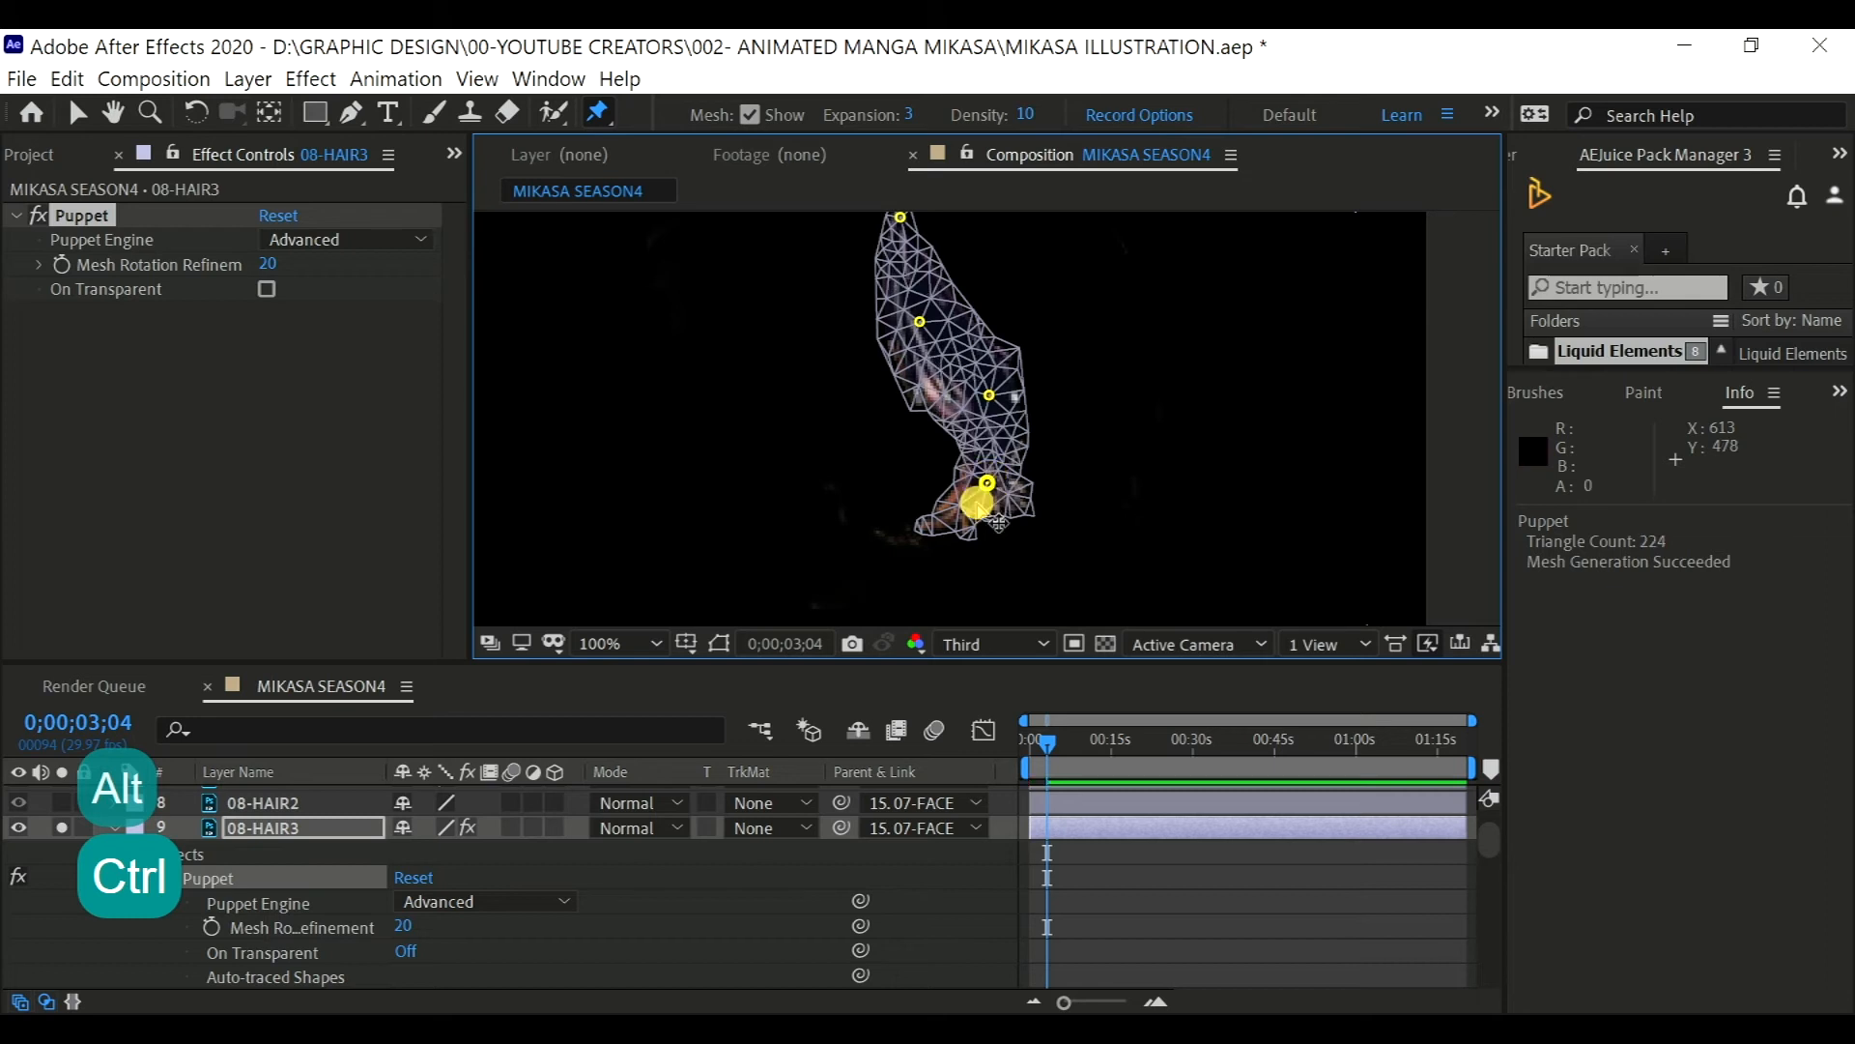
left_click_drag(986, 501, 924, 526)
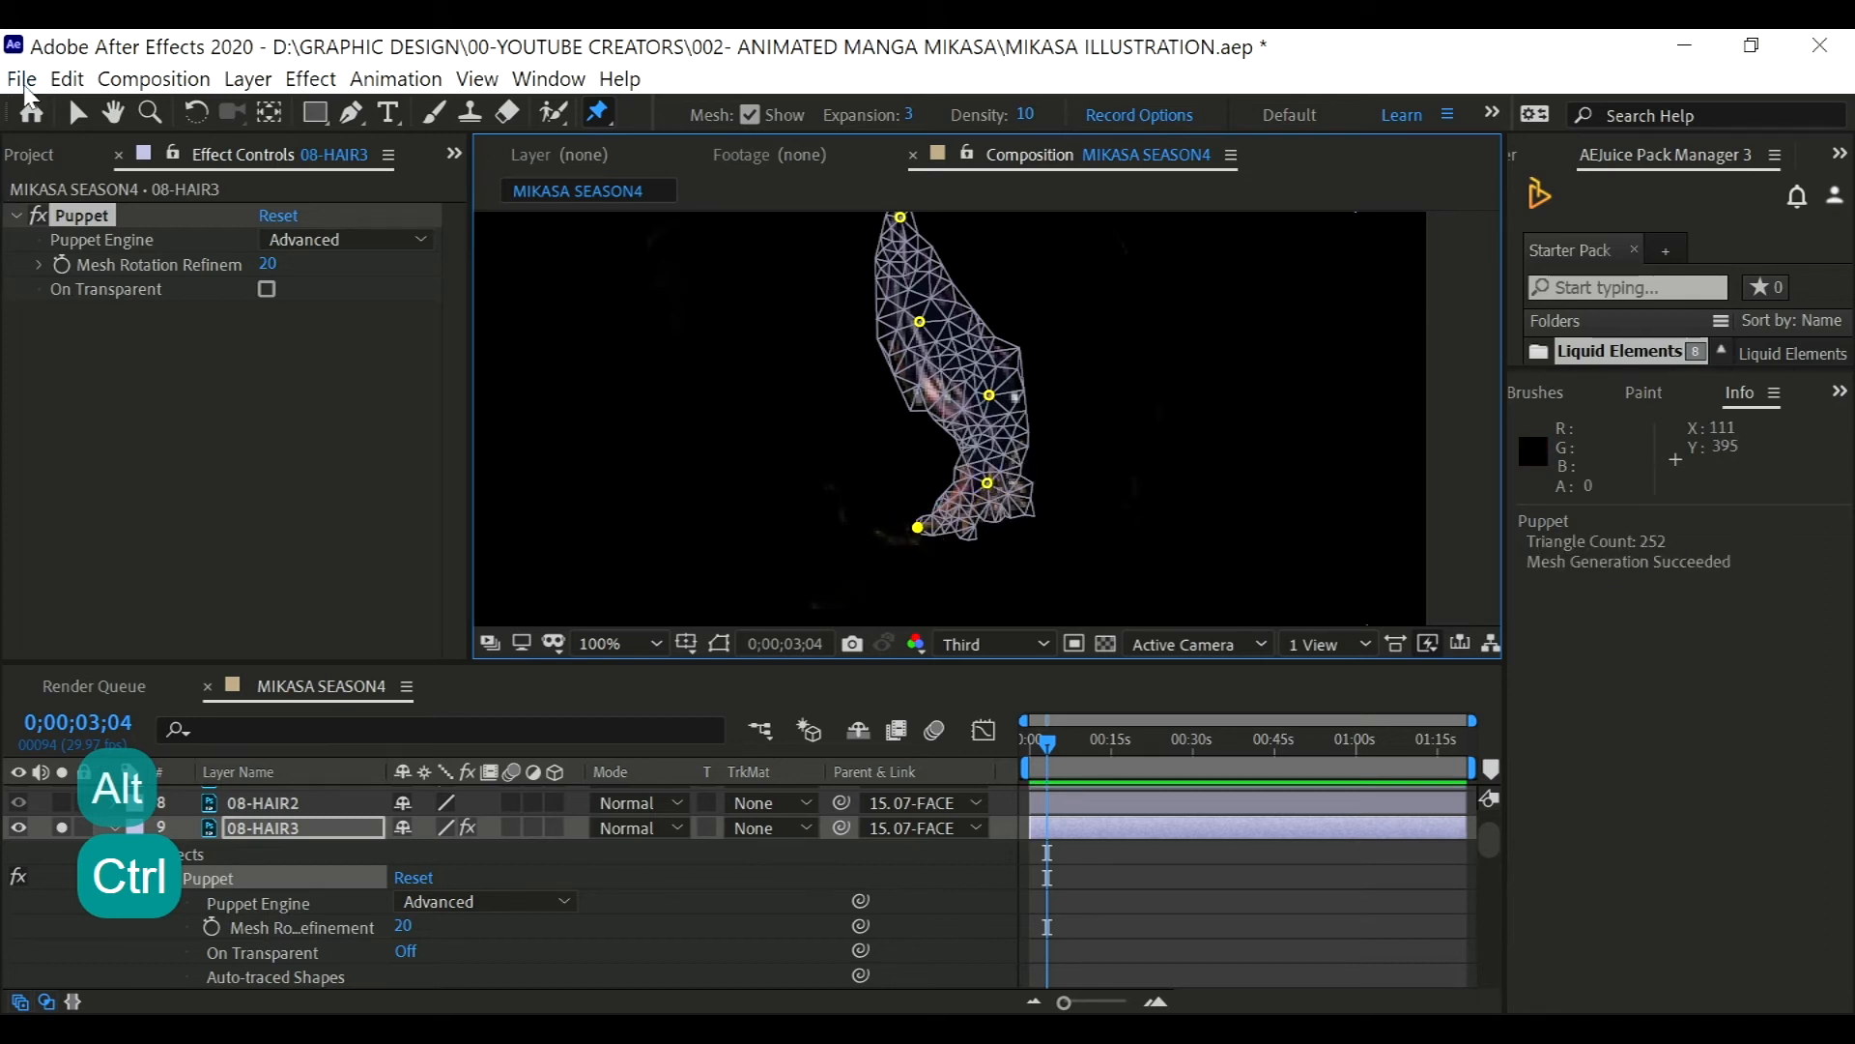
left_click(29, 78)
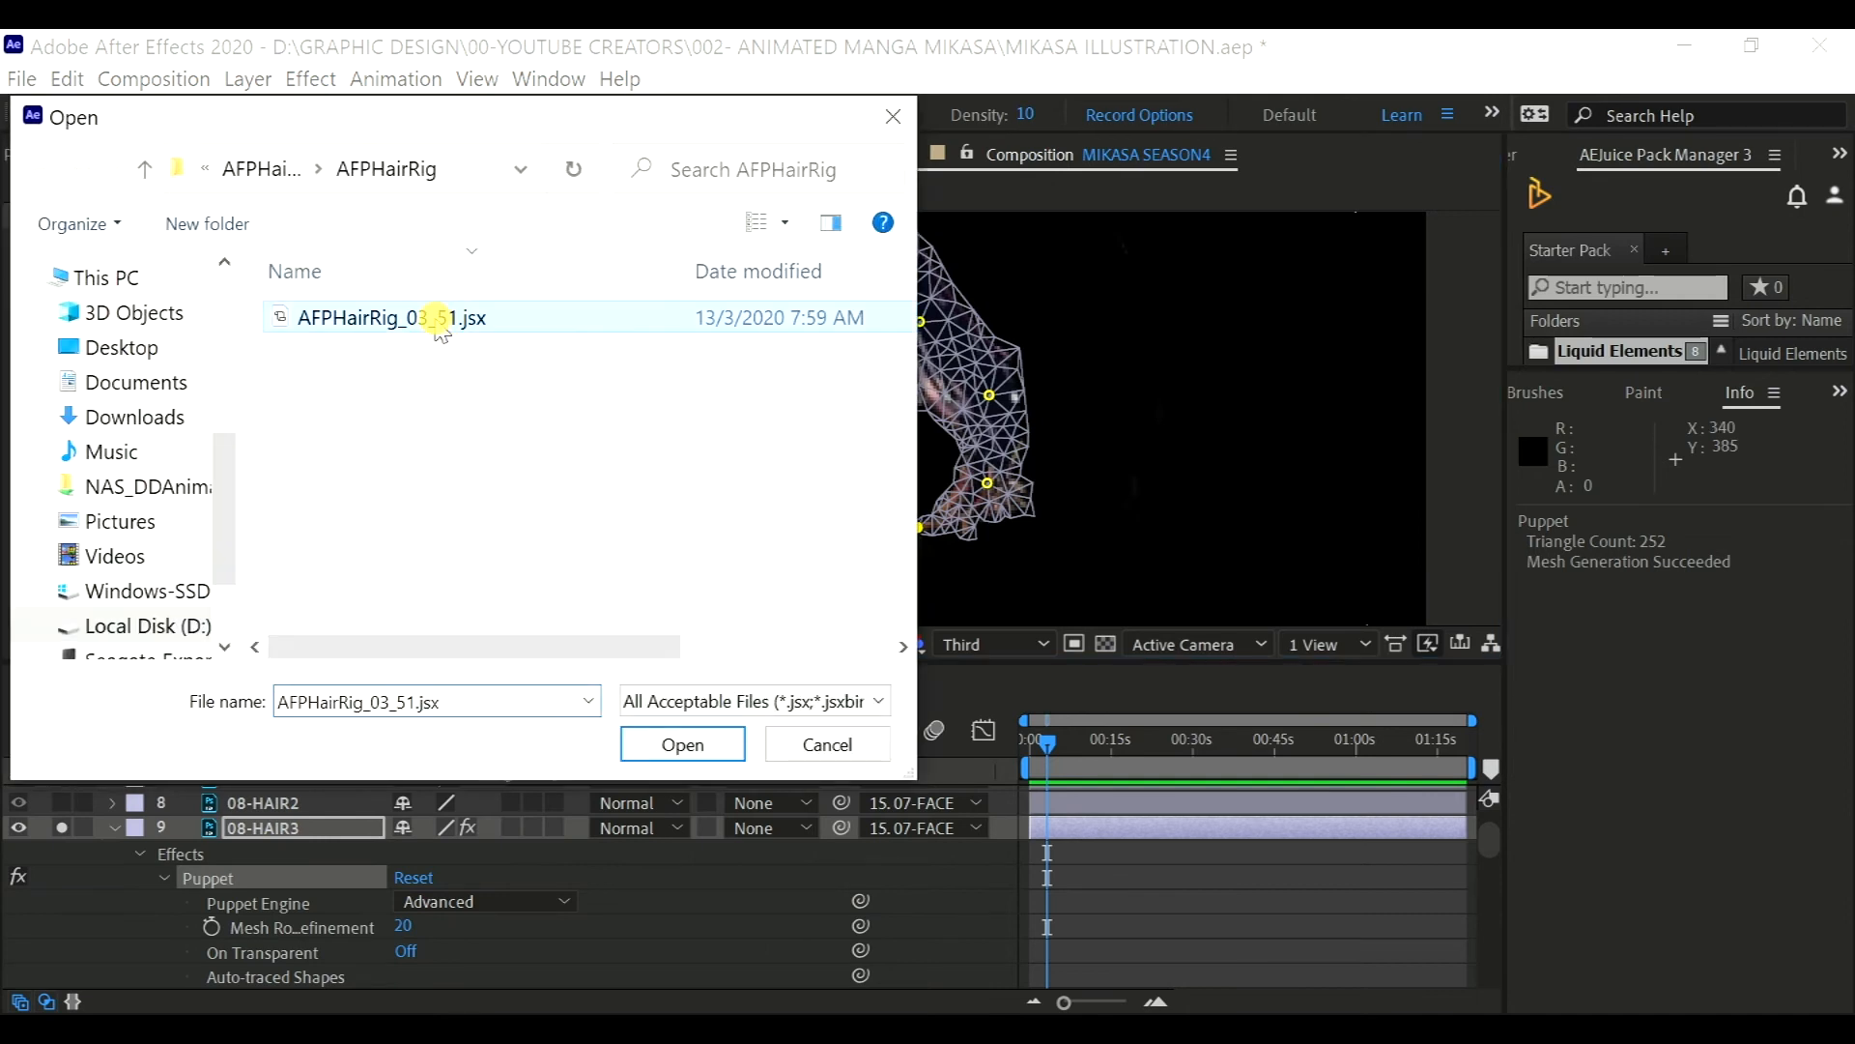
- Run AFPHairRig with Rename layers as Hair3, rigging the strand as Hair3_9
left_click(683, 742)
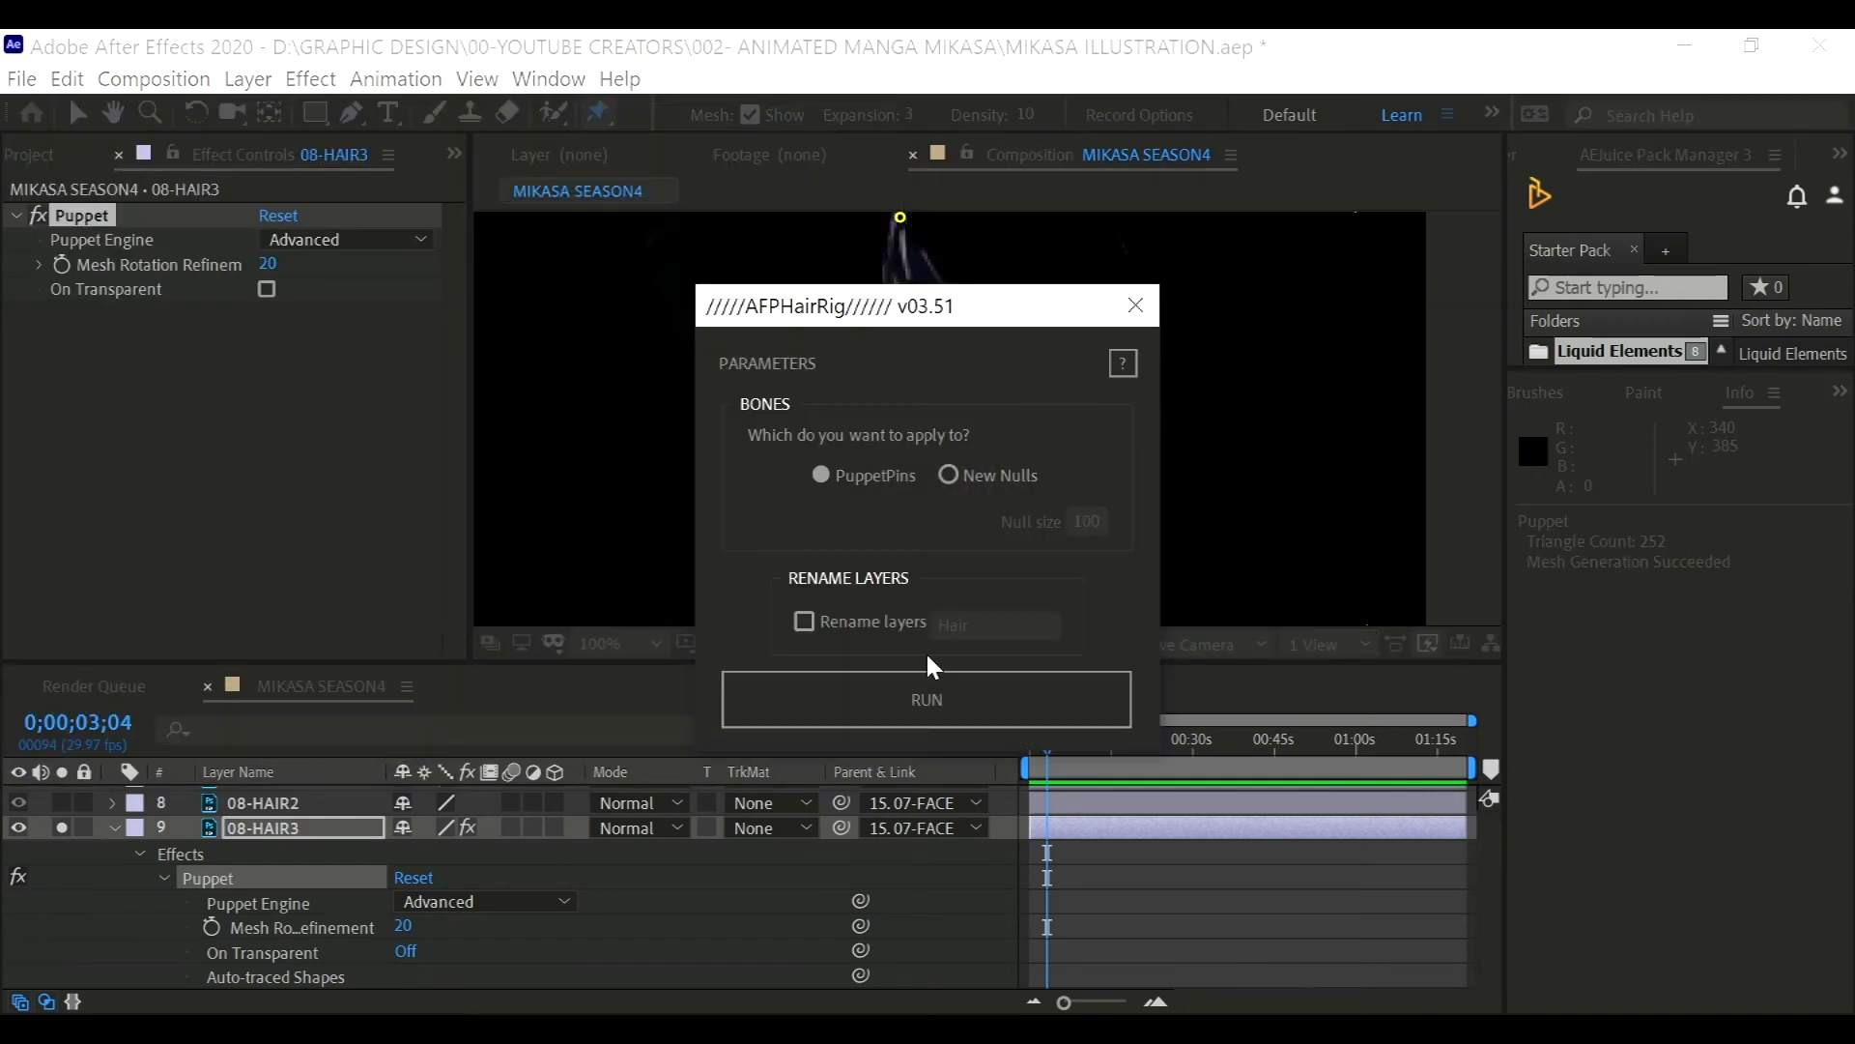
left_click(804, 622)
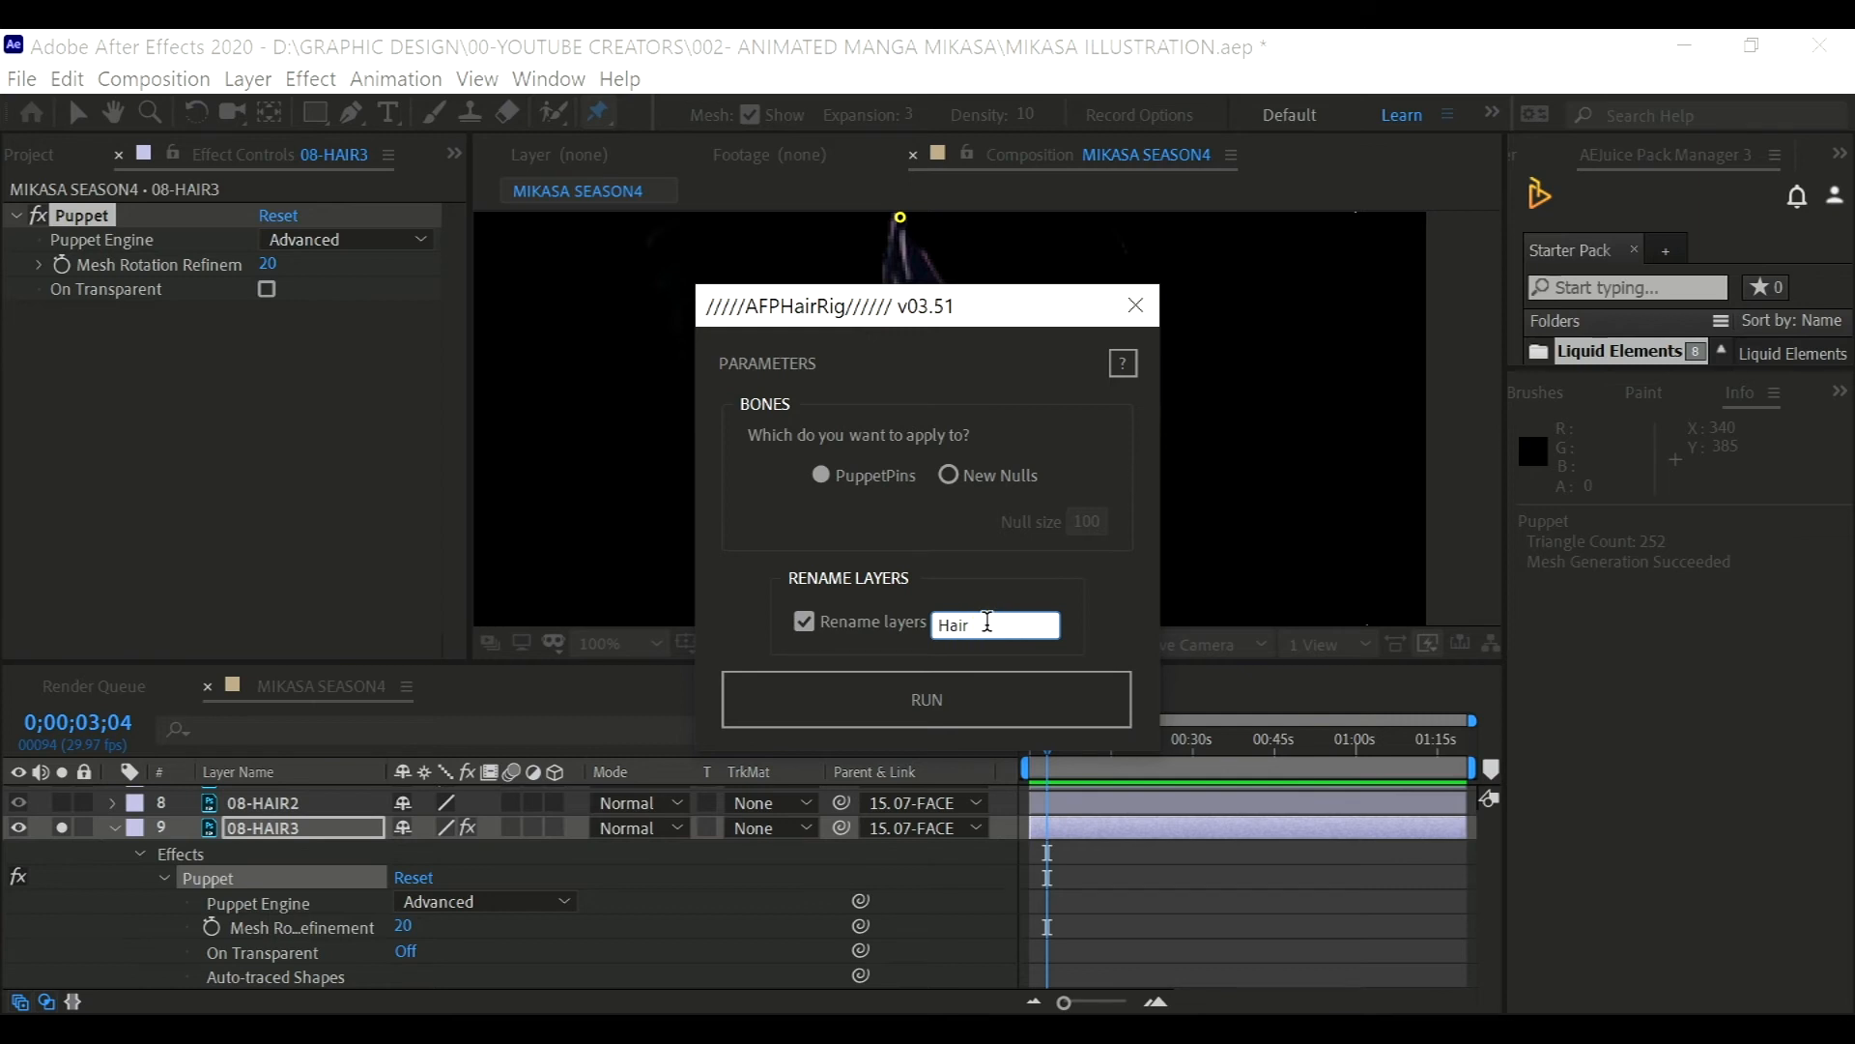
key("Return")
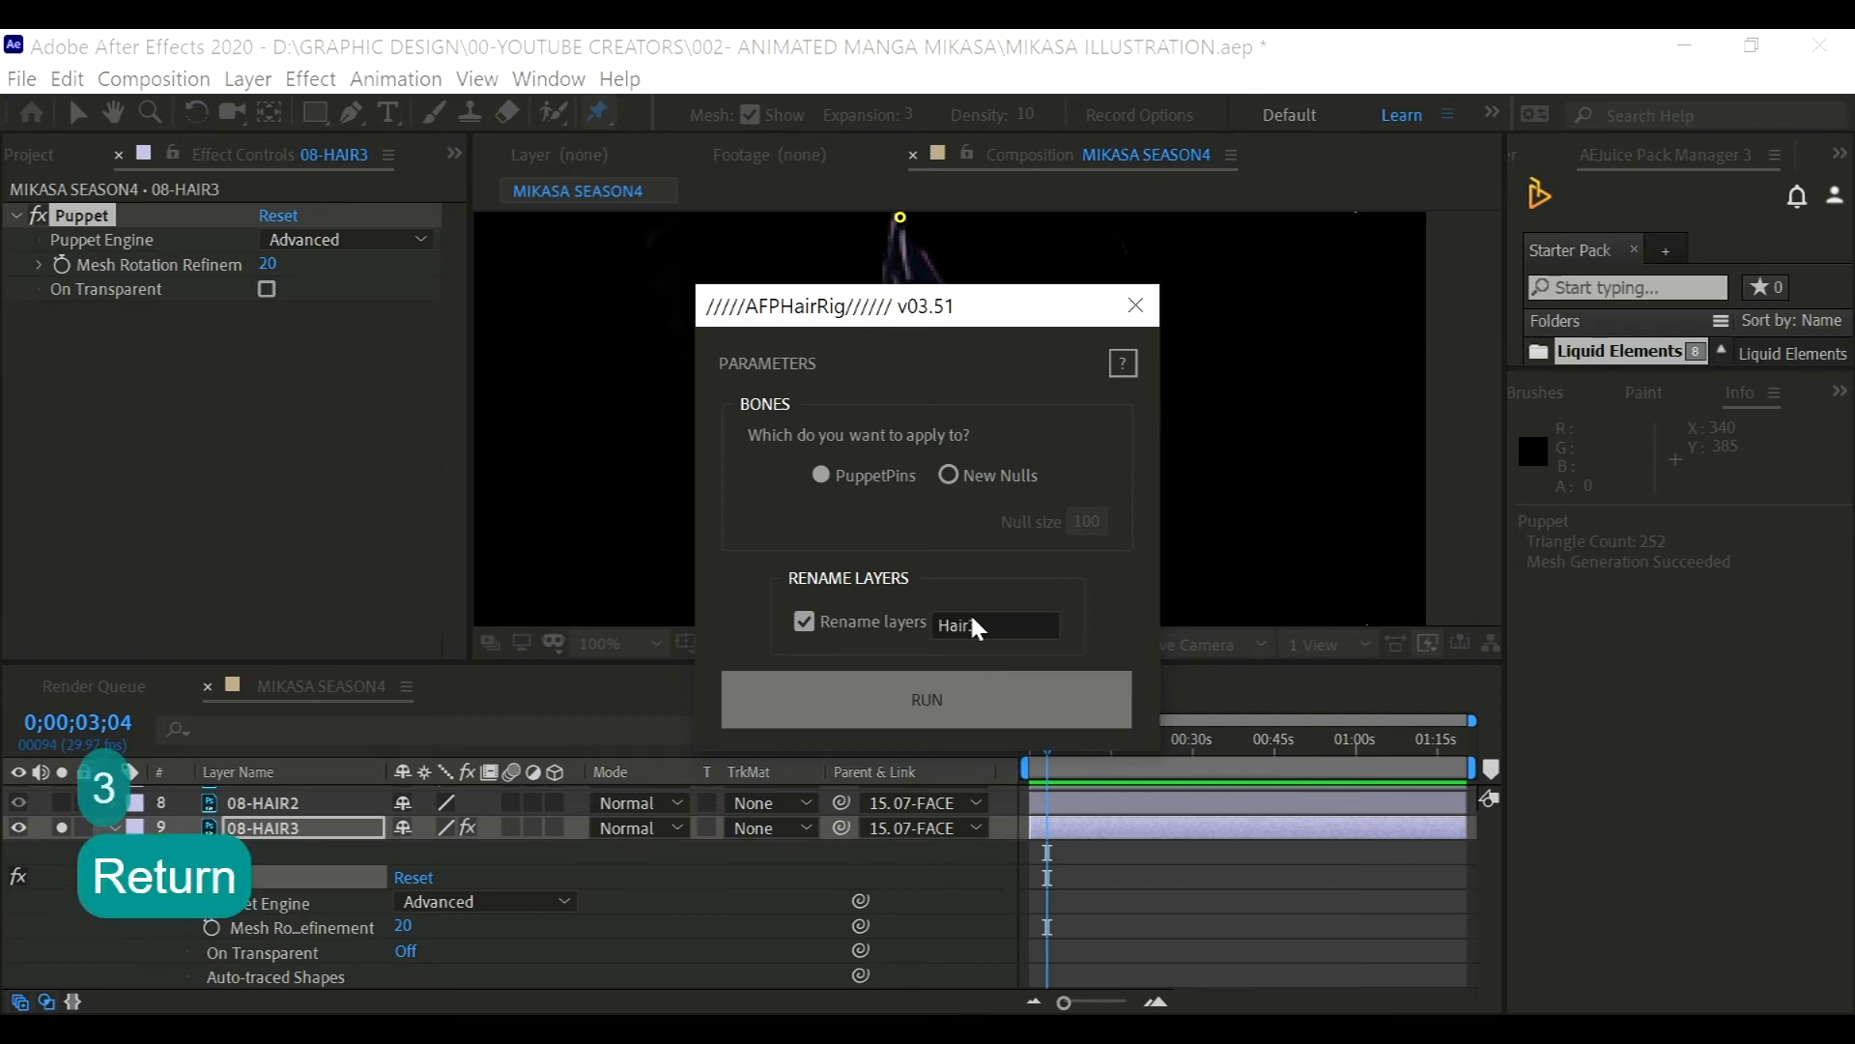
left_click(926, 700)
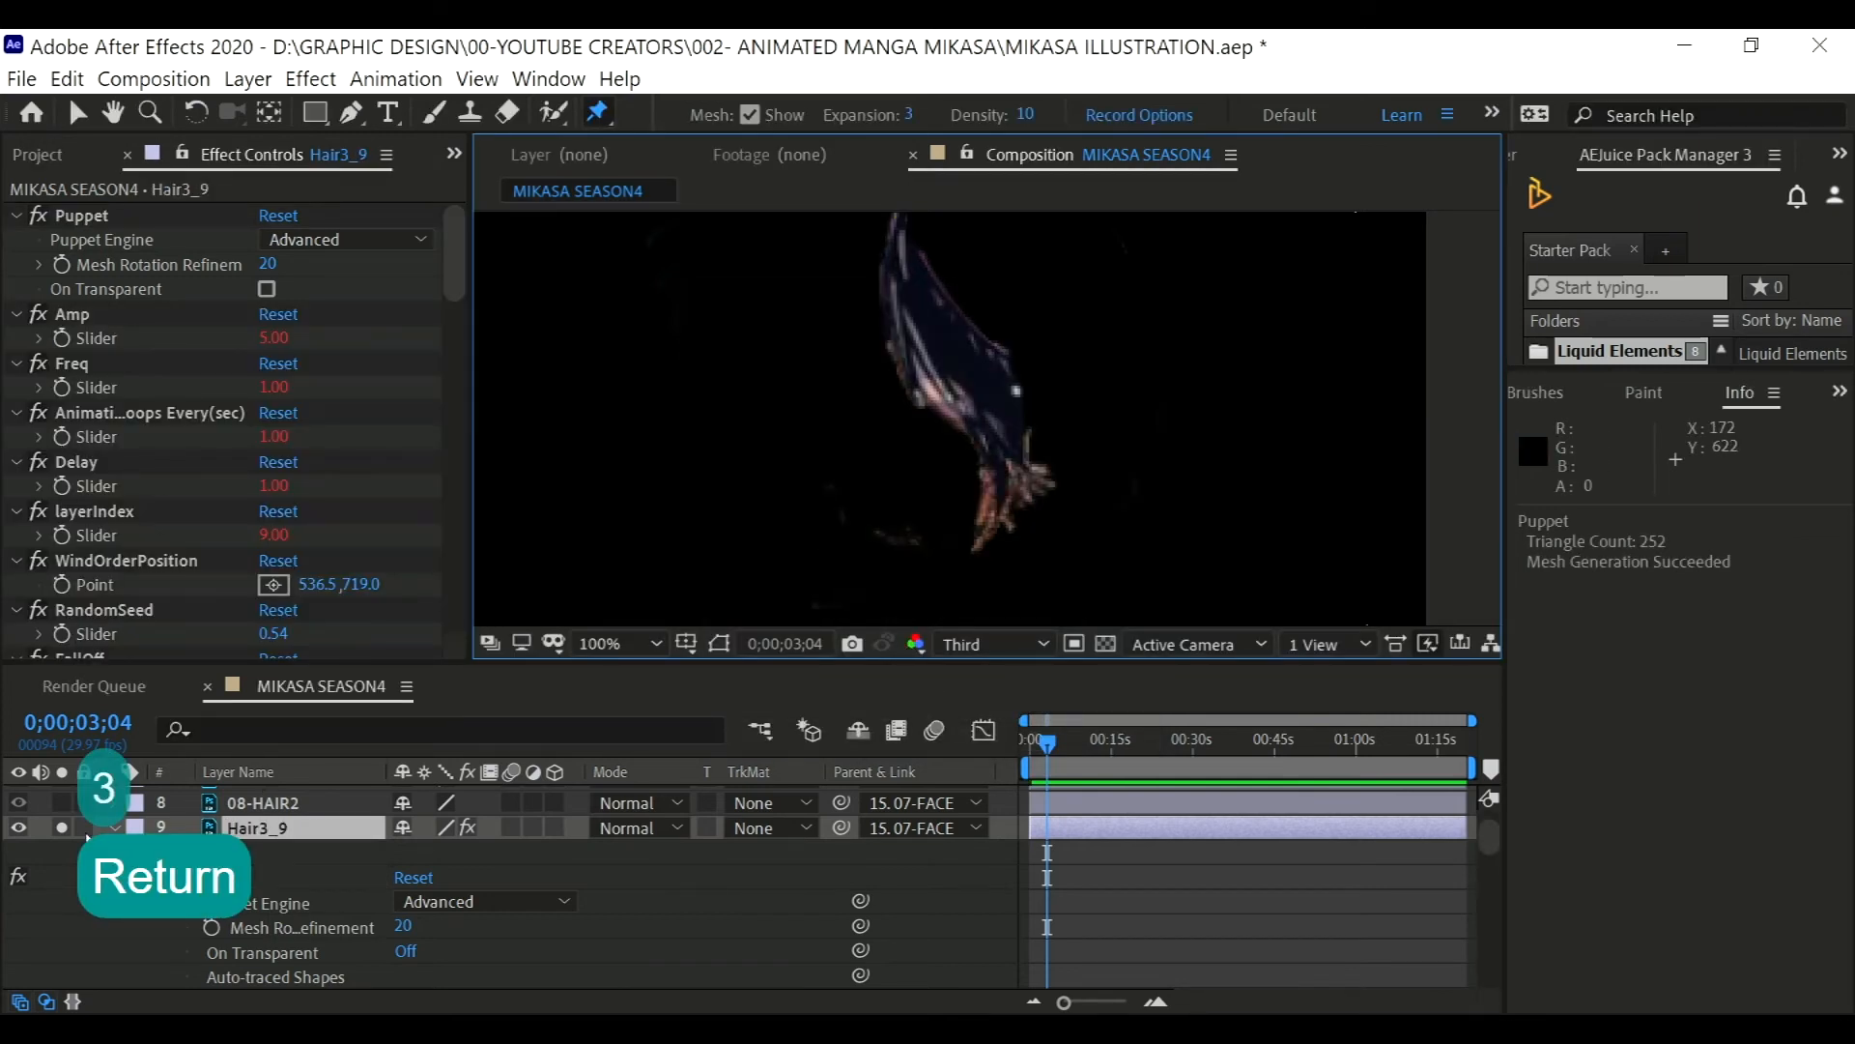
- Preview the sway, lower Hair3_9's Amp to 3 and replay it
key("space")
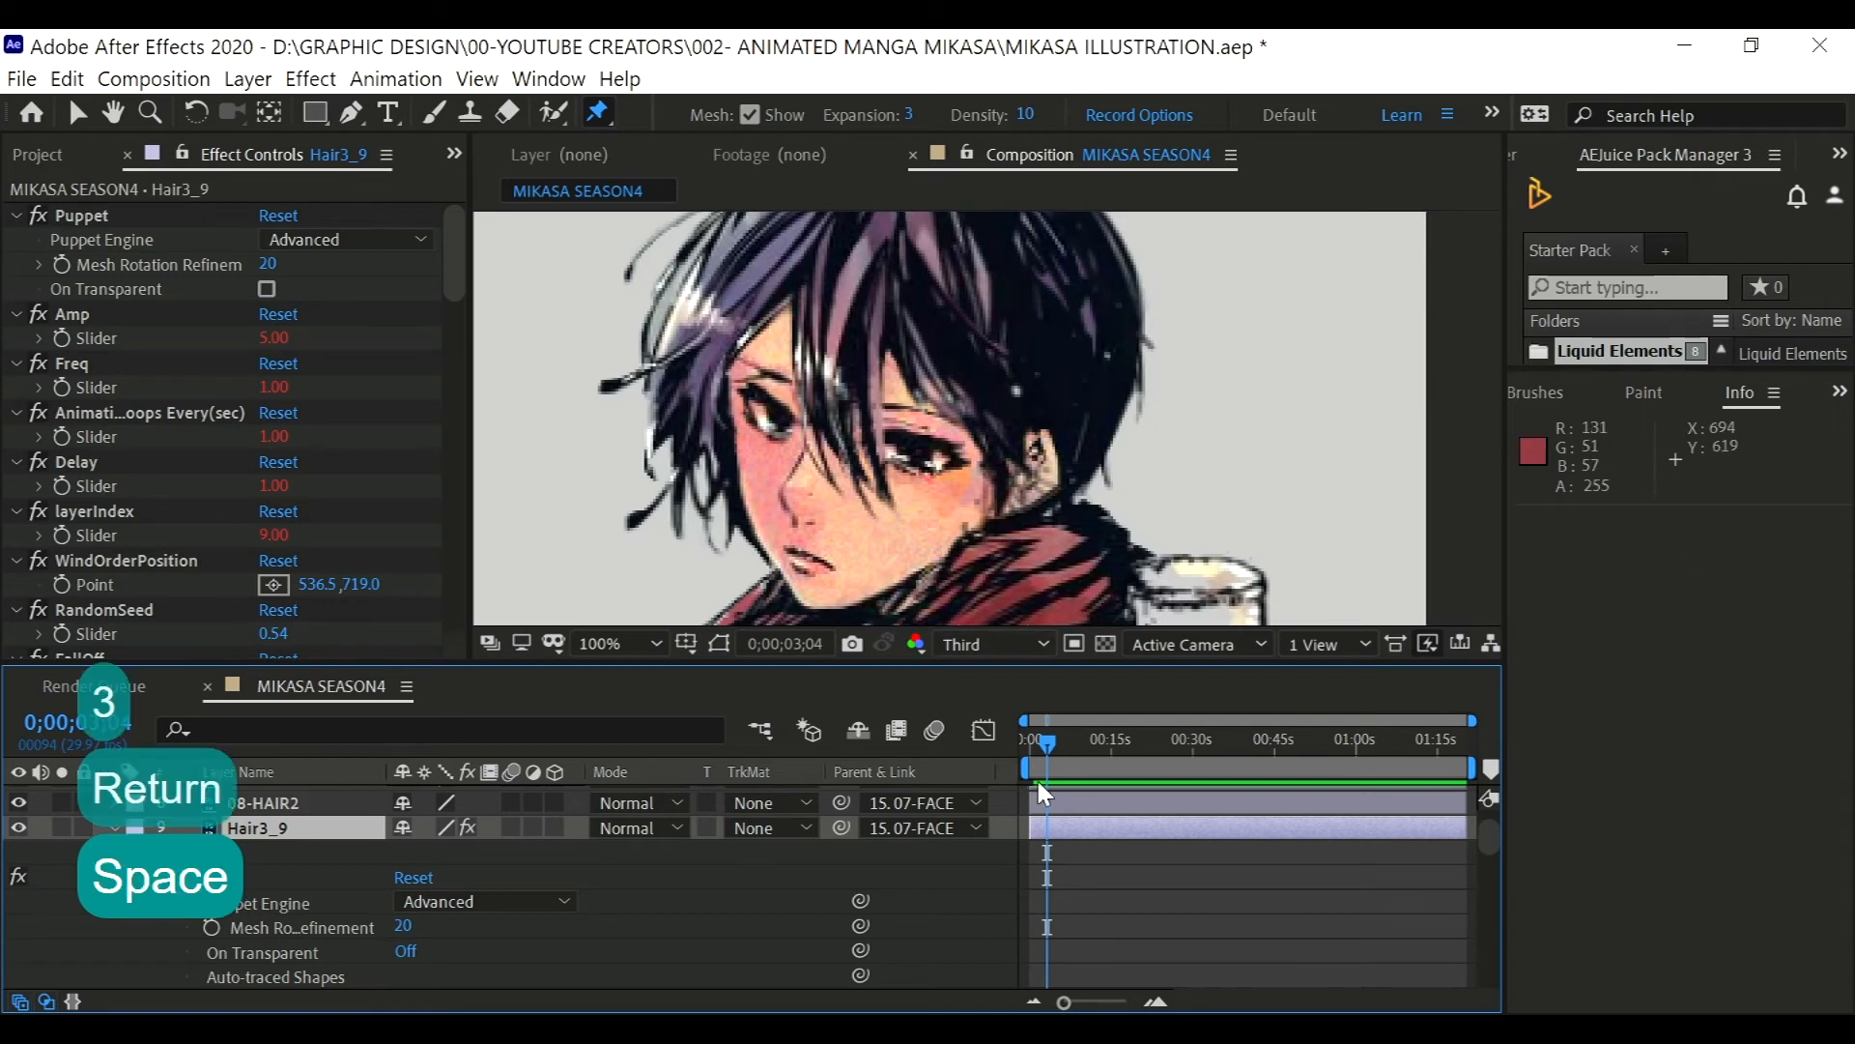
key("Space")
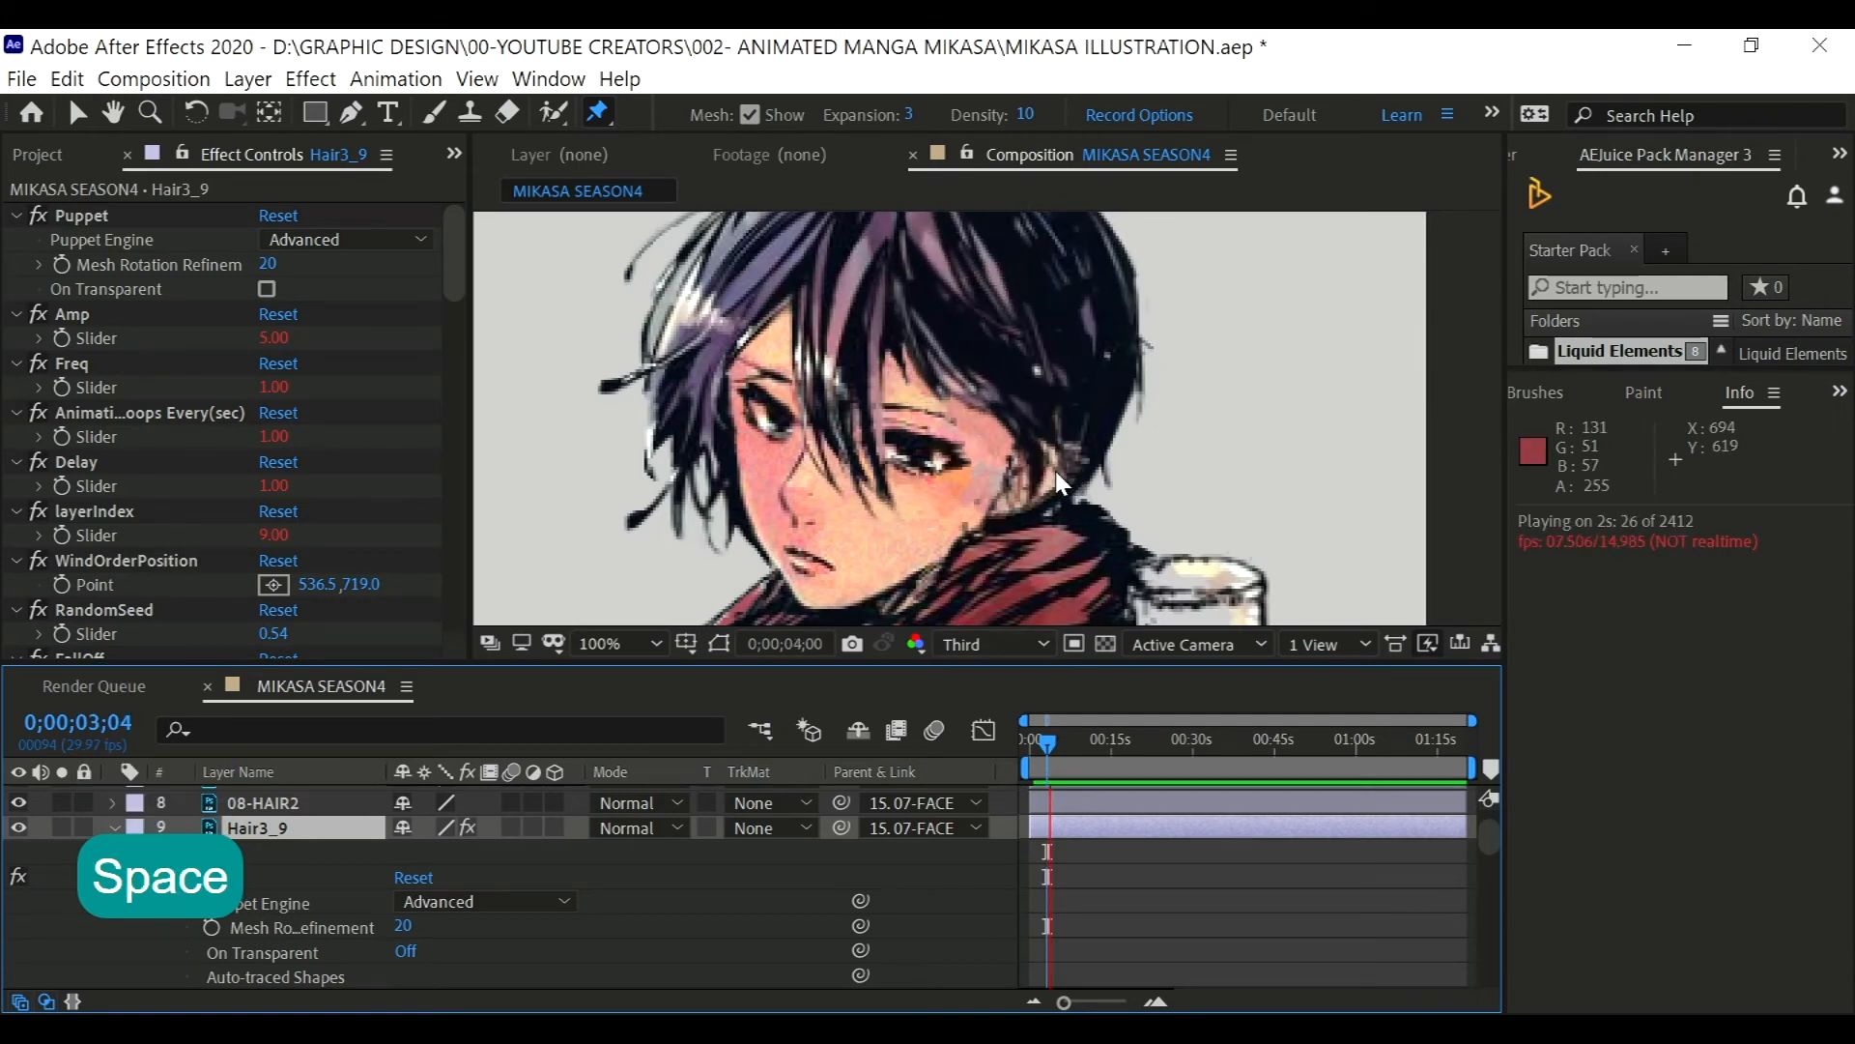
key("Space")
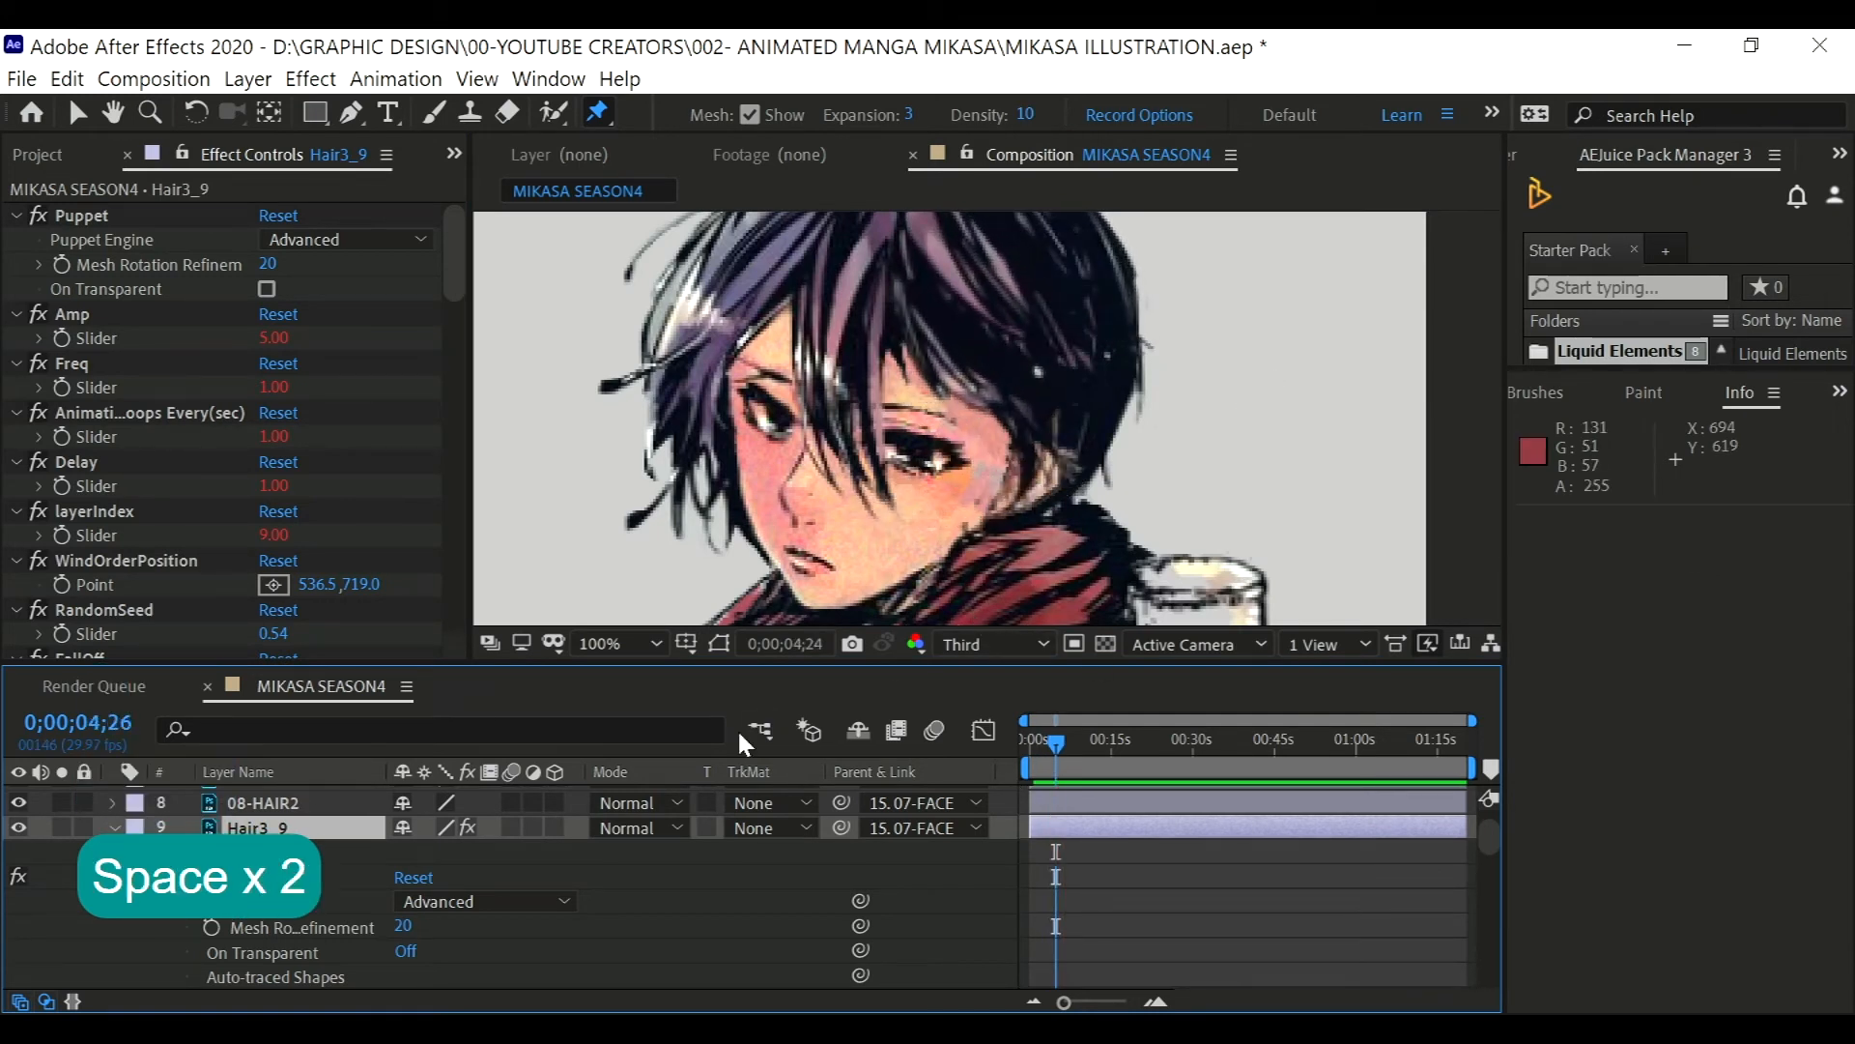
double_click(275, 336)
type("3")
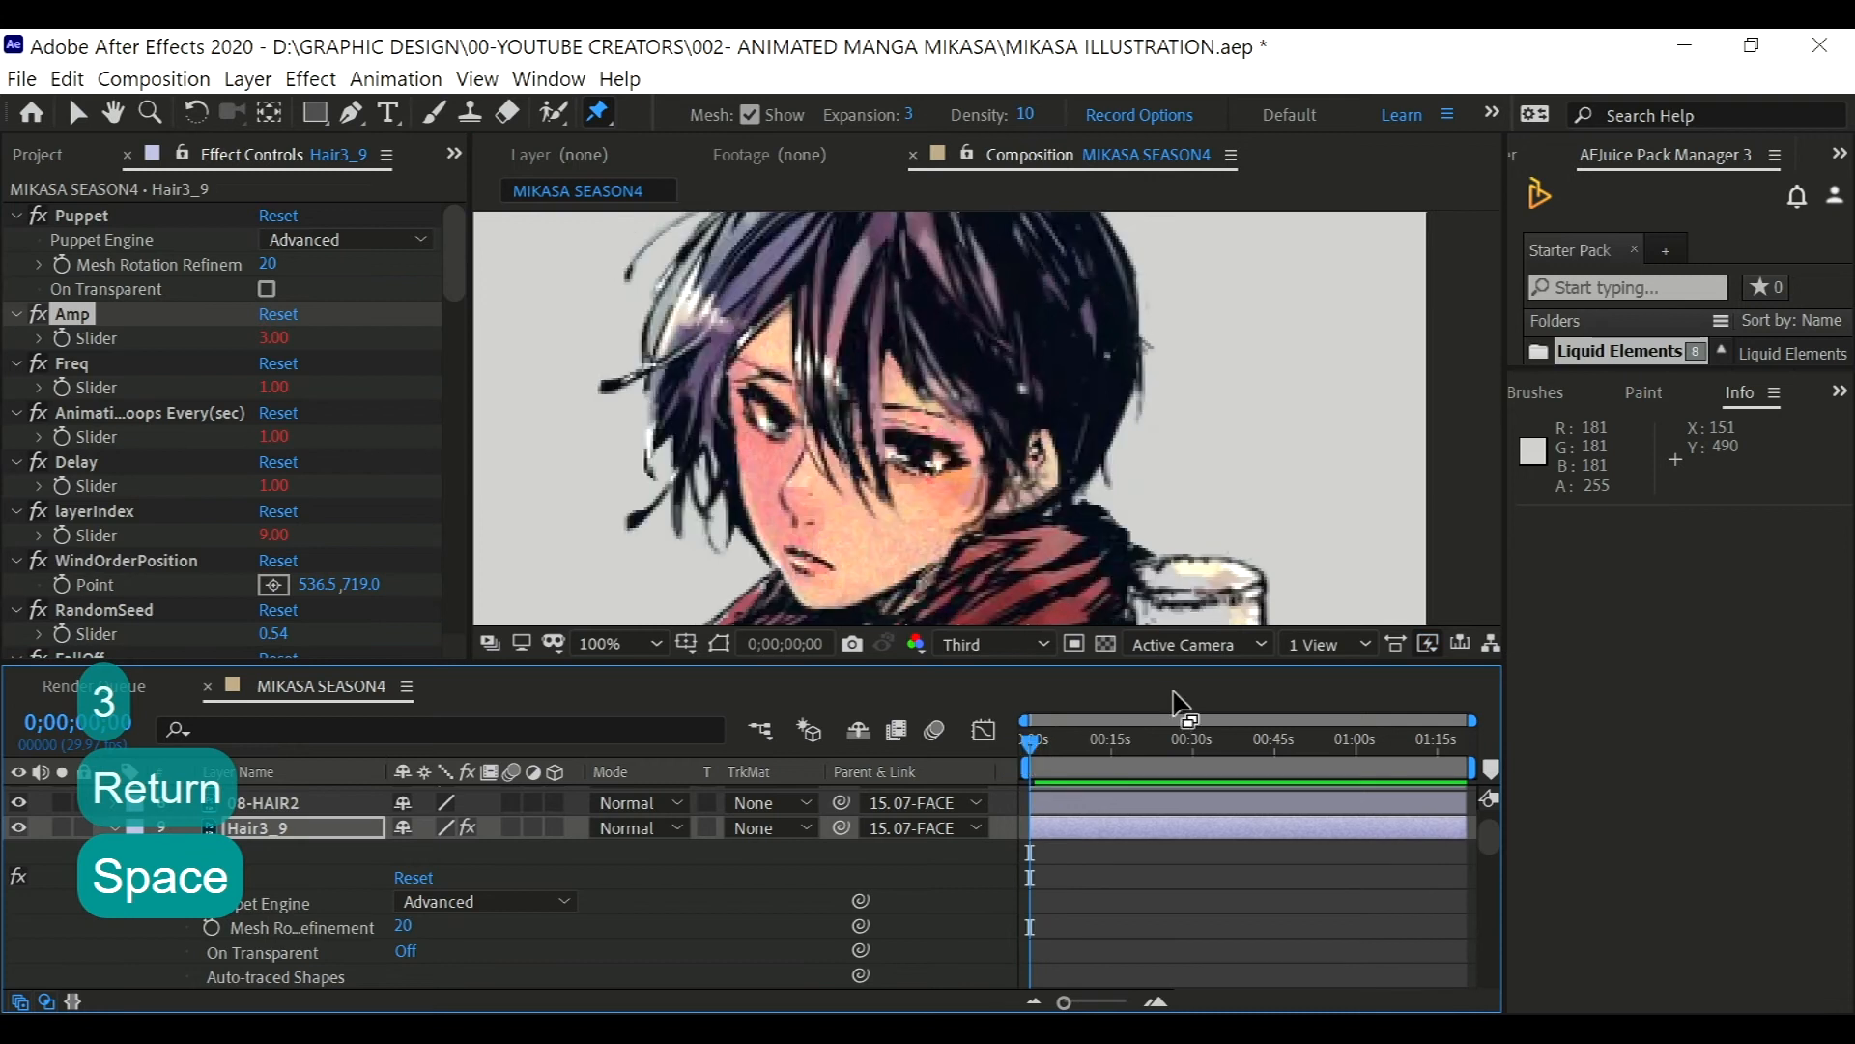
key("space")
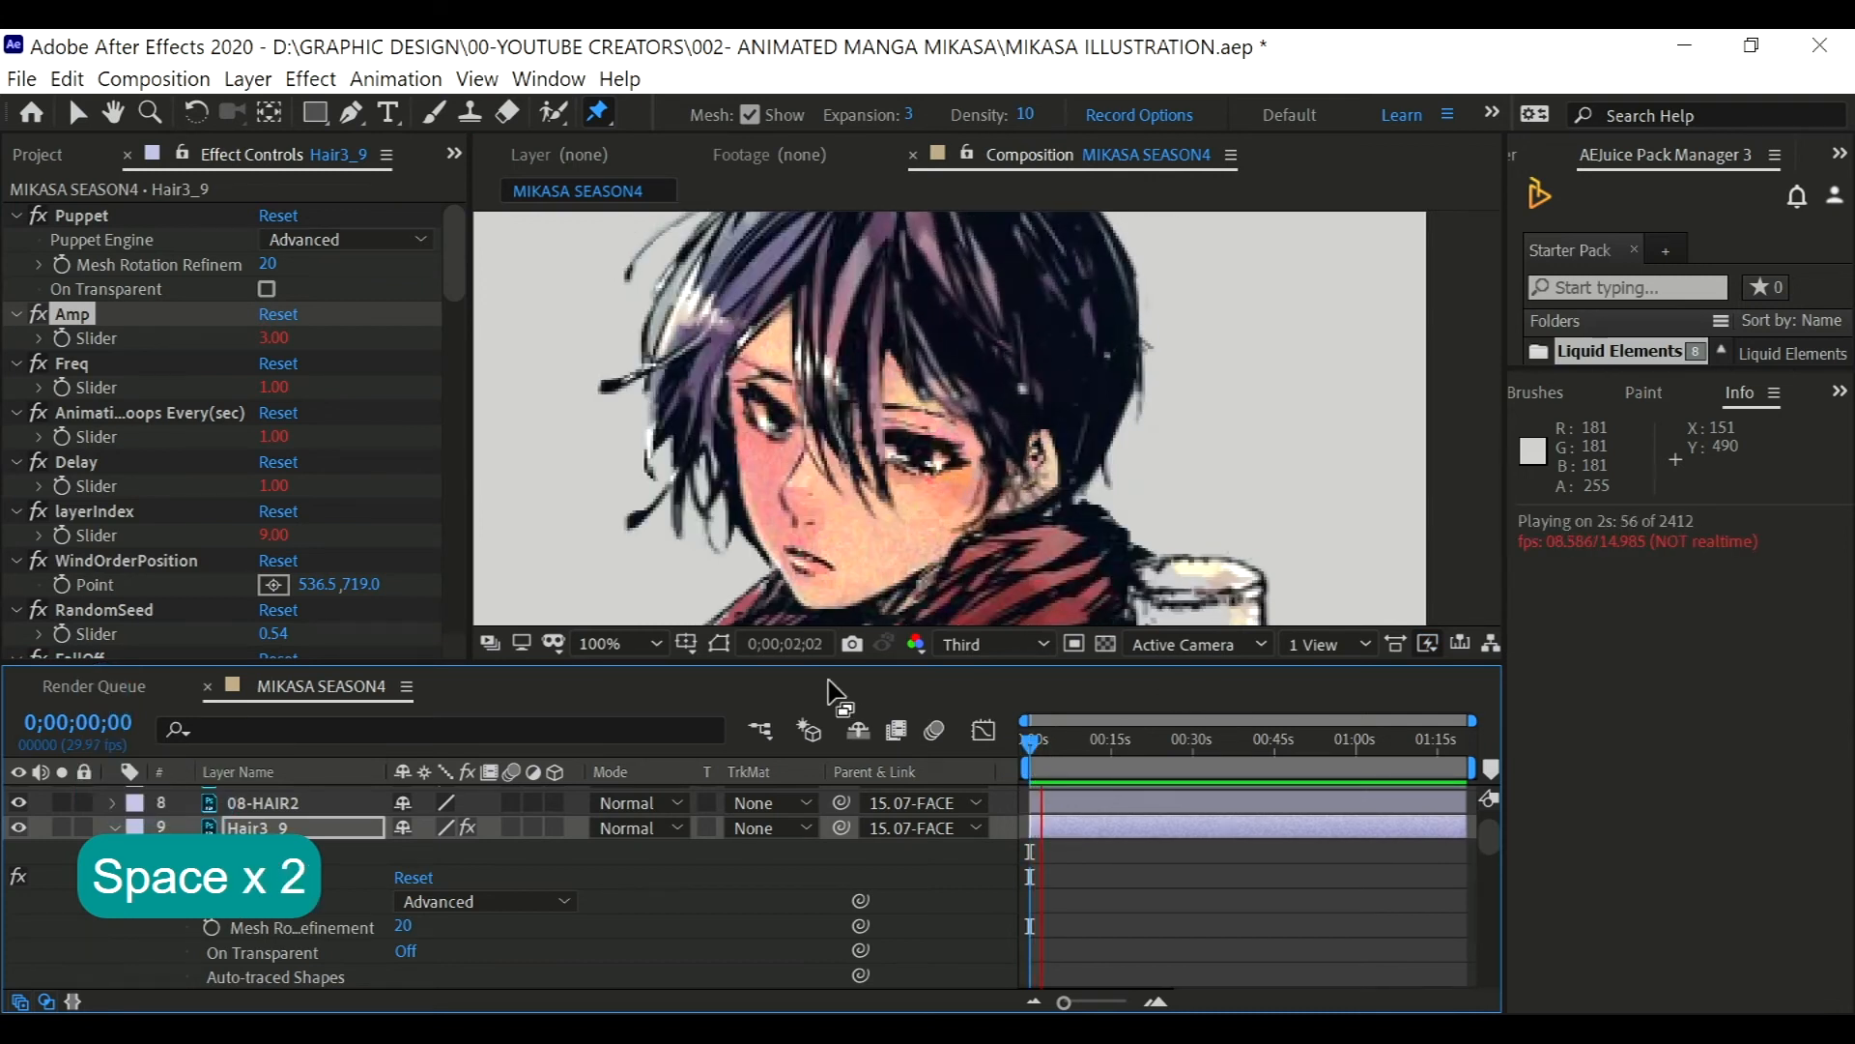
key("space")
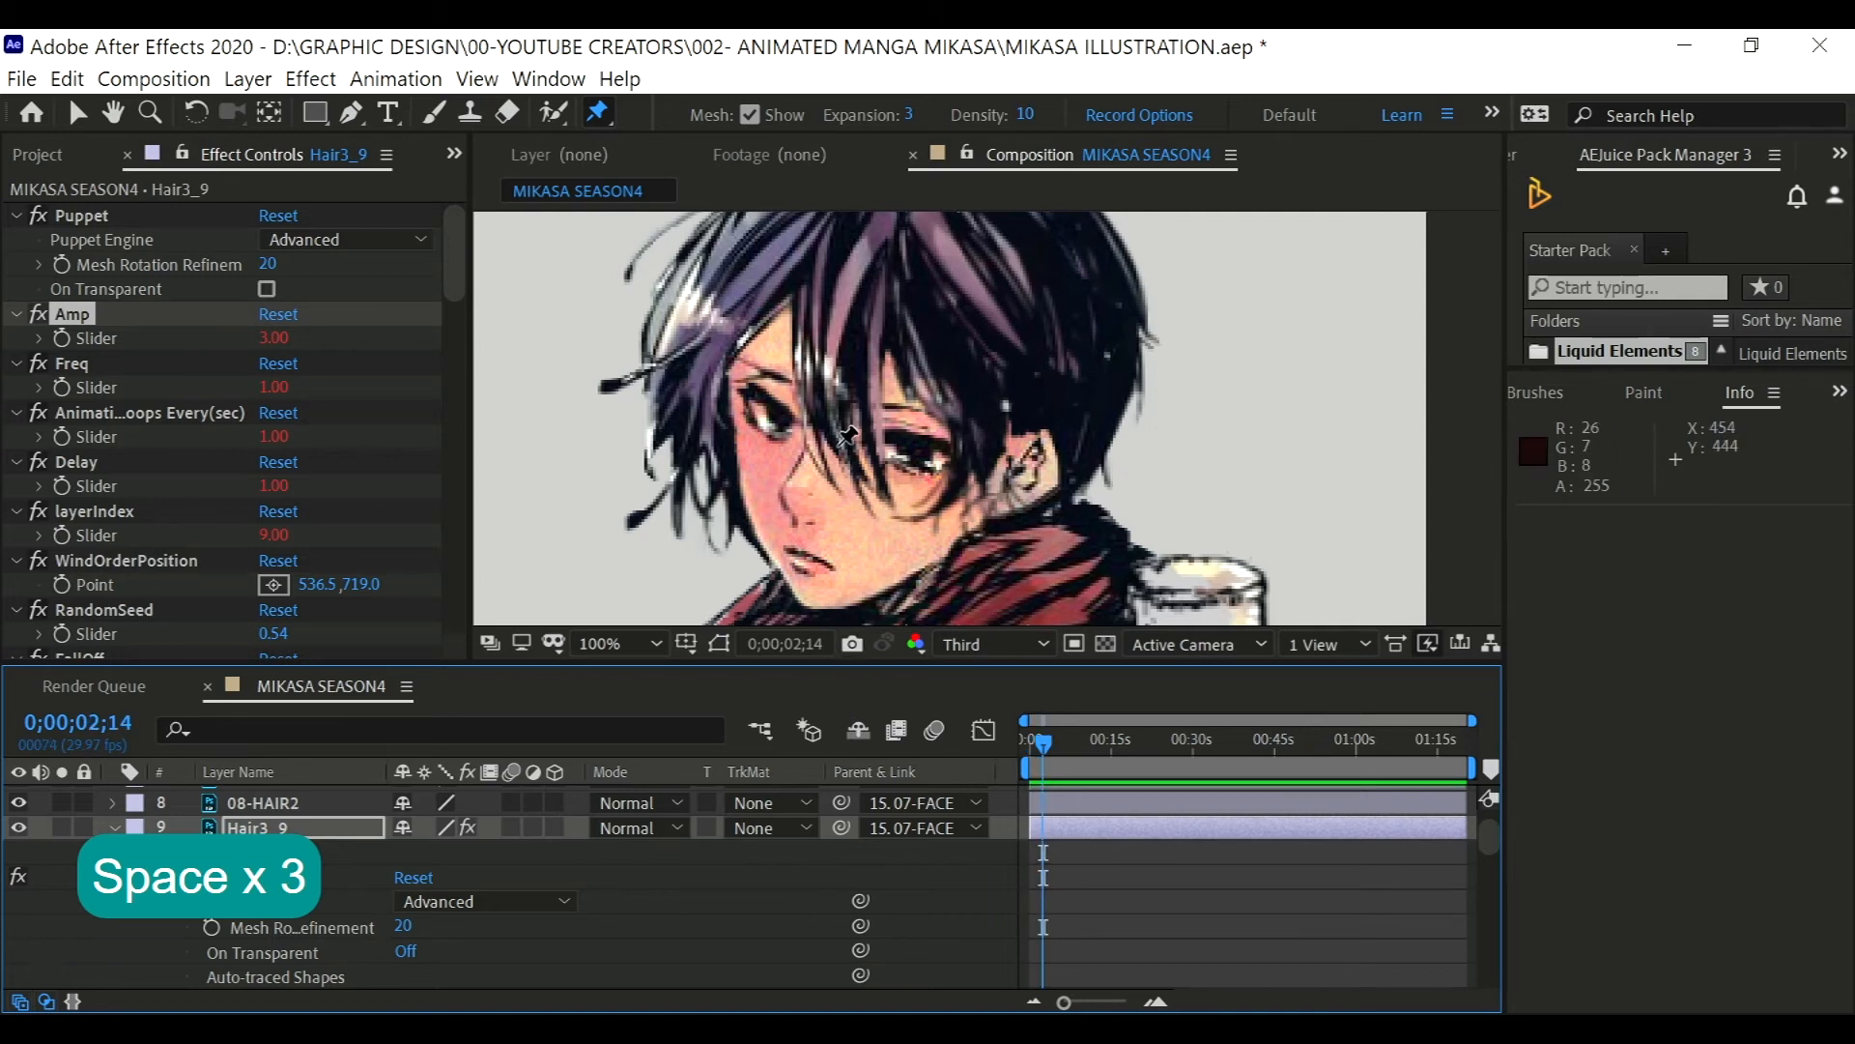
mouse_move(1135, 495)
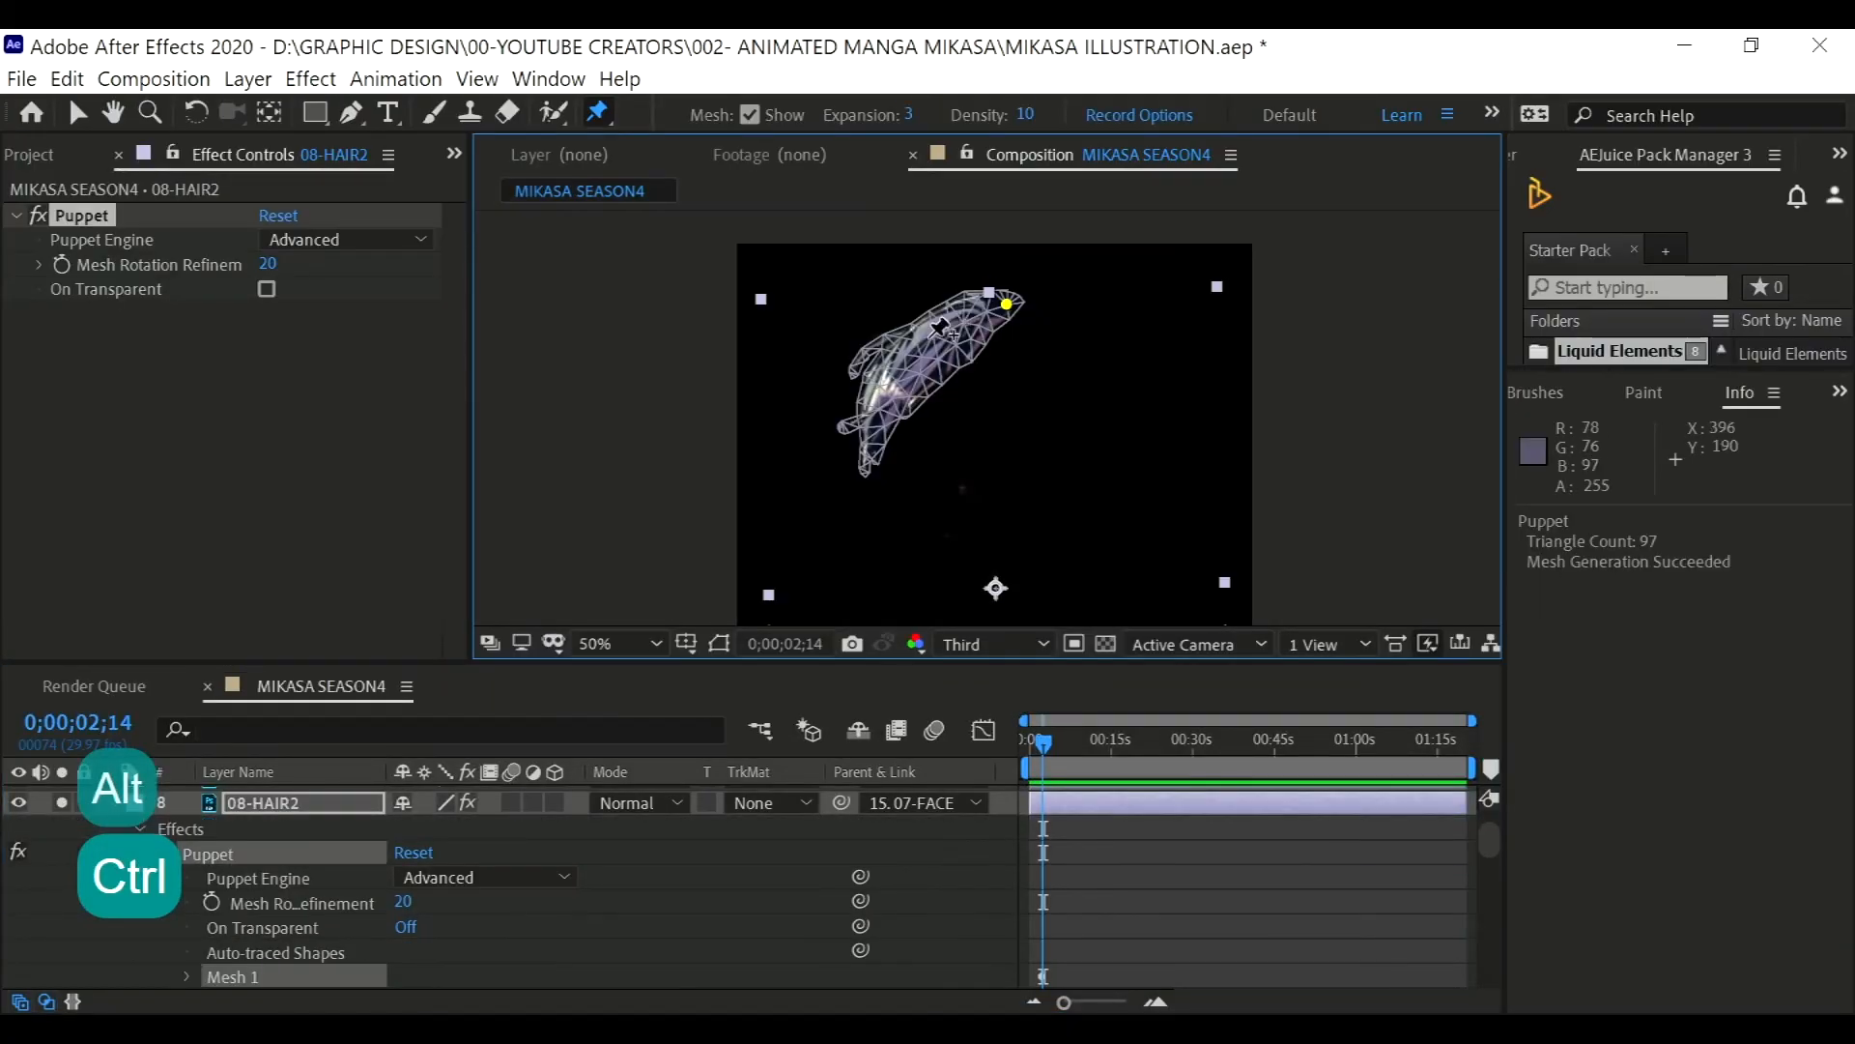
- Pin the HAIR2 strand and run AFPHairRig with Rename Hair2, making Hair2_8
left_click(928, 336)
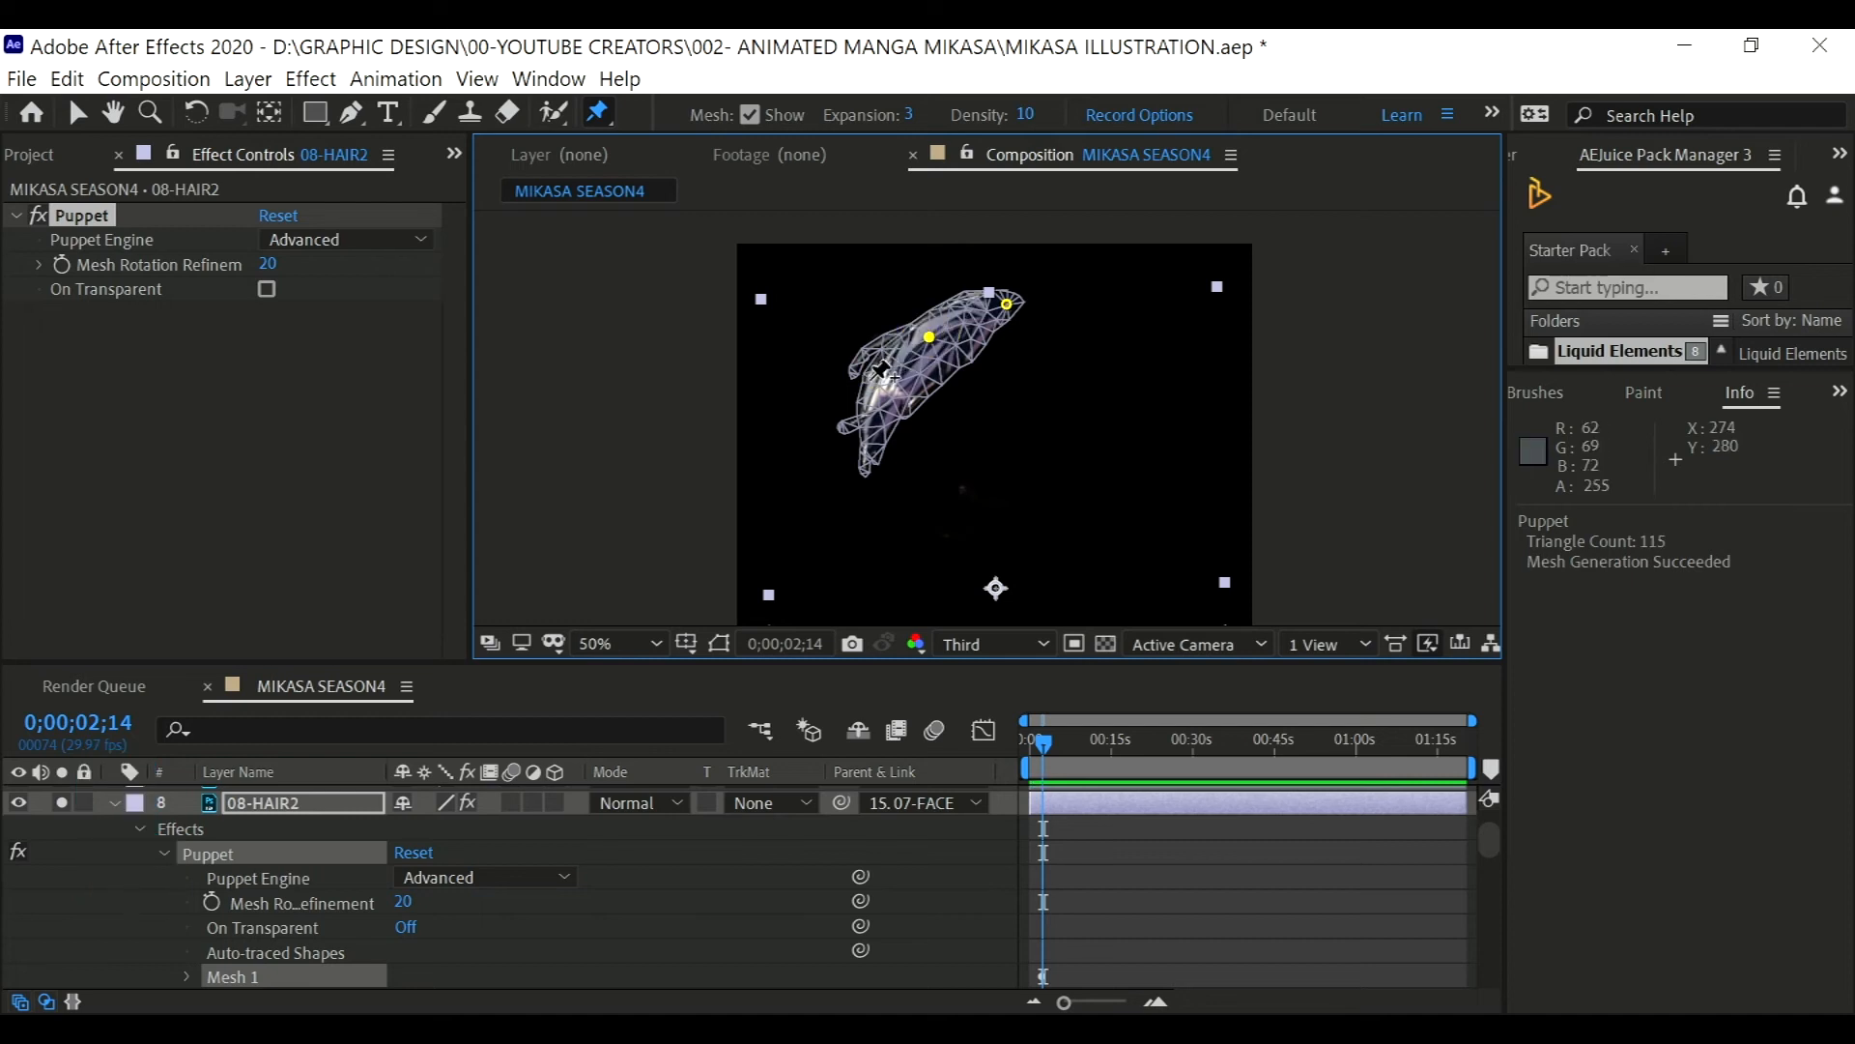
left_click(877, 394)
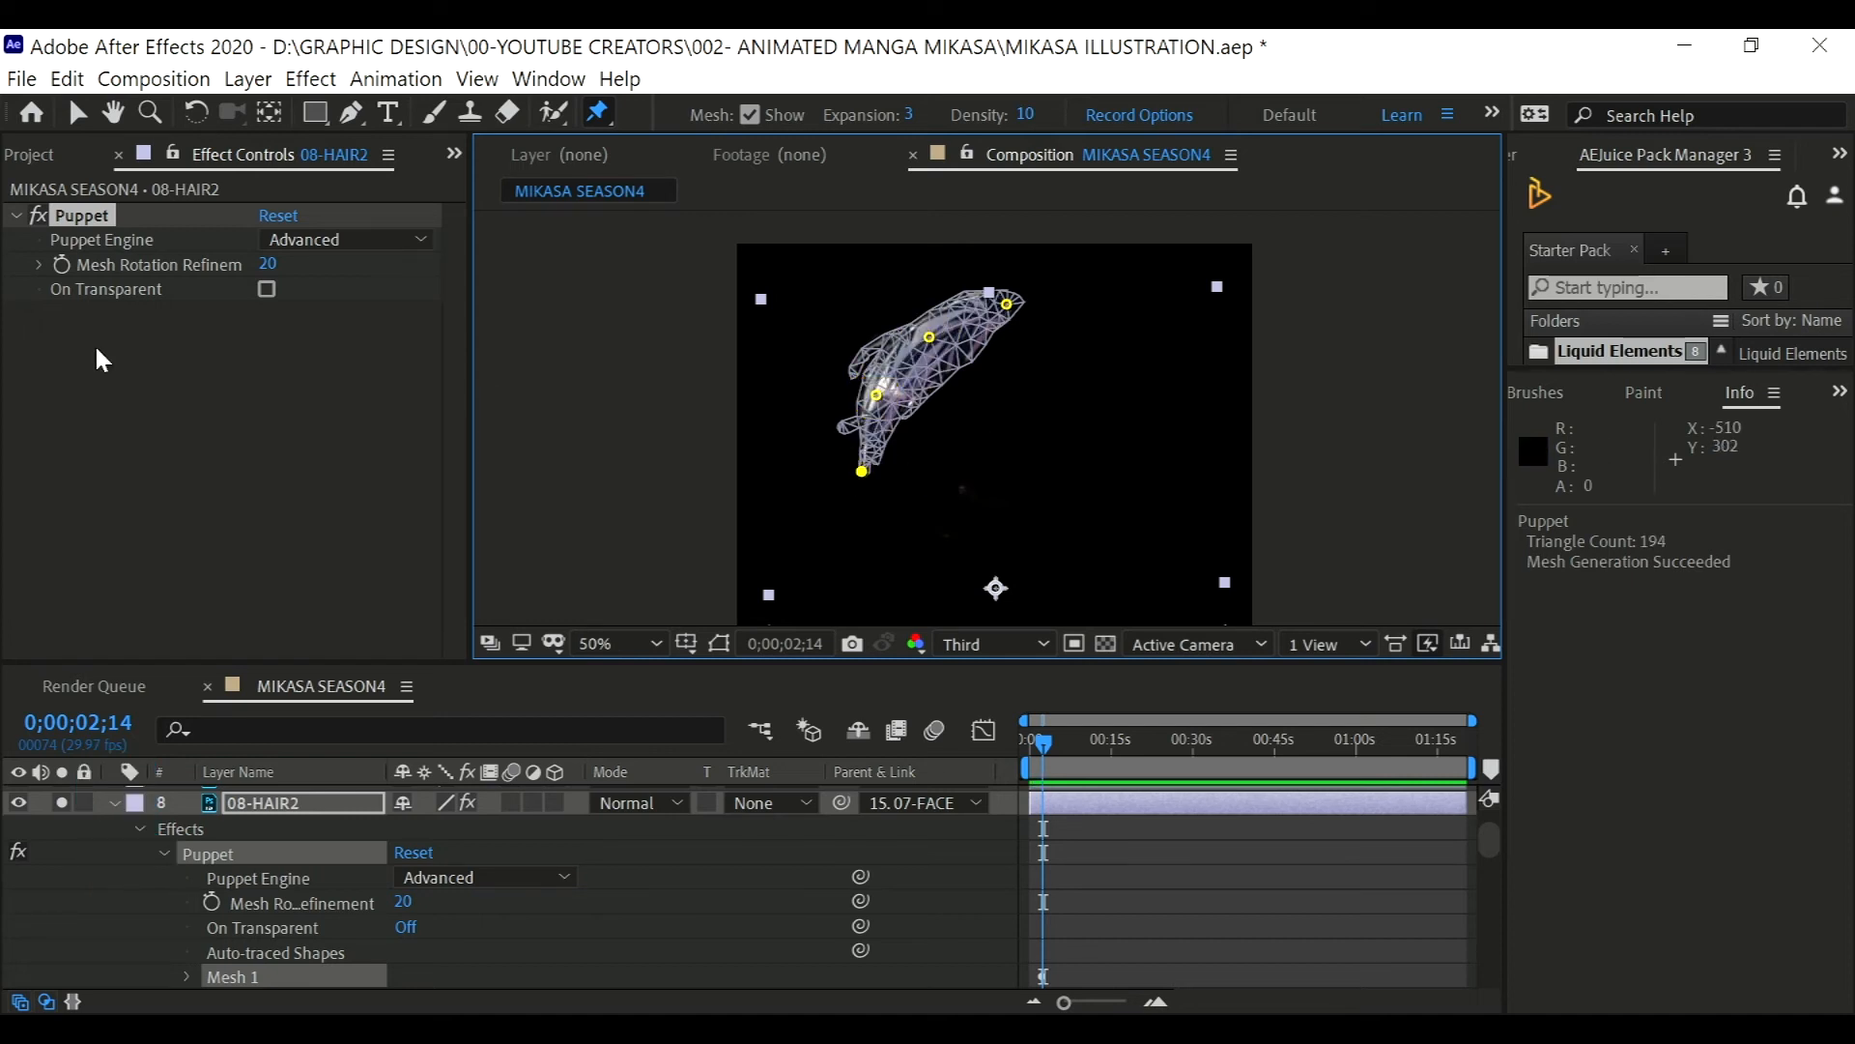
left_click(21, 79)
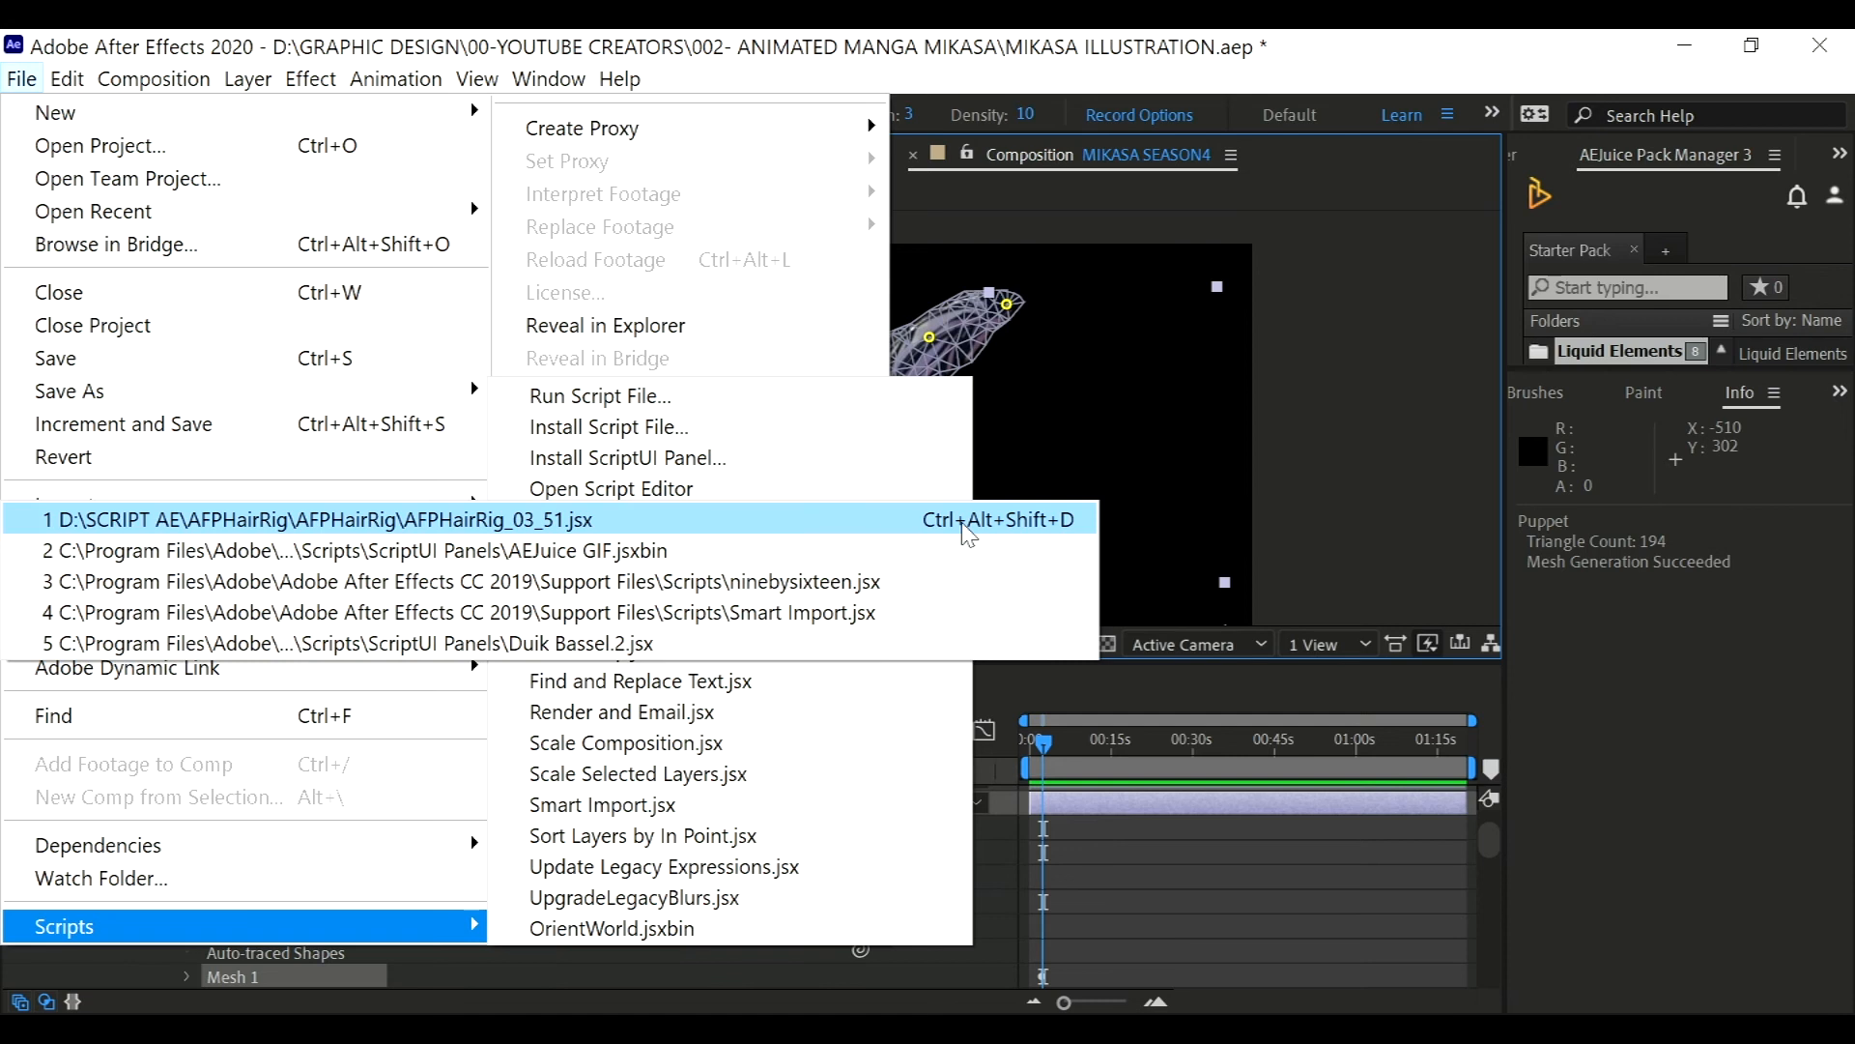
left_click(313, 520)
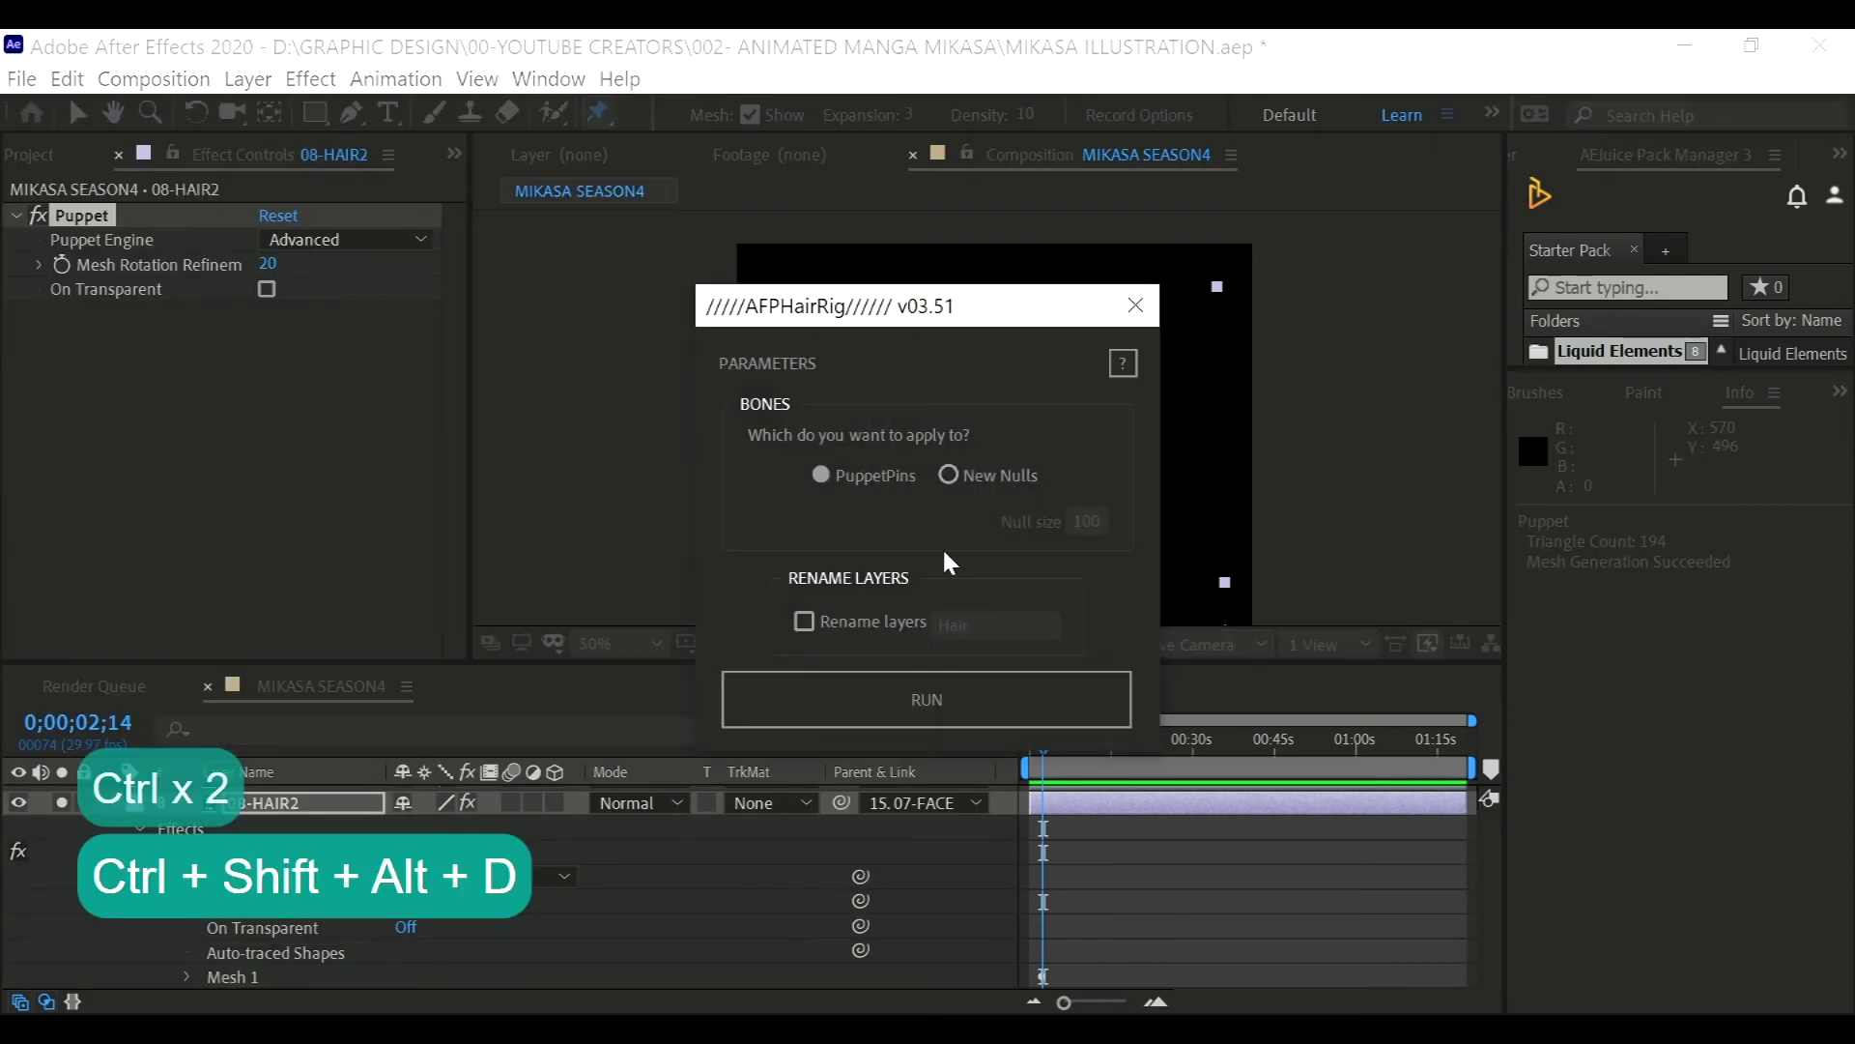
left_click(804, 622)
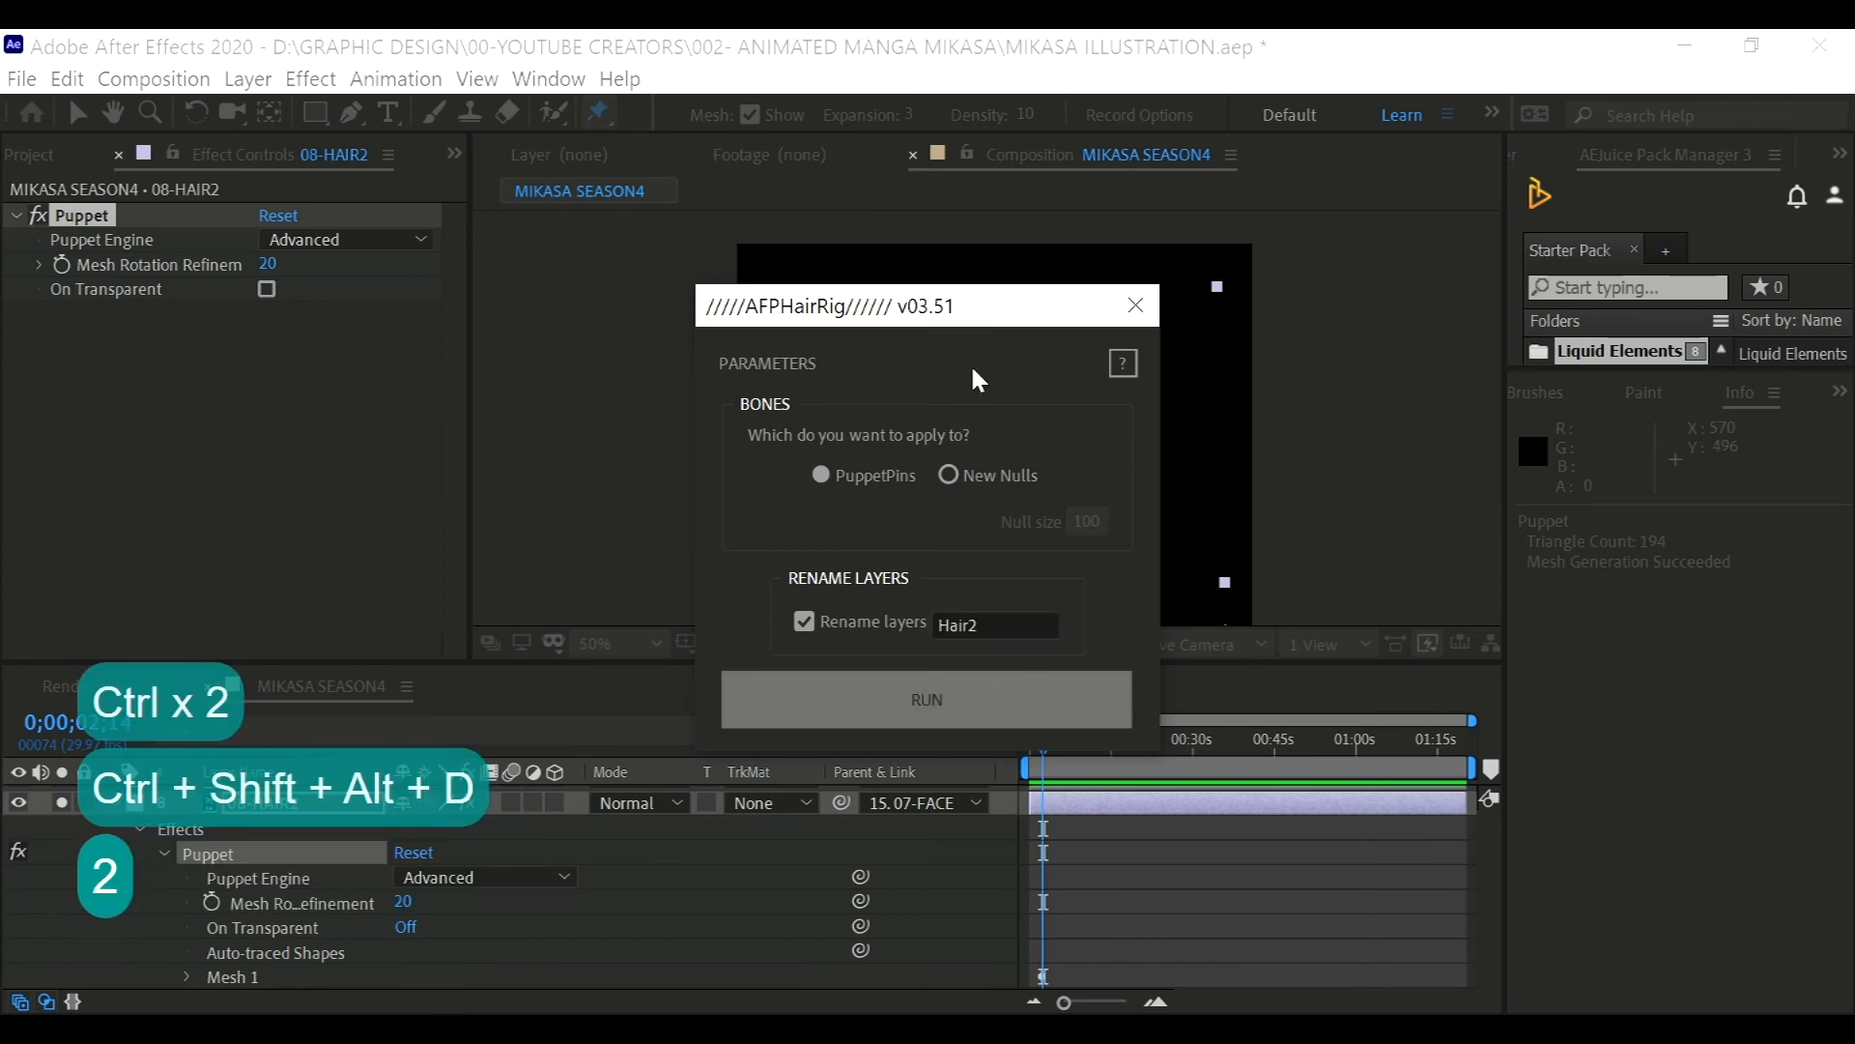
left_click(925, 700)
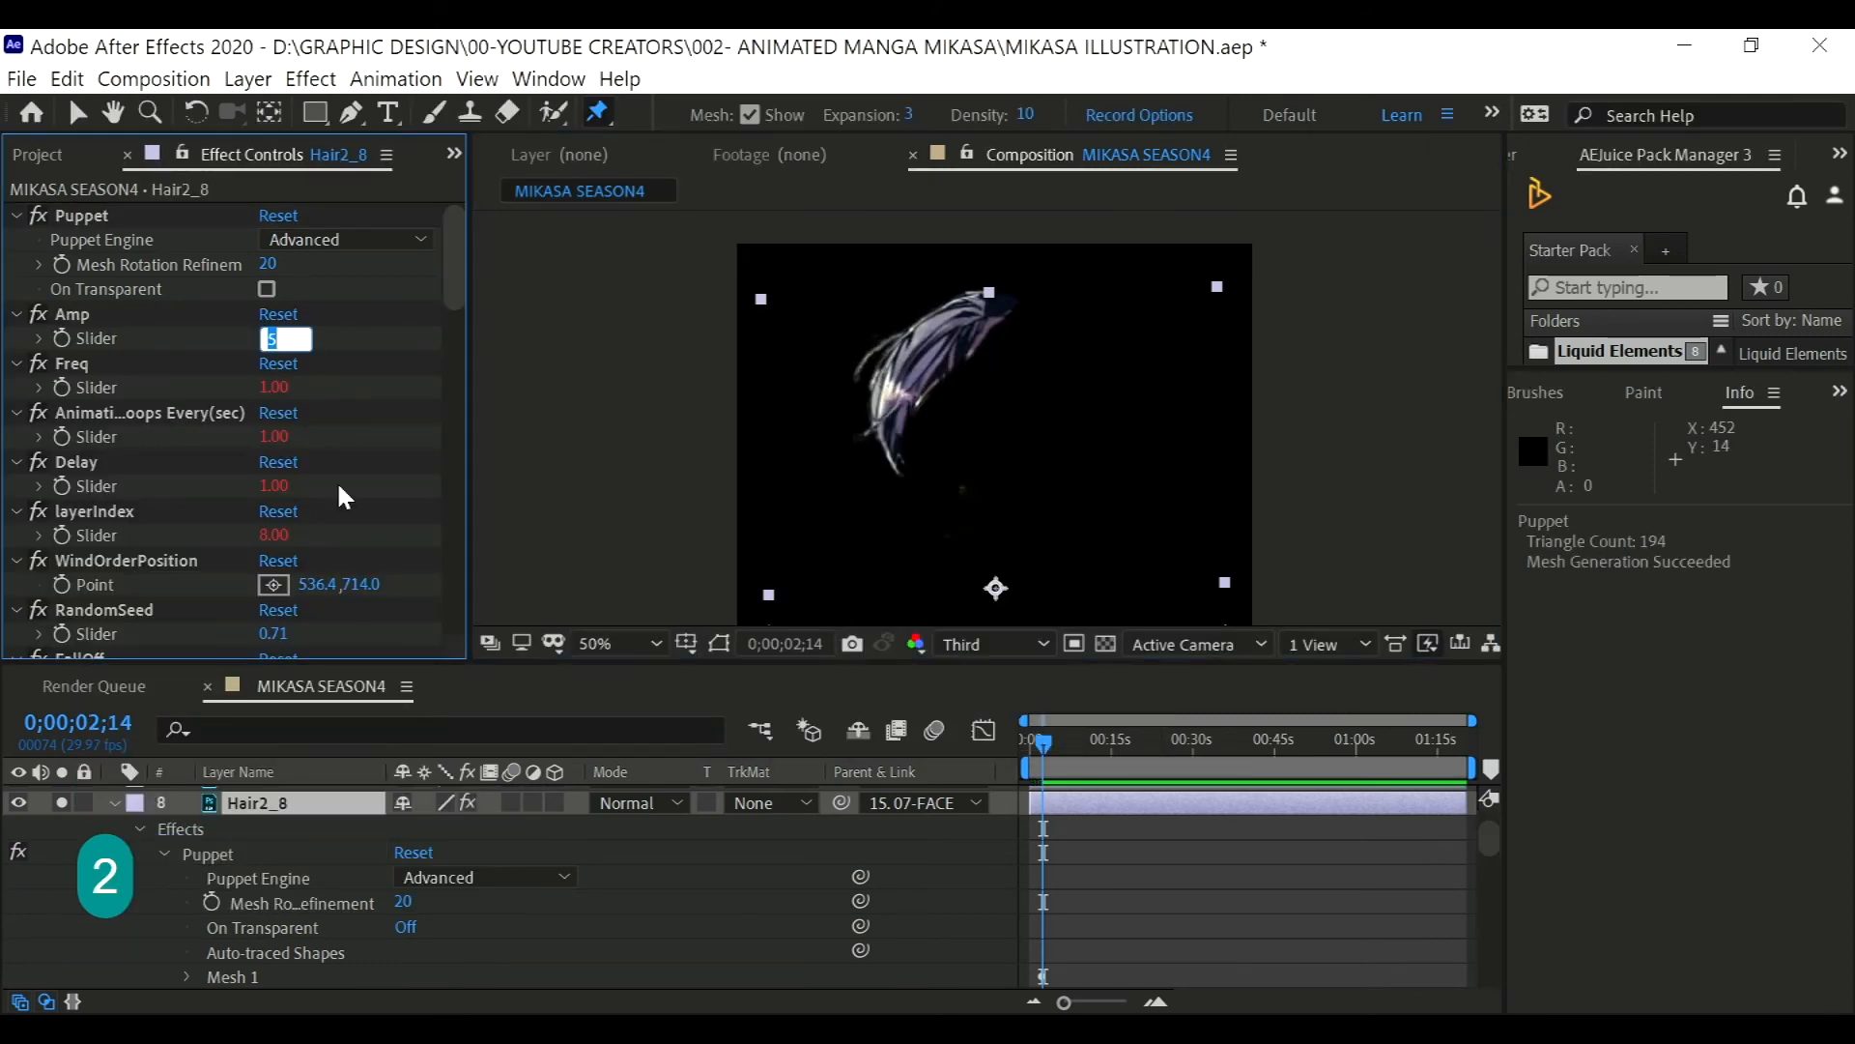
- Set Hair2_8's Amp to 2 and preview the back hair animation
key("Return")
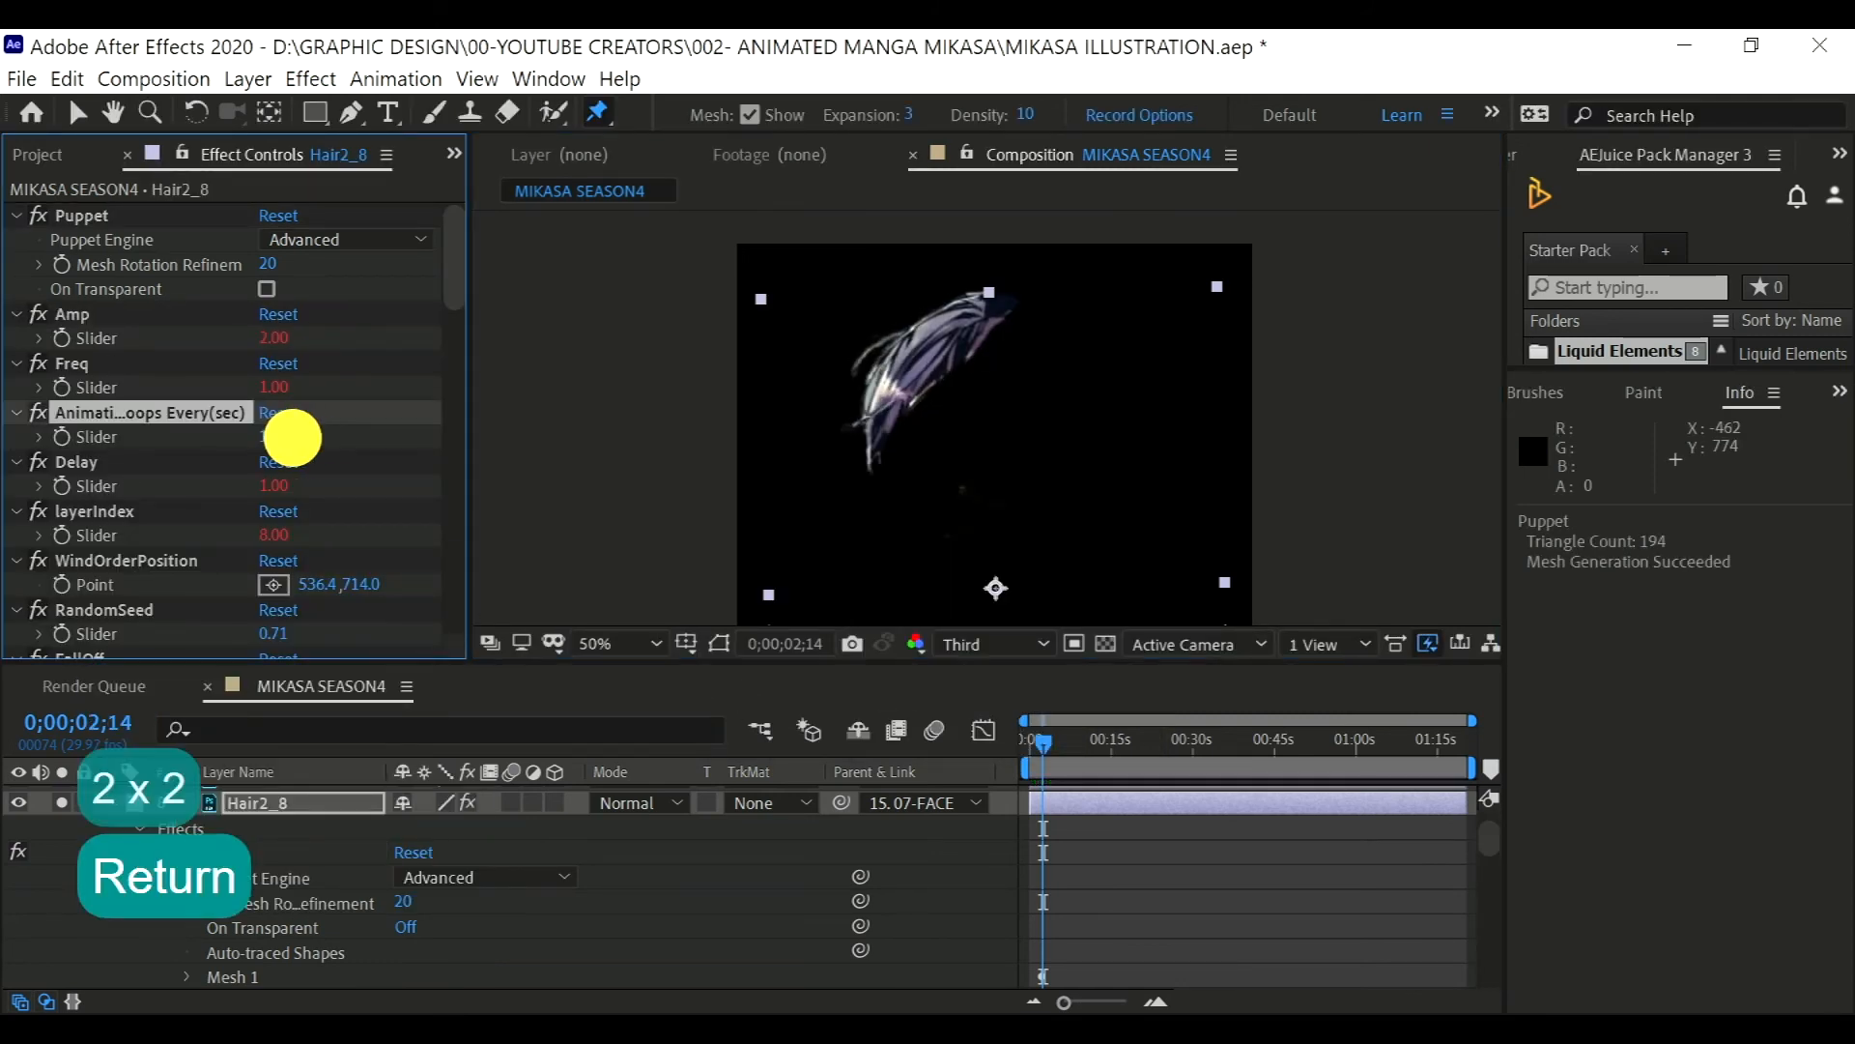
key("Space")
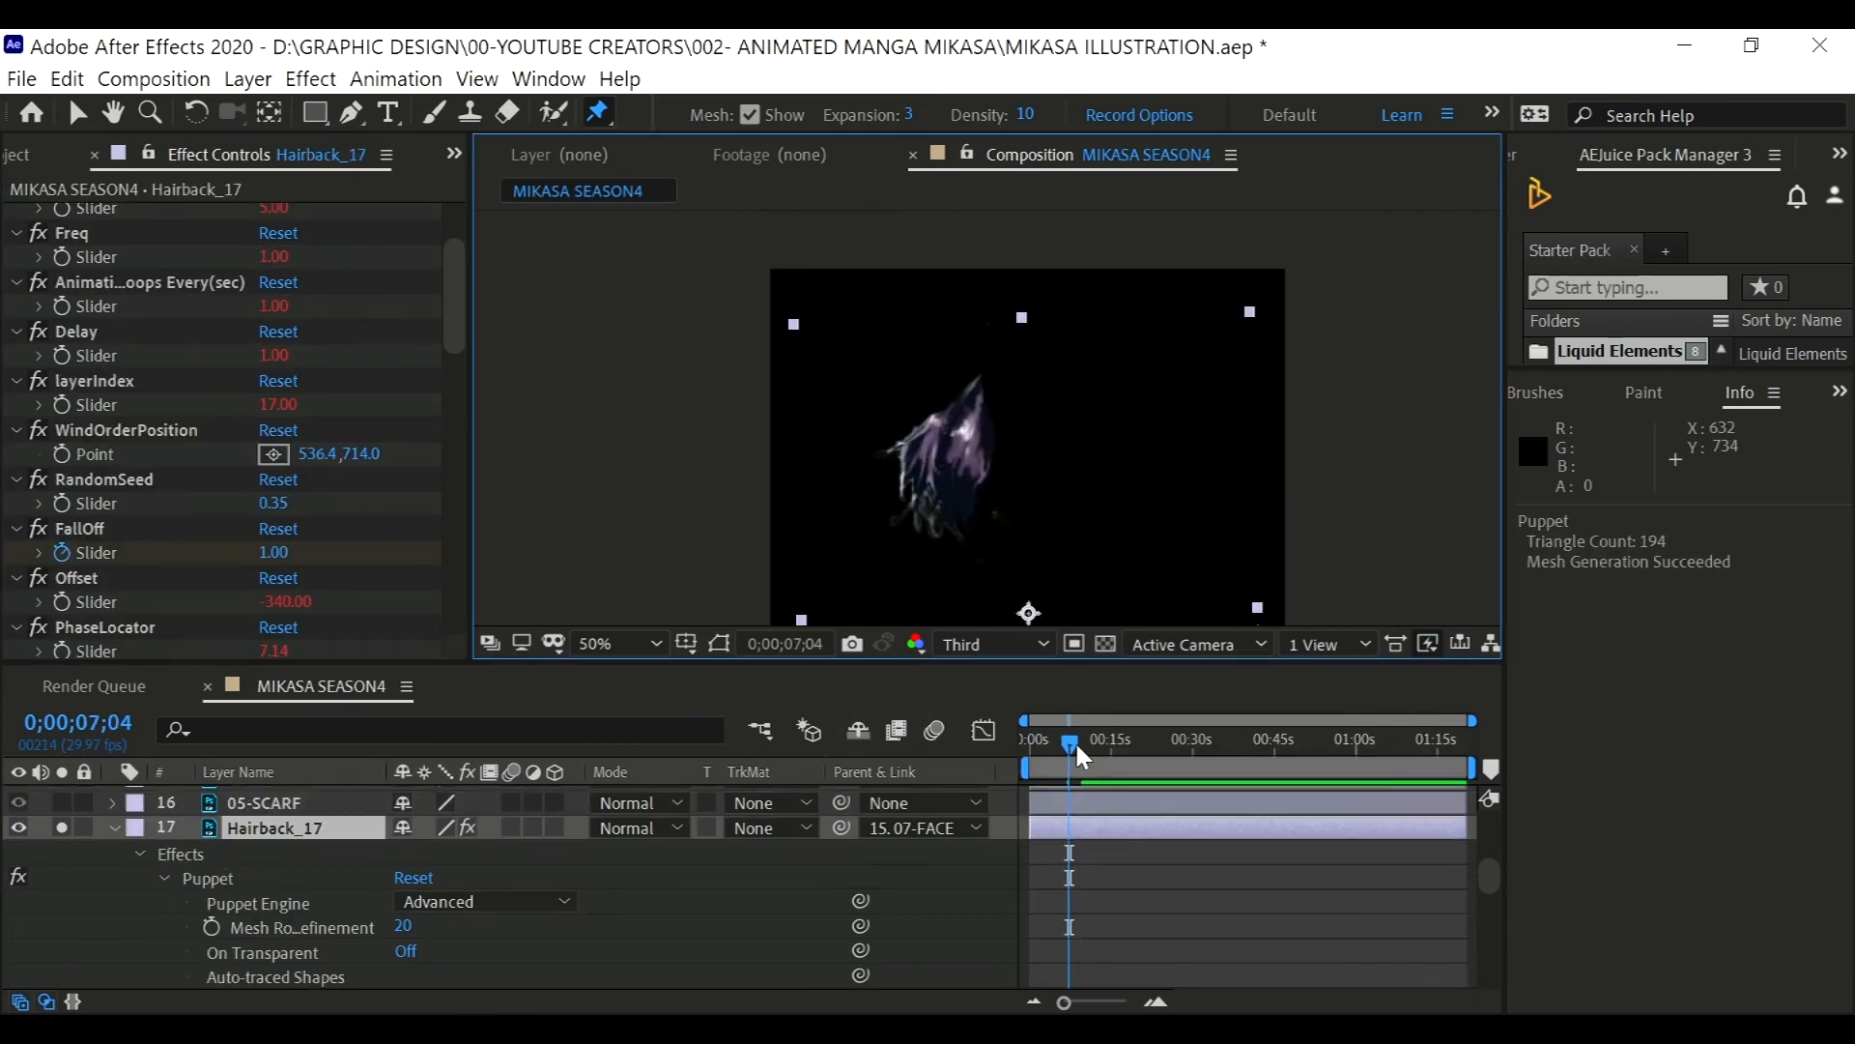
key("Space")
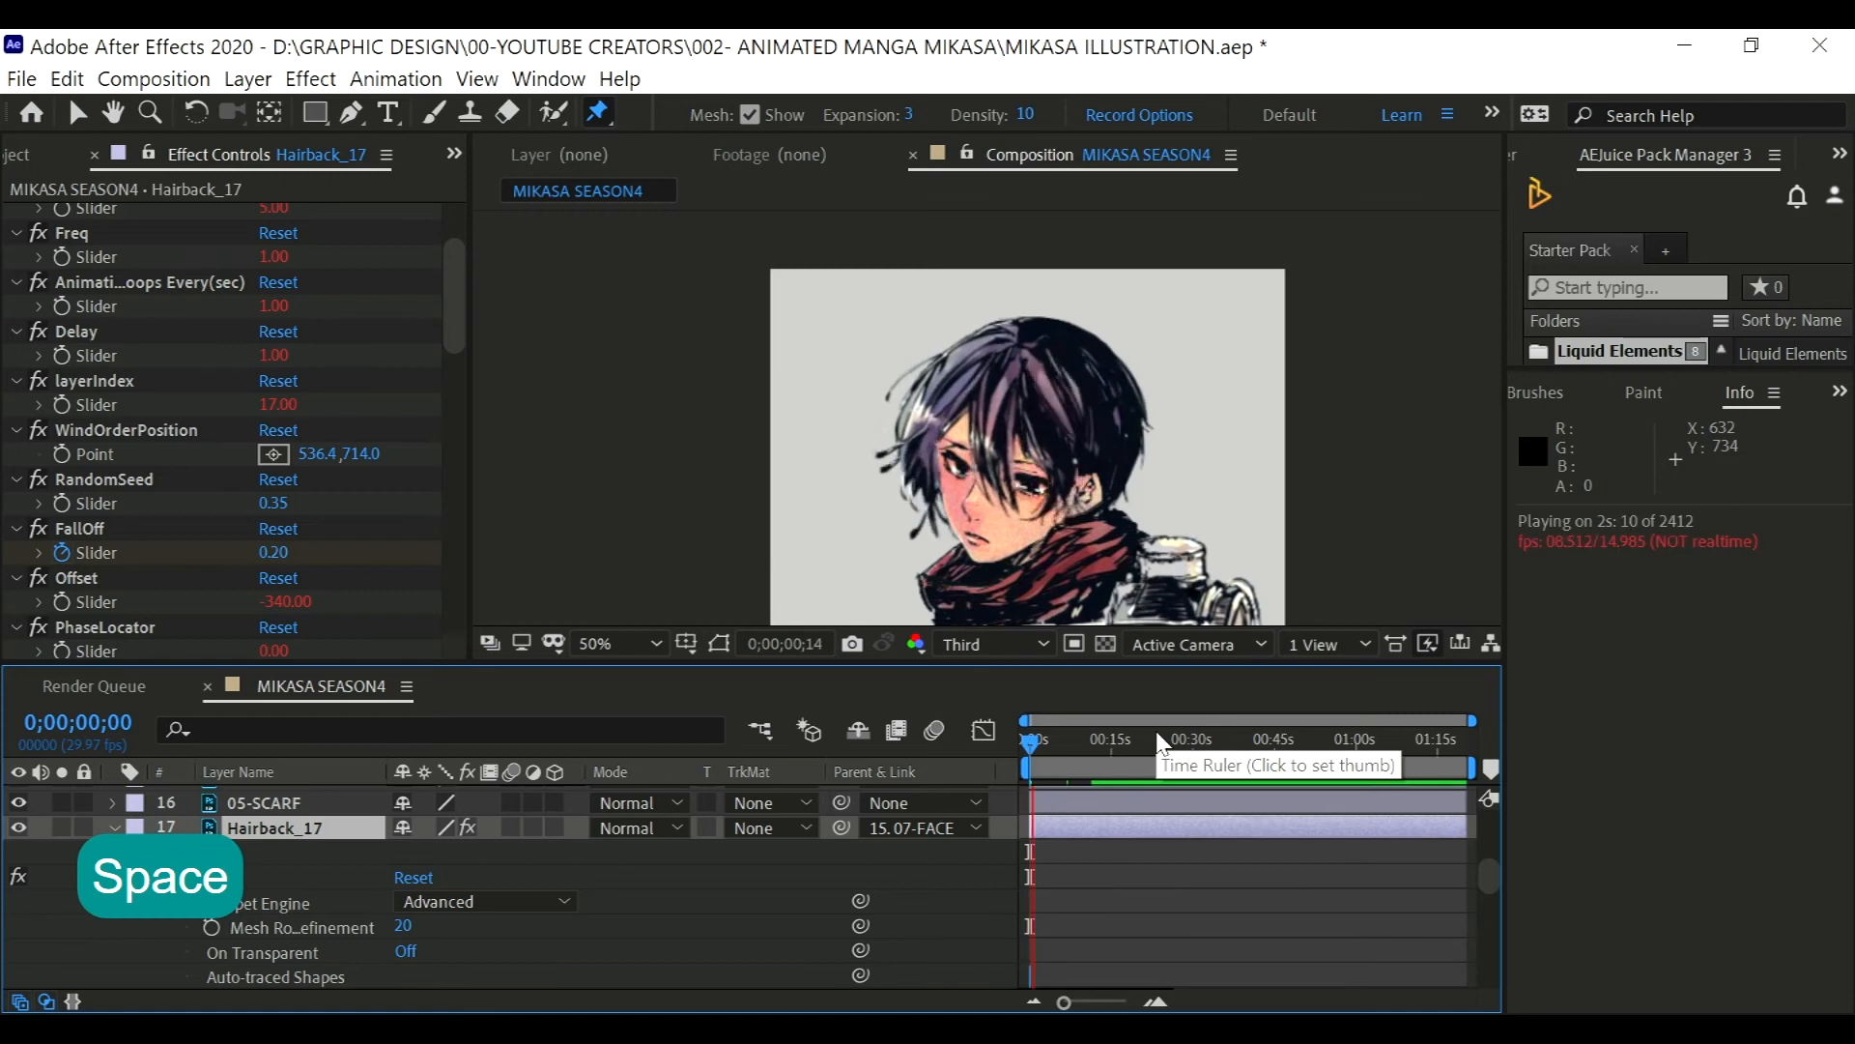
key("space")
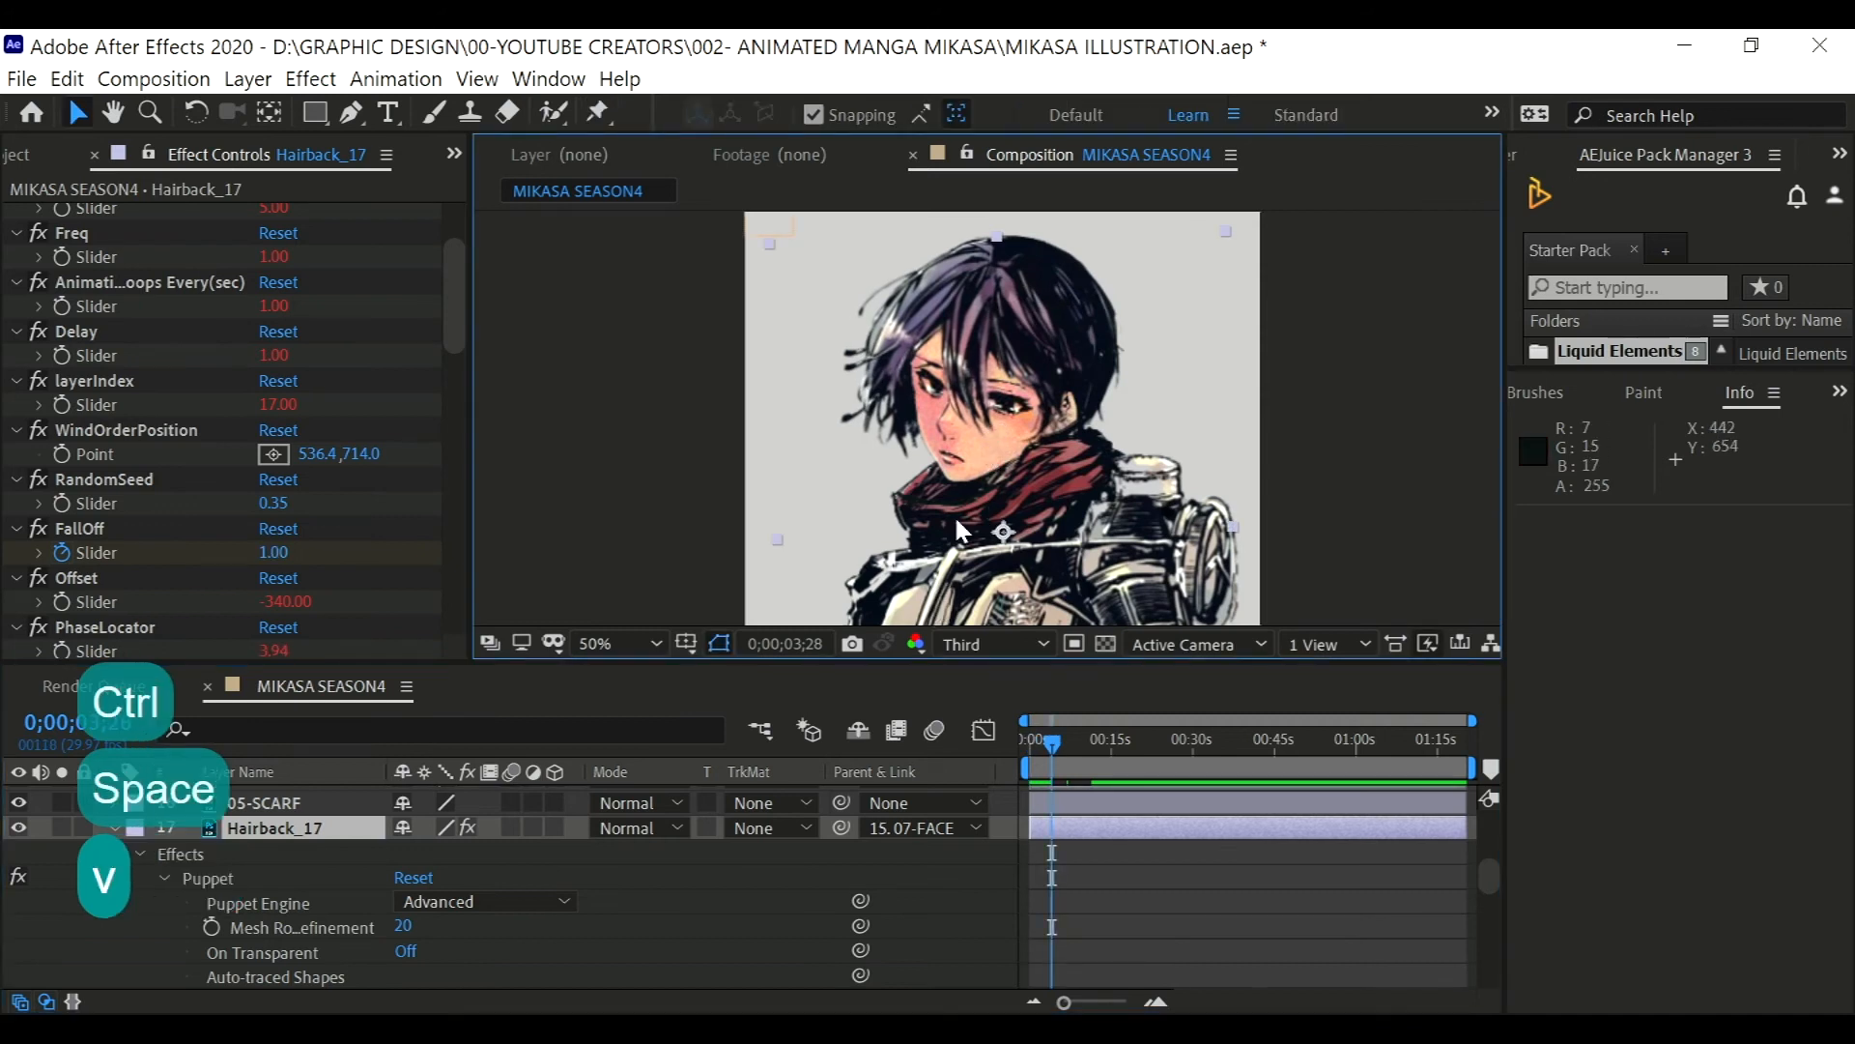
- Adjust Hairback FallOff and MASTER windStartPoint to 946,716, then preview
left_click_drag(1052, 746, 1051, 746)
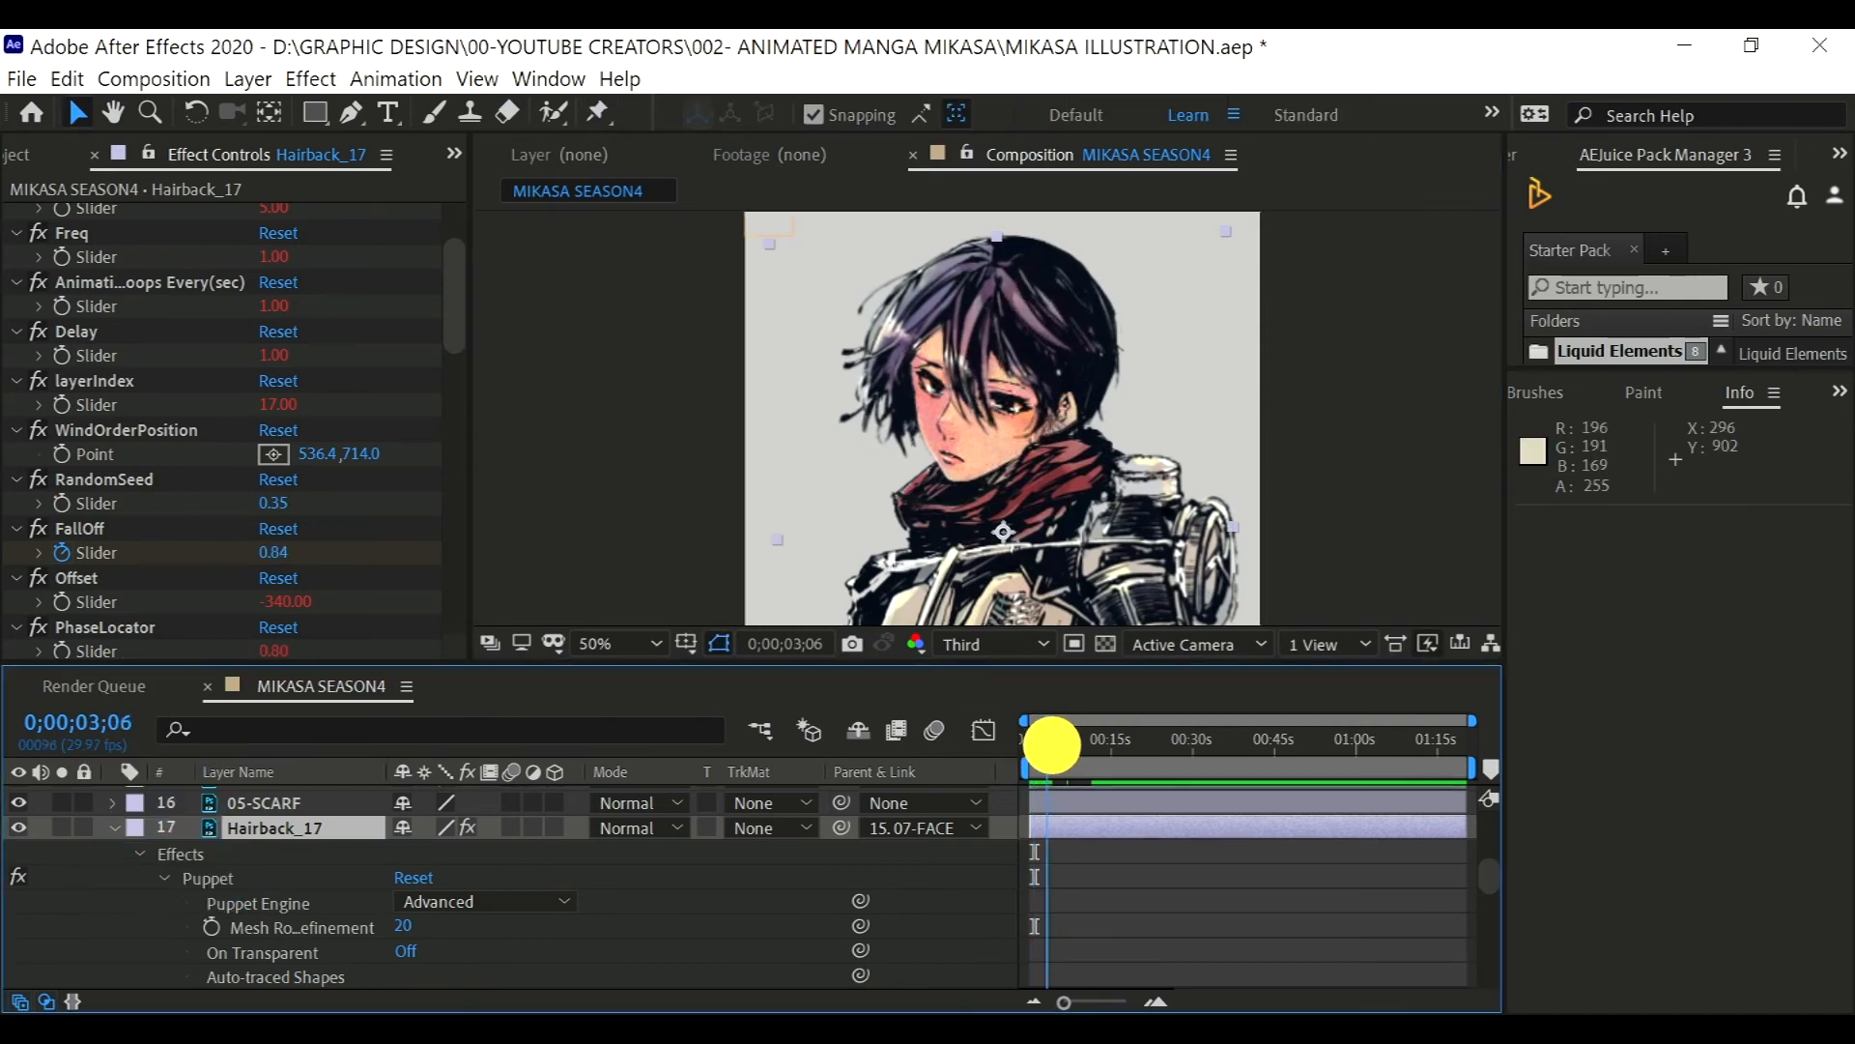
key("Space")
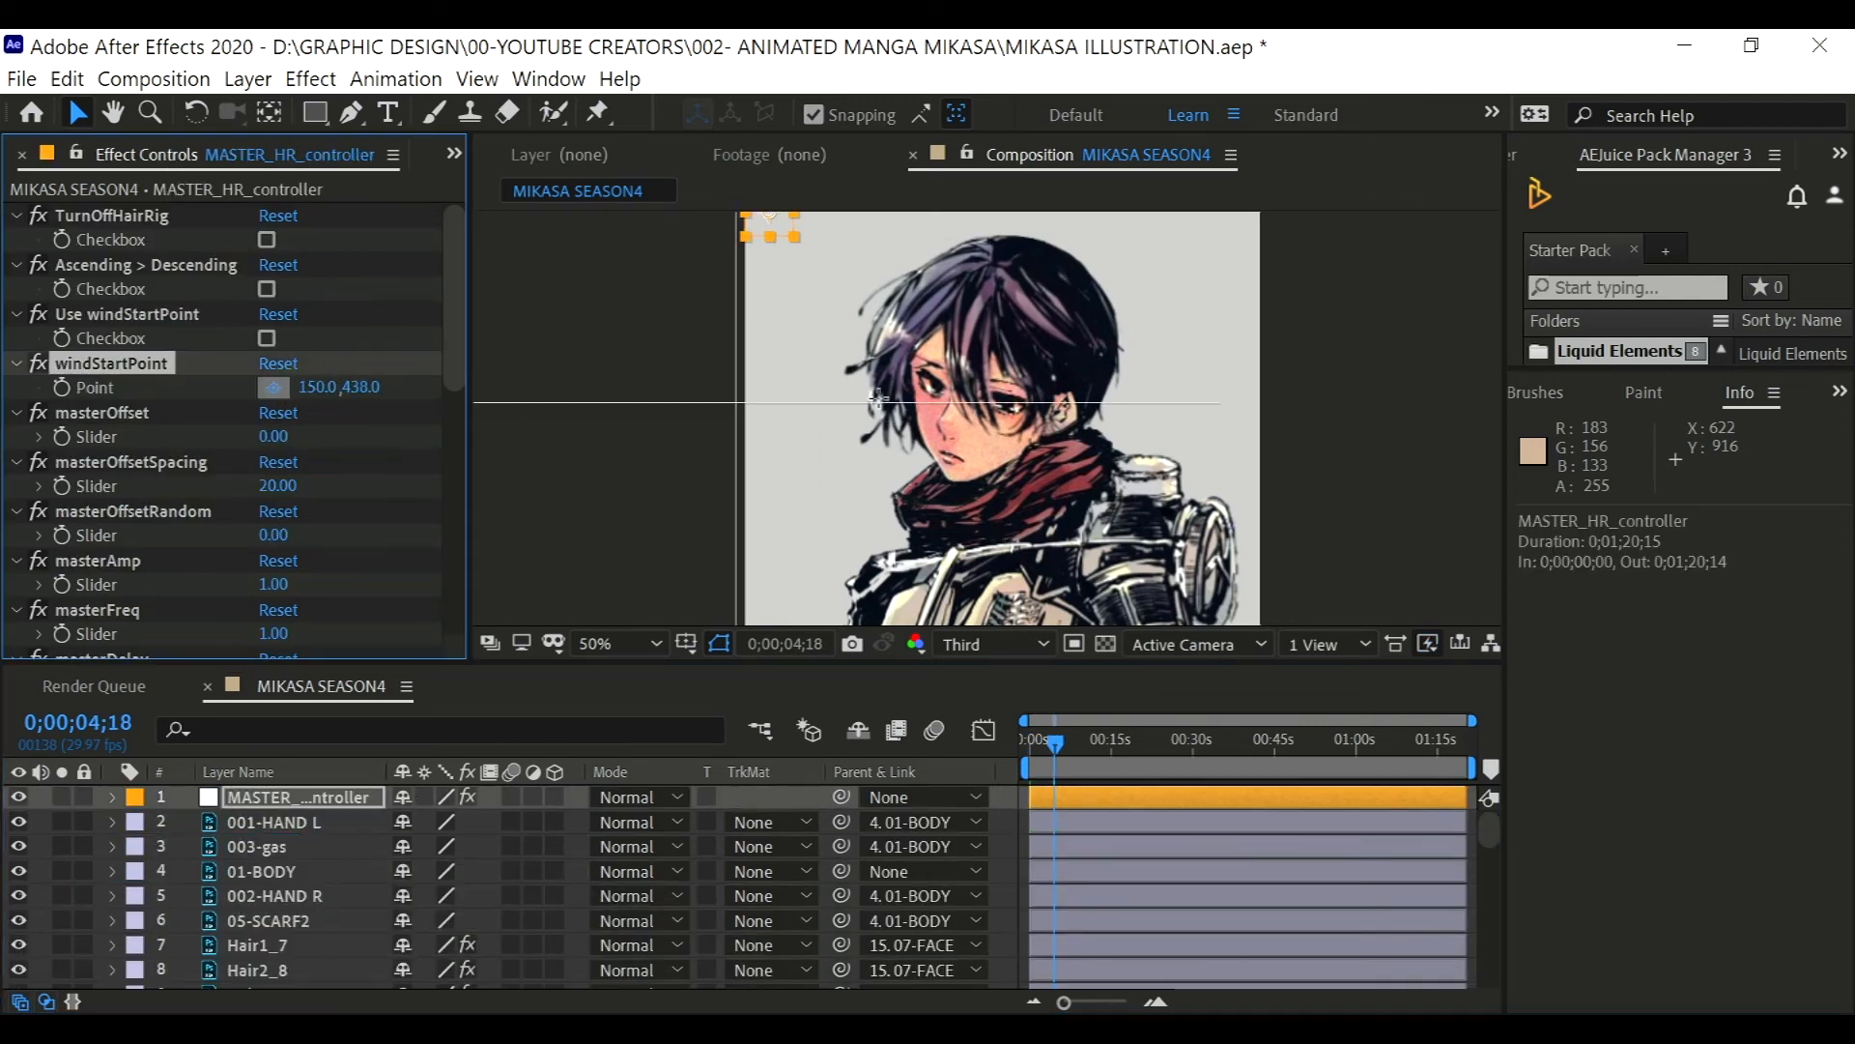
key("space")
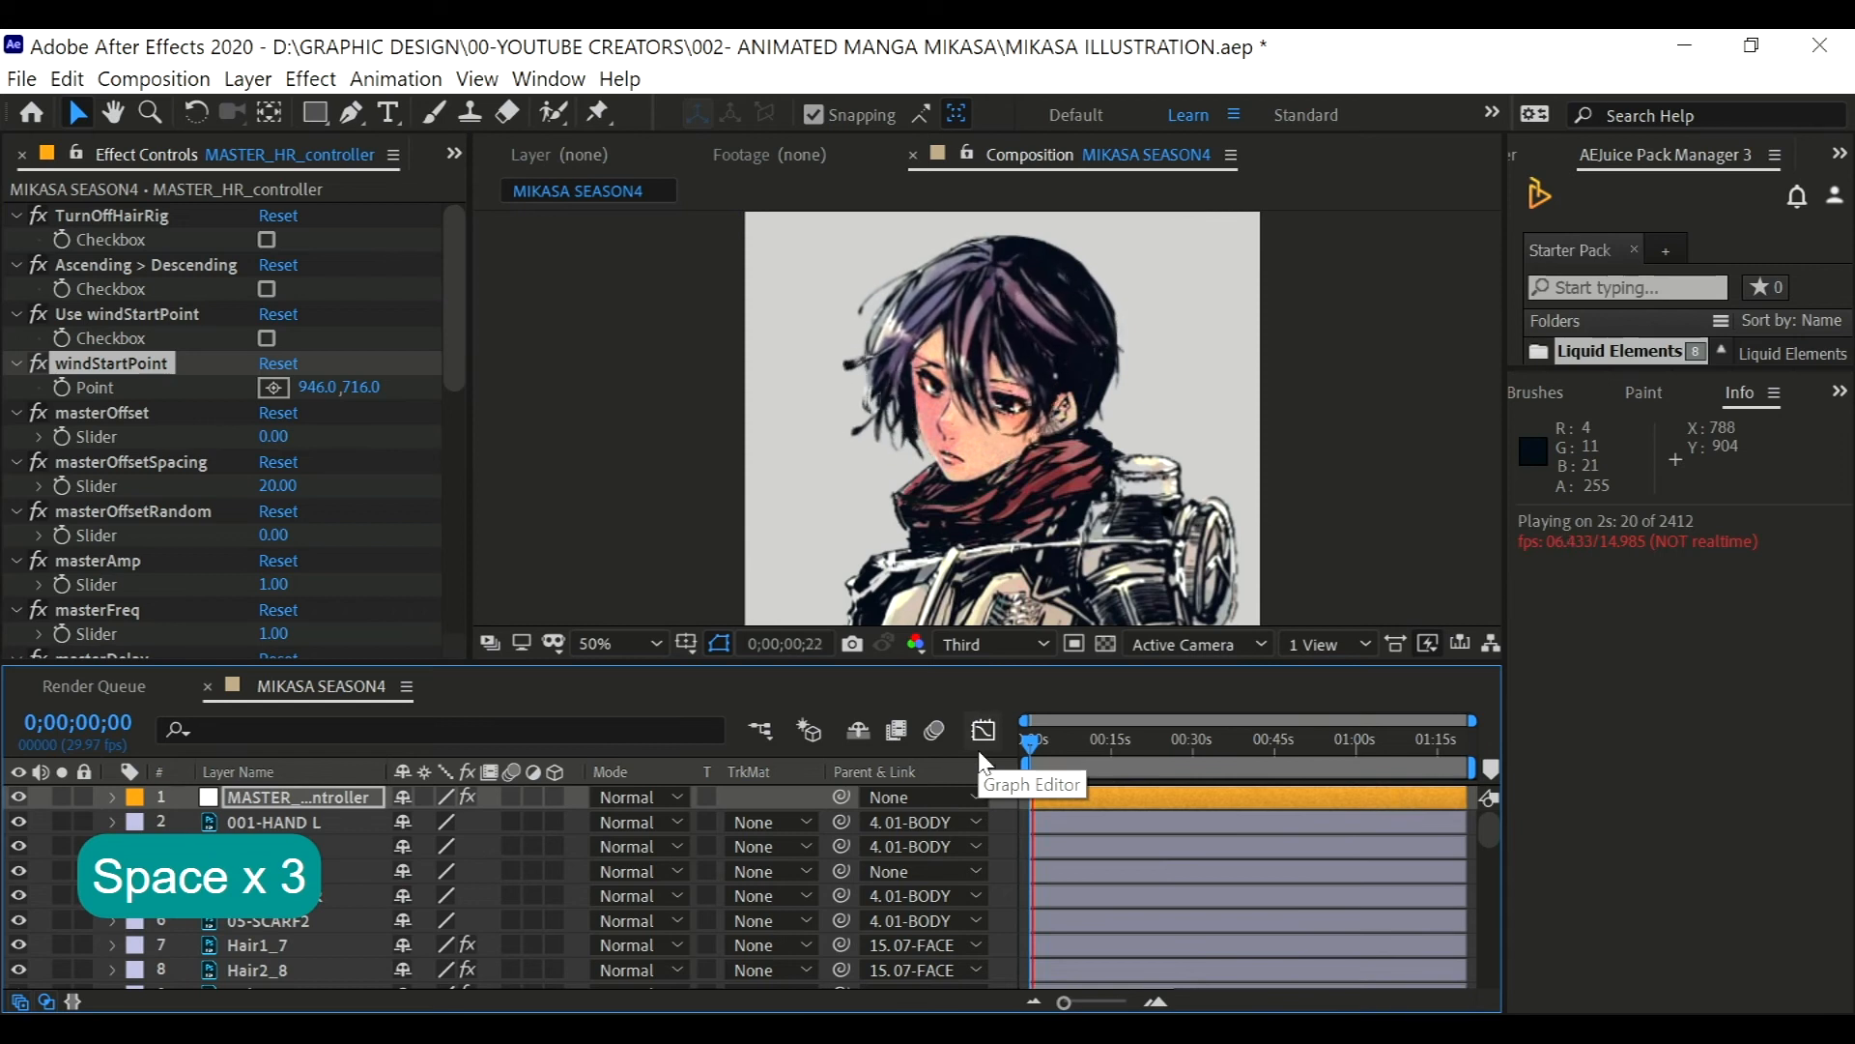
key("space")
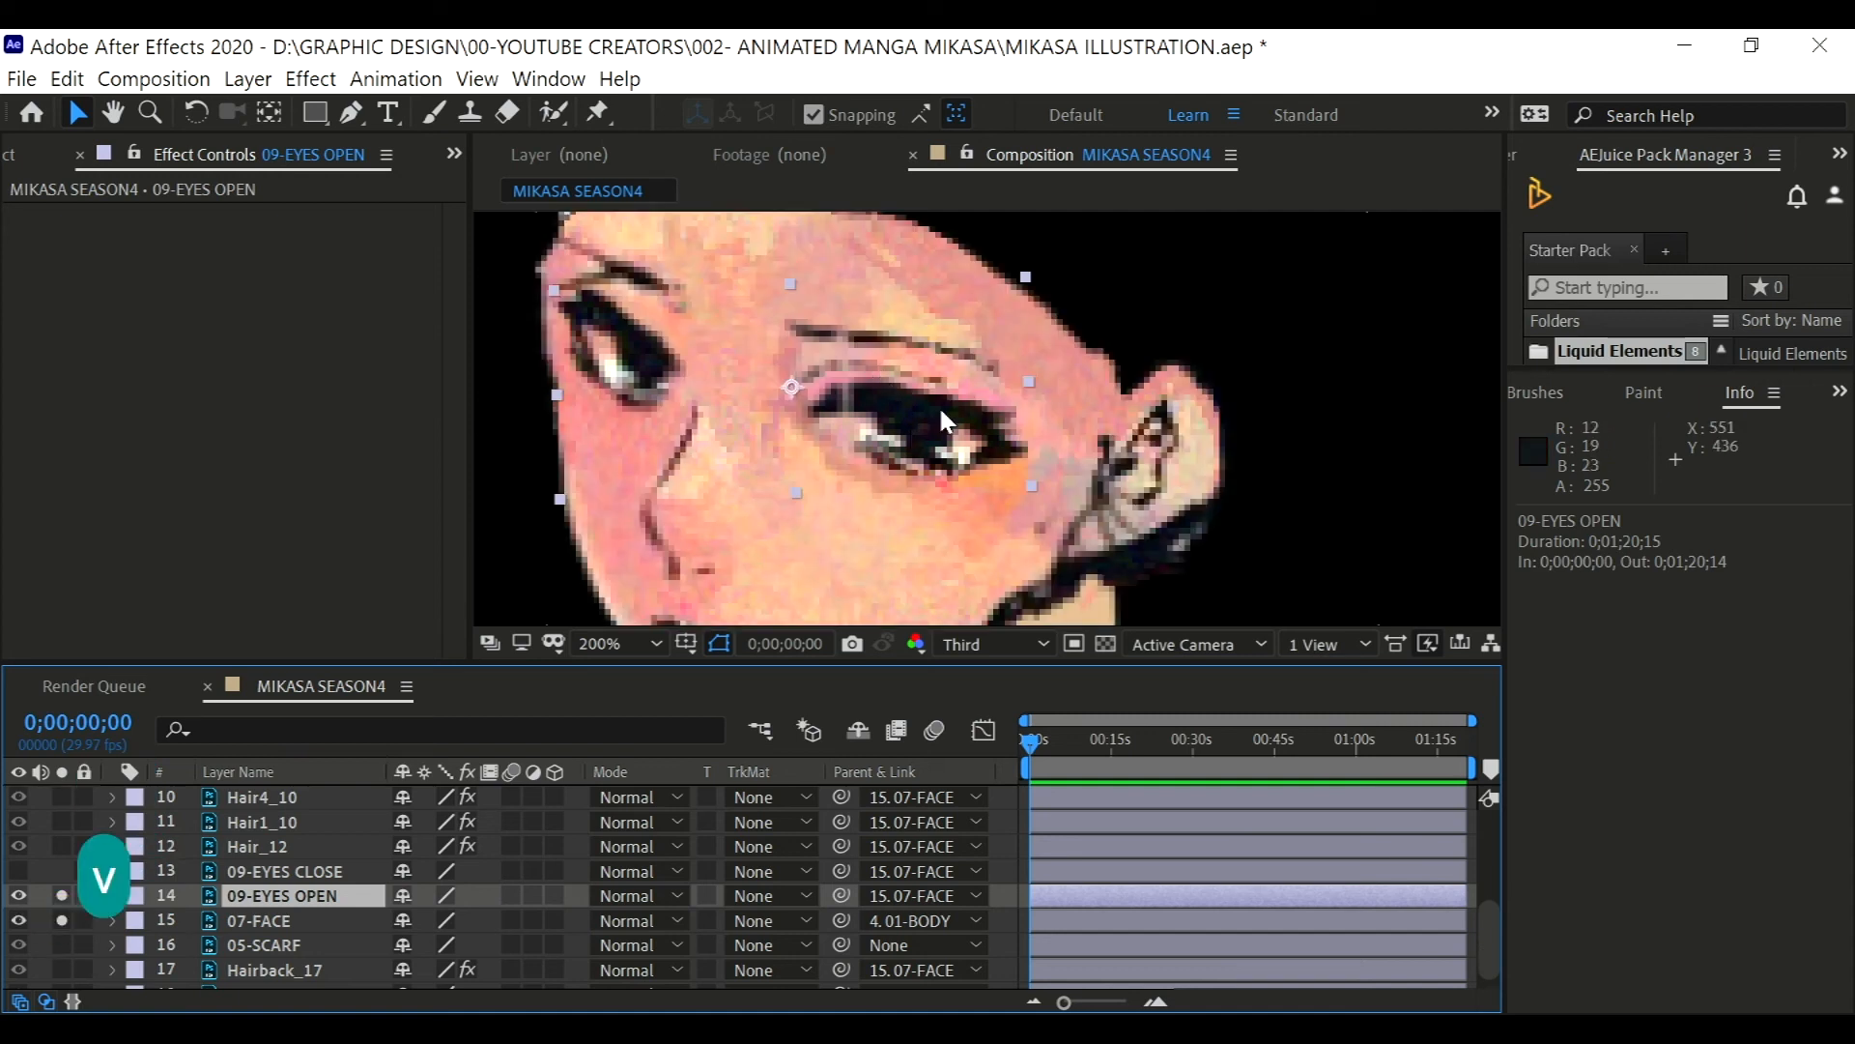
mouse_move(657, 336)
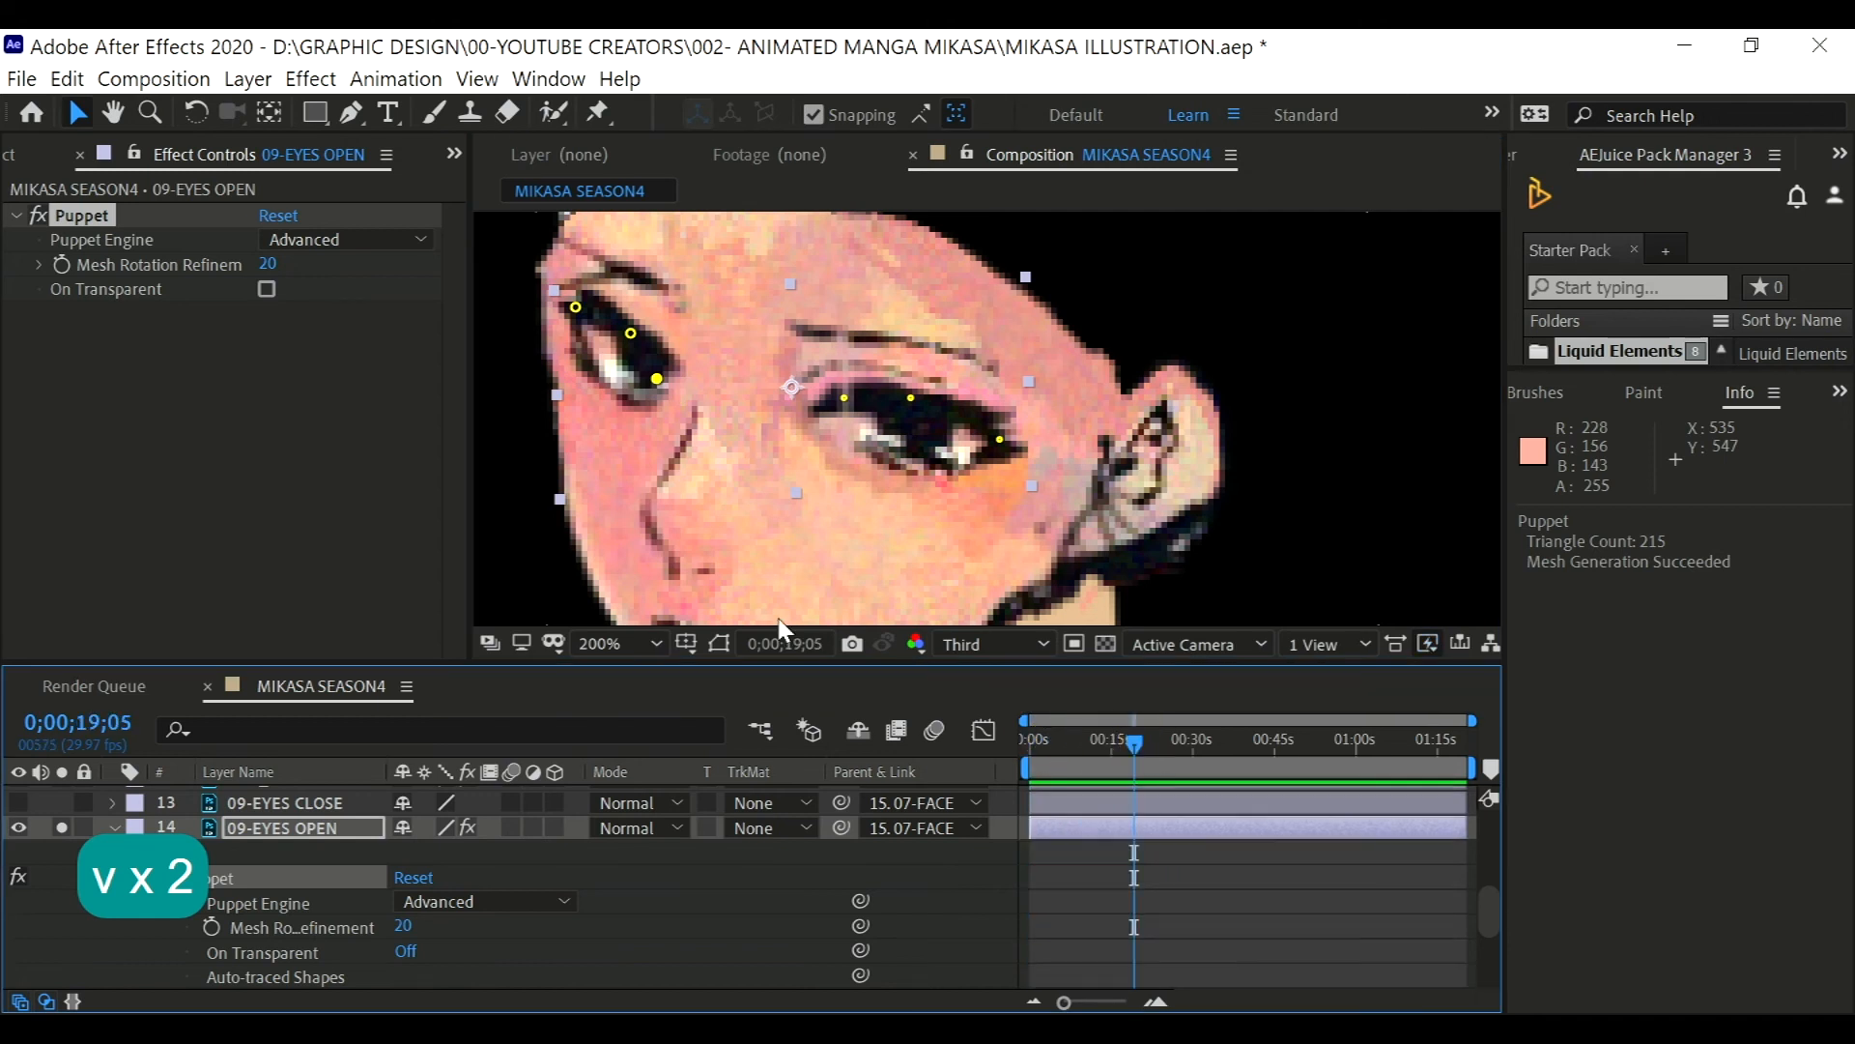
- Undo the accidental puppet pin moves on the open eyes and jump to around six seconds
key("ctrl+z")
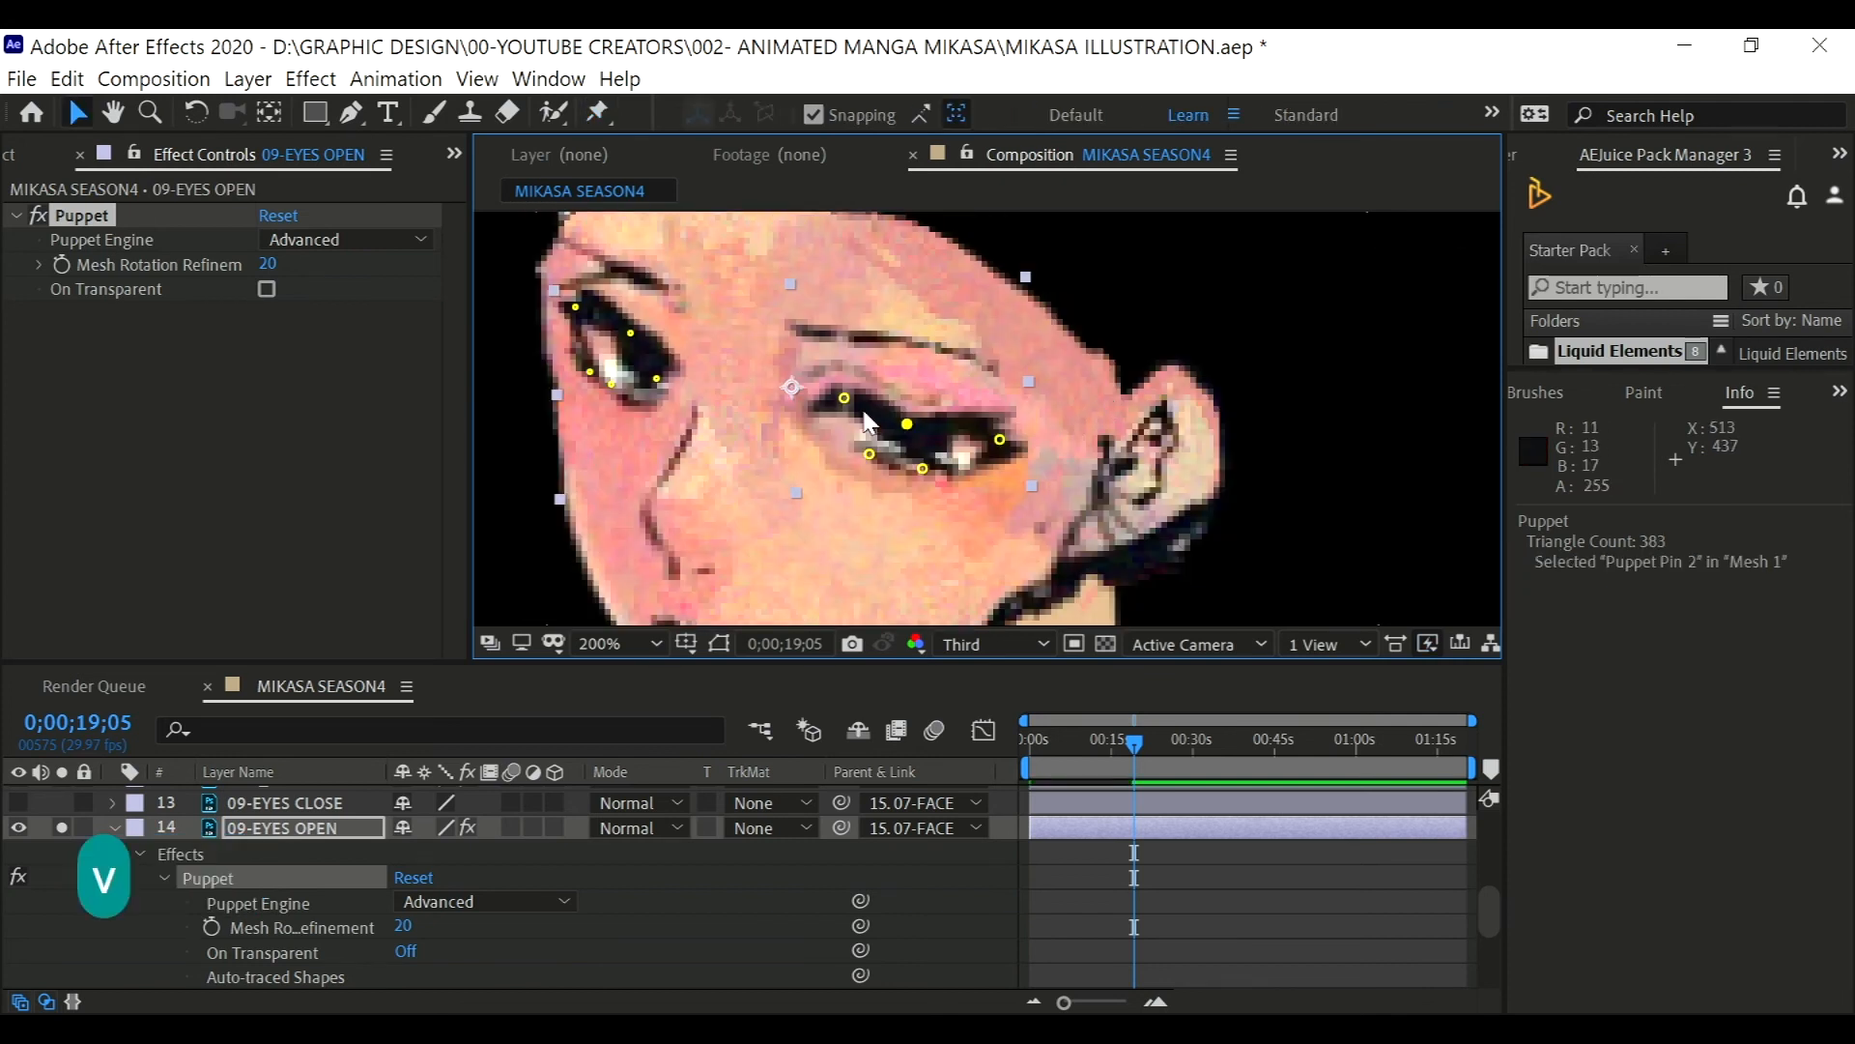
key("ctrl+z")
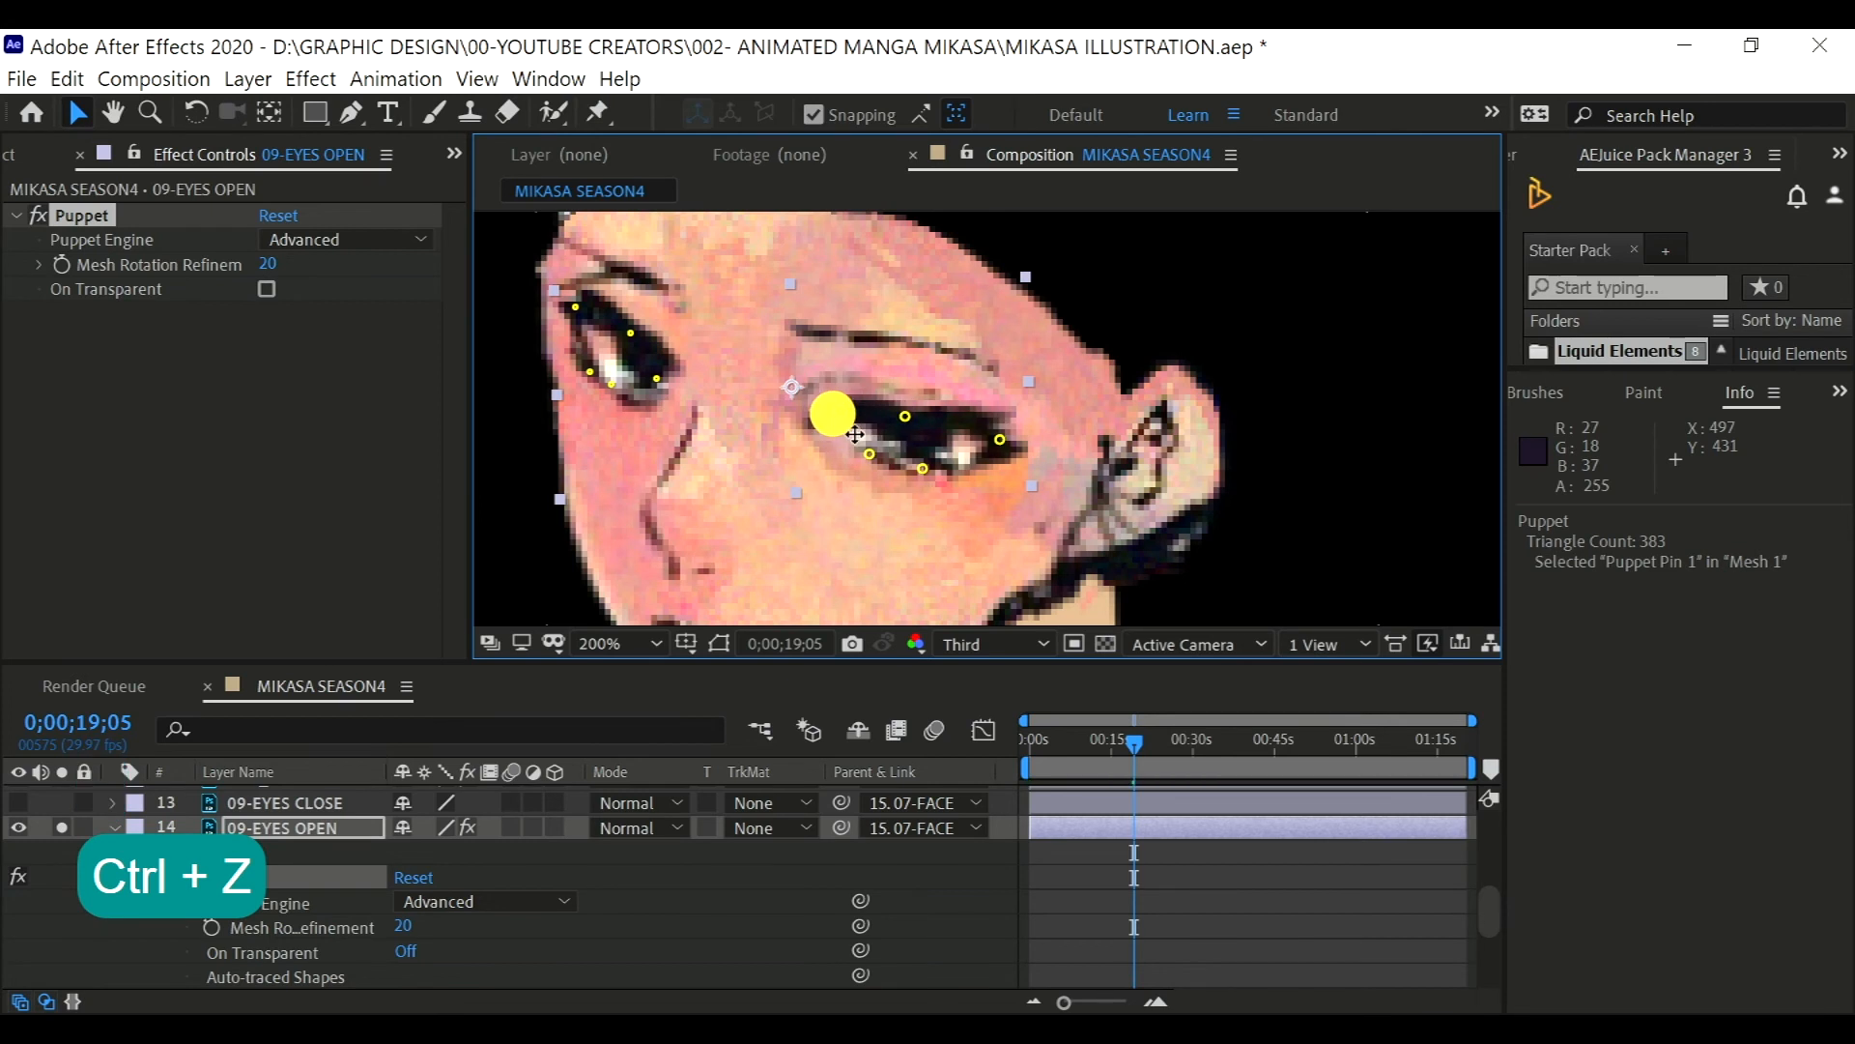
key("ctrl+z")
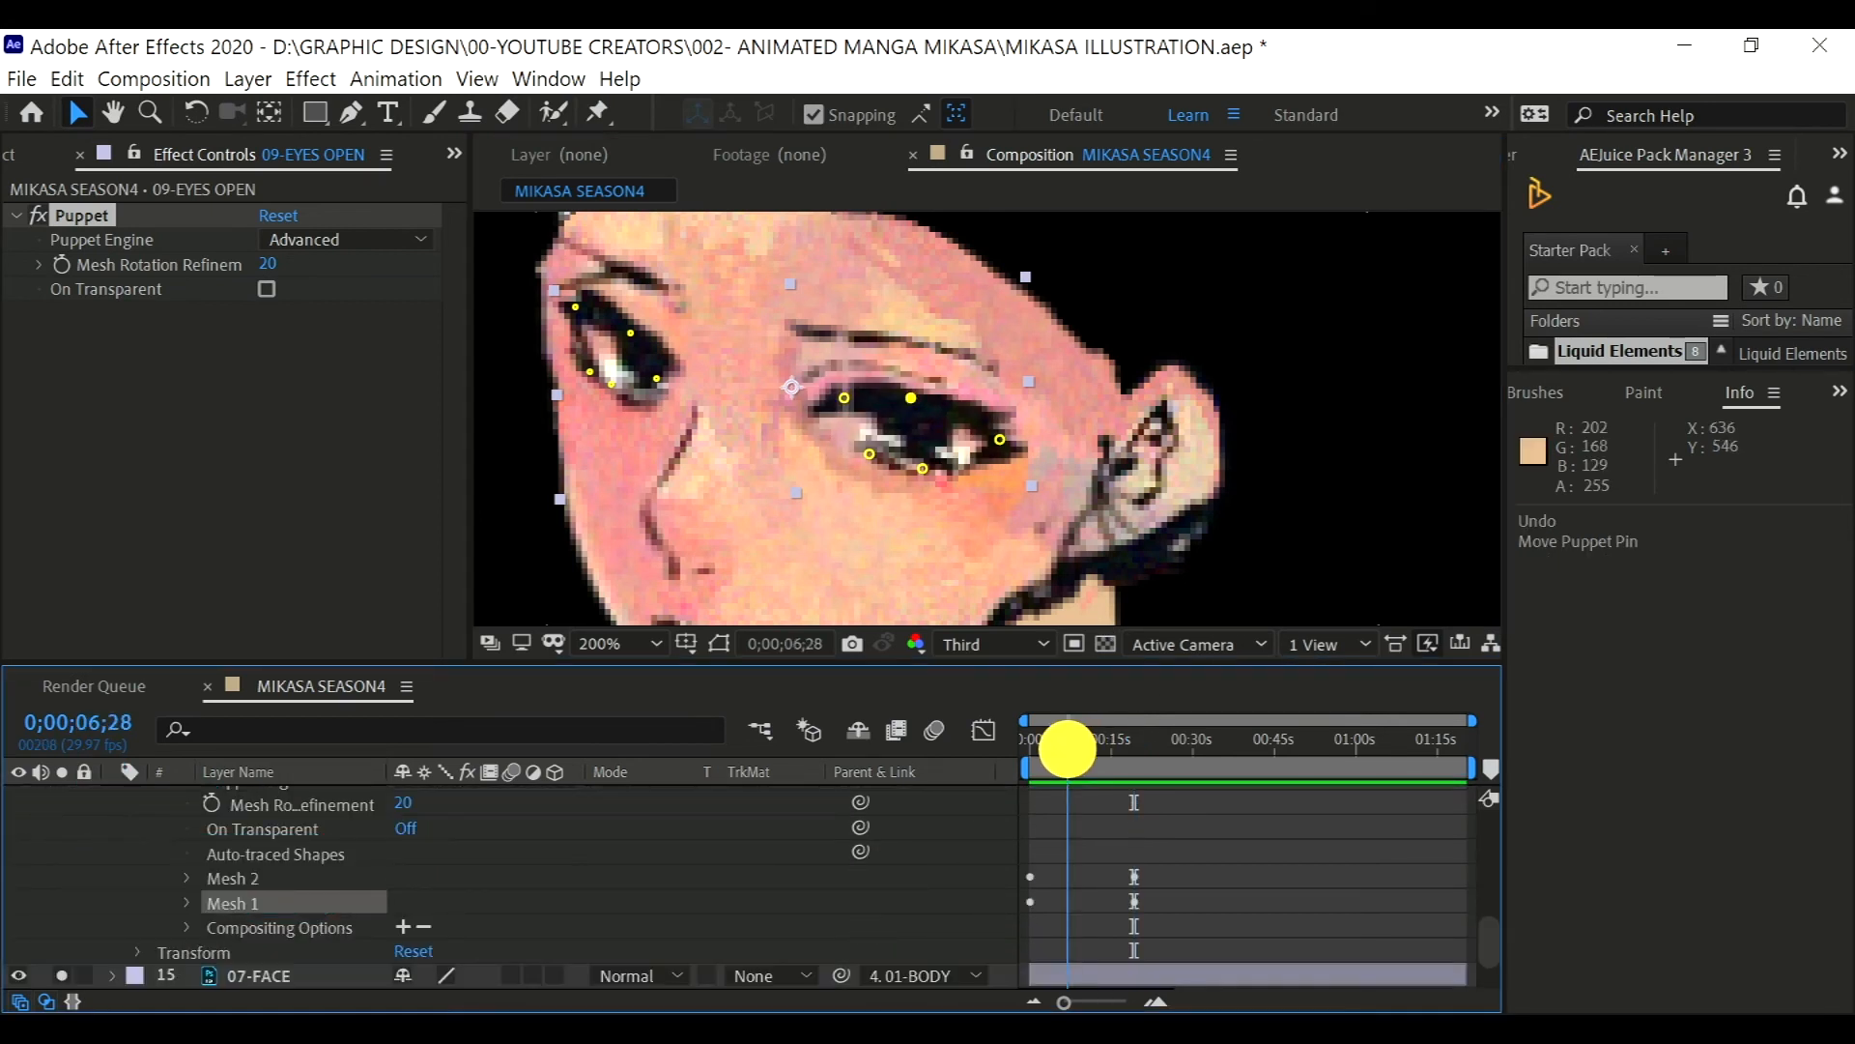
left_click(190, 902)
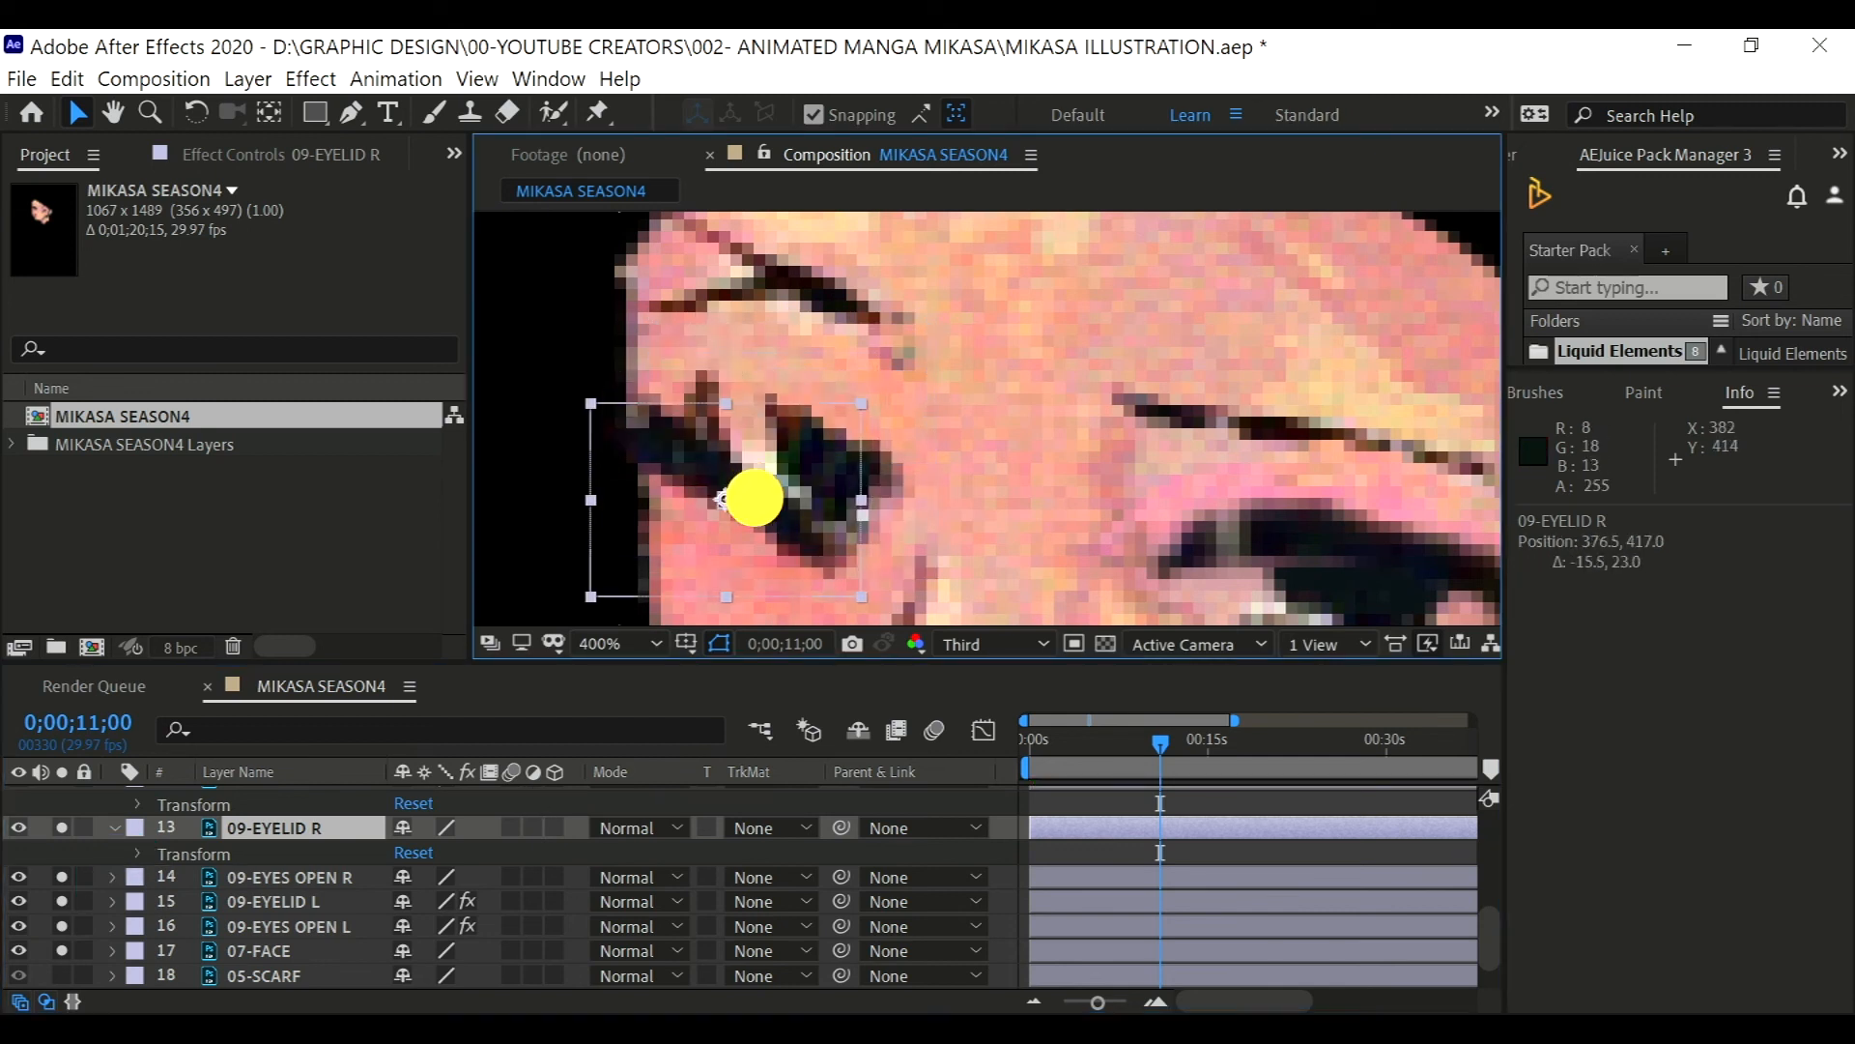
- Revert the eyelid change, reveal Position on EYELID R and scrub to where the right lid closes
key("ctrl+z")
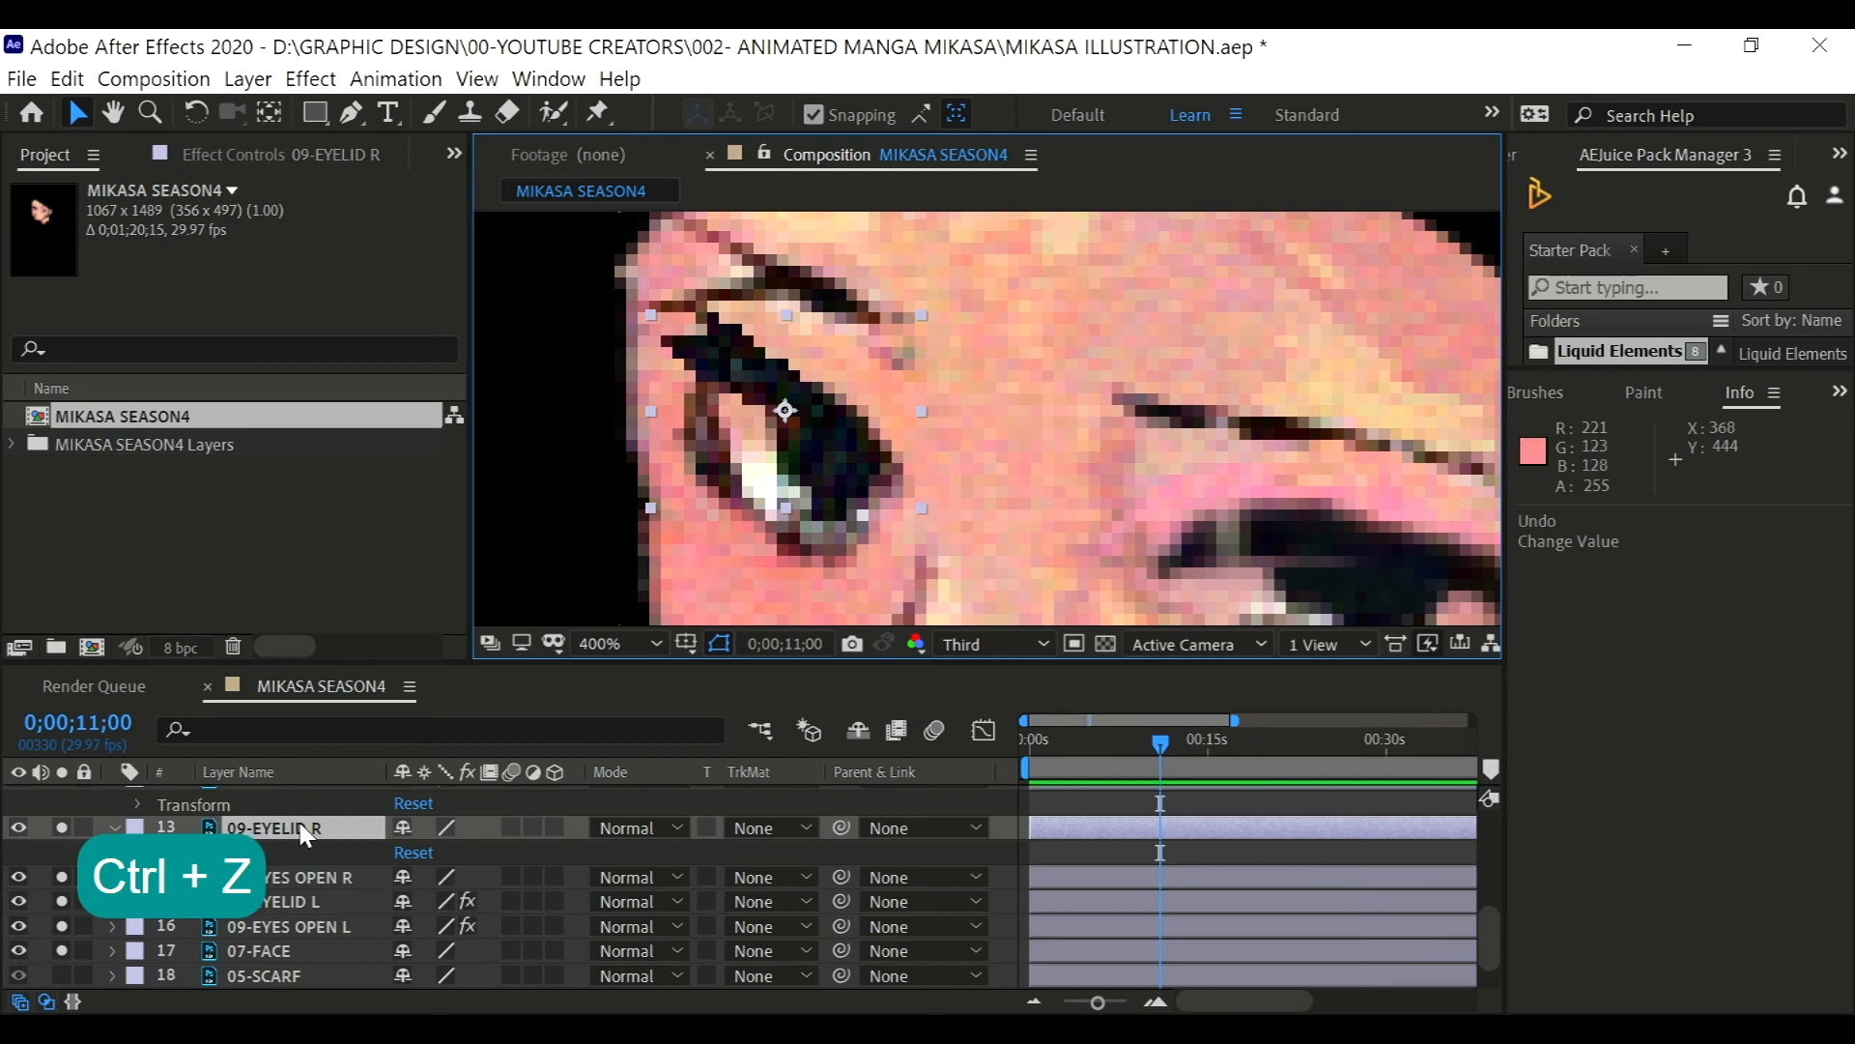
key("Shift+Alt+P")
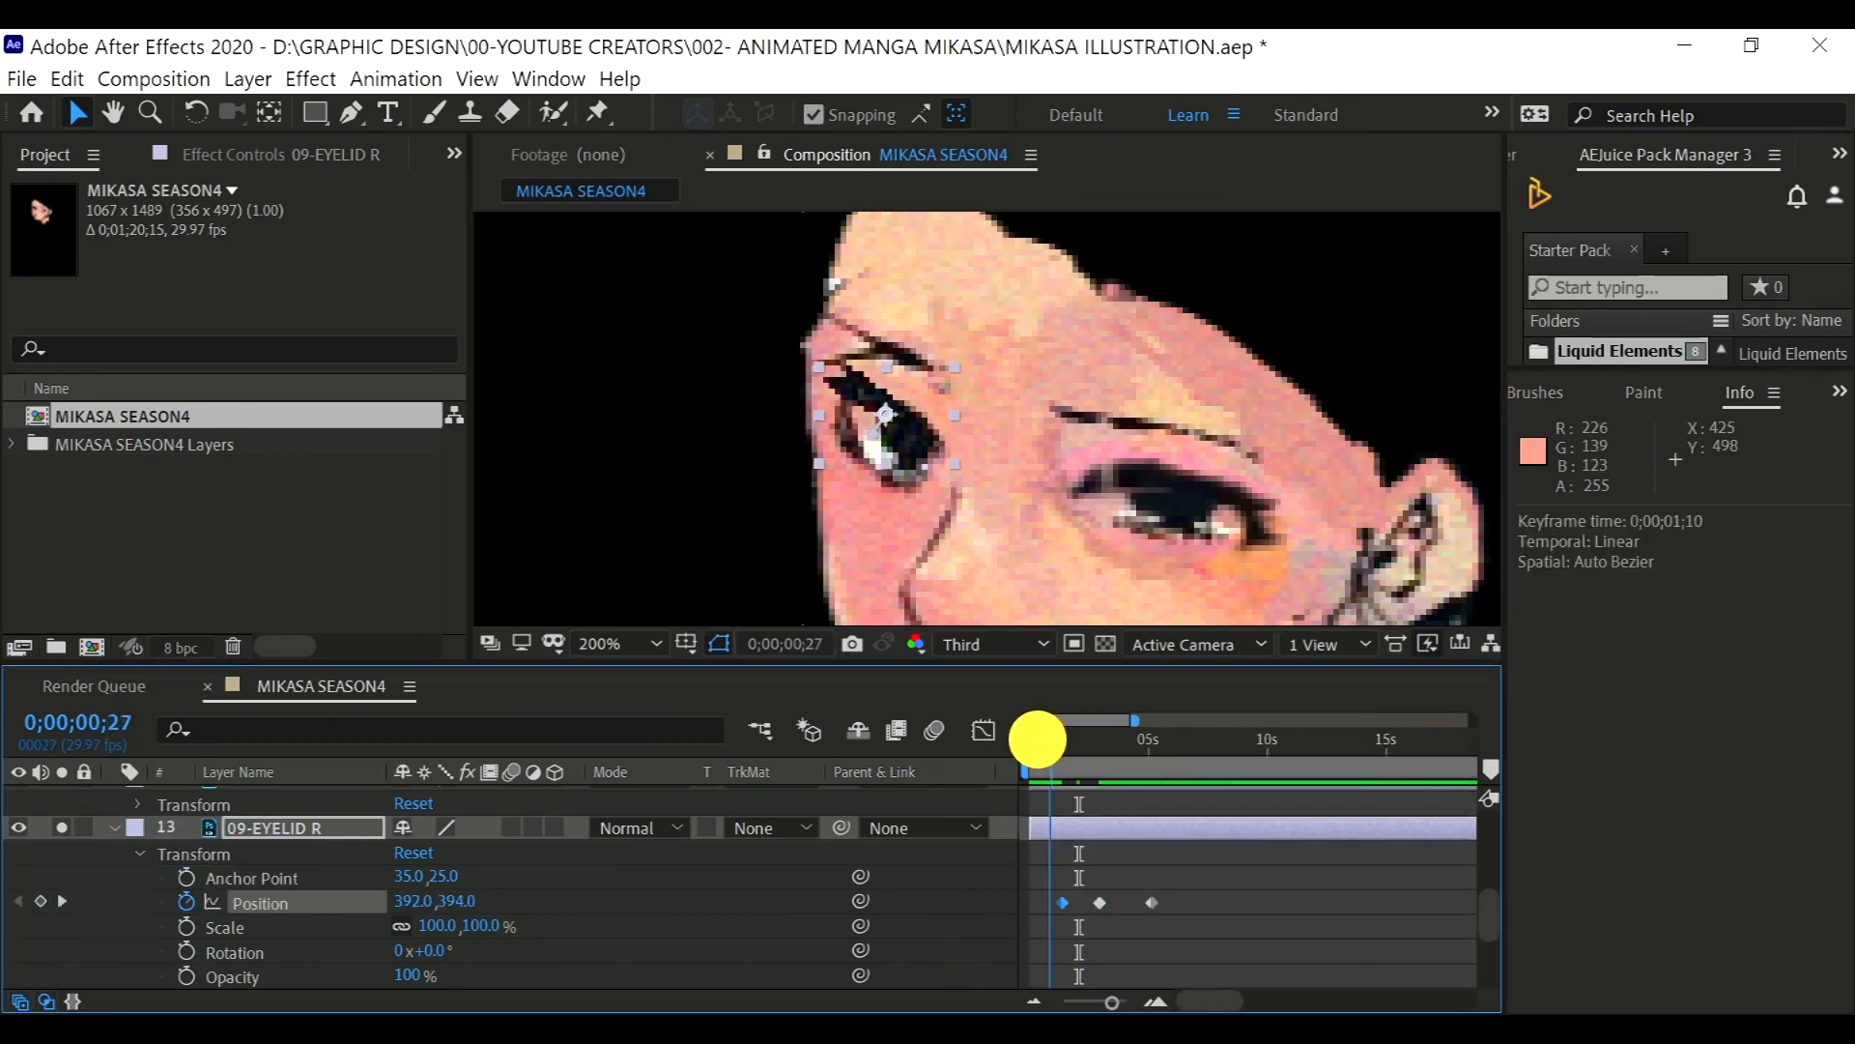
left_click_drag(1036, 739, 1065, 738)
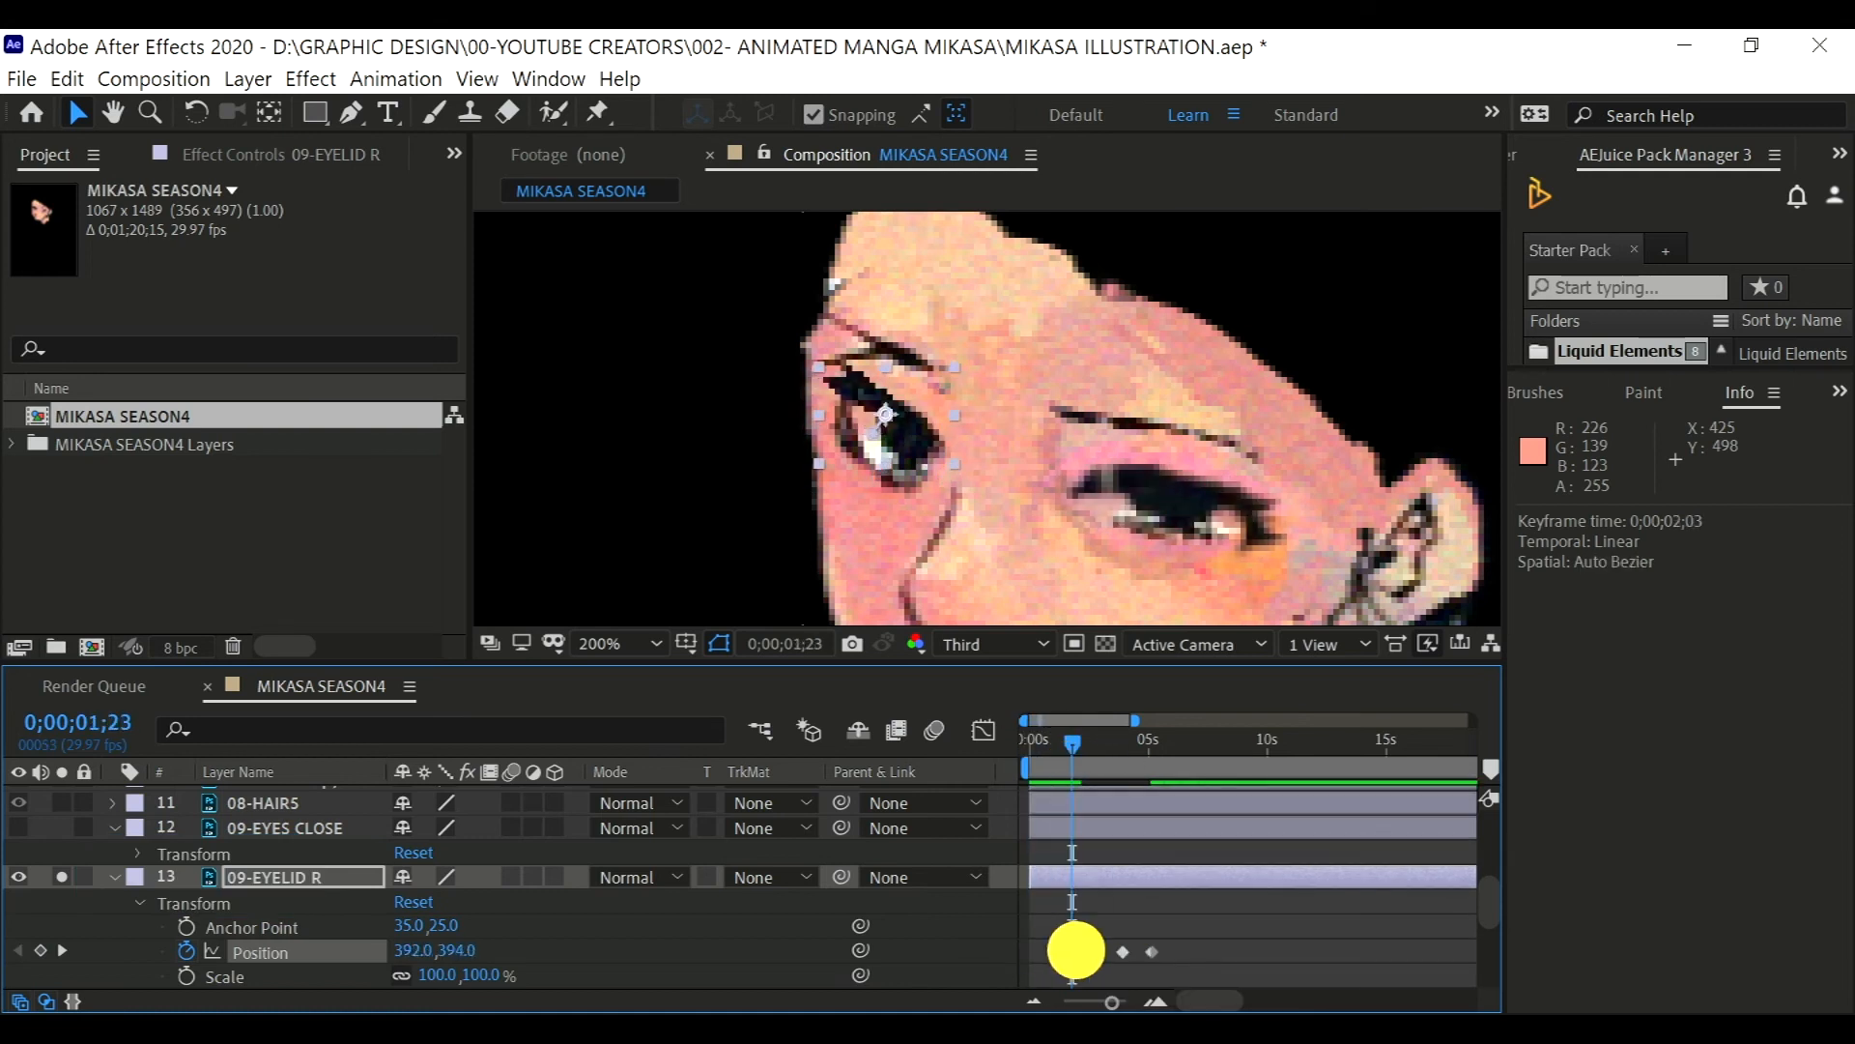
left_click_drag(1073, 752, 1092, 752)
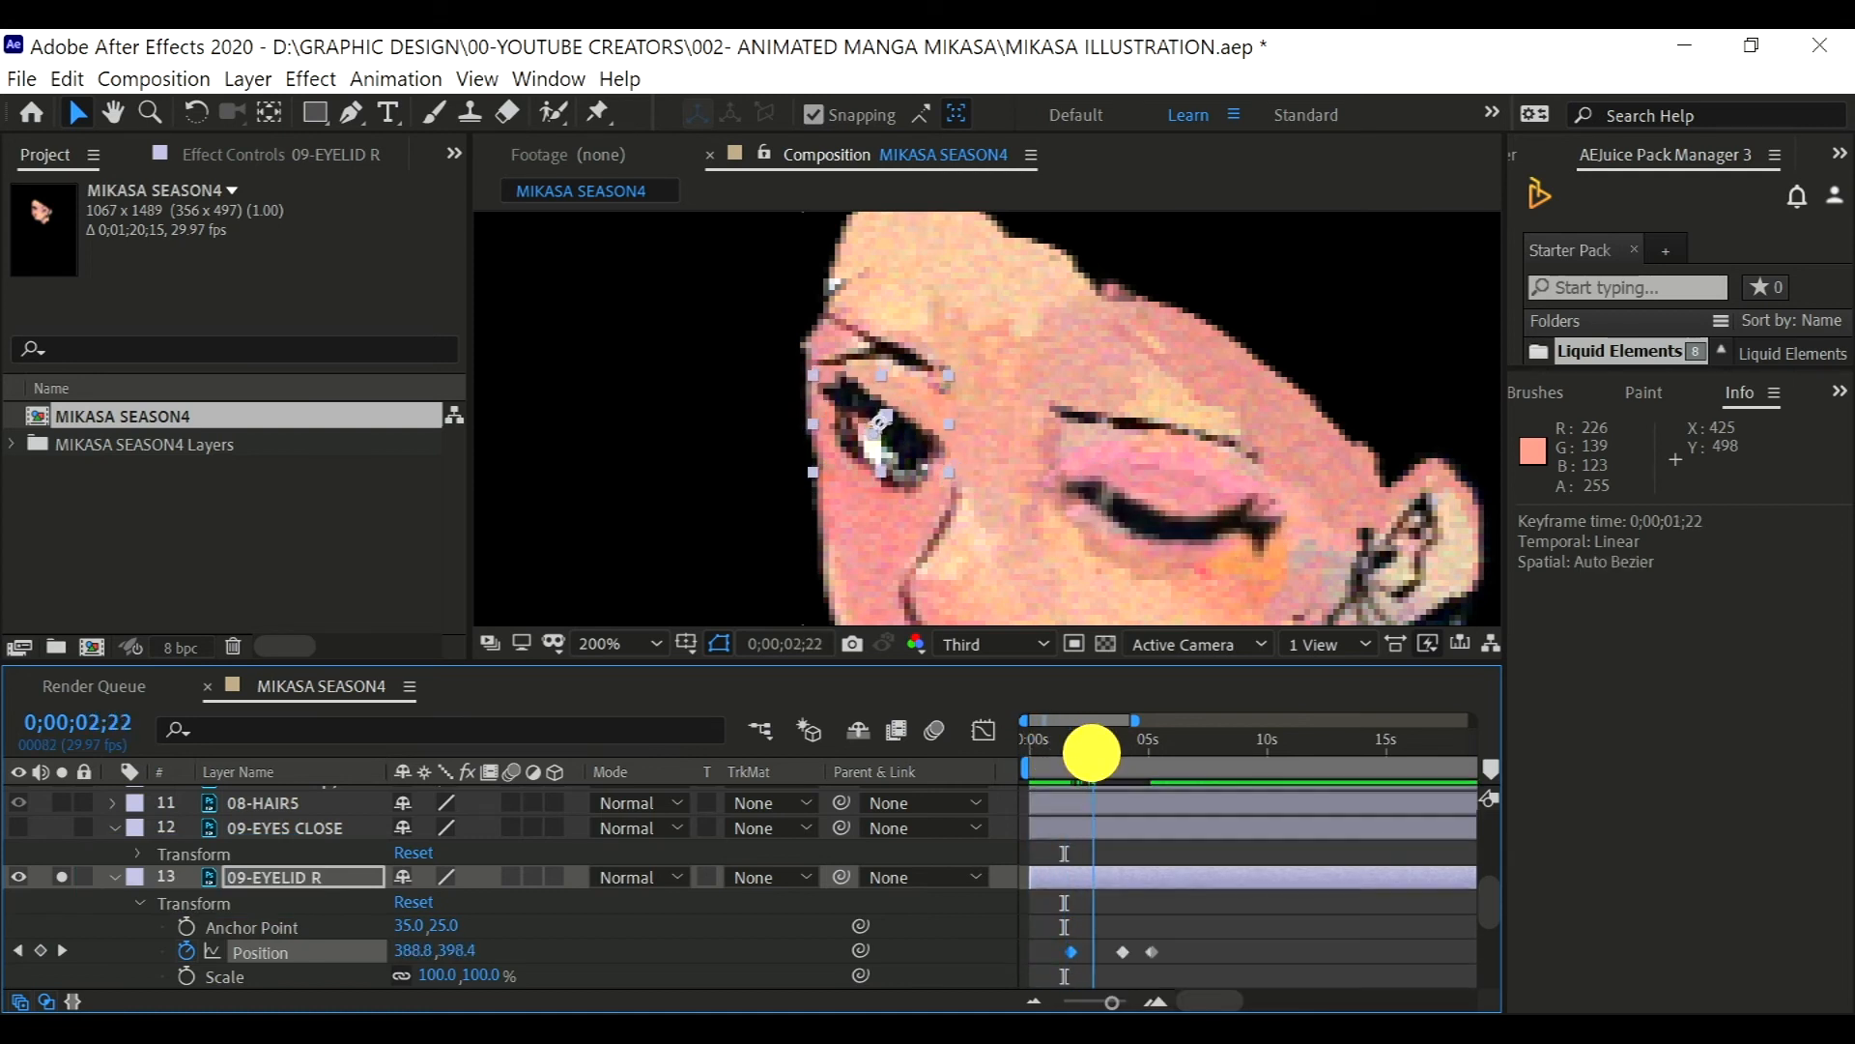
- Preview the right eyelid's blink sliding down and back up
key("space")
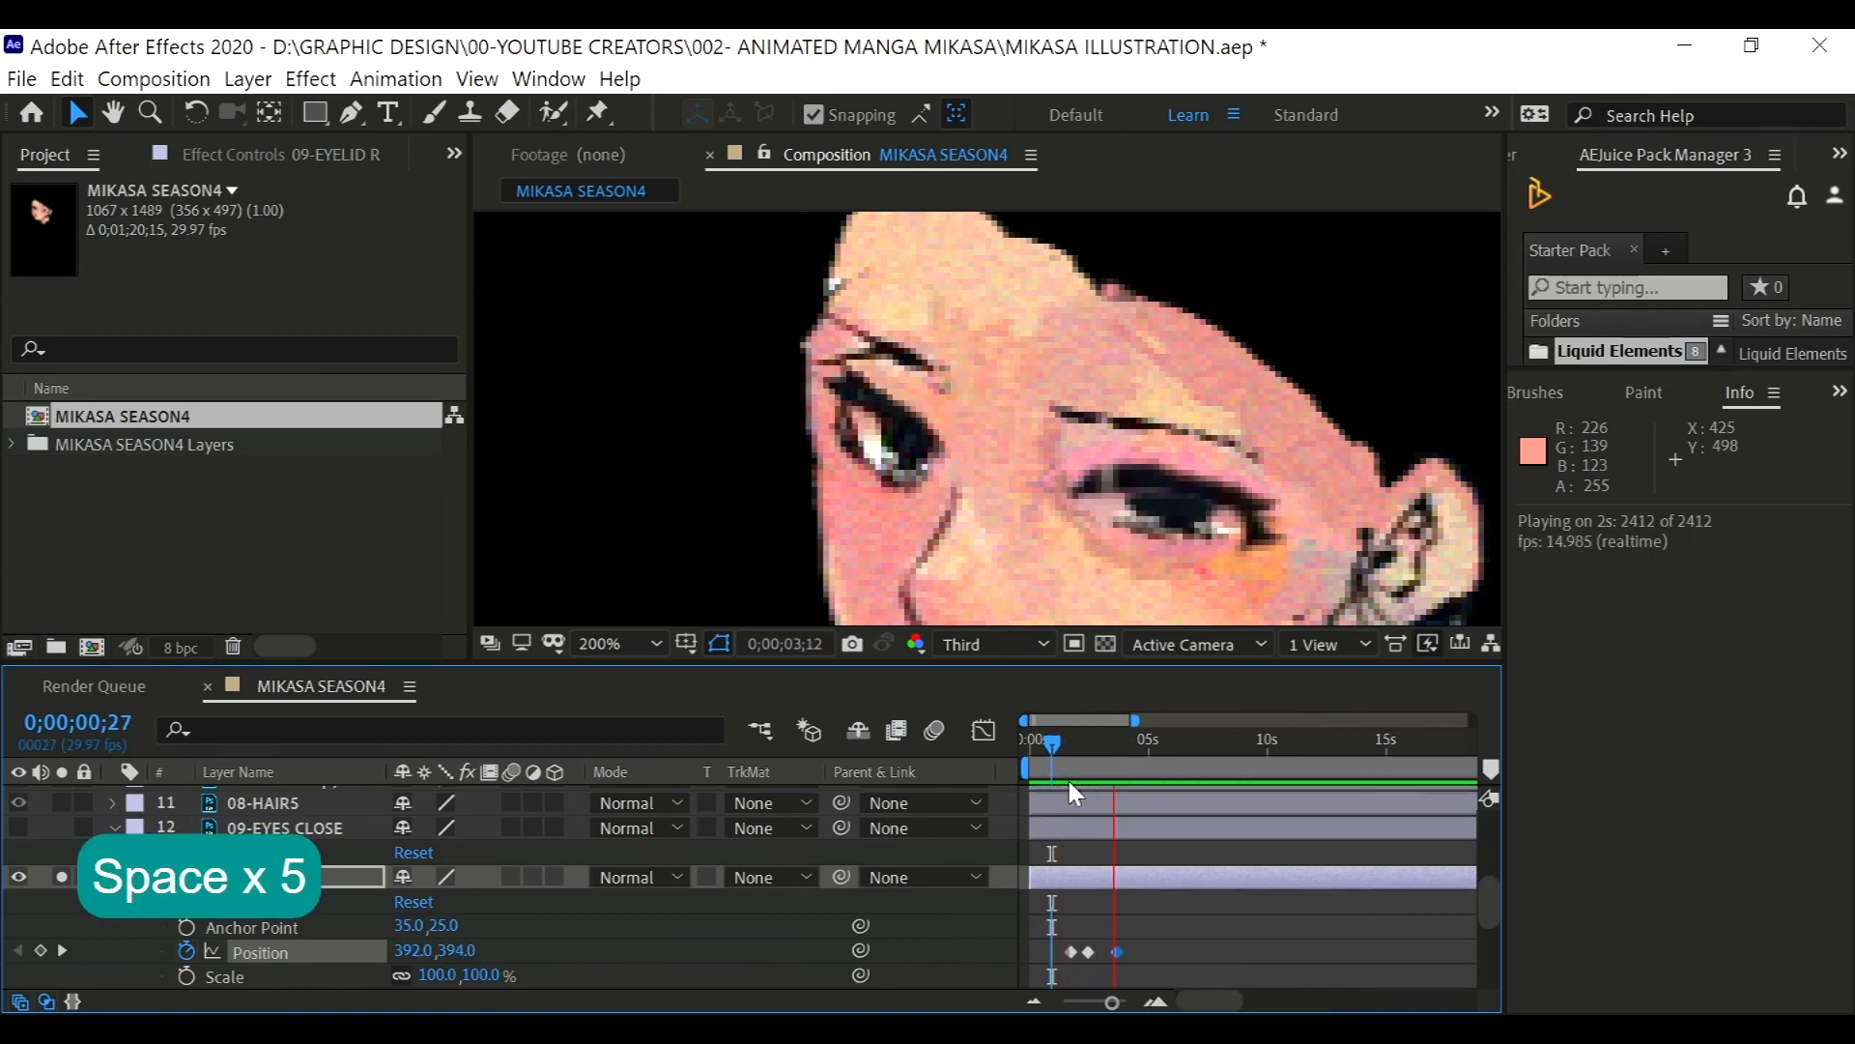
key("space")
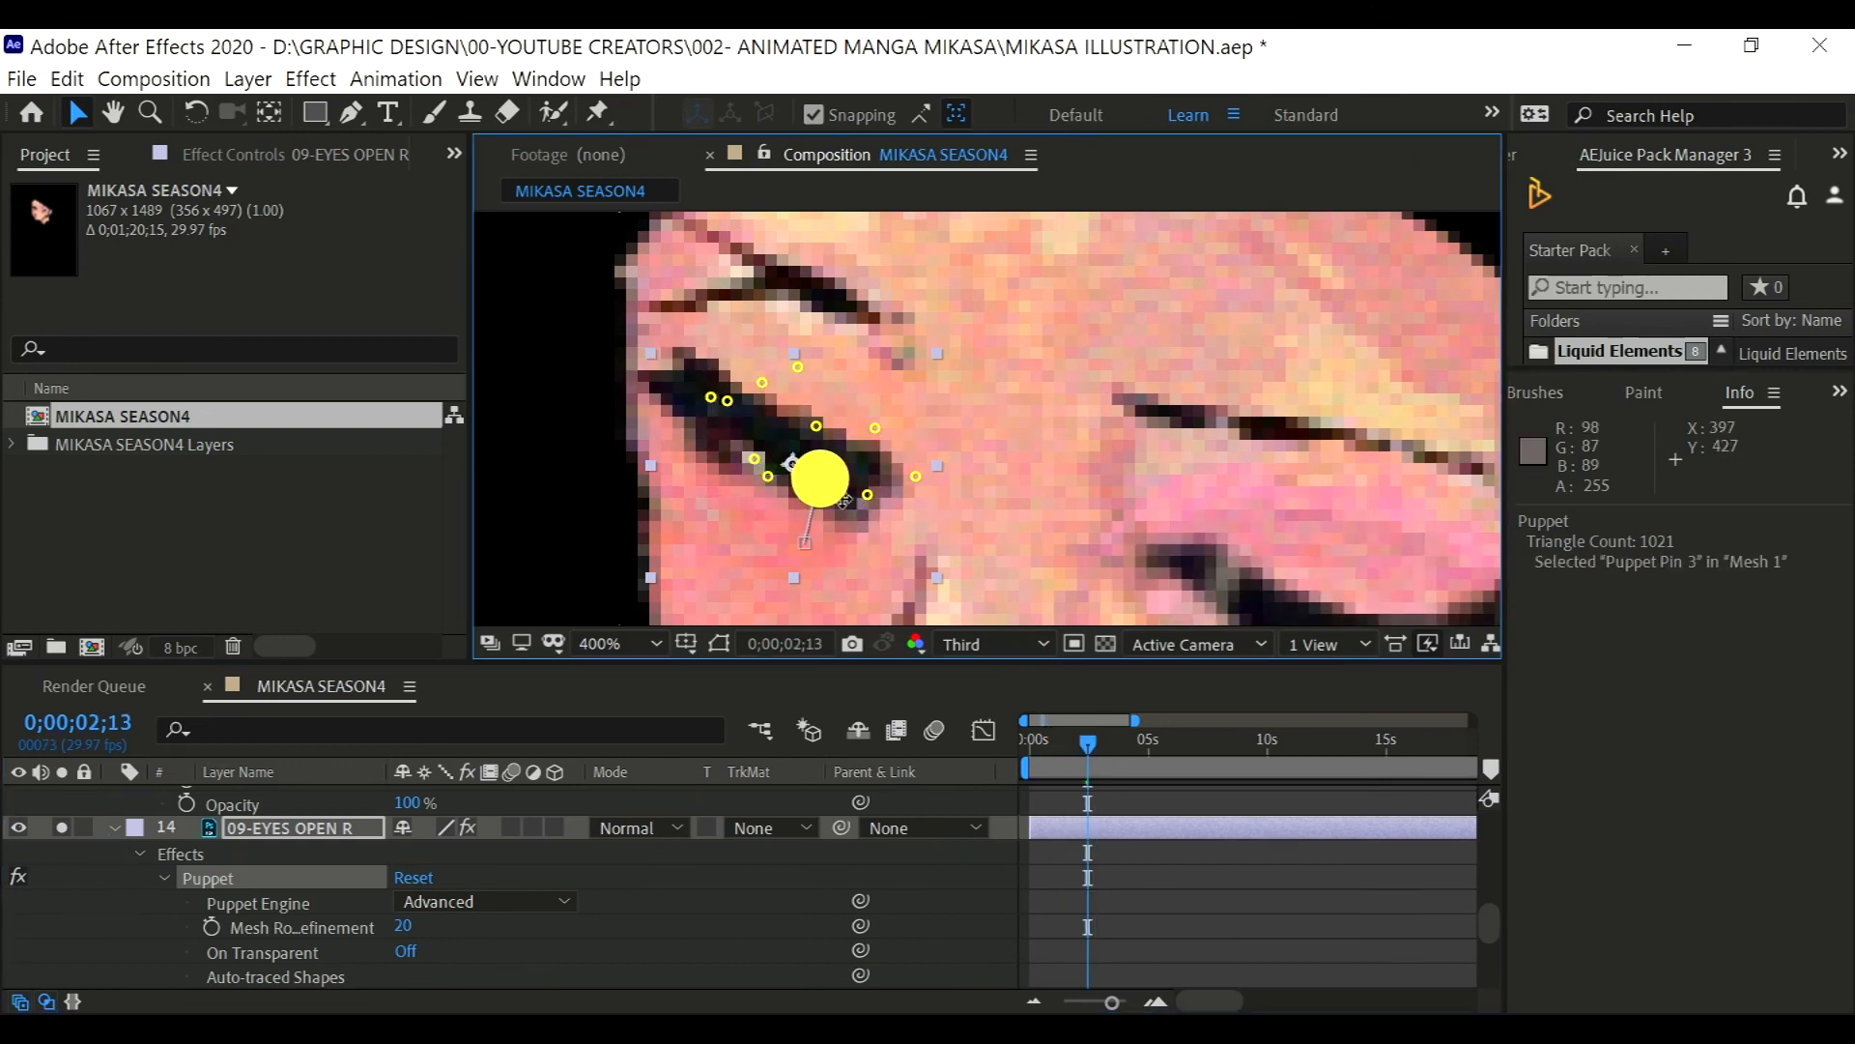
- Pull an EYES OPEN R pin to reshape the eye at the blink, preview it, then undo
left_click_drag(816, 482, 826, 462)
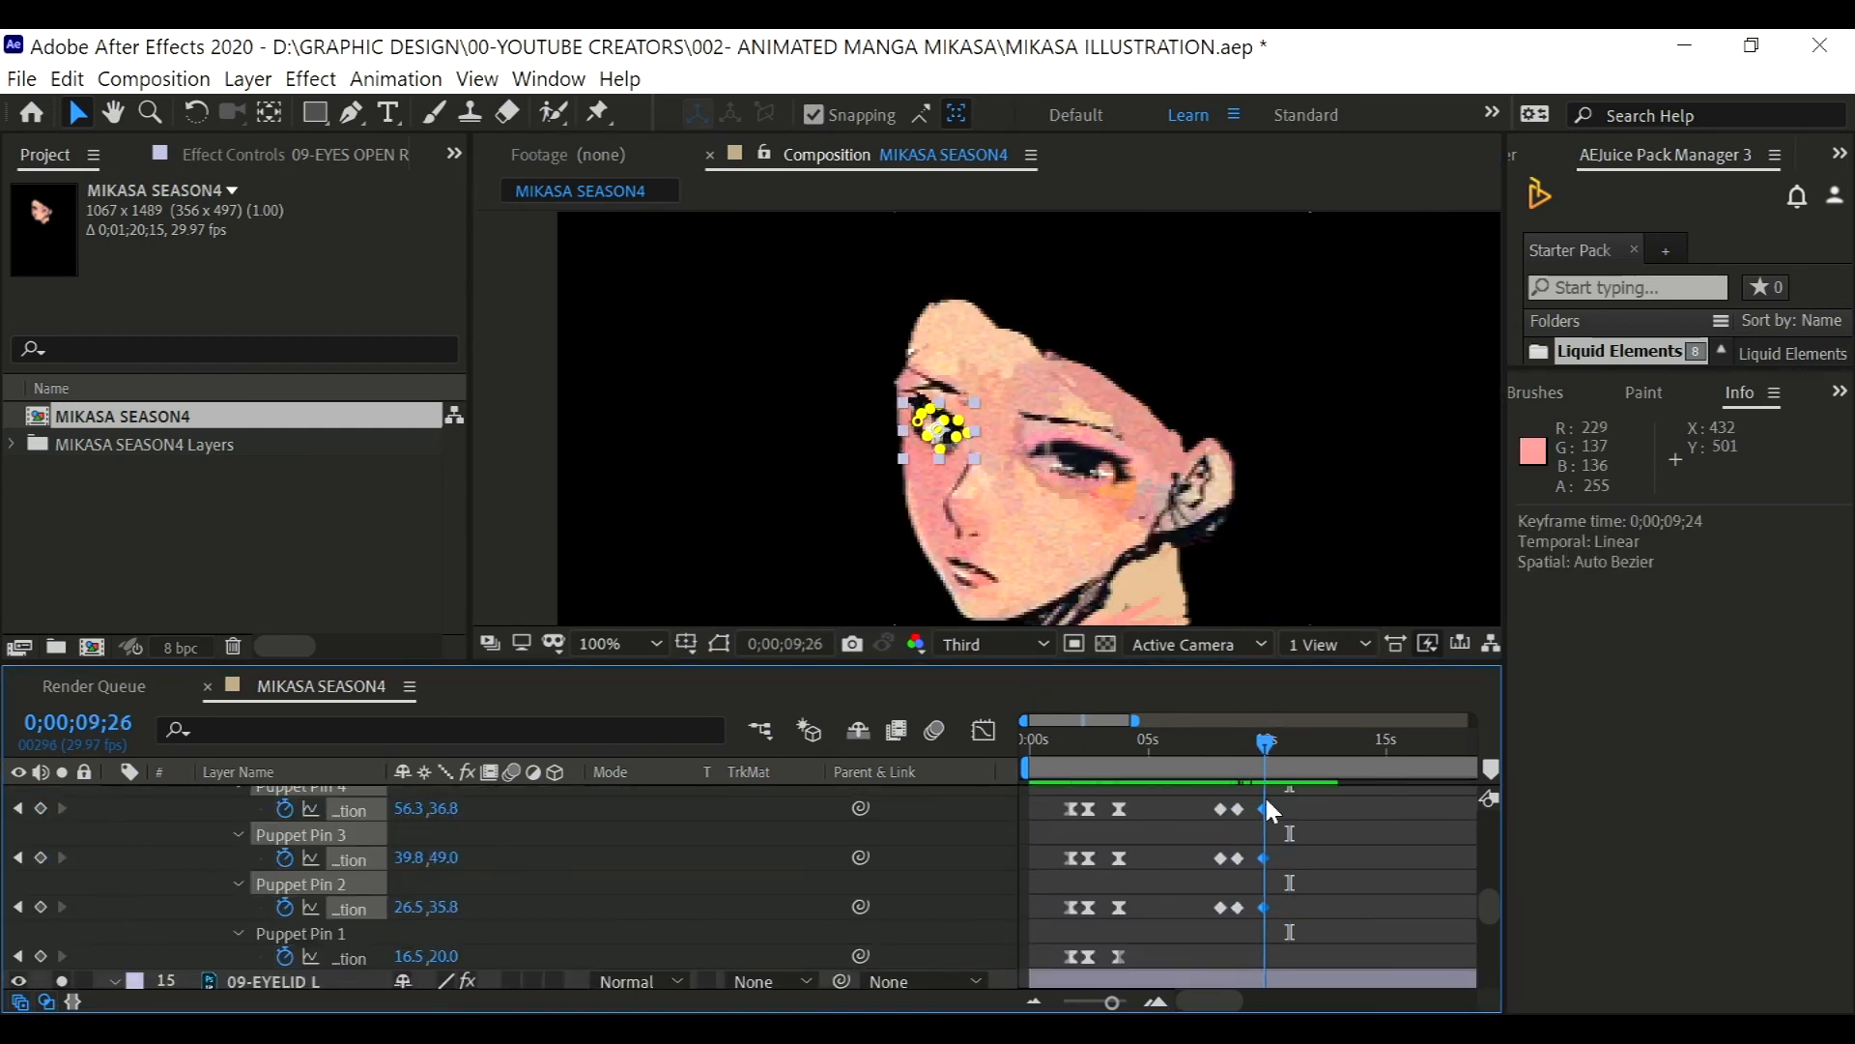
key("space")
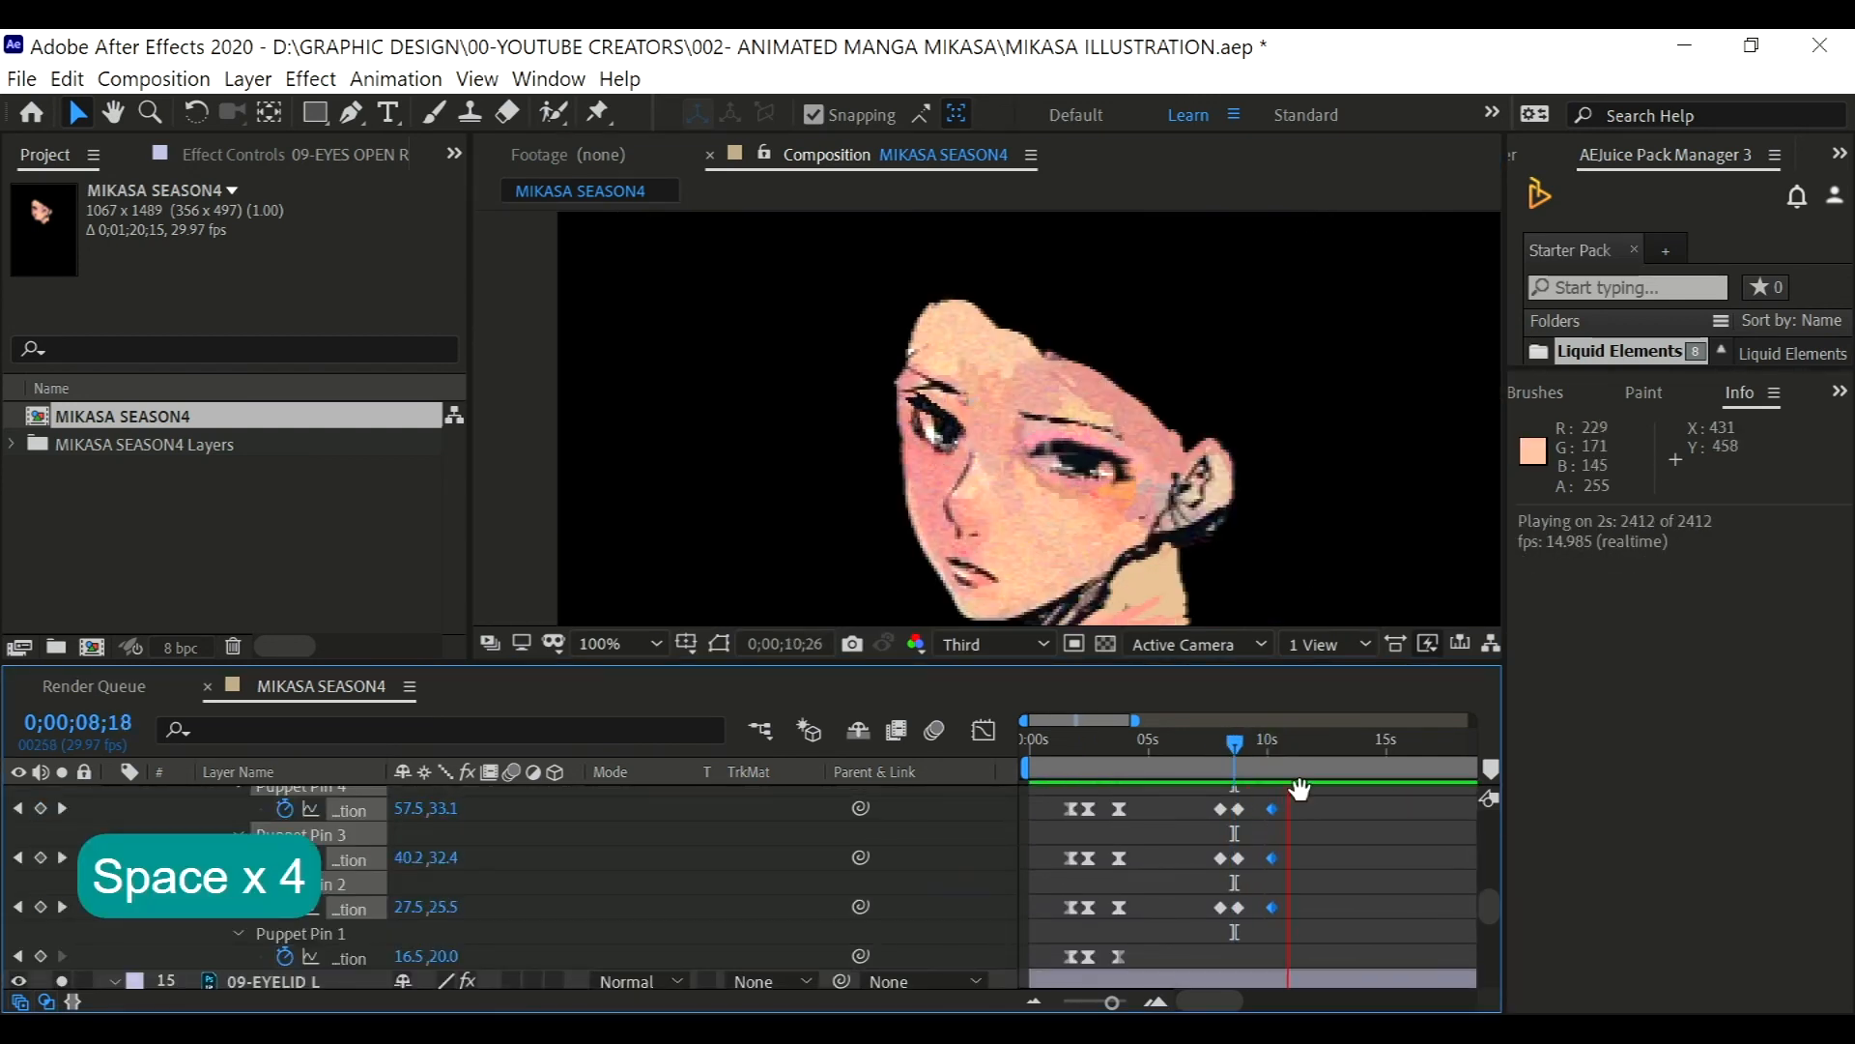
key("Space")
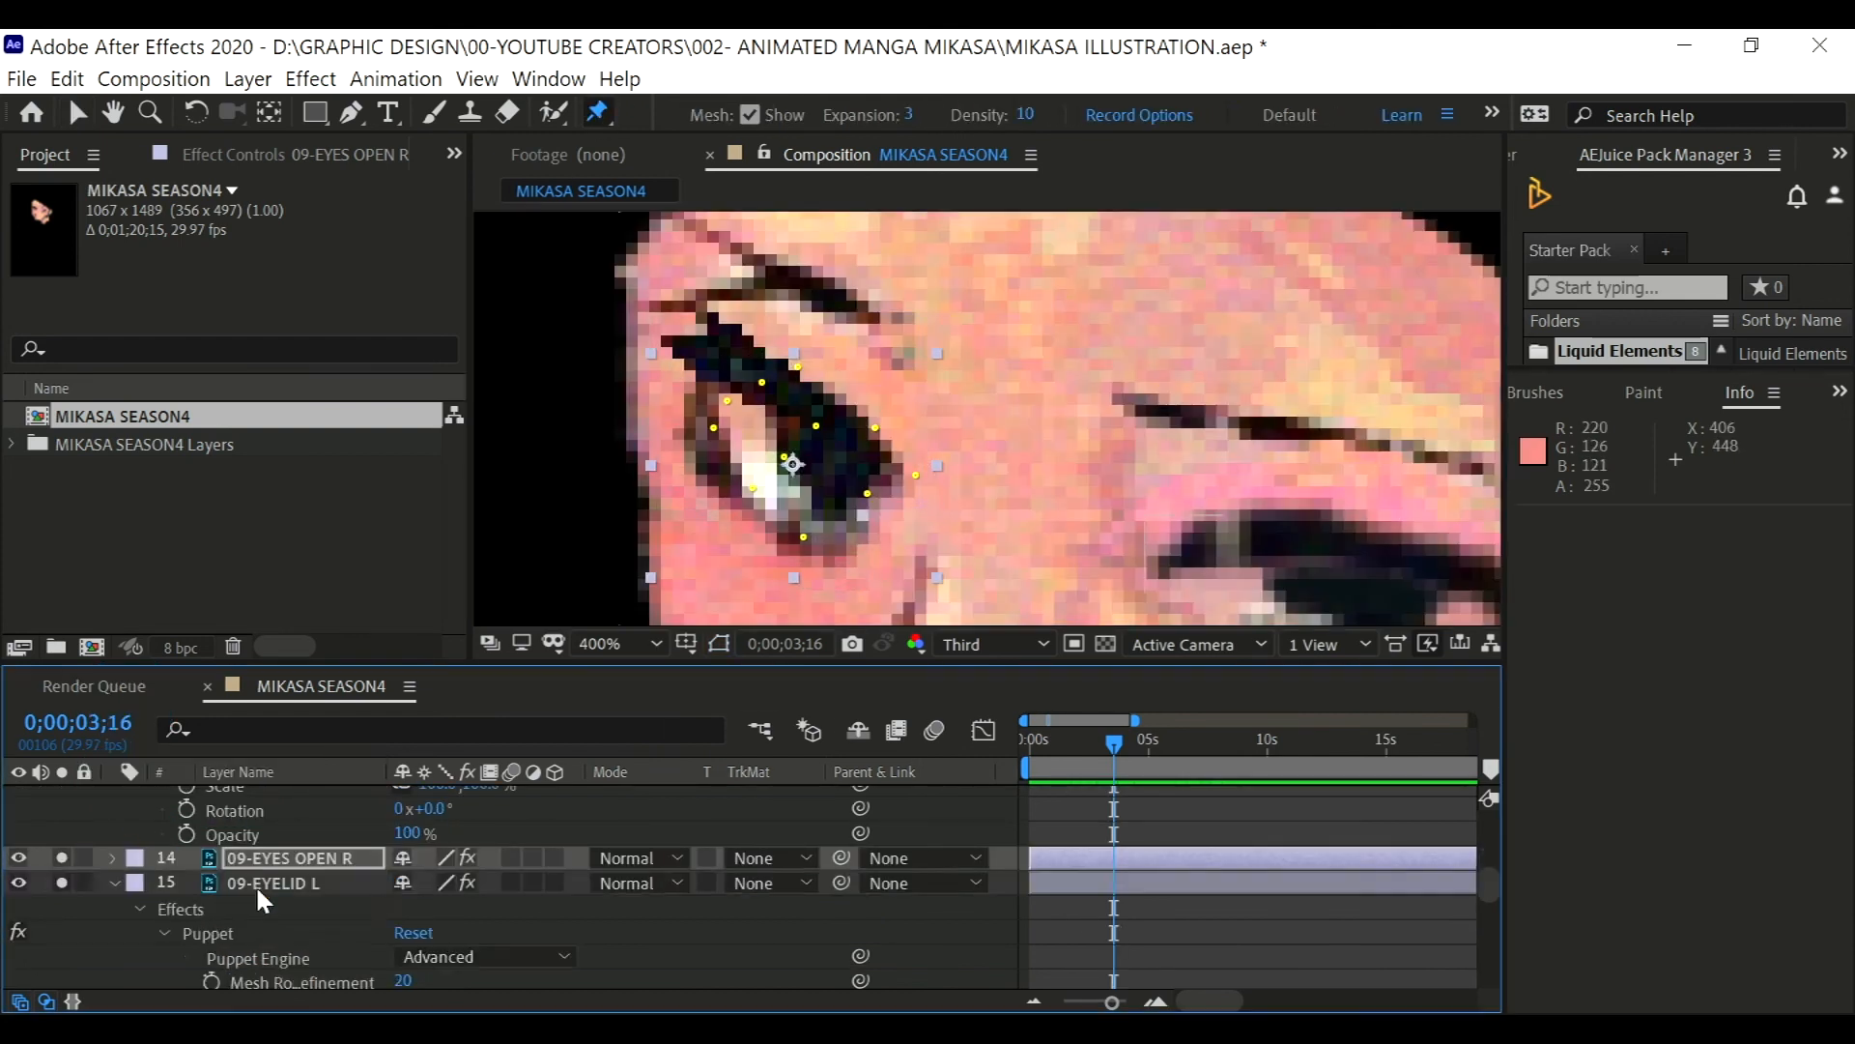
key("ctrl+z")
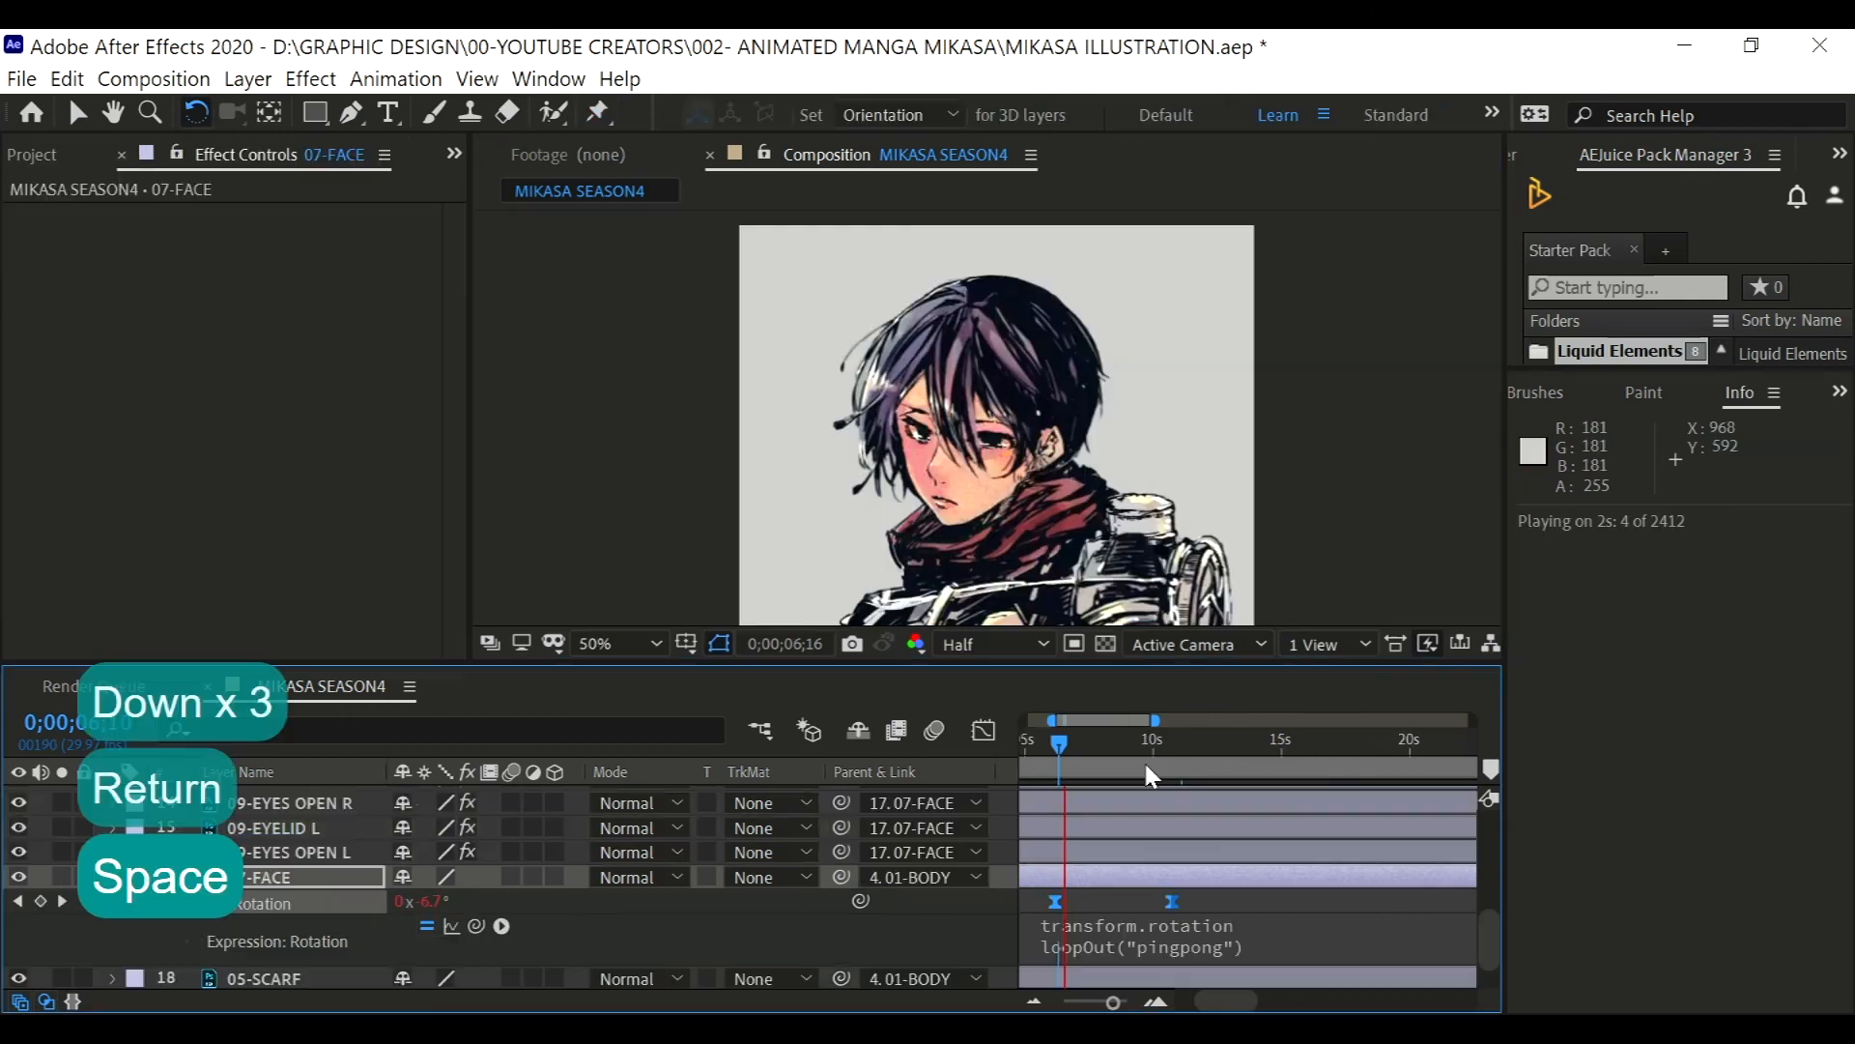
mouse_move(1144, 785)
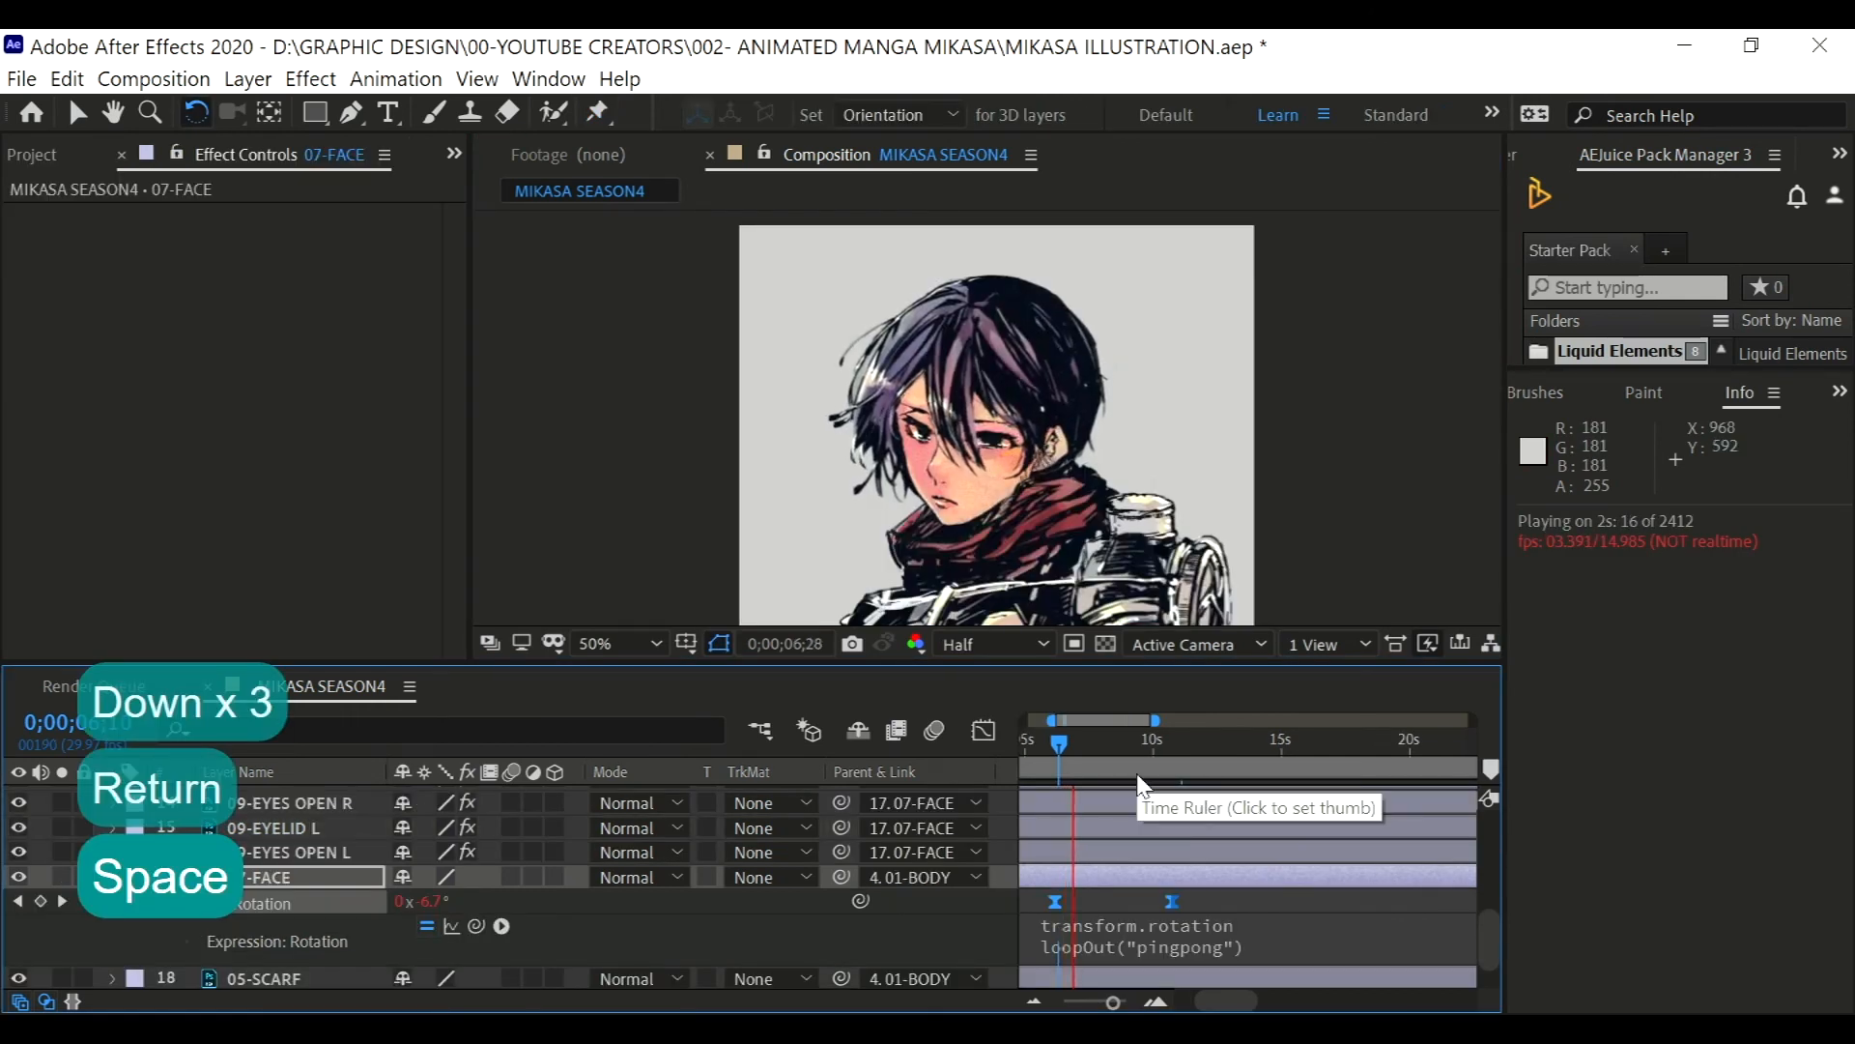
- Preview 07-FACE's loopOut("pingpong") sway, then set 01-BODY's anchor point on the torso
key("Space")
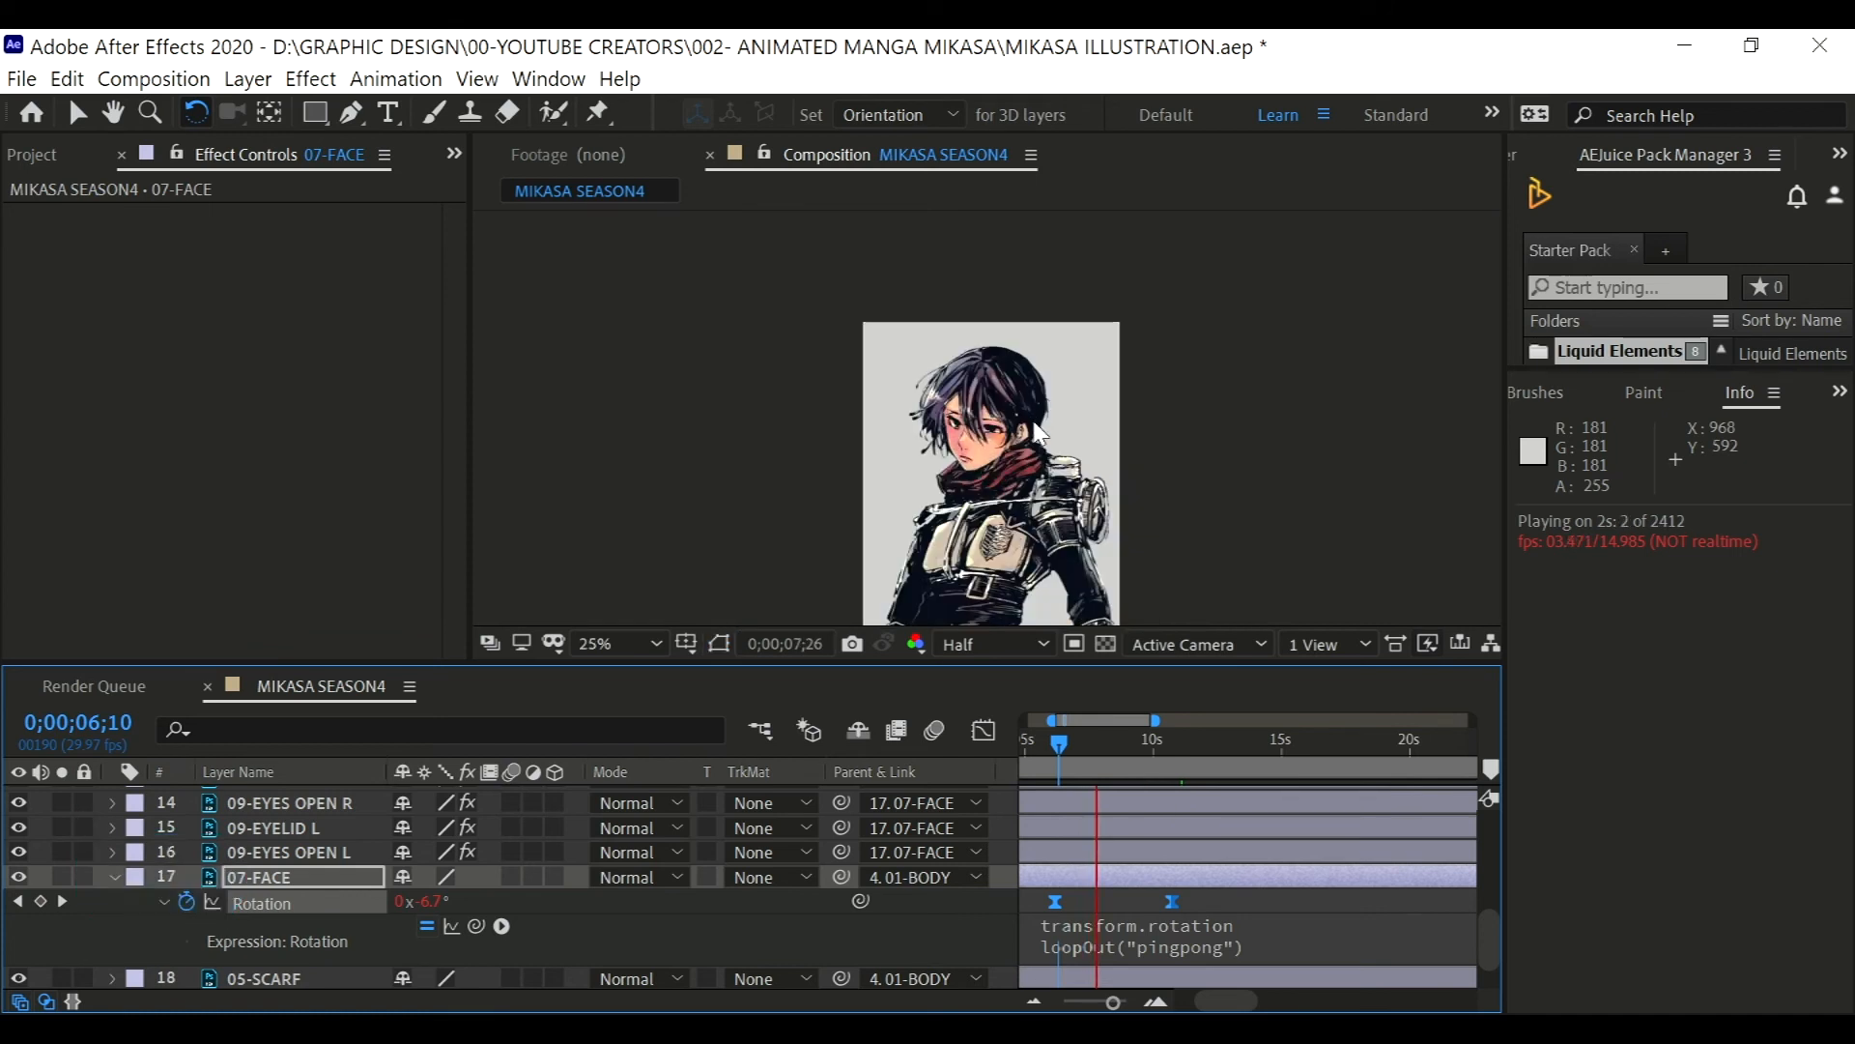
key("space")
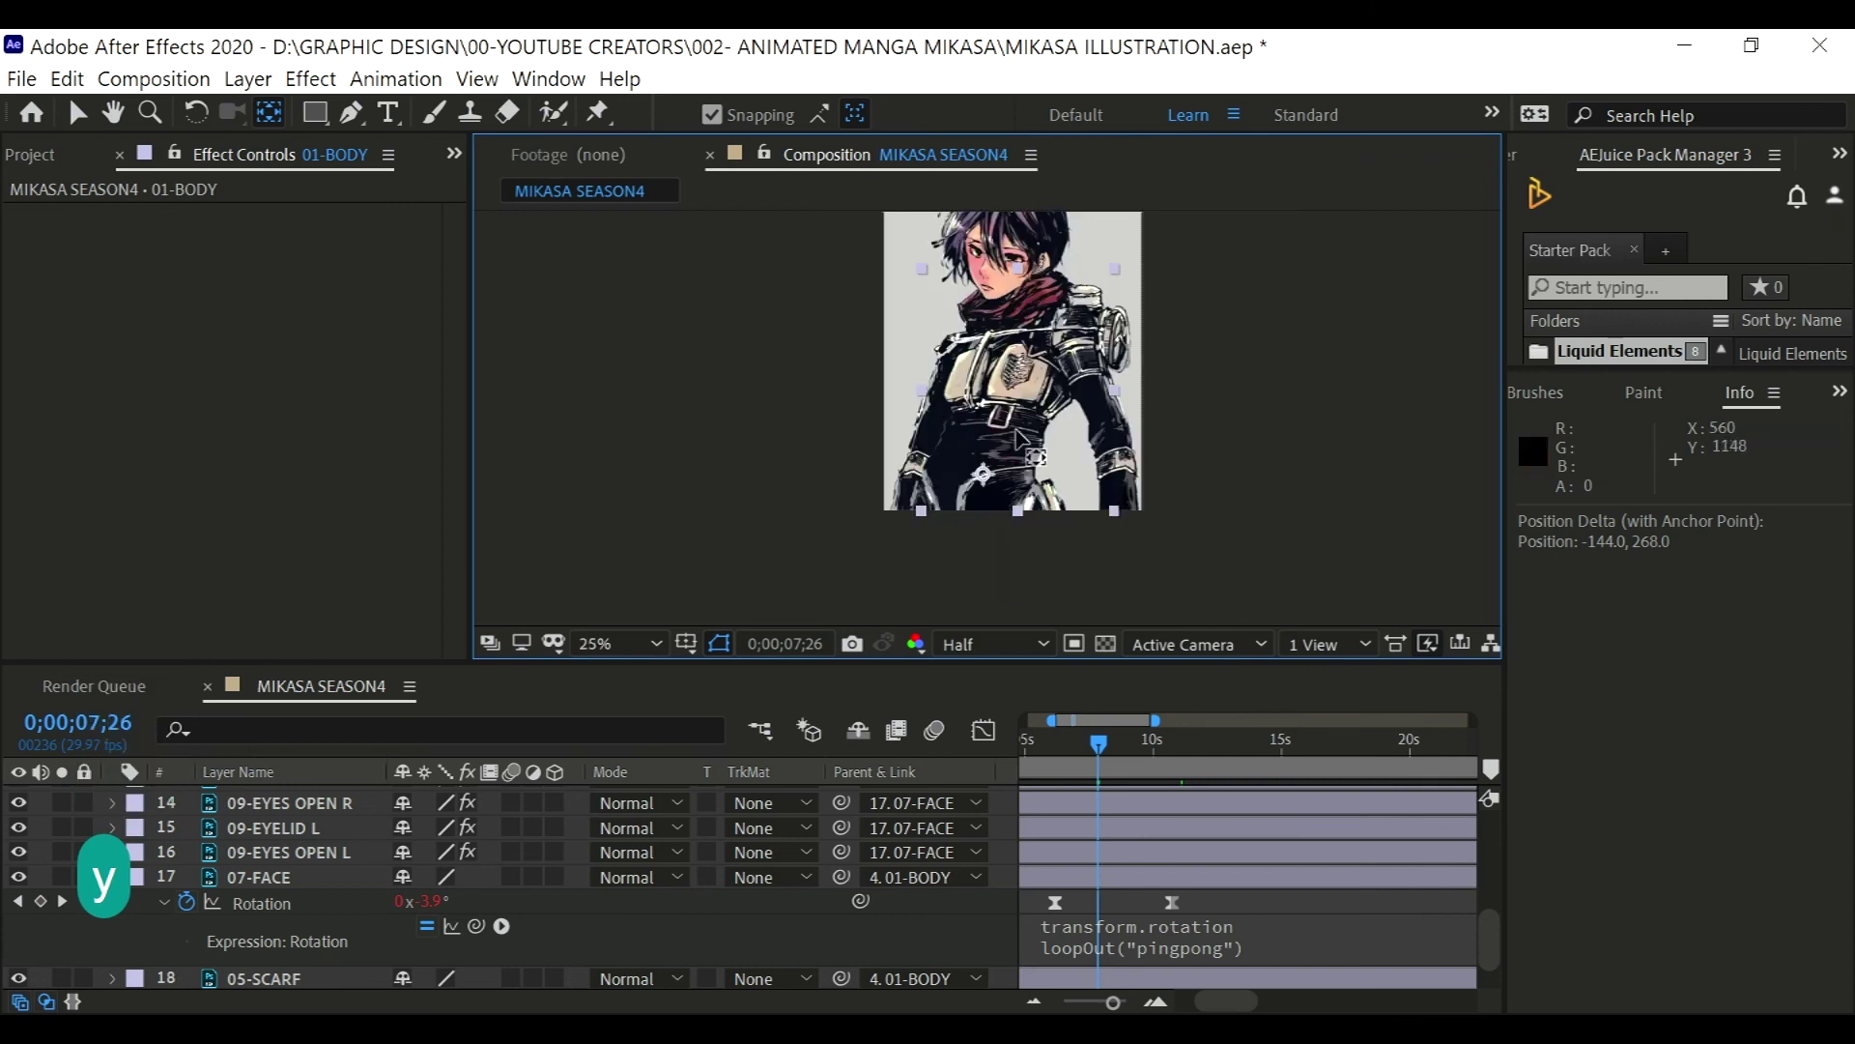
left_click(636, 643)
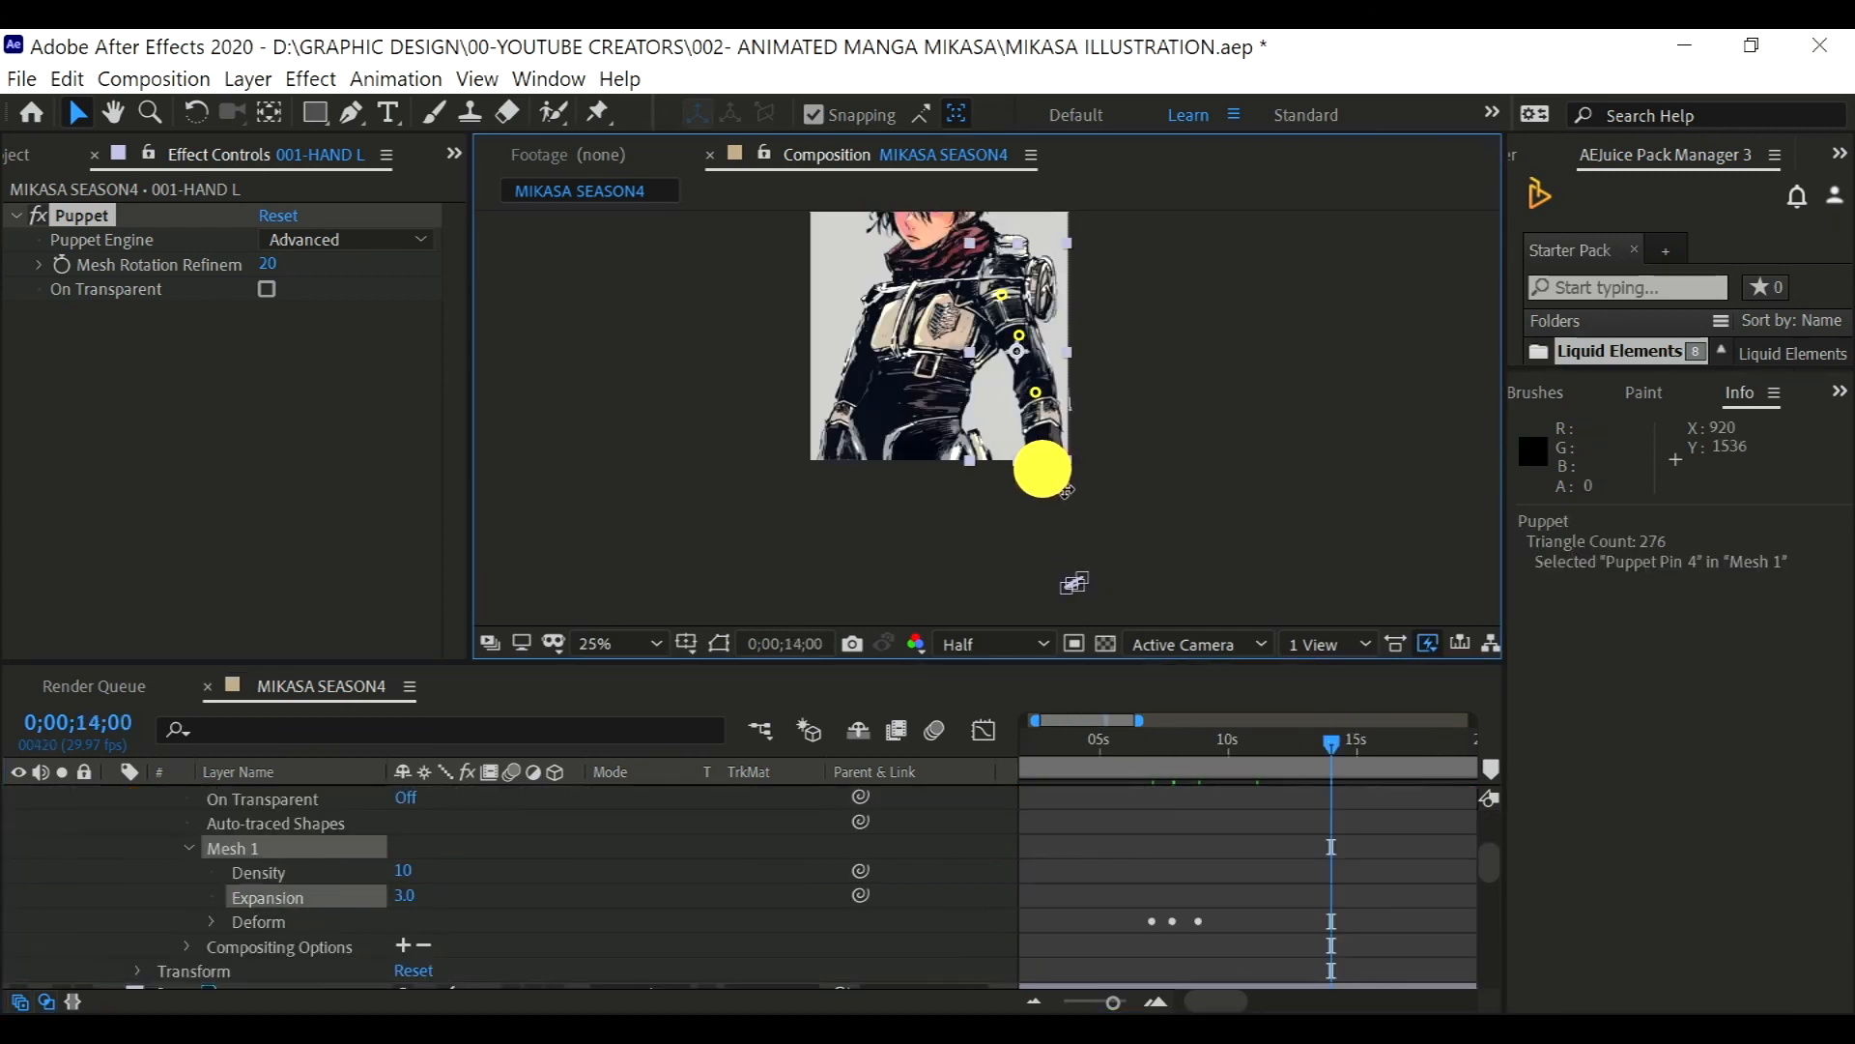
- Paste the left hand's Pin 2 and Pin 3 keyframes later in the timeline and preview the loop
key("Space")
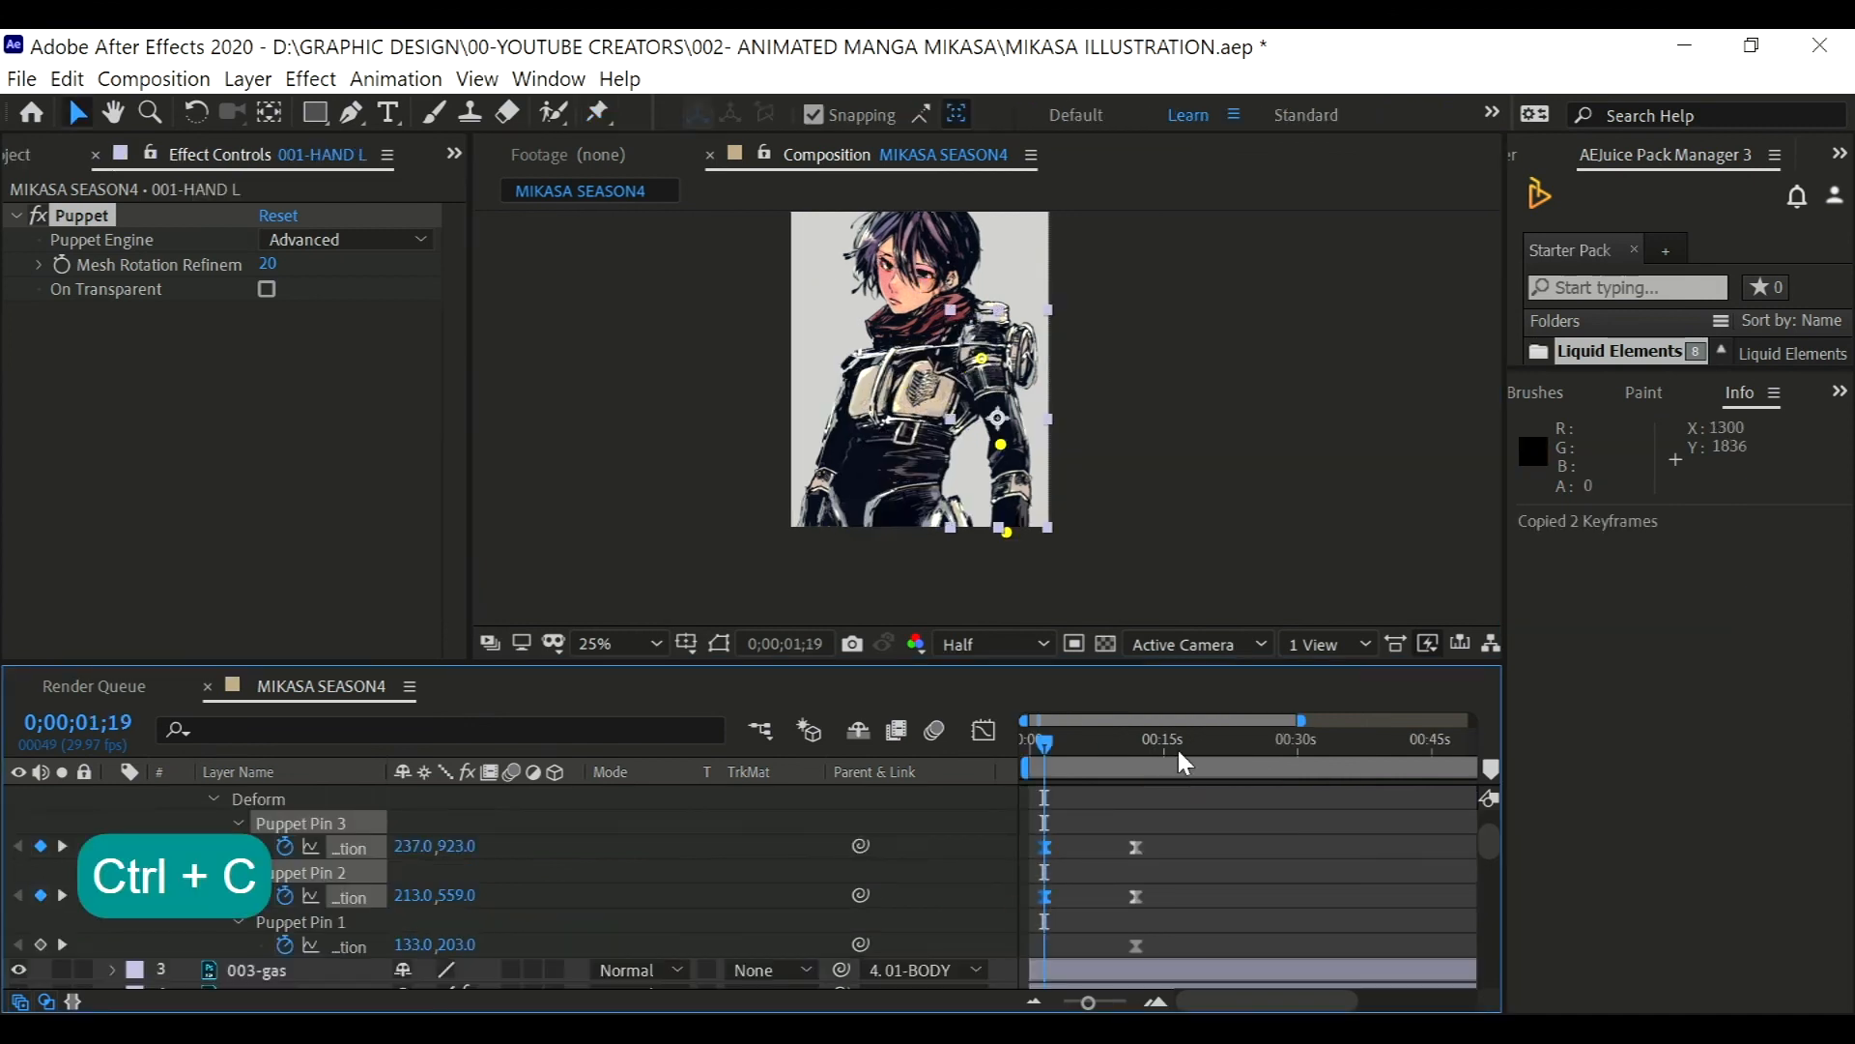
key("ctrl+v")
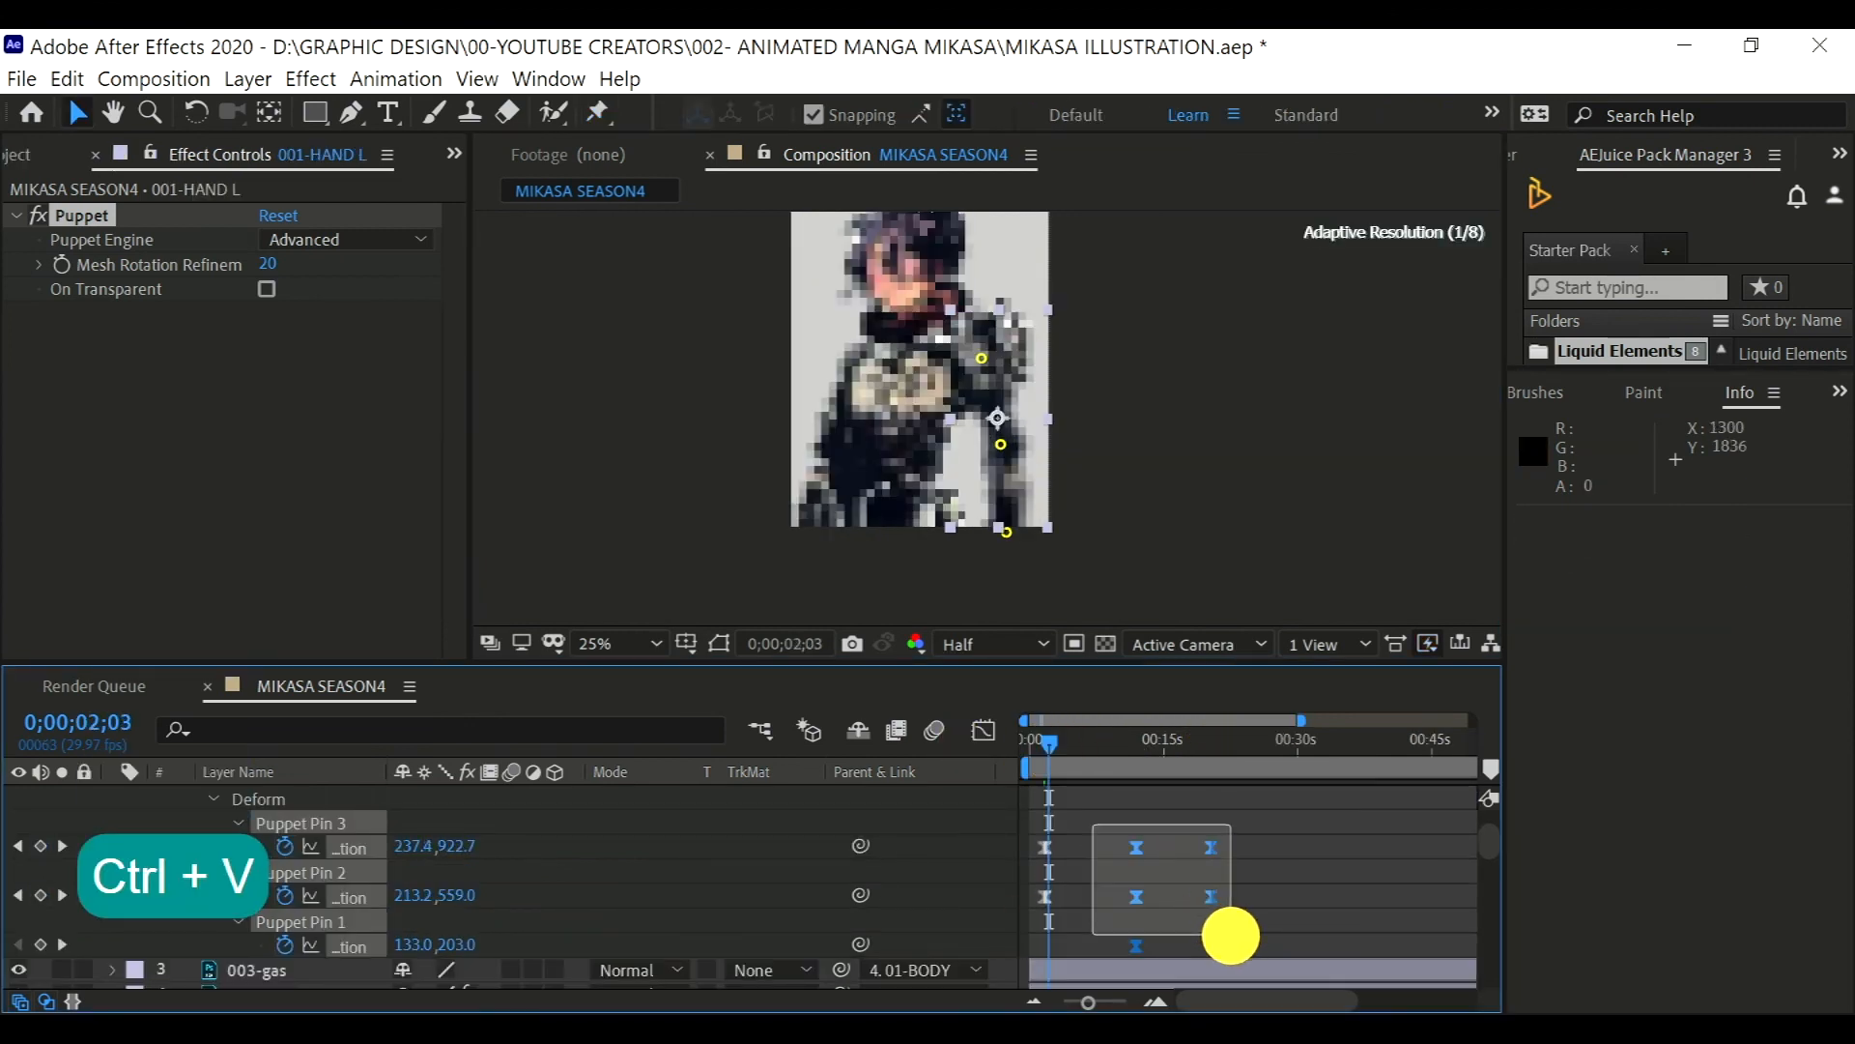
key("ctrl+v")
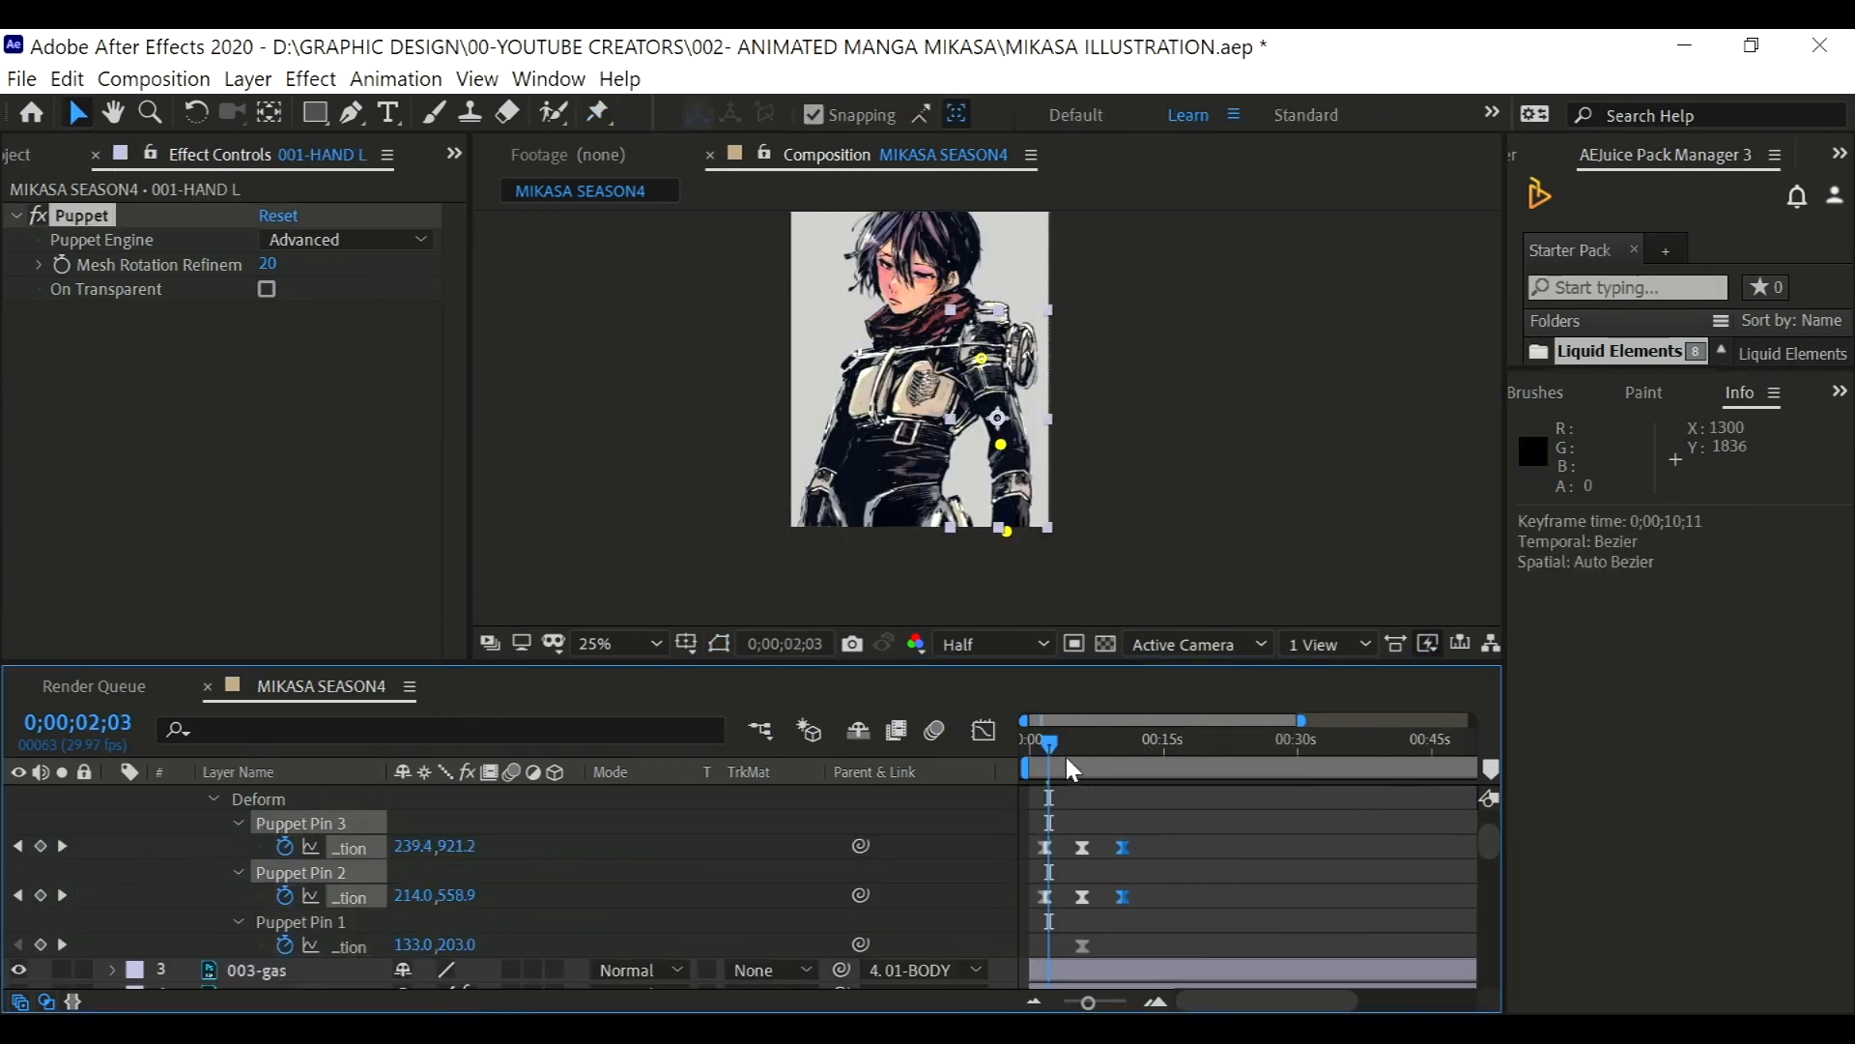
key("Space")
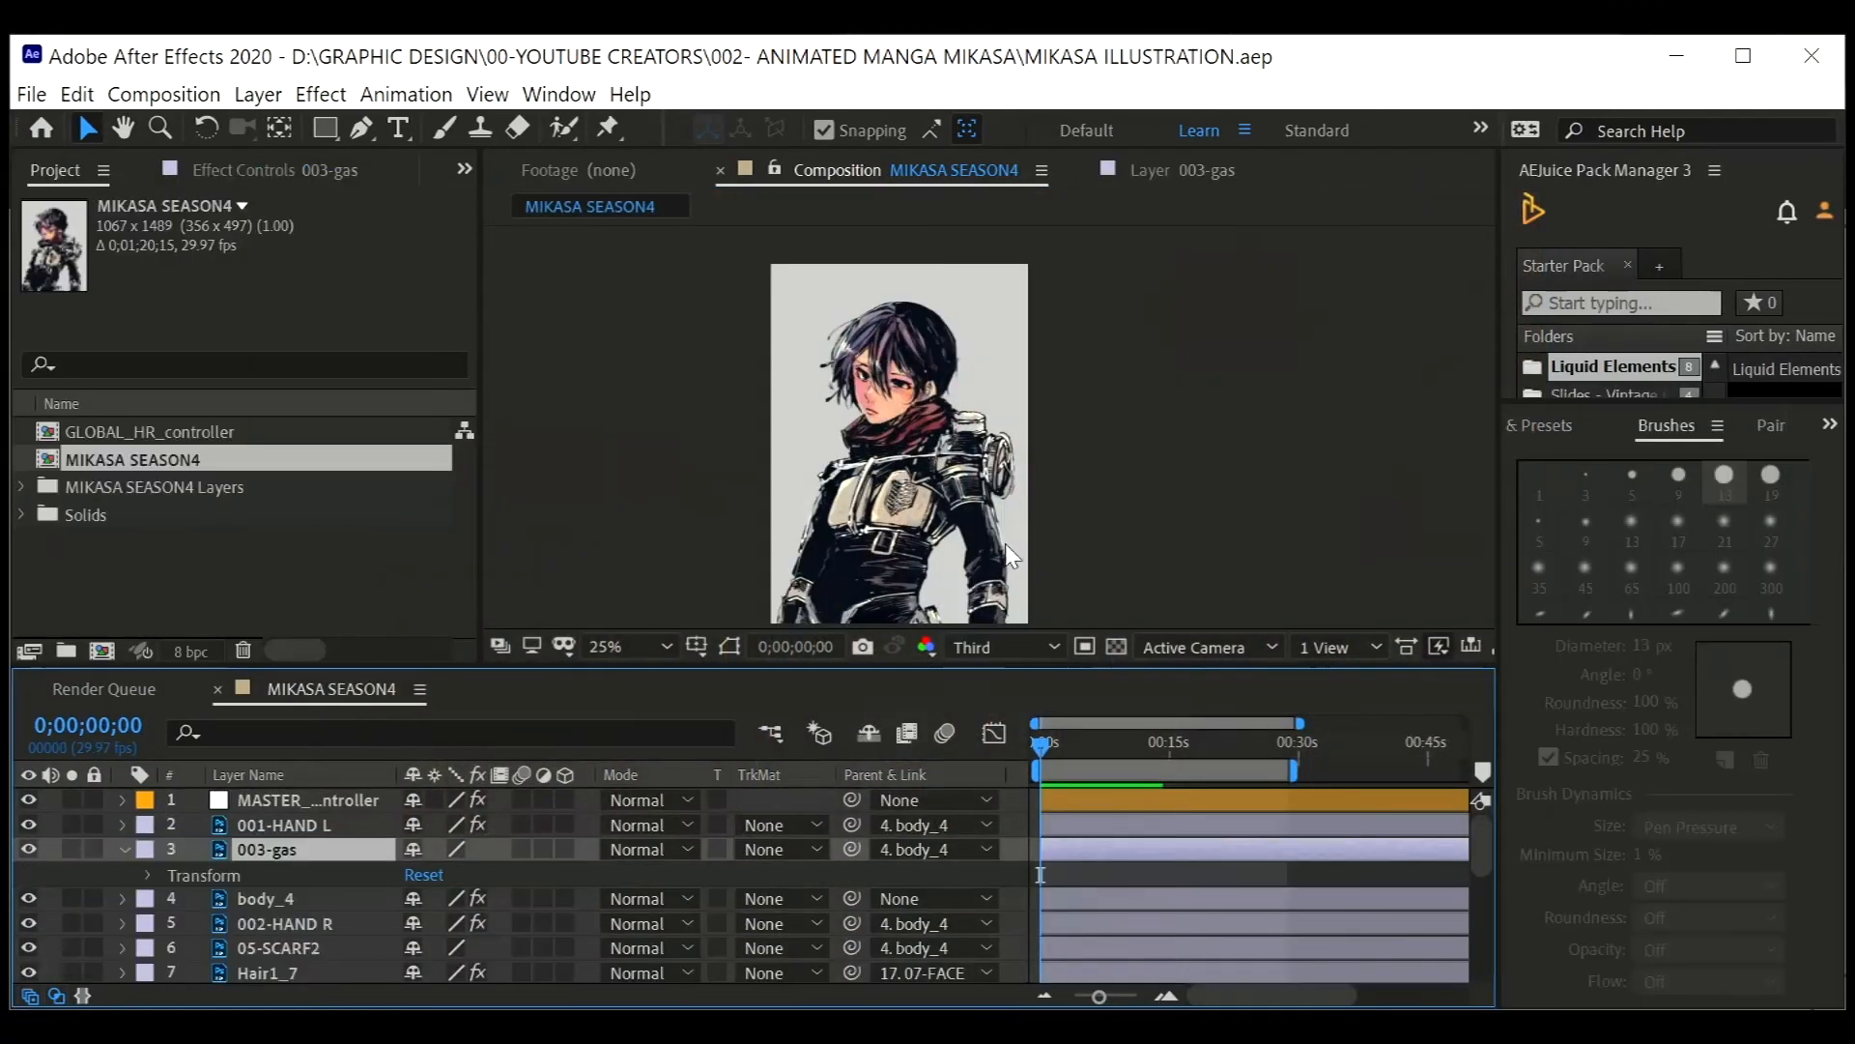
key("Space")
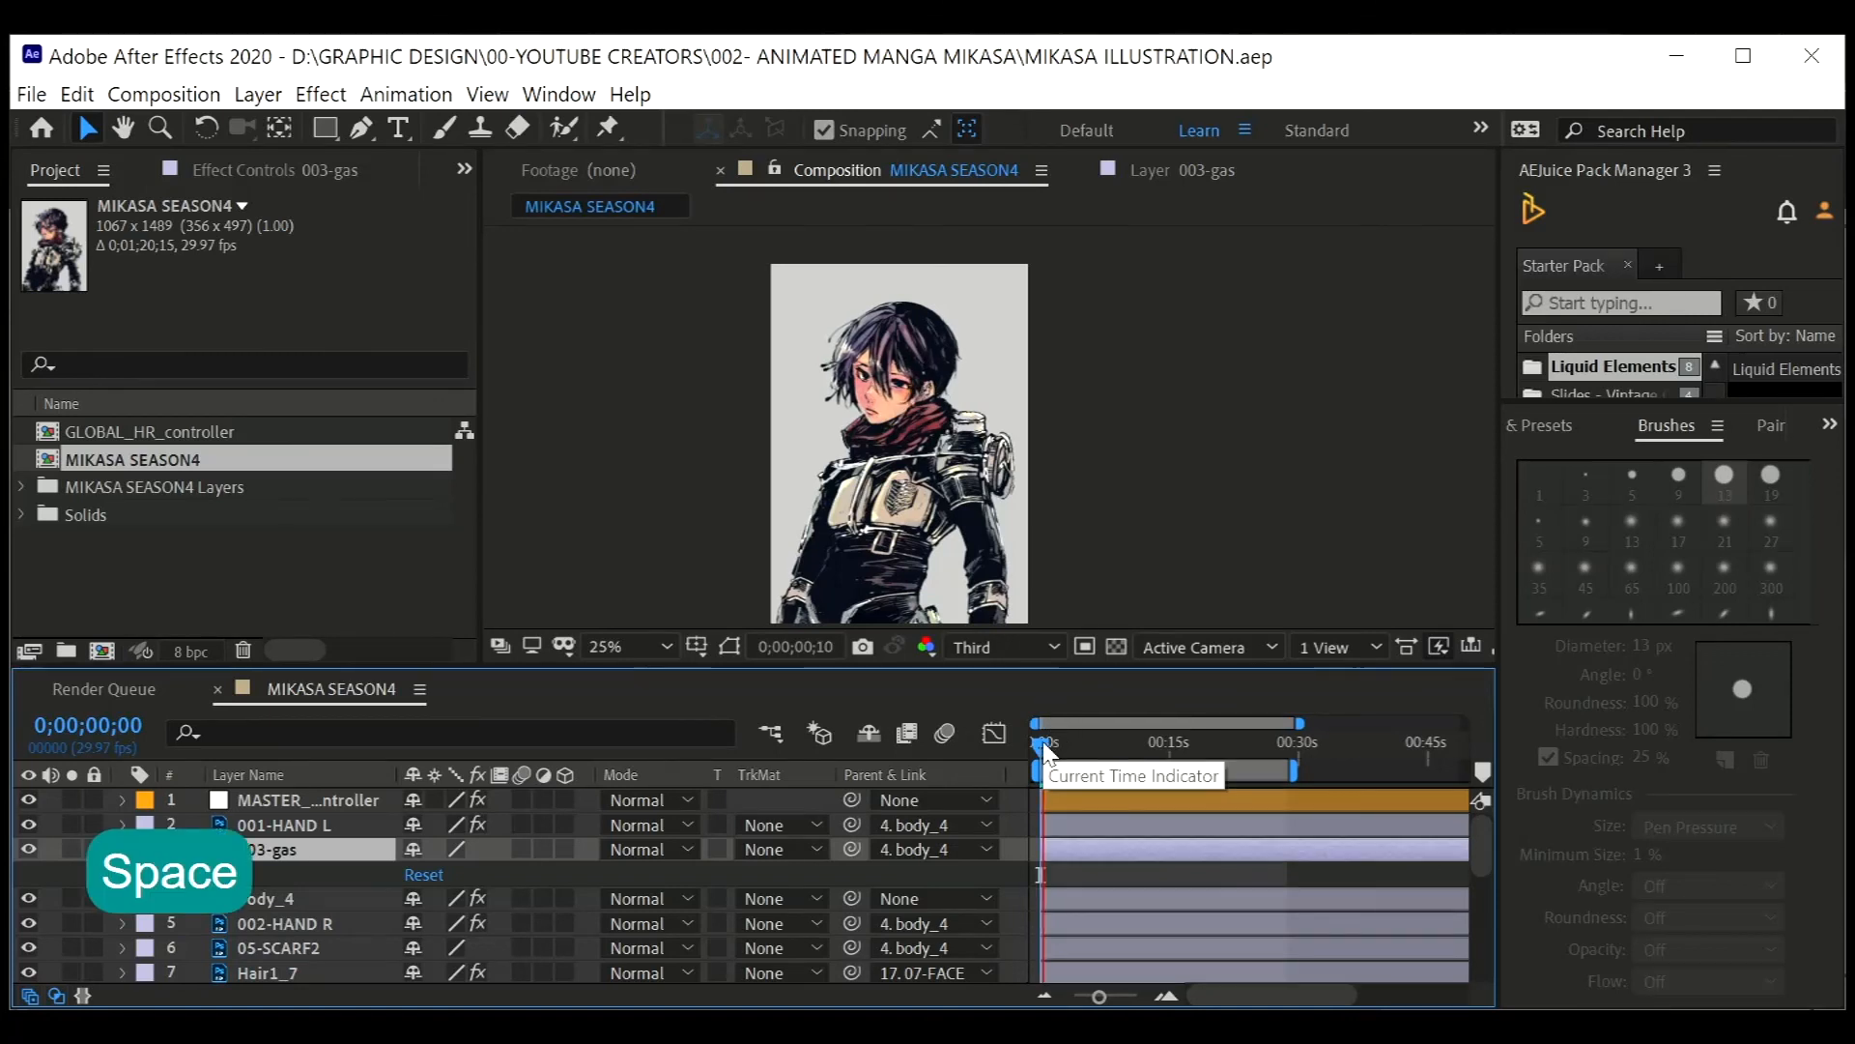
key("Space")
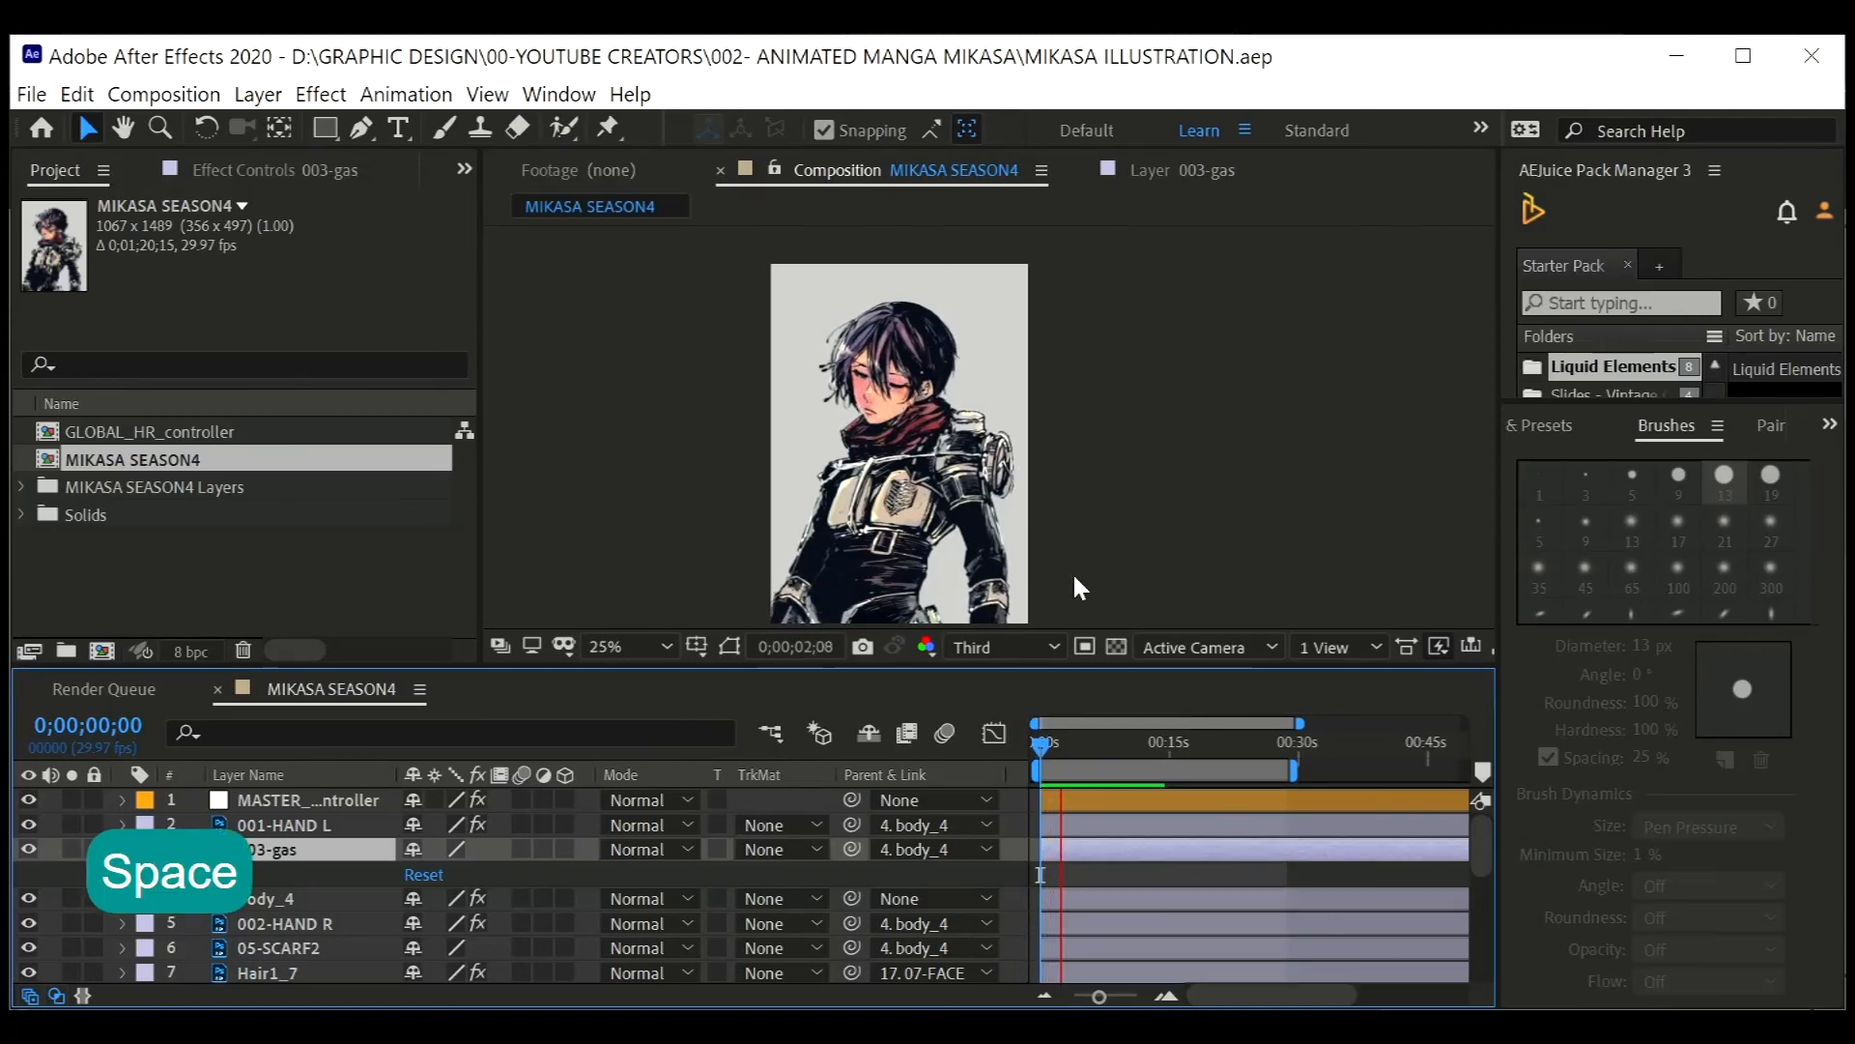
key("Space")
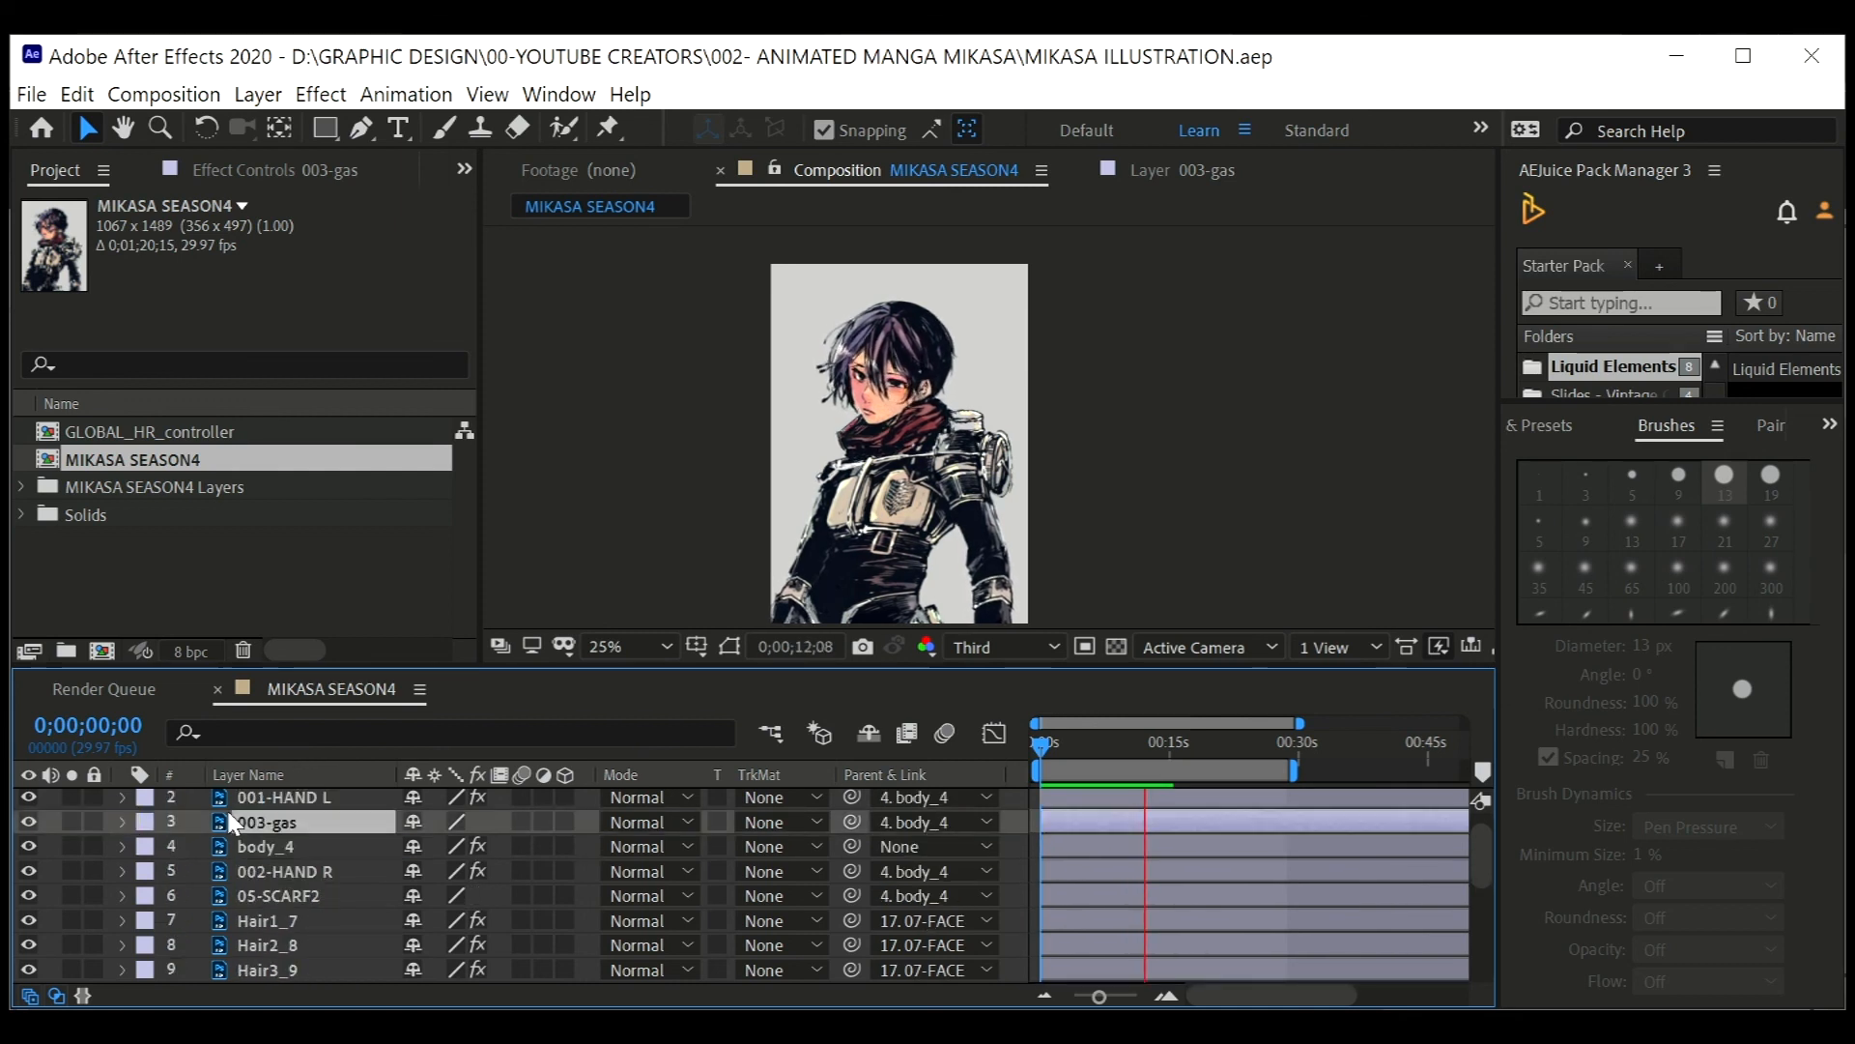
scroll("down", 3)
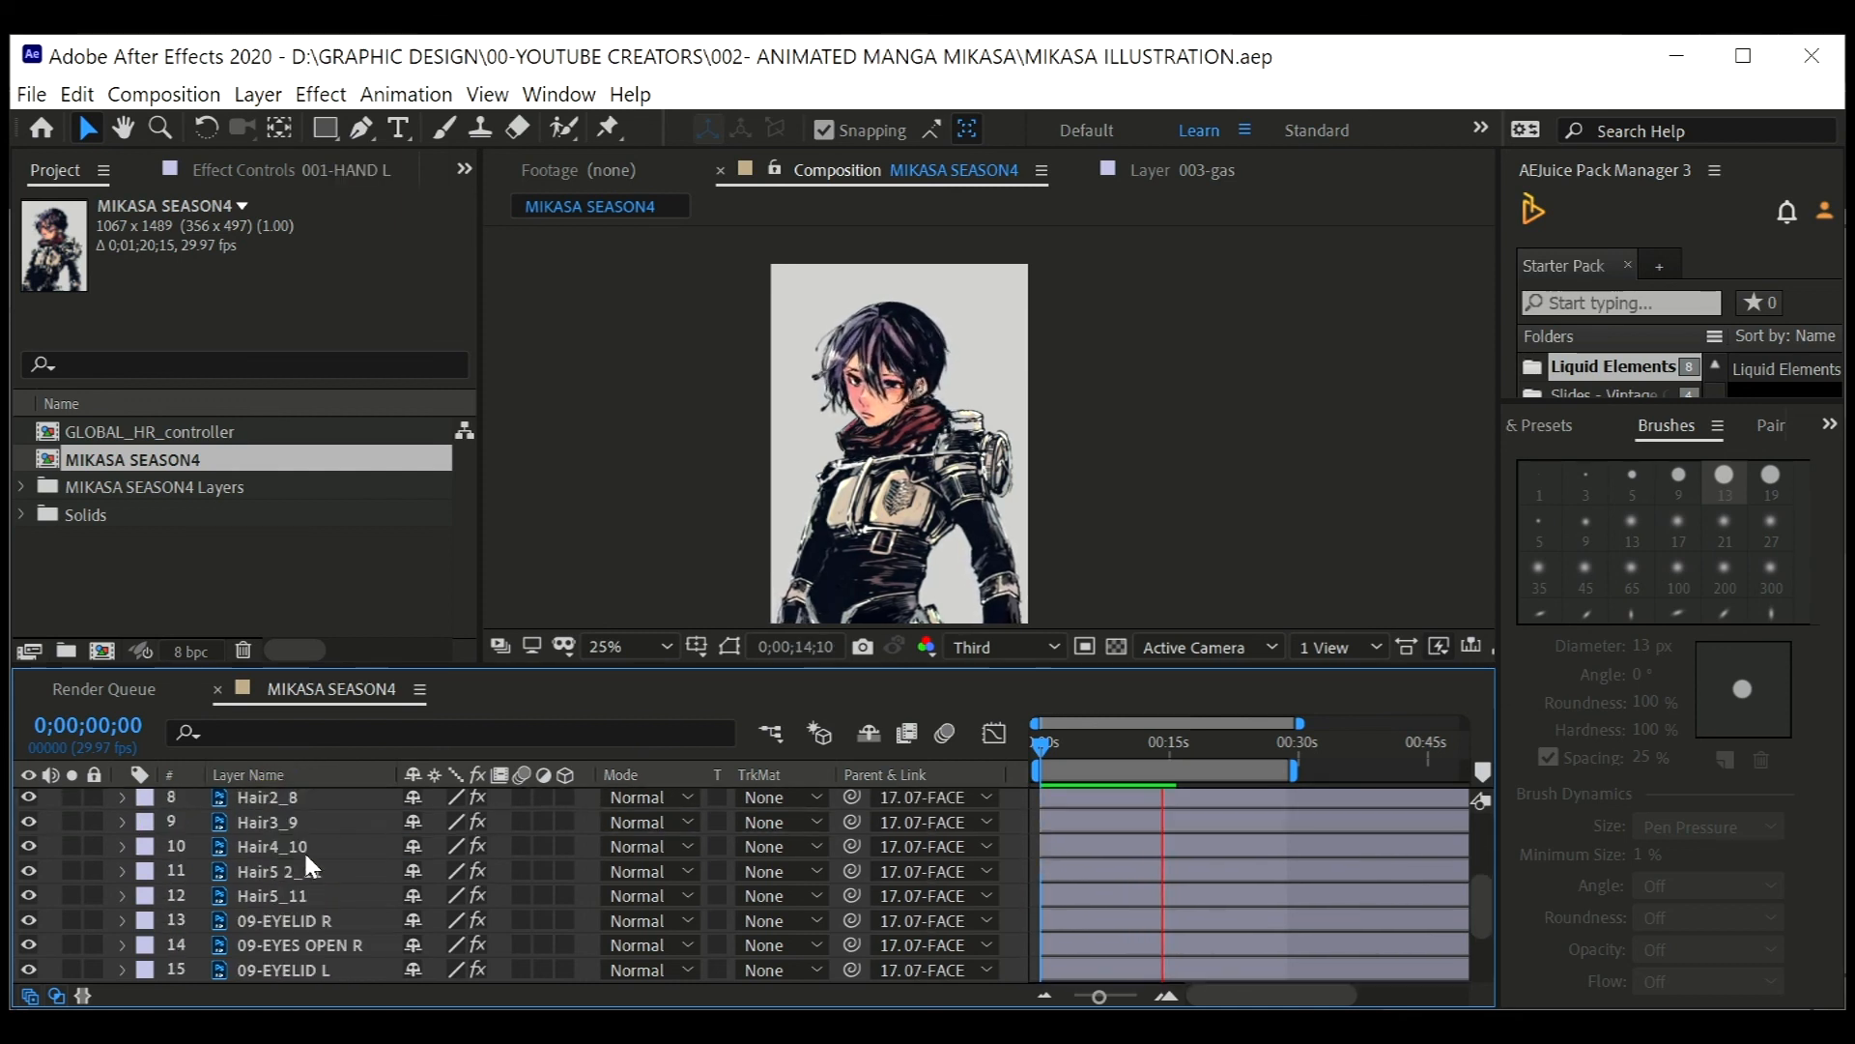